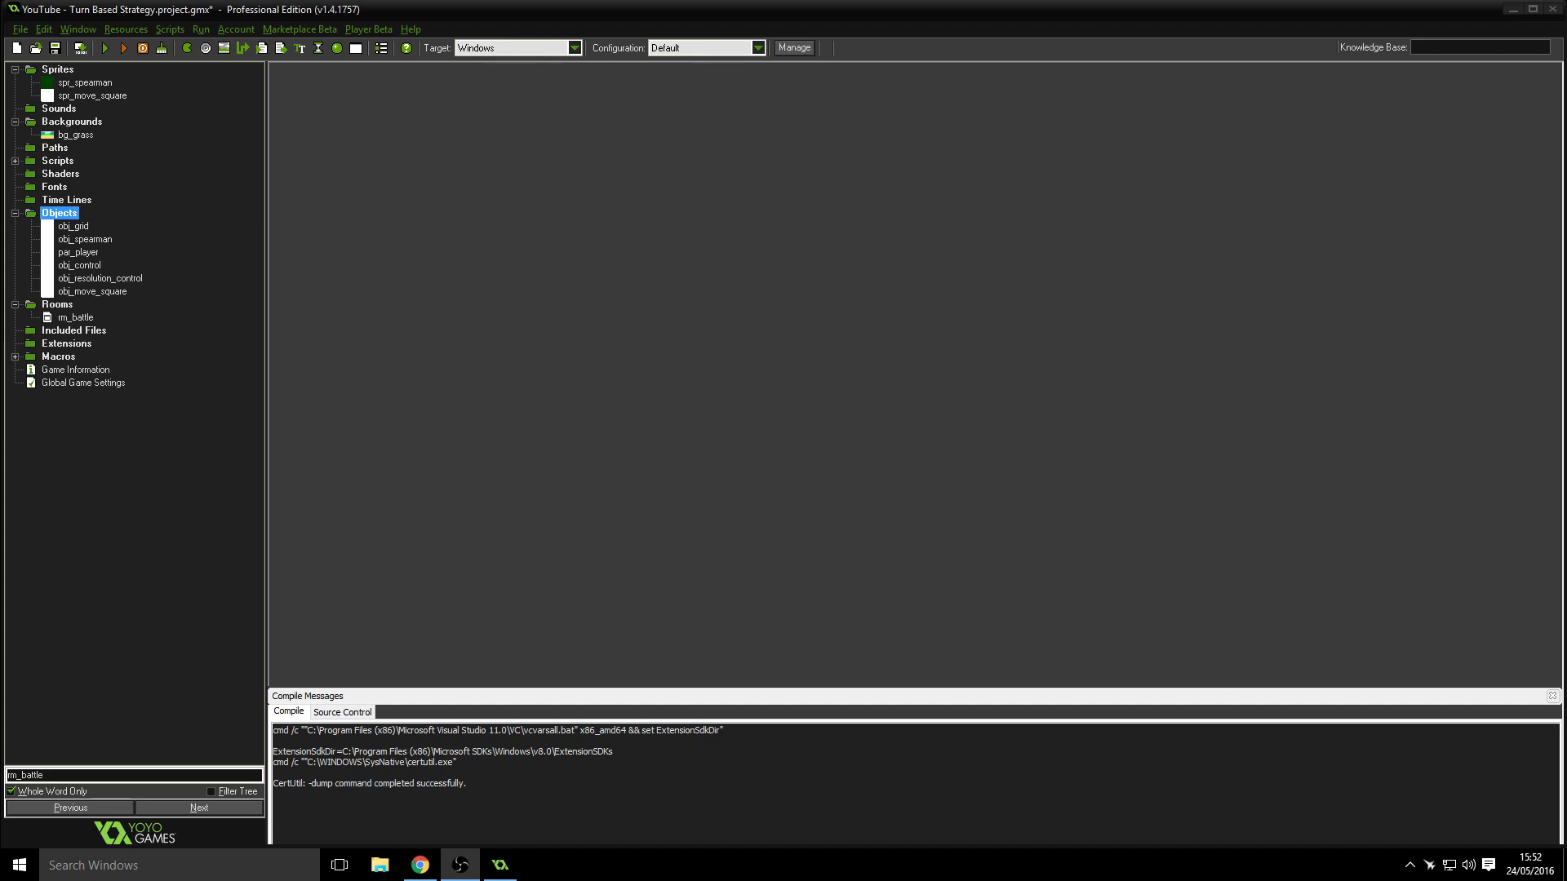
{"action": "mouse_move", "coordinate": [370, 447]}
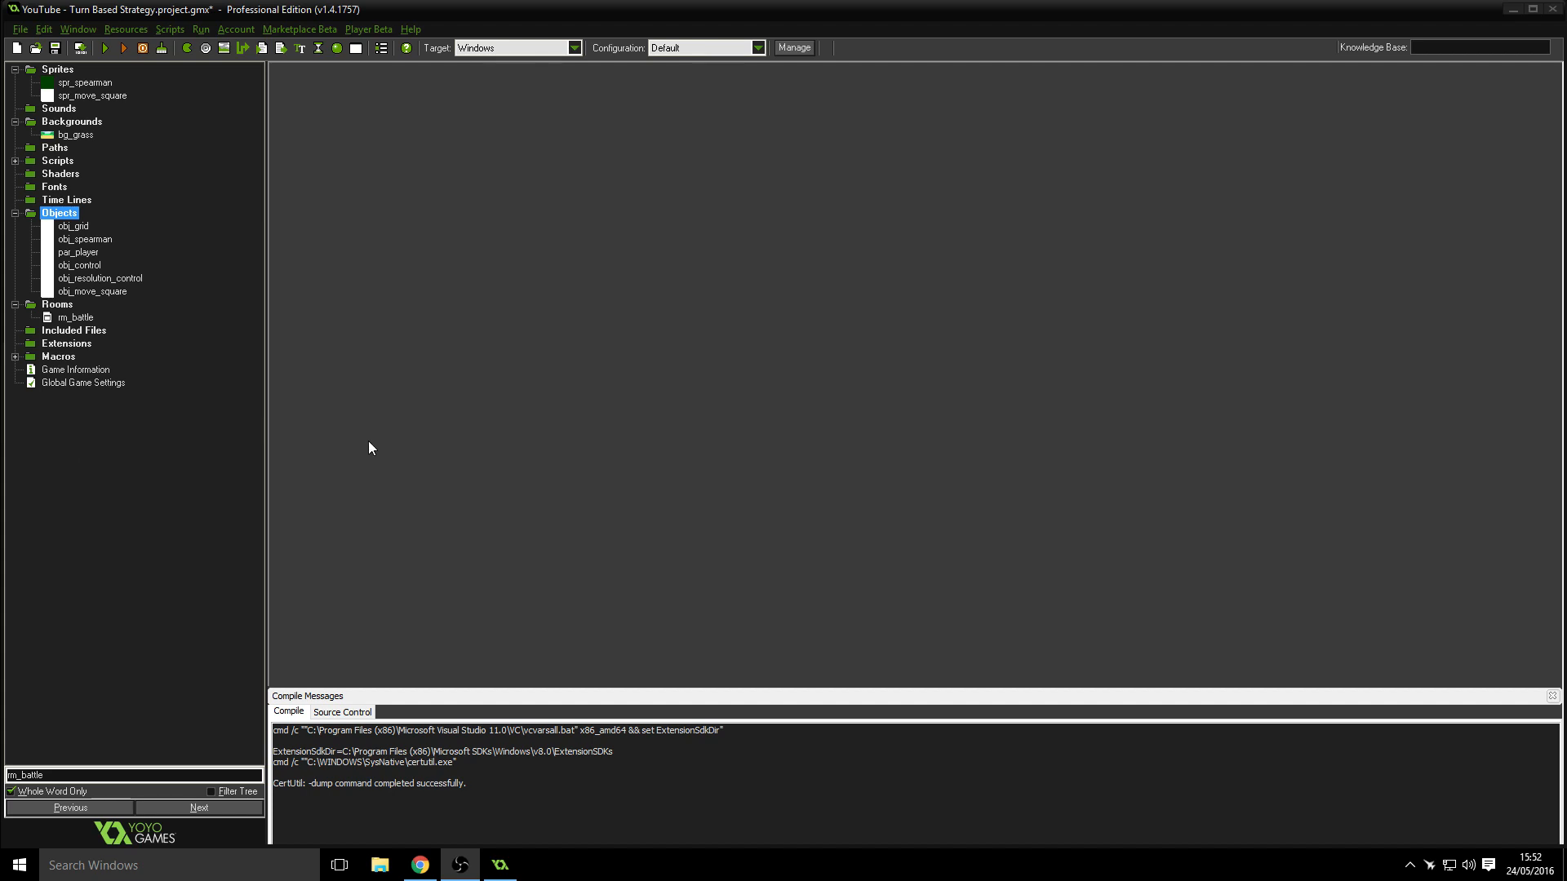
{"action": "mouse_move", "coordinate": [422, 403]}
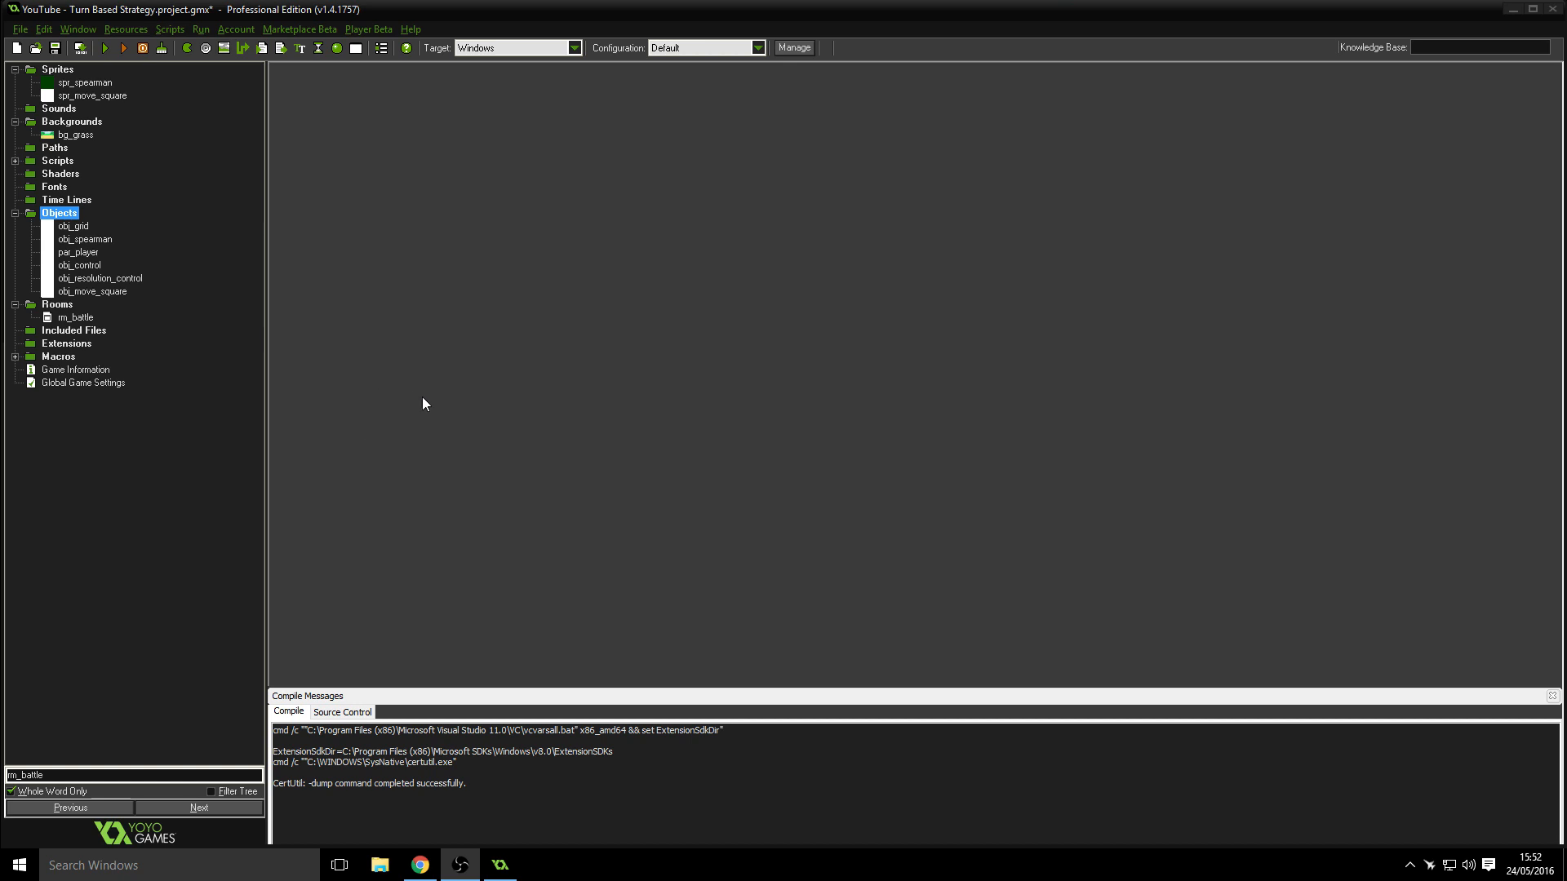
{"action": "mouse_move", "coordinate": [324, 241]}
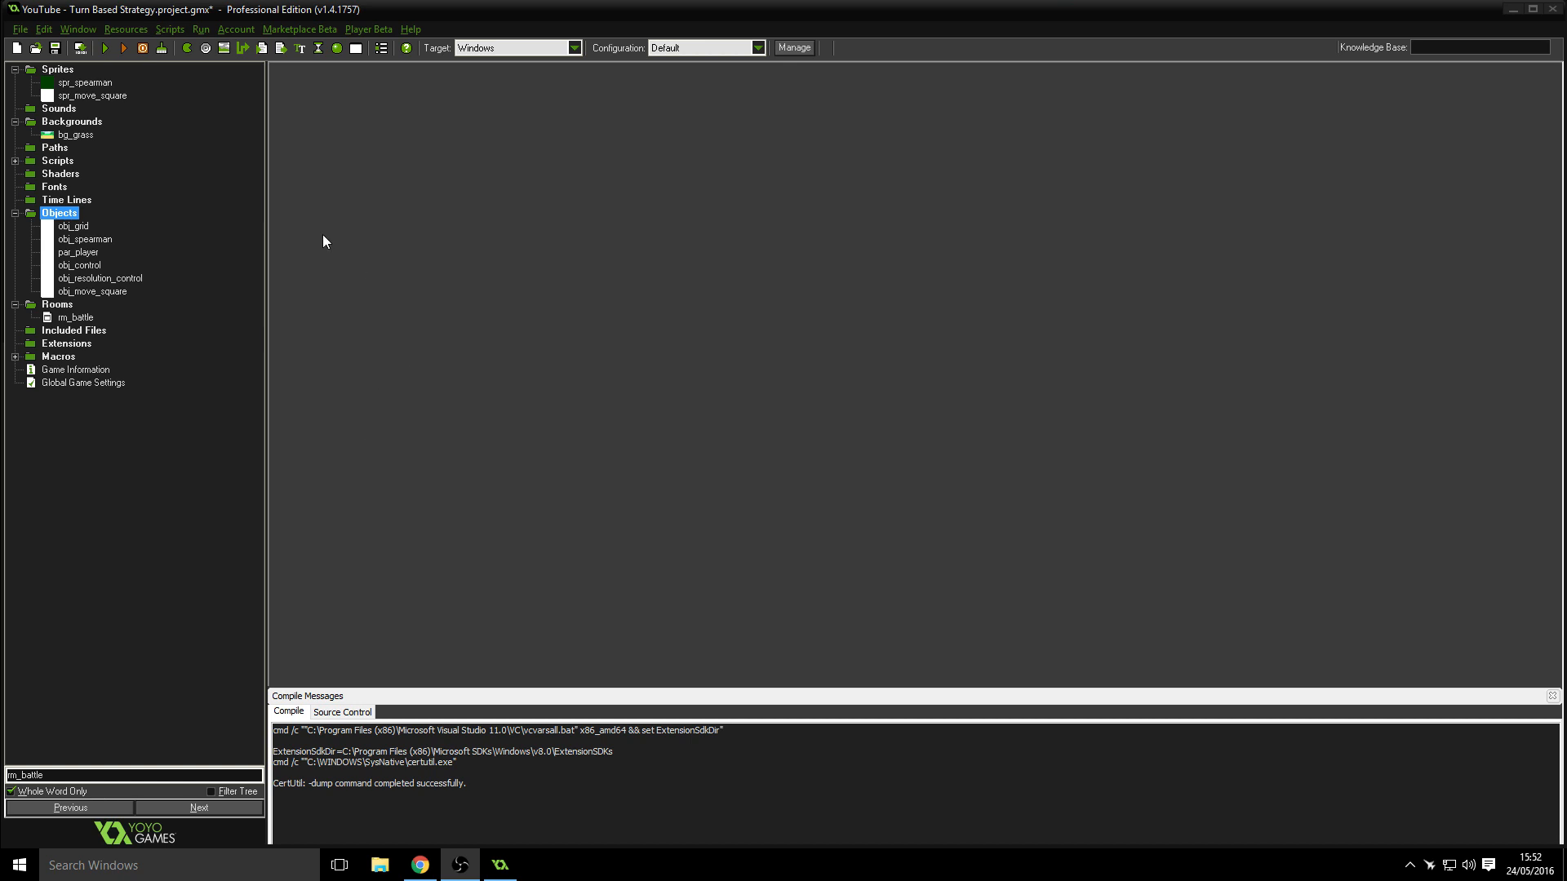
{"action": "mouse_move", "coordinate": [164, 261]}
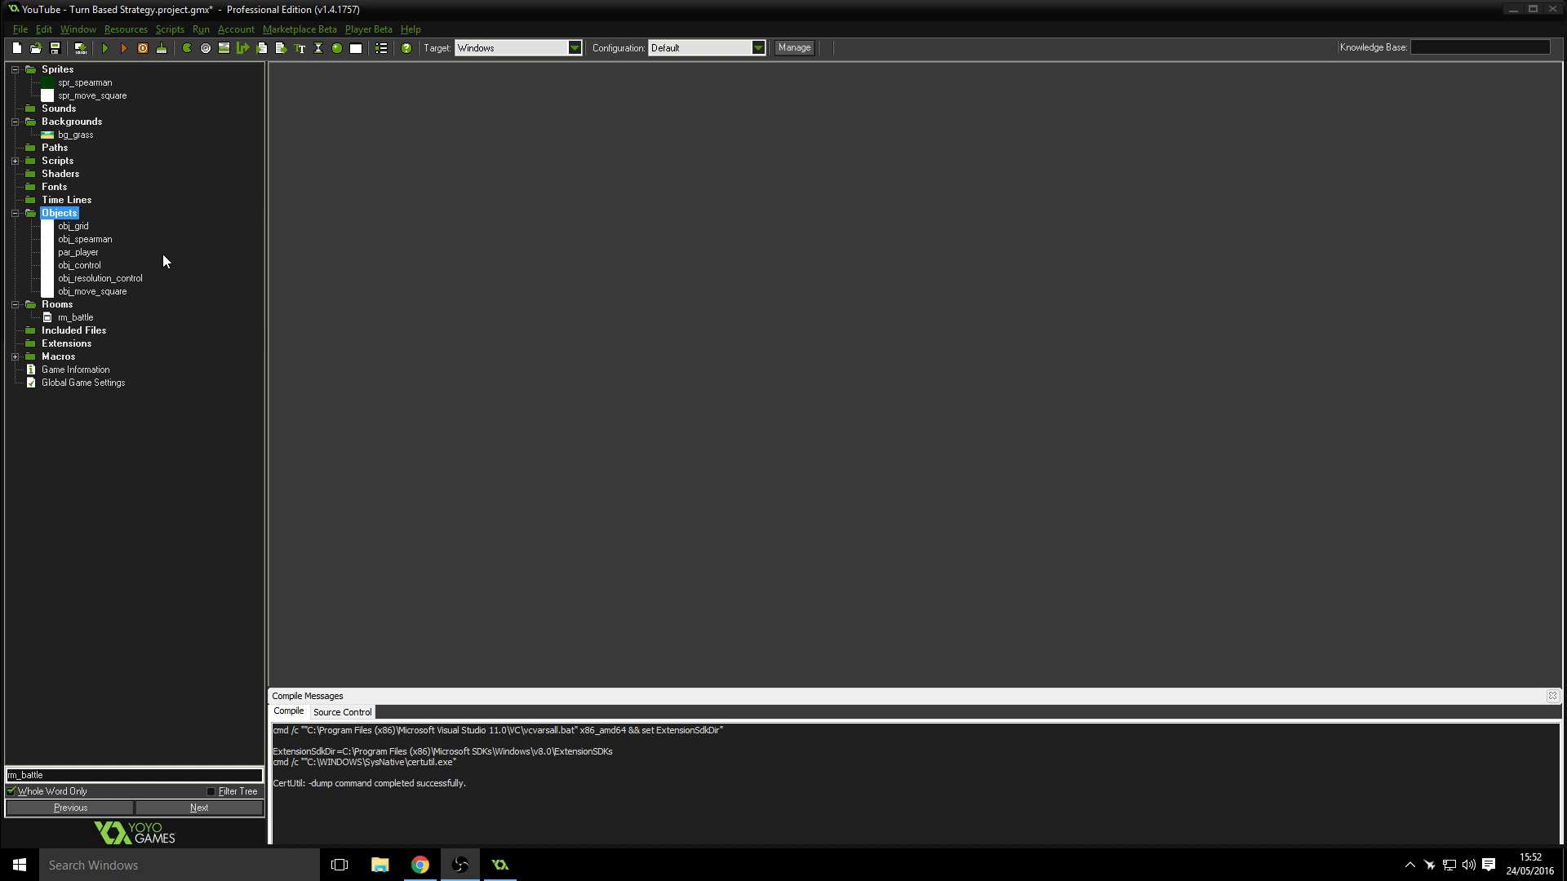
{"action": "mouse_move", "coordinate": [165, 290]}
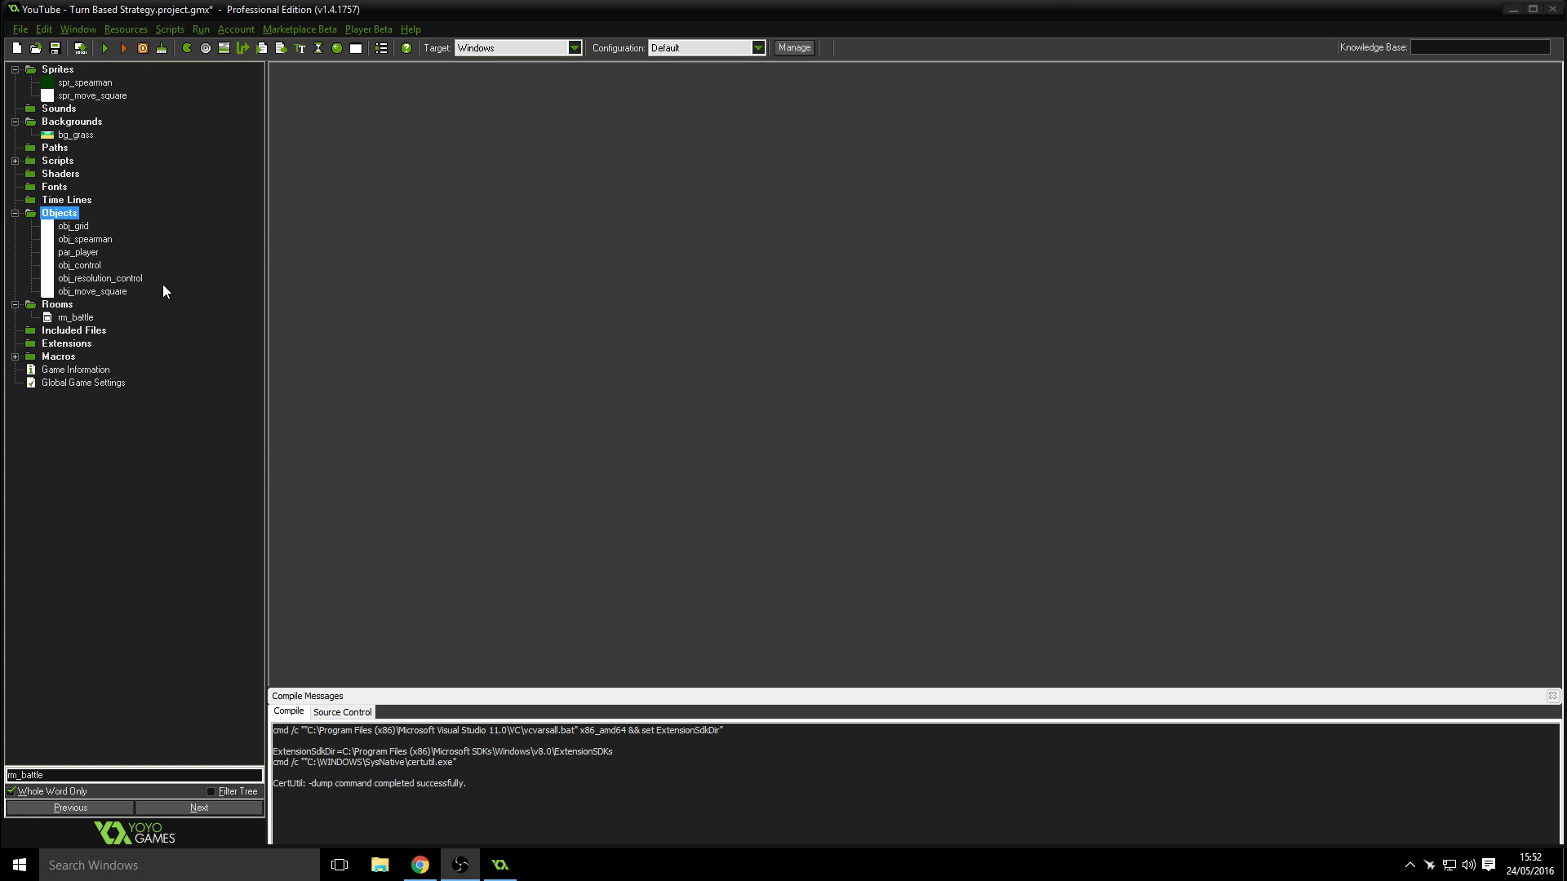
{"action": "mouse_move", "coordinate": [162, 308]}
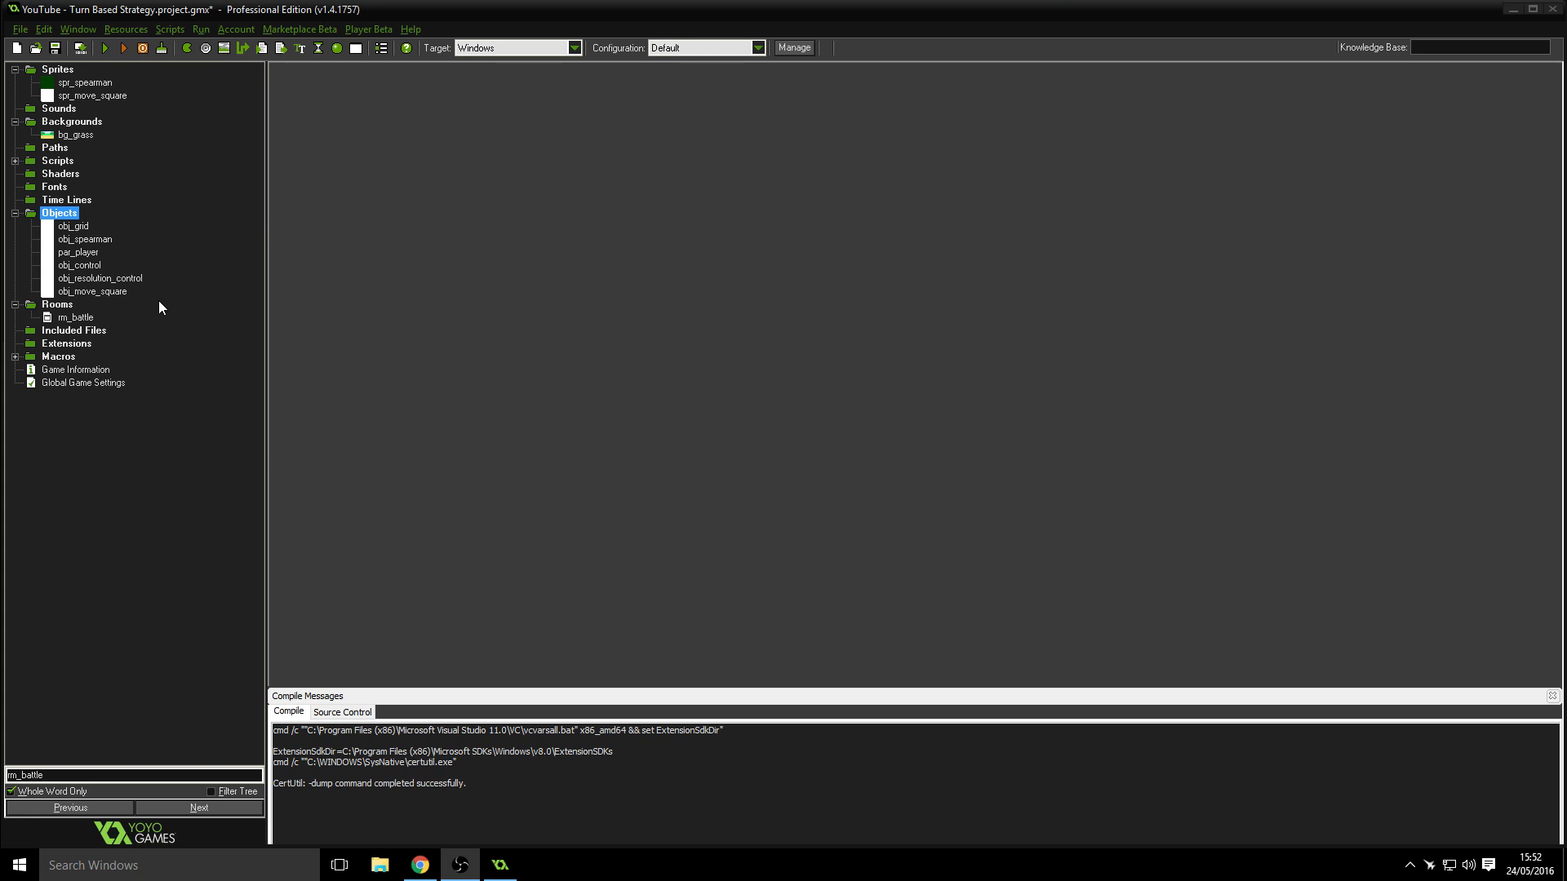
{"action": "mouse_move", "coordinate": [128, 269]}
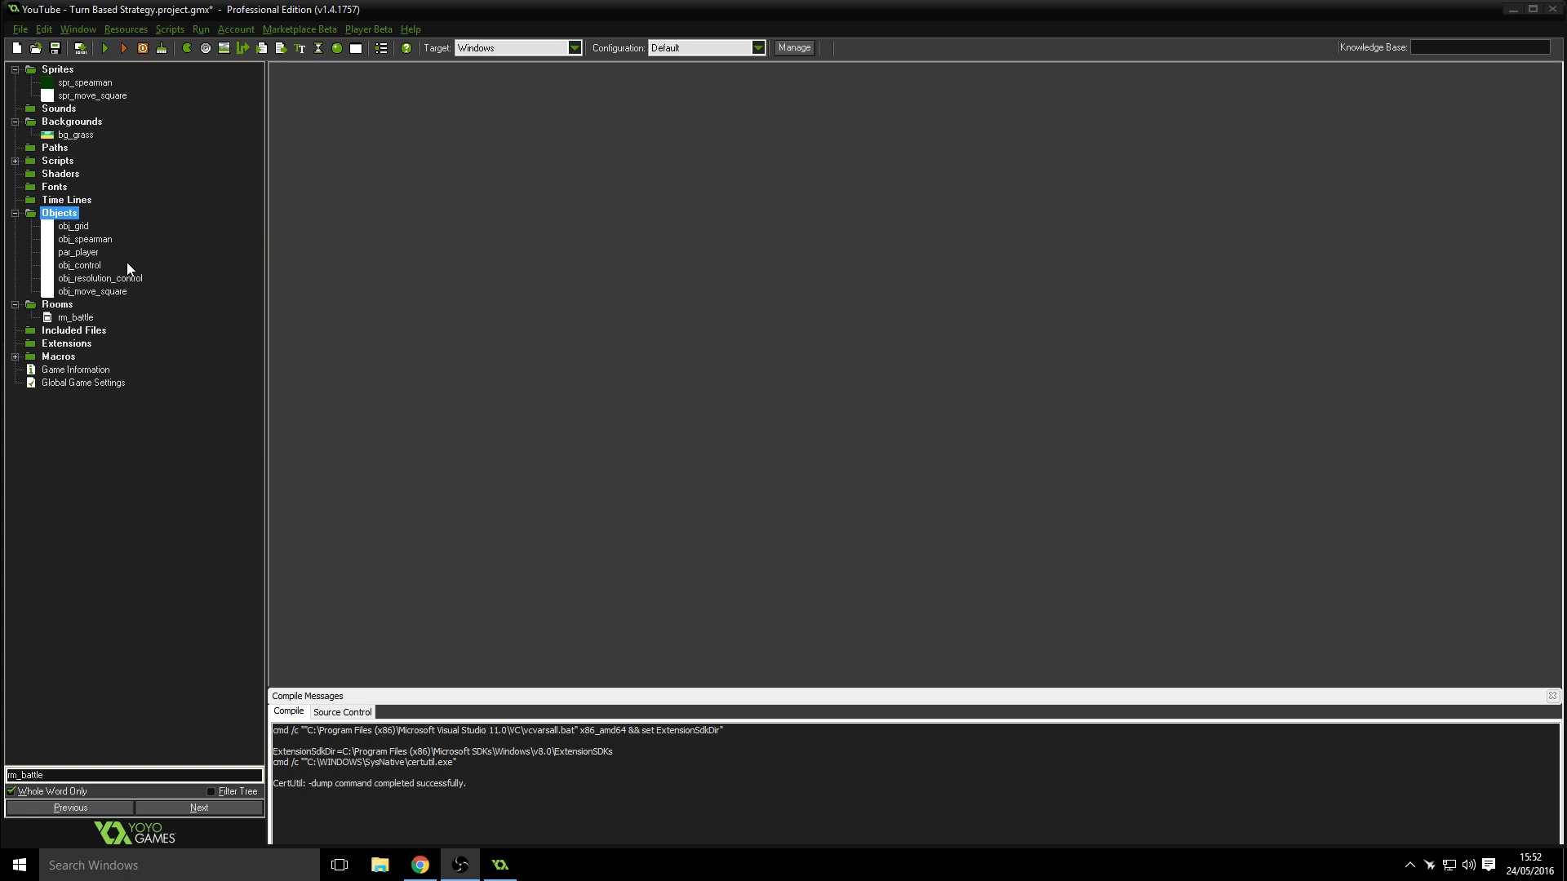
- Review the spr_spearman sprite and bg_grass background properties, closing each unchanged
{"action": "double_click", "coordinate": [85, 82]}
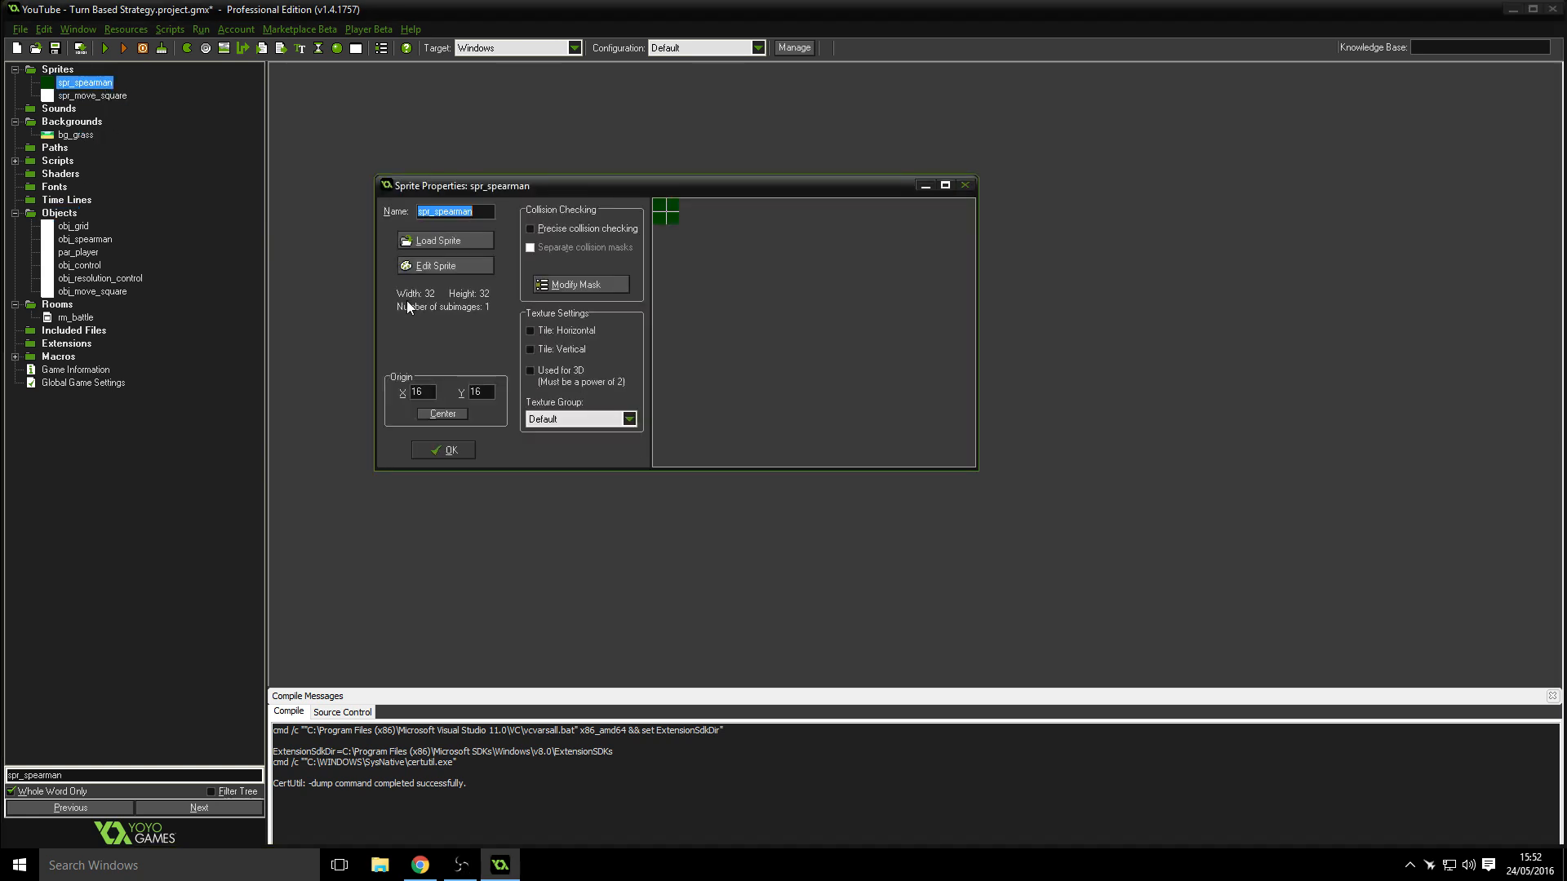
{"action": "mouse_move", "coordinate": [678, 233]}
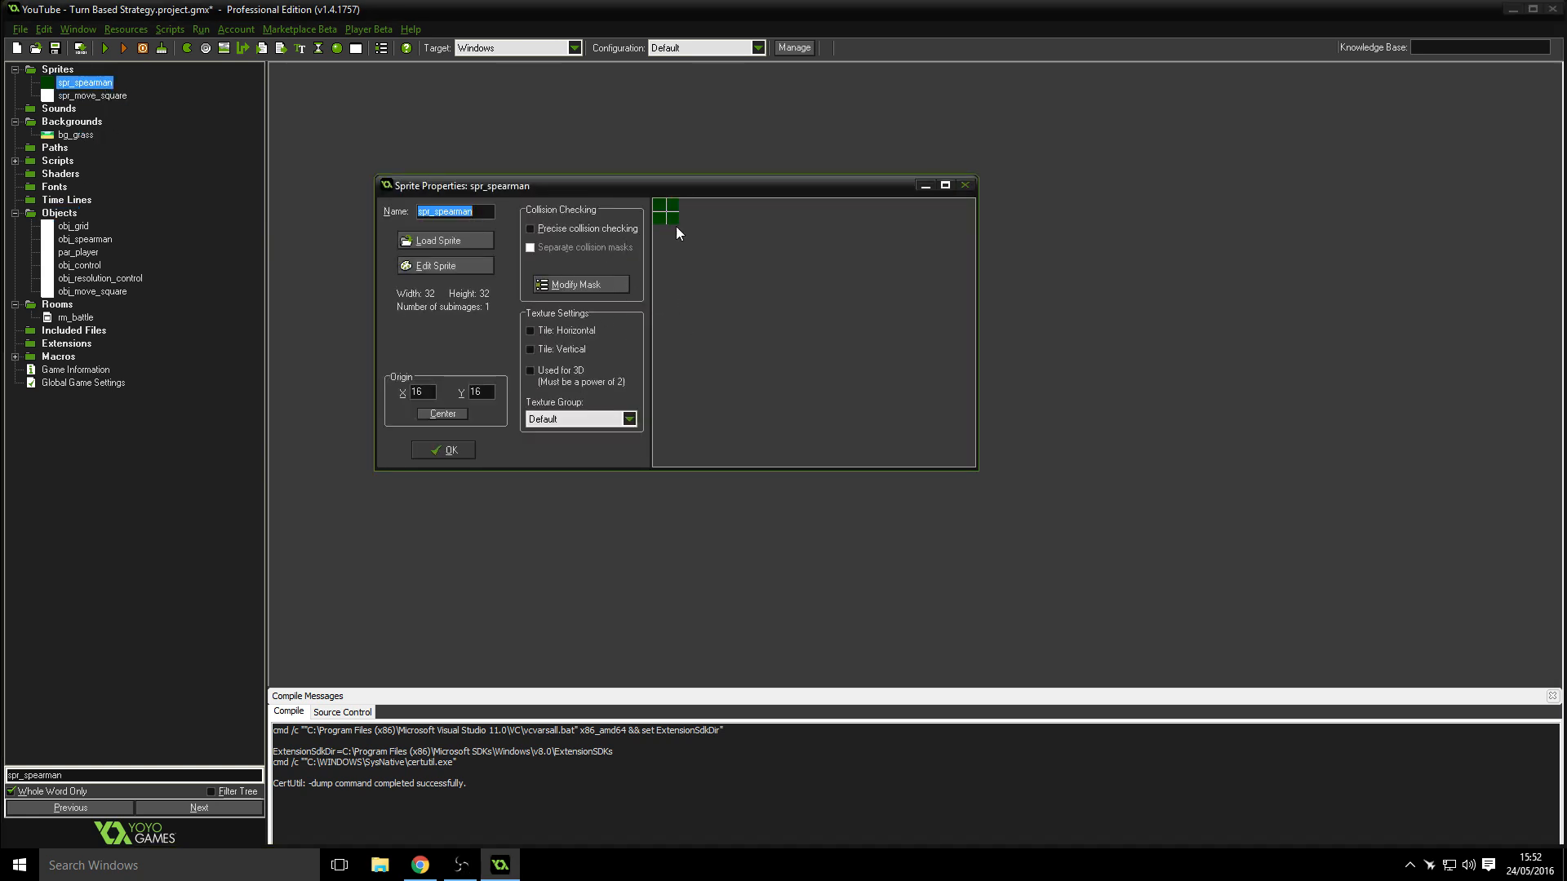
{"action": "left_click", "coordinate": [442, 450]}
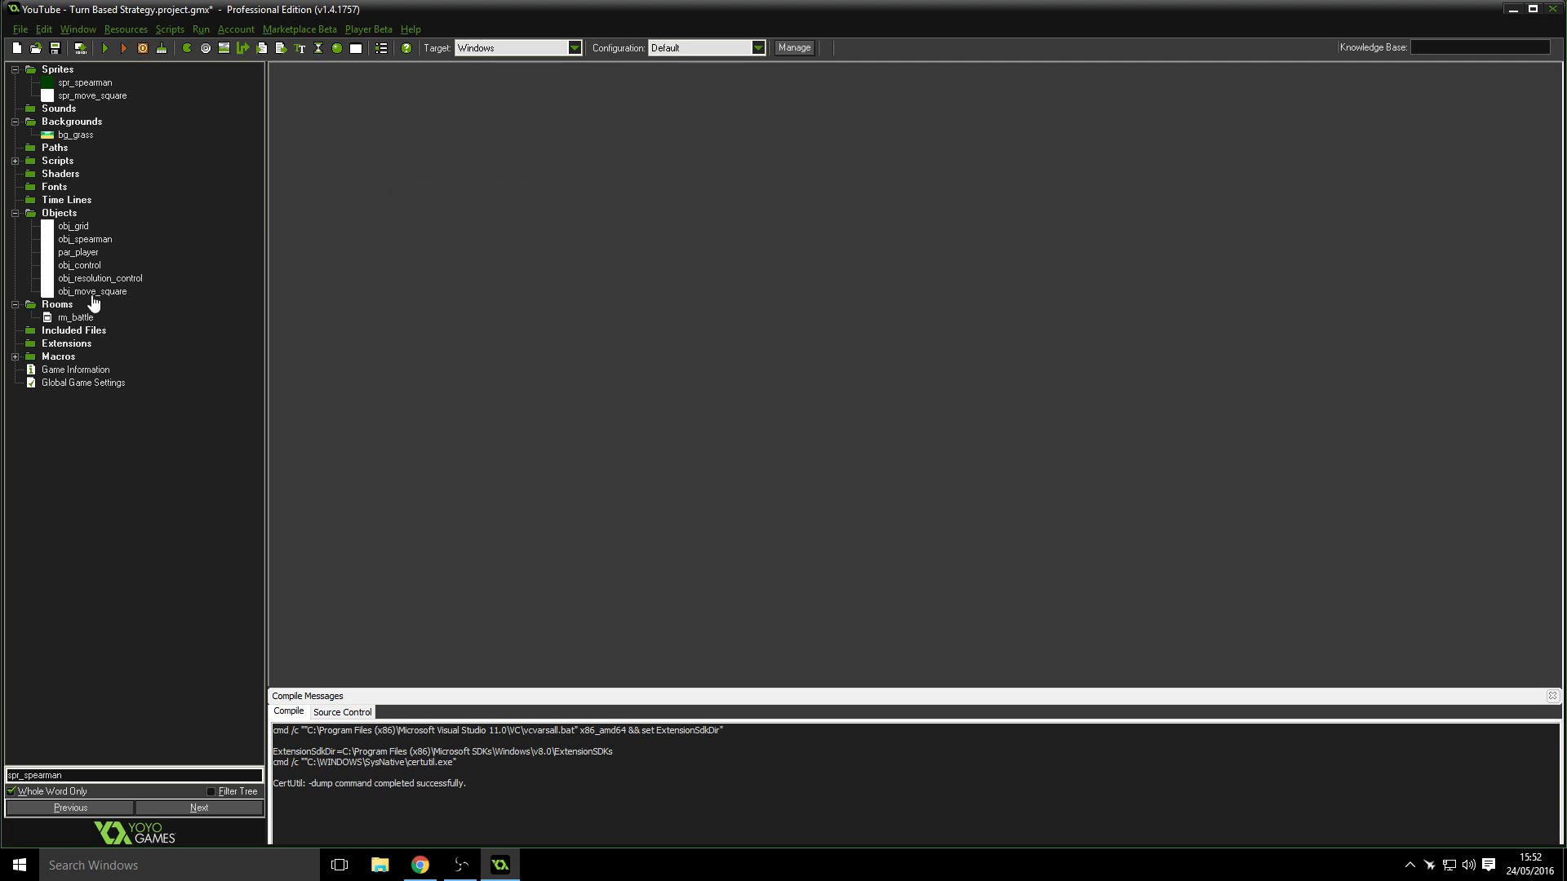
{"action": "left_click", "coordinate": [77, 134]}
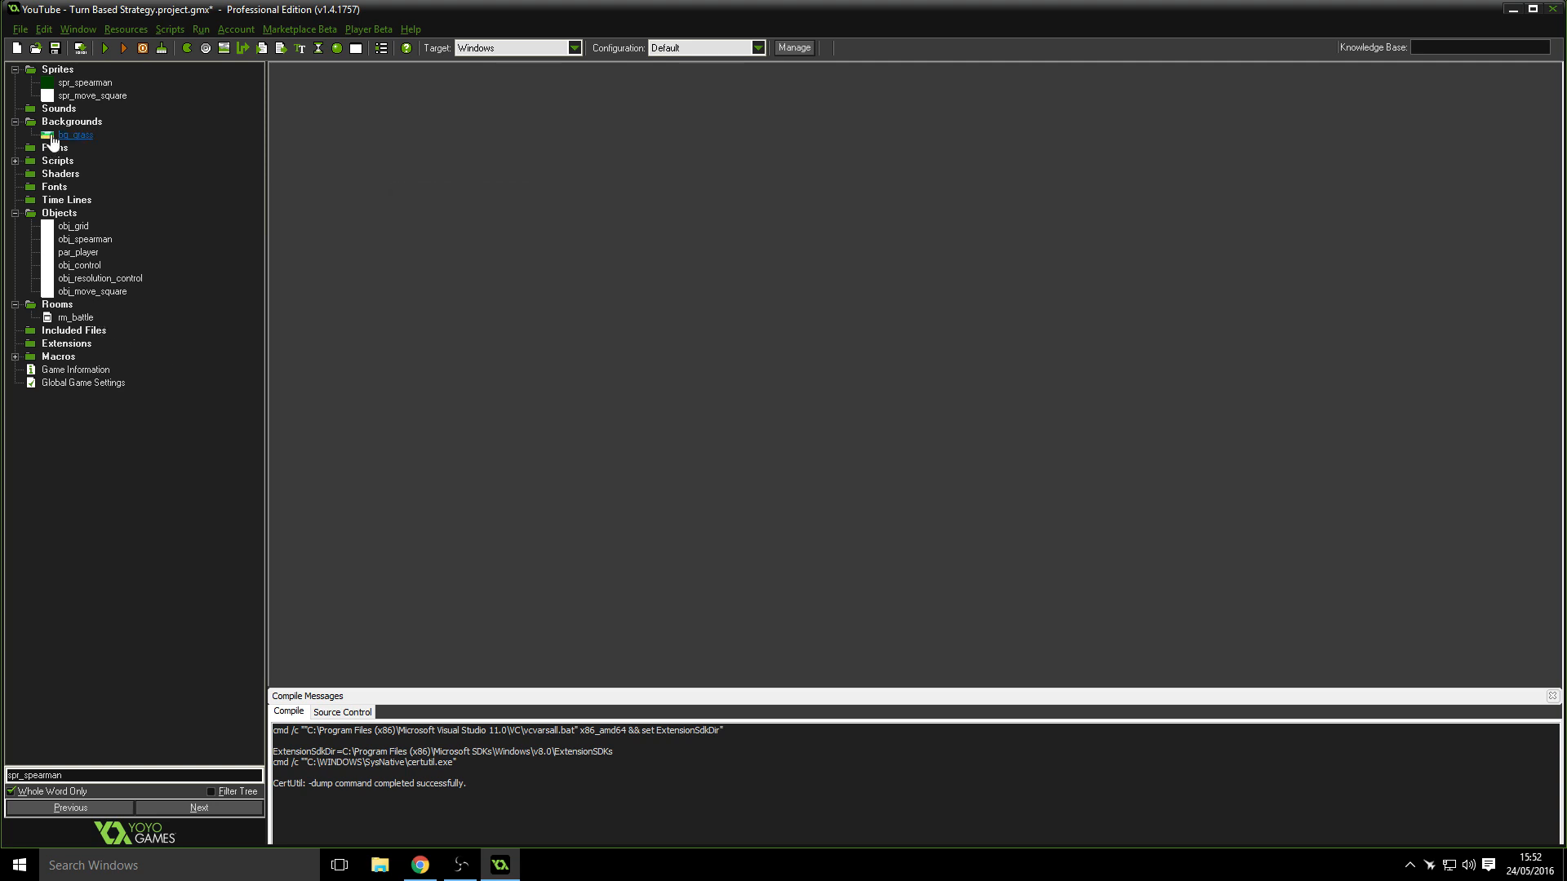
{"action": "double_click", "coordinate": [74, 134]}
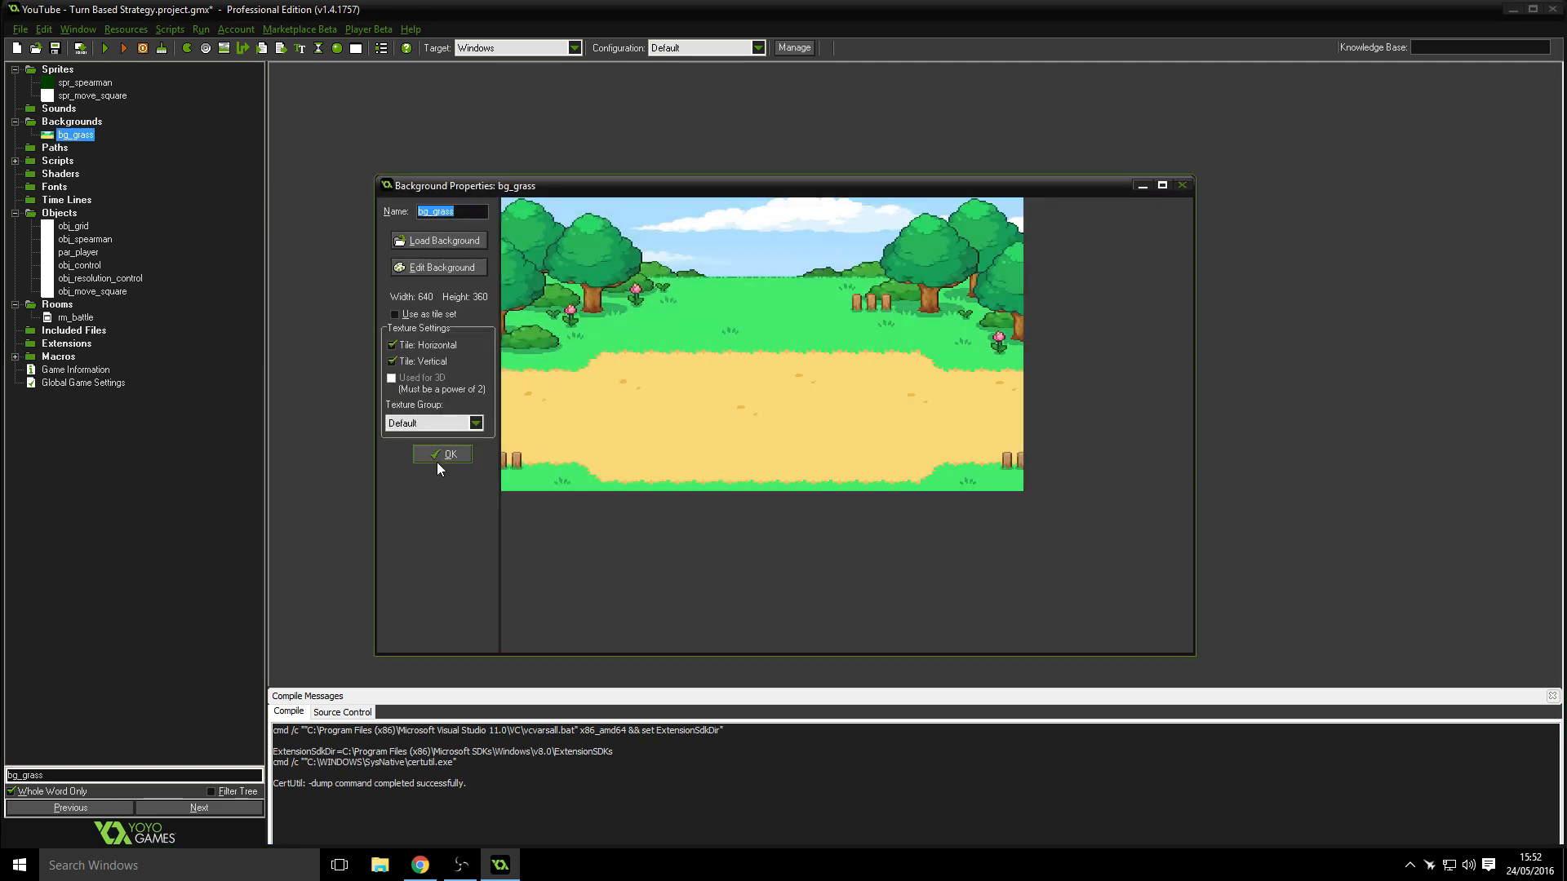
{"action": "left_click", "coordinate": [443, 456]}
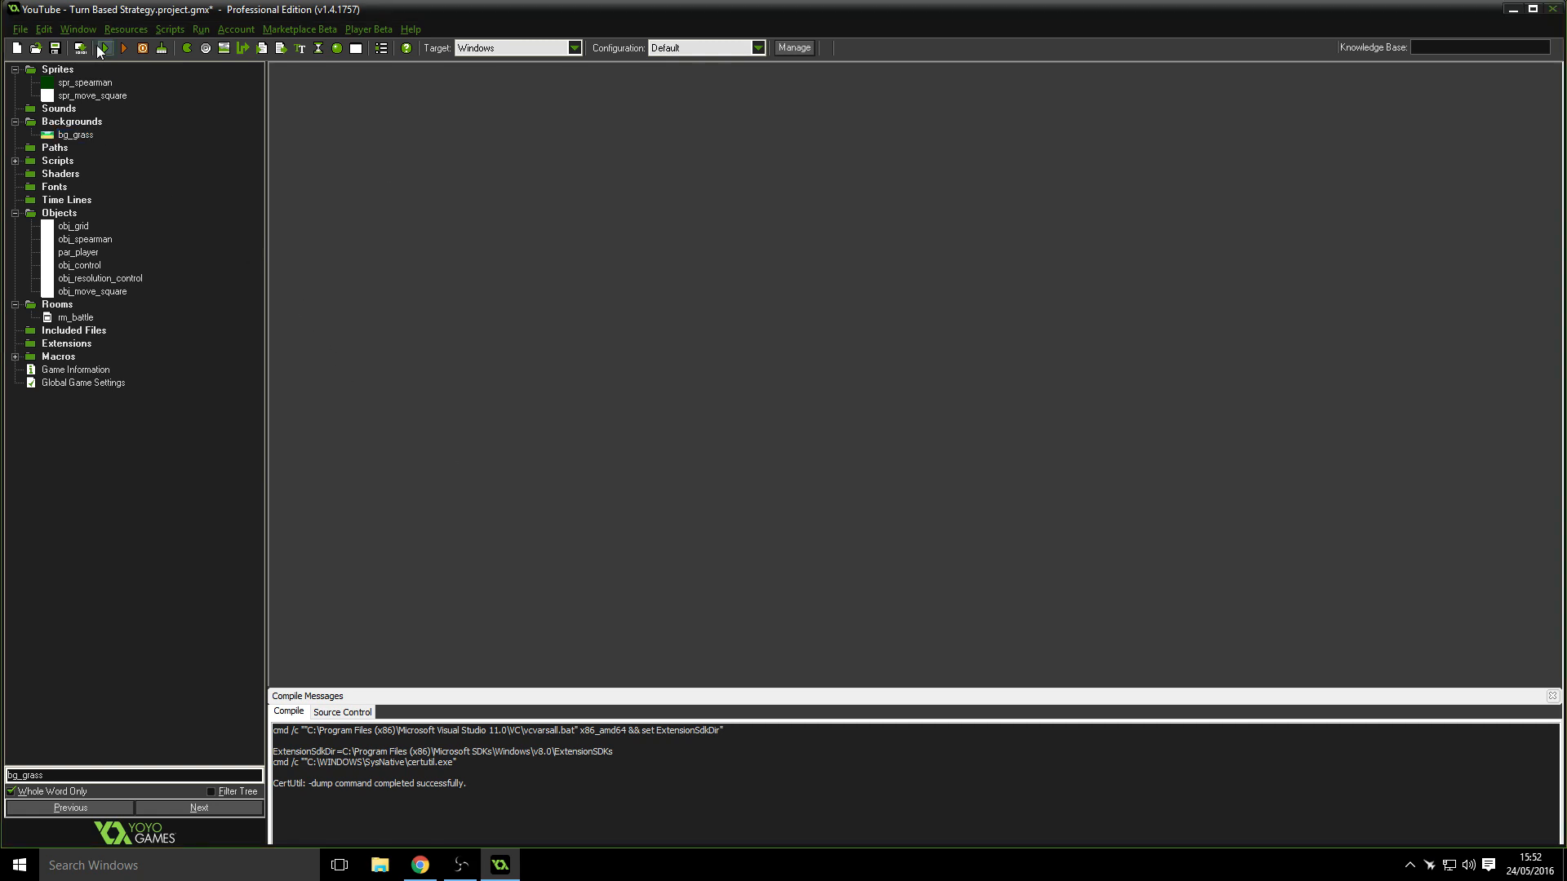
- Compile and run the Turn Based Strategy game
{"action": "left_click", "coordinate": [123, 47]}
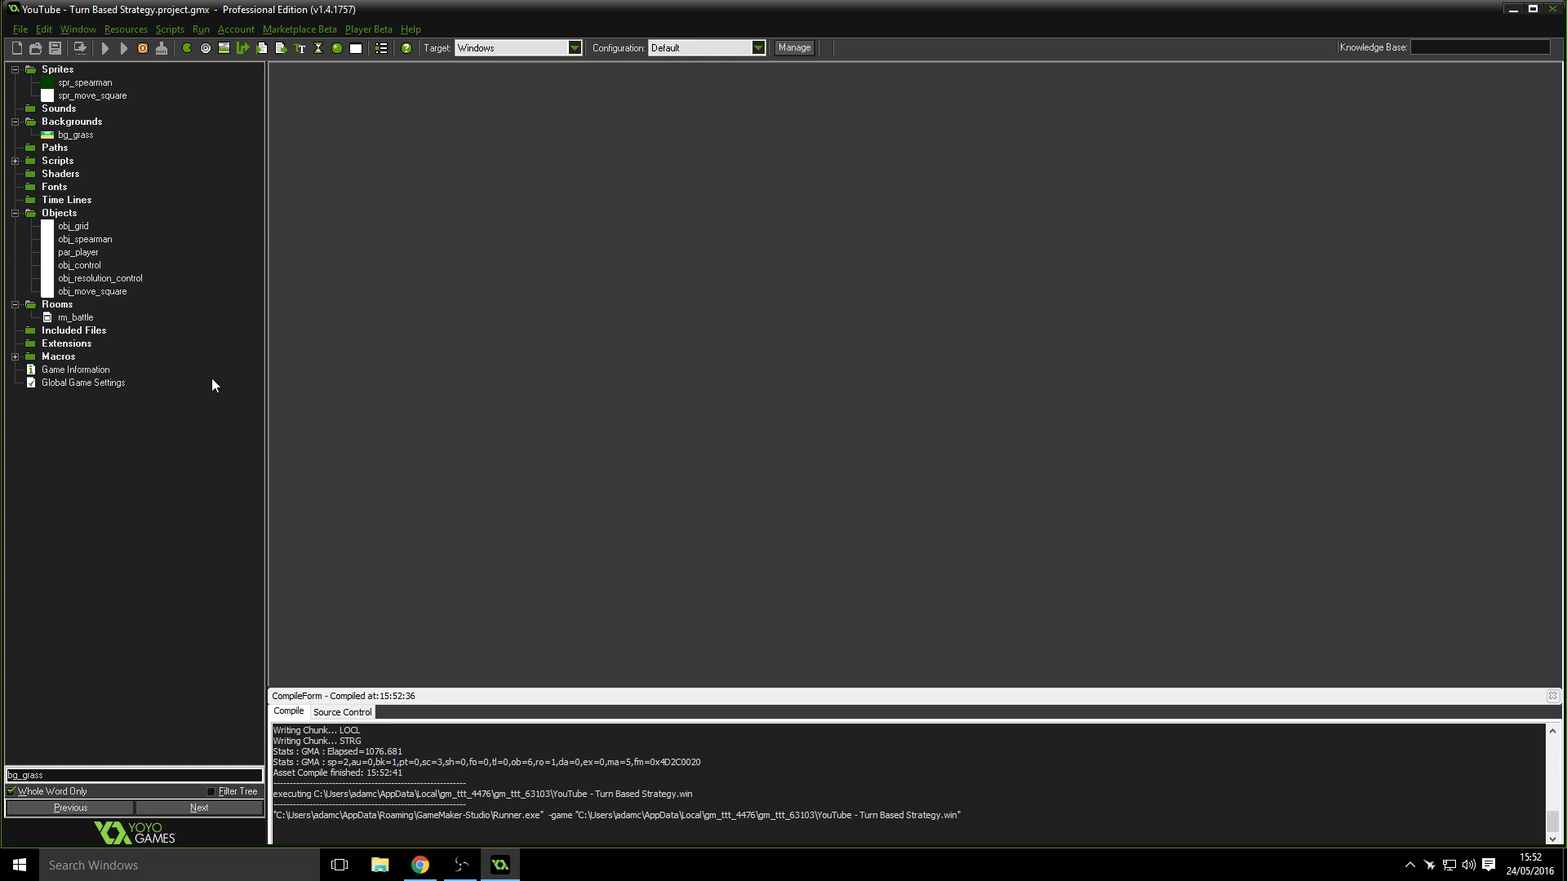
{"action": "left_click", "coordinate": [105, 47]}
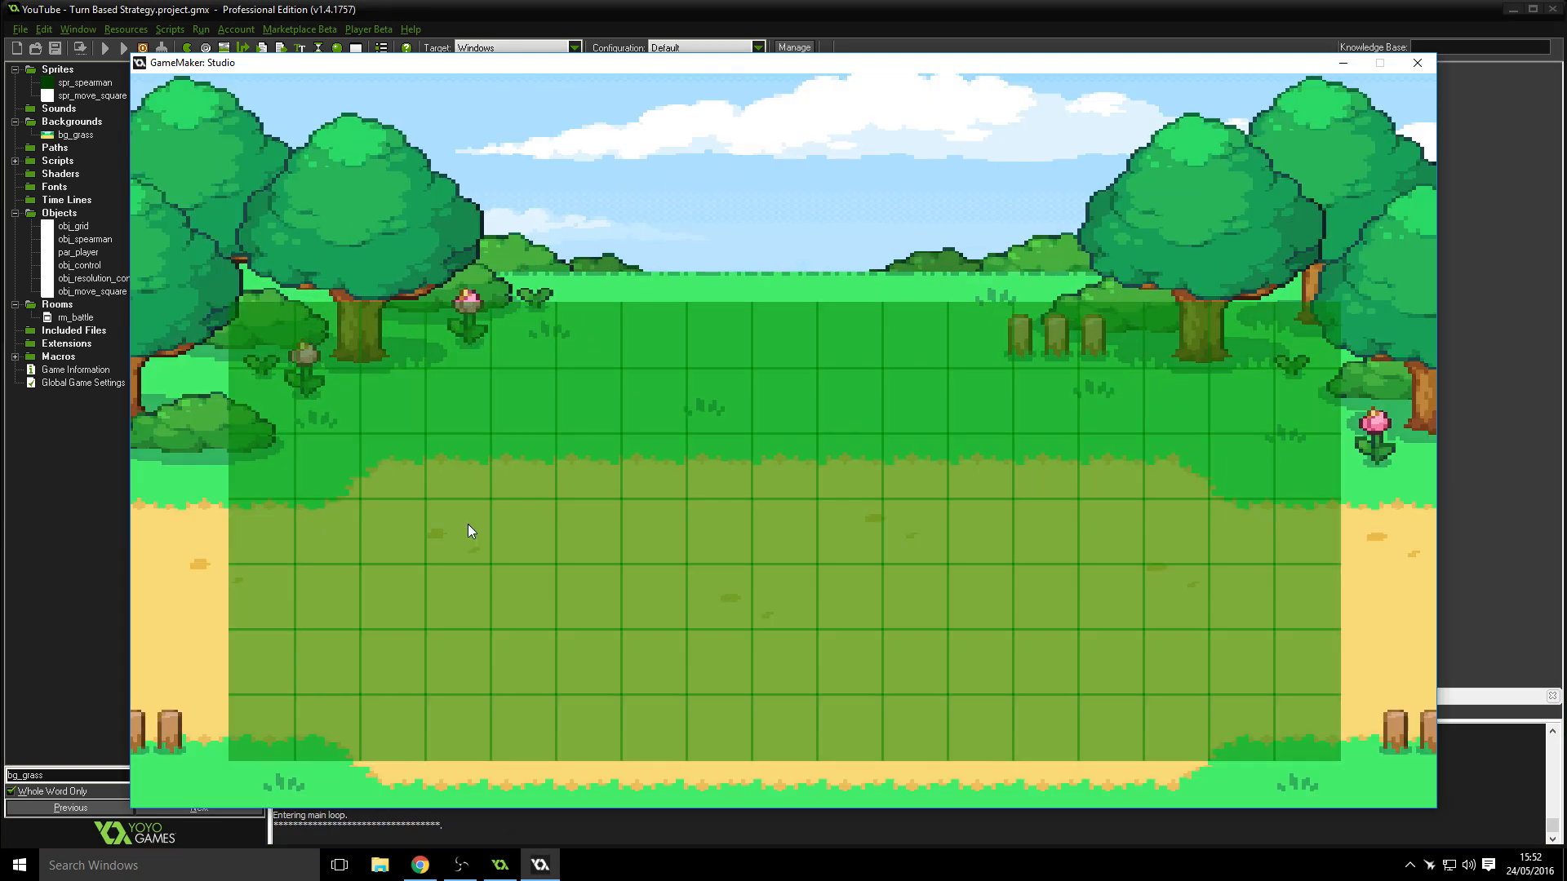
{"action": "left_click", "coordinate": [1417, 63]}
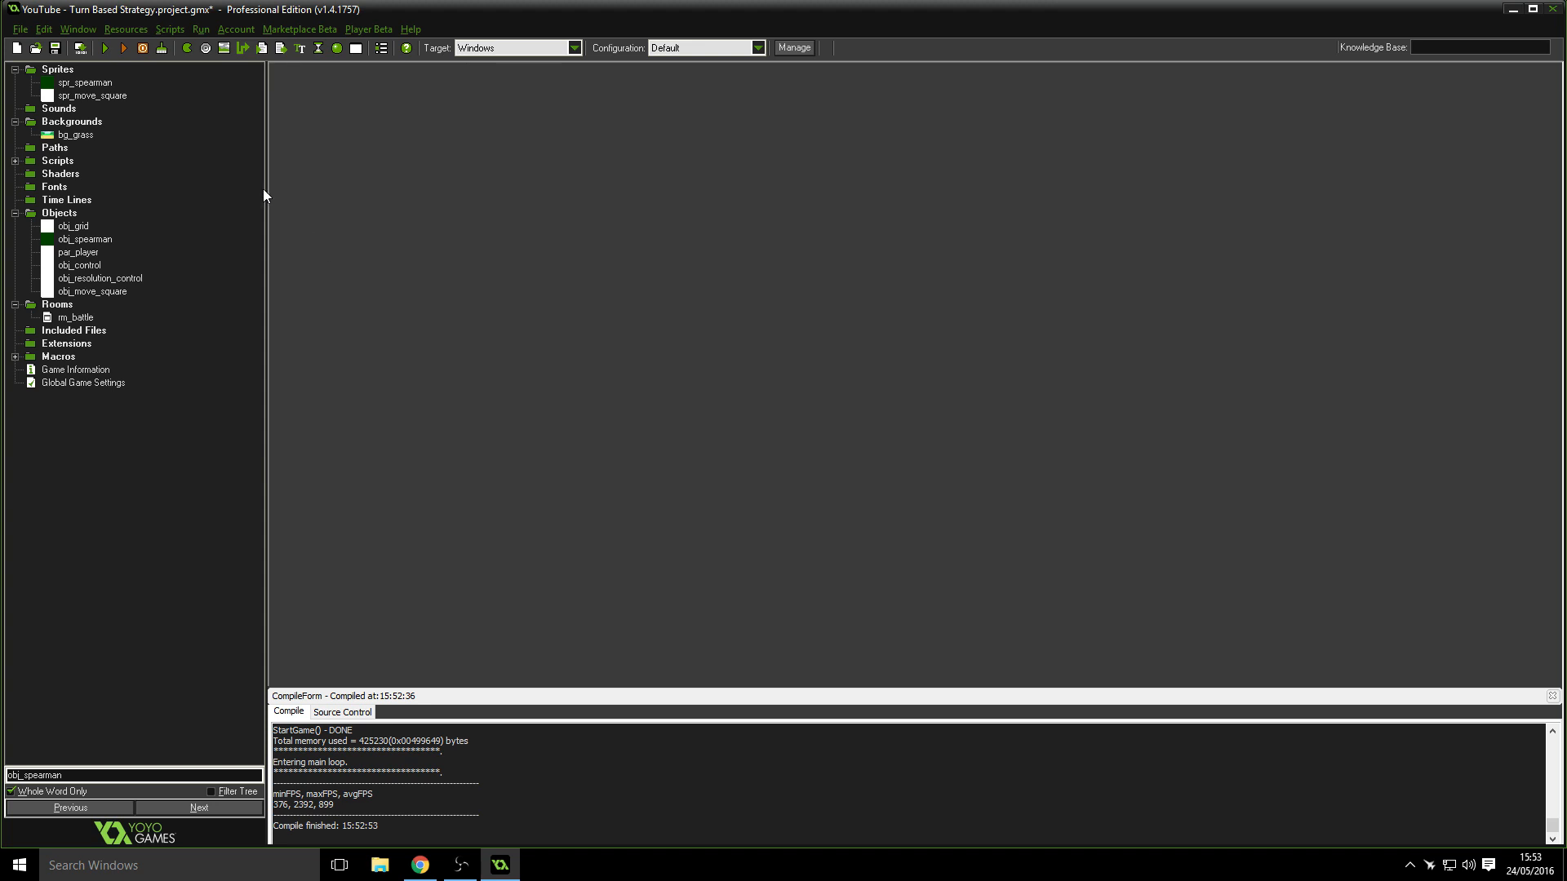
{"action": "mouse_move", "coordinate": [294, 261]}
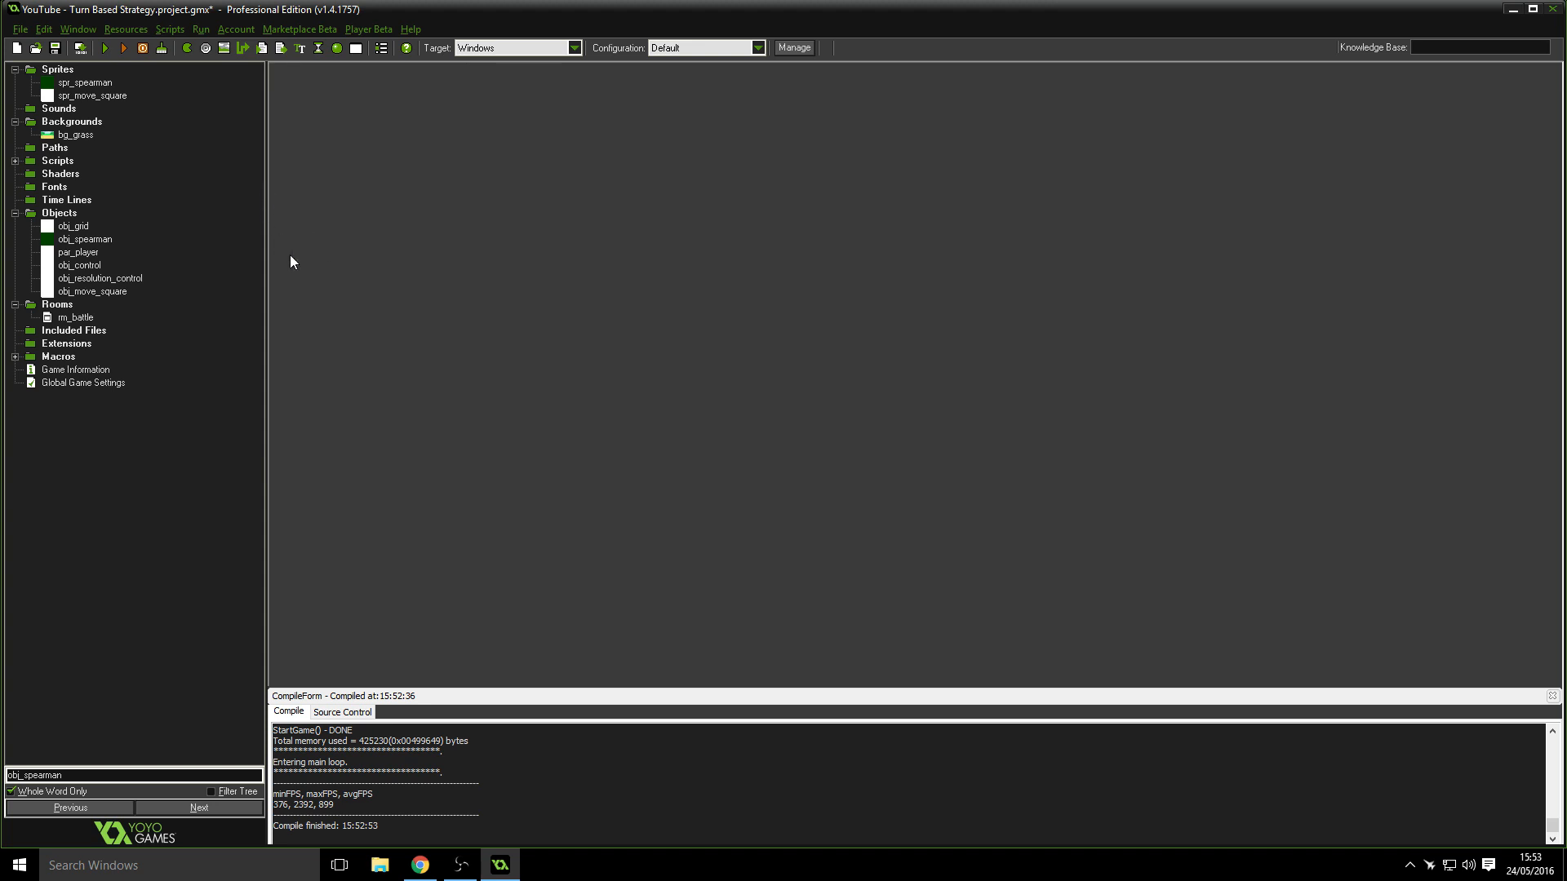
{"action": "left_click", "coordinate": [59, 69]}
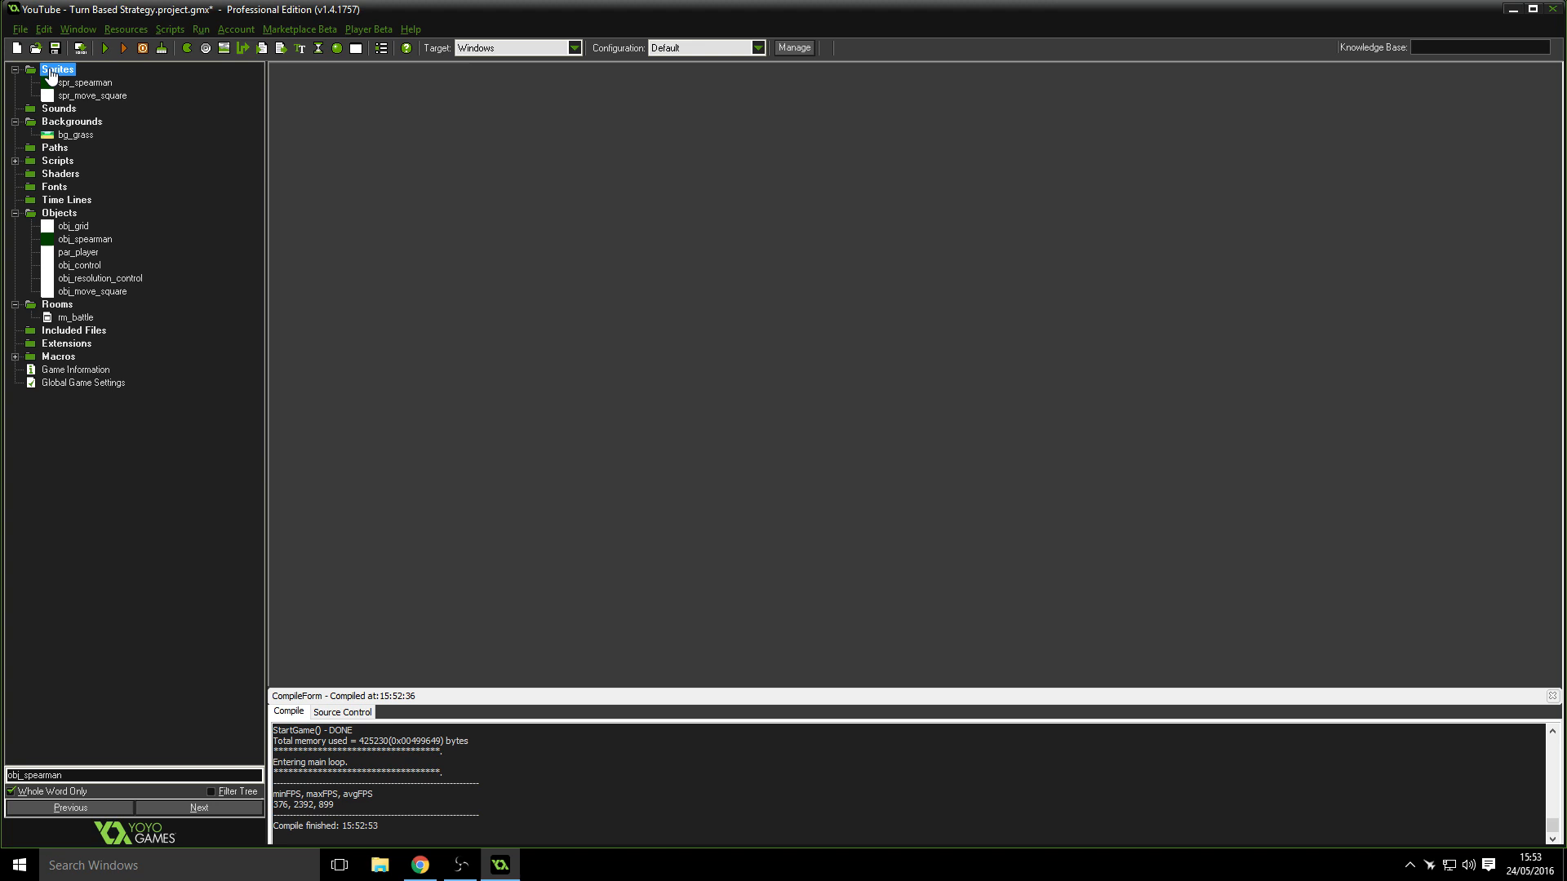
- Create a new sprite and load the 11 skeleton-idle frames from the Spartan idle folder
{"action": "right_click", "coordinate": [57, 69]}
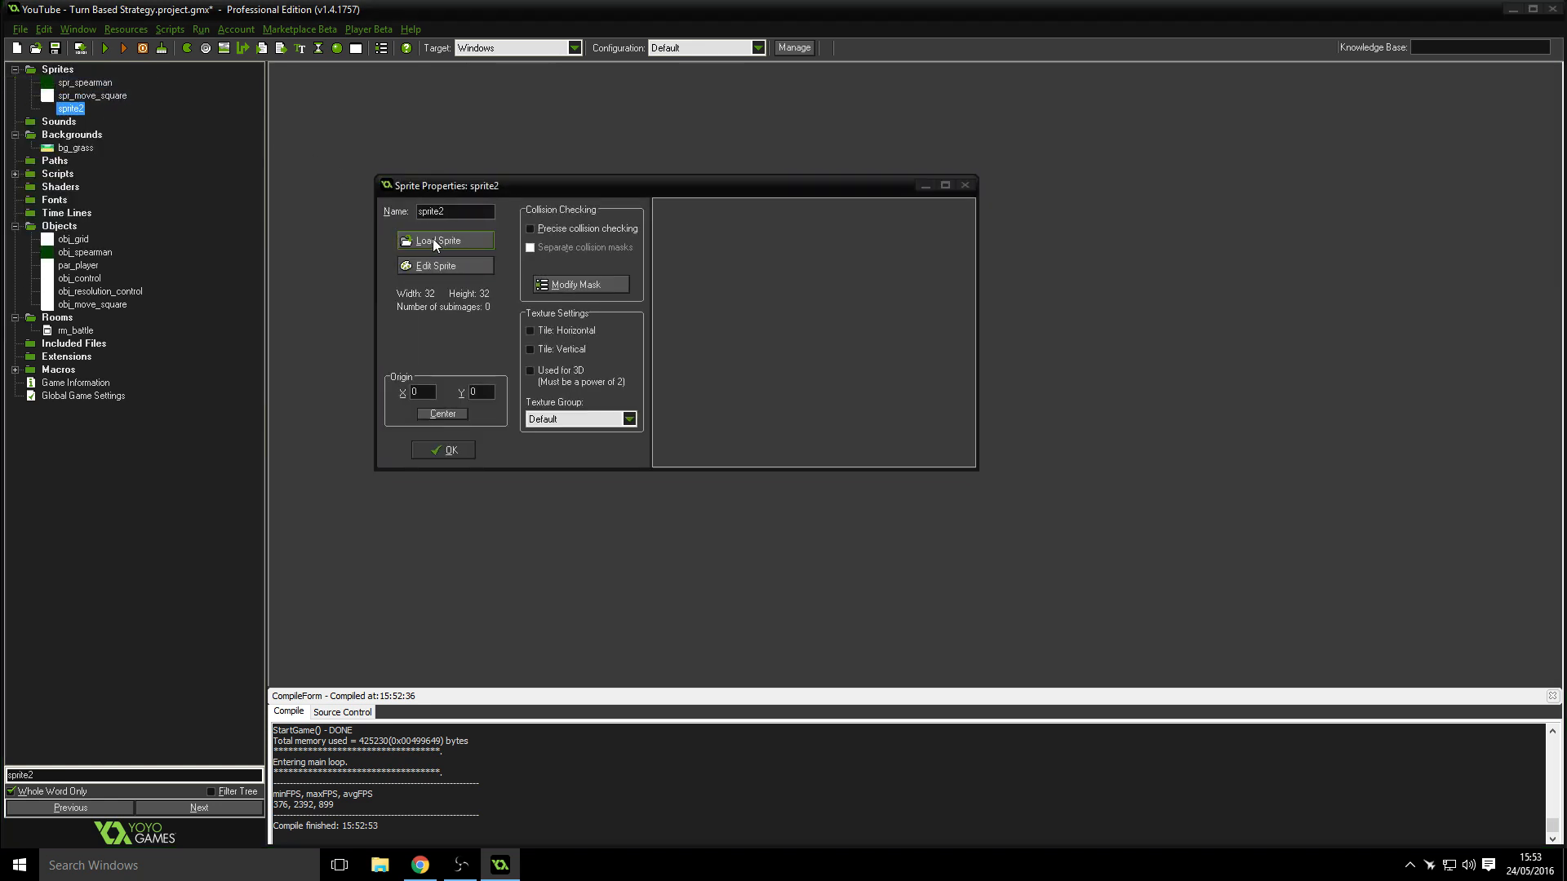
{"action": "left_click", "coordinate": [441, 241]}
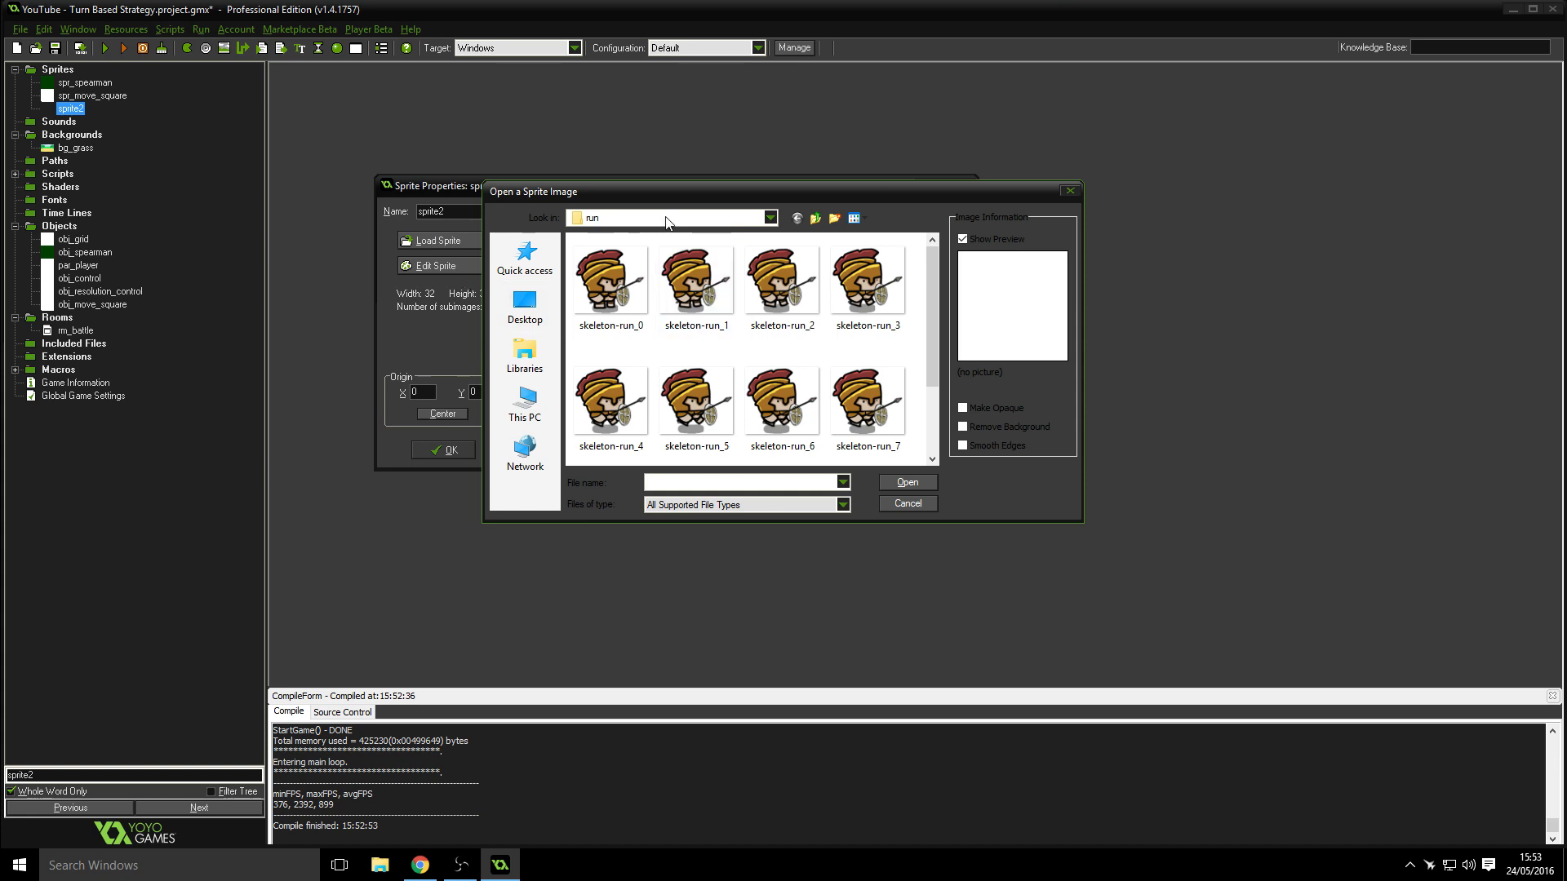
{"action": "left_click", "coordinate": [769, 217]}
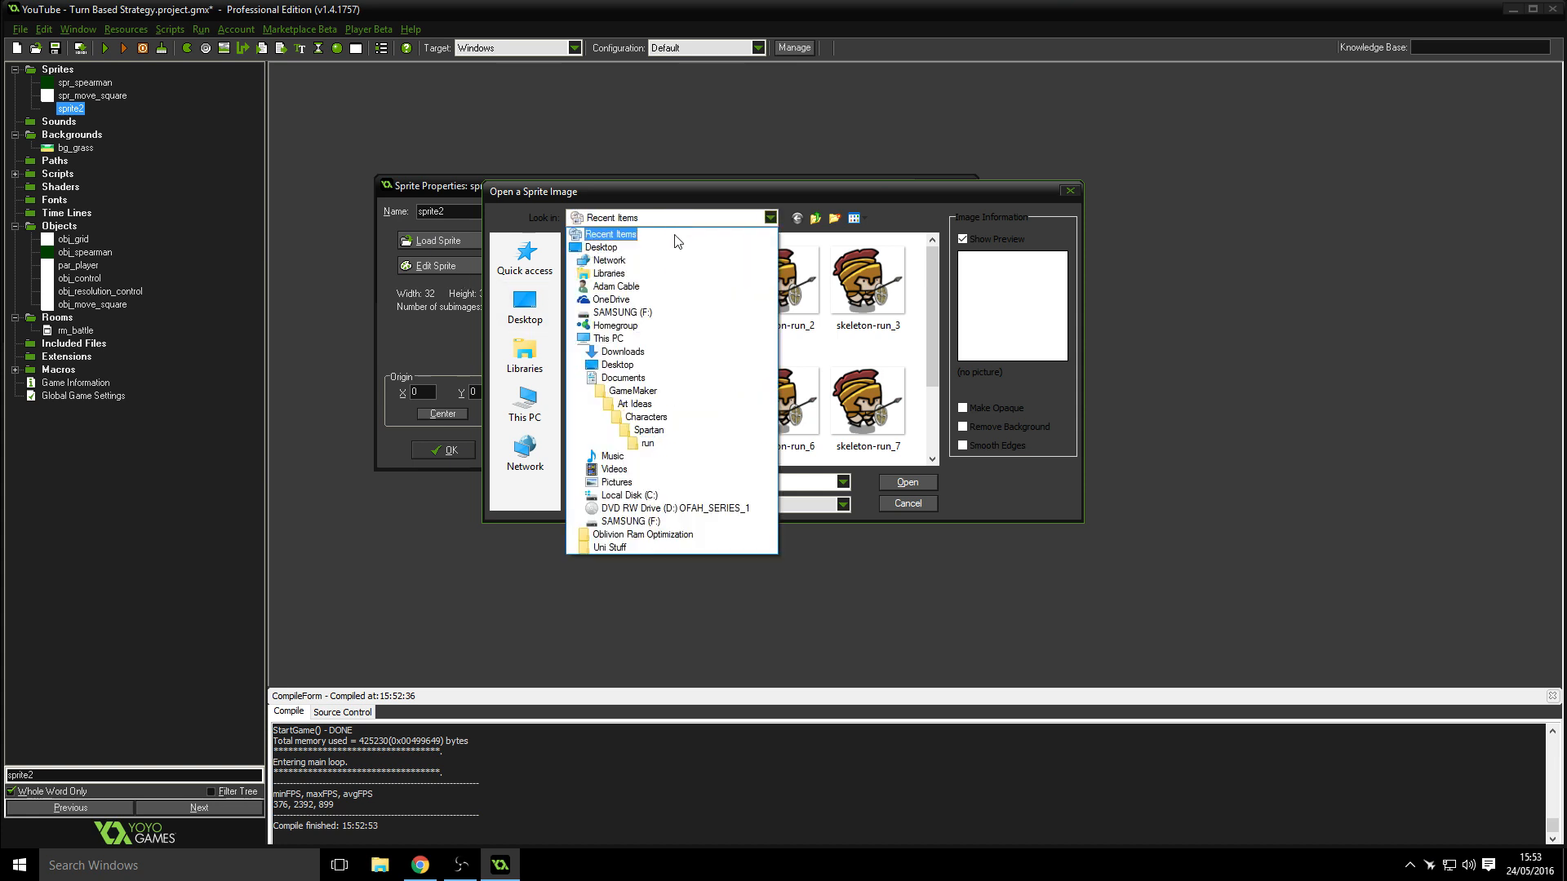
{"action": "left_click", "coordinate": [647, 429]}
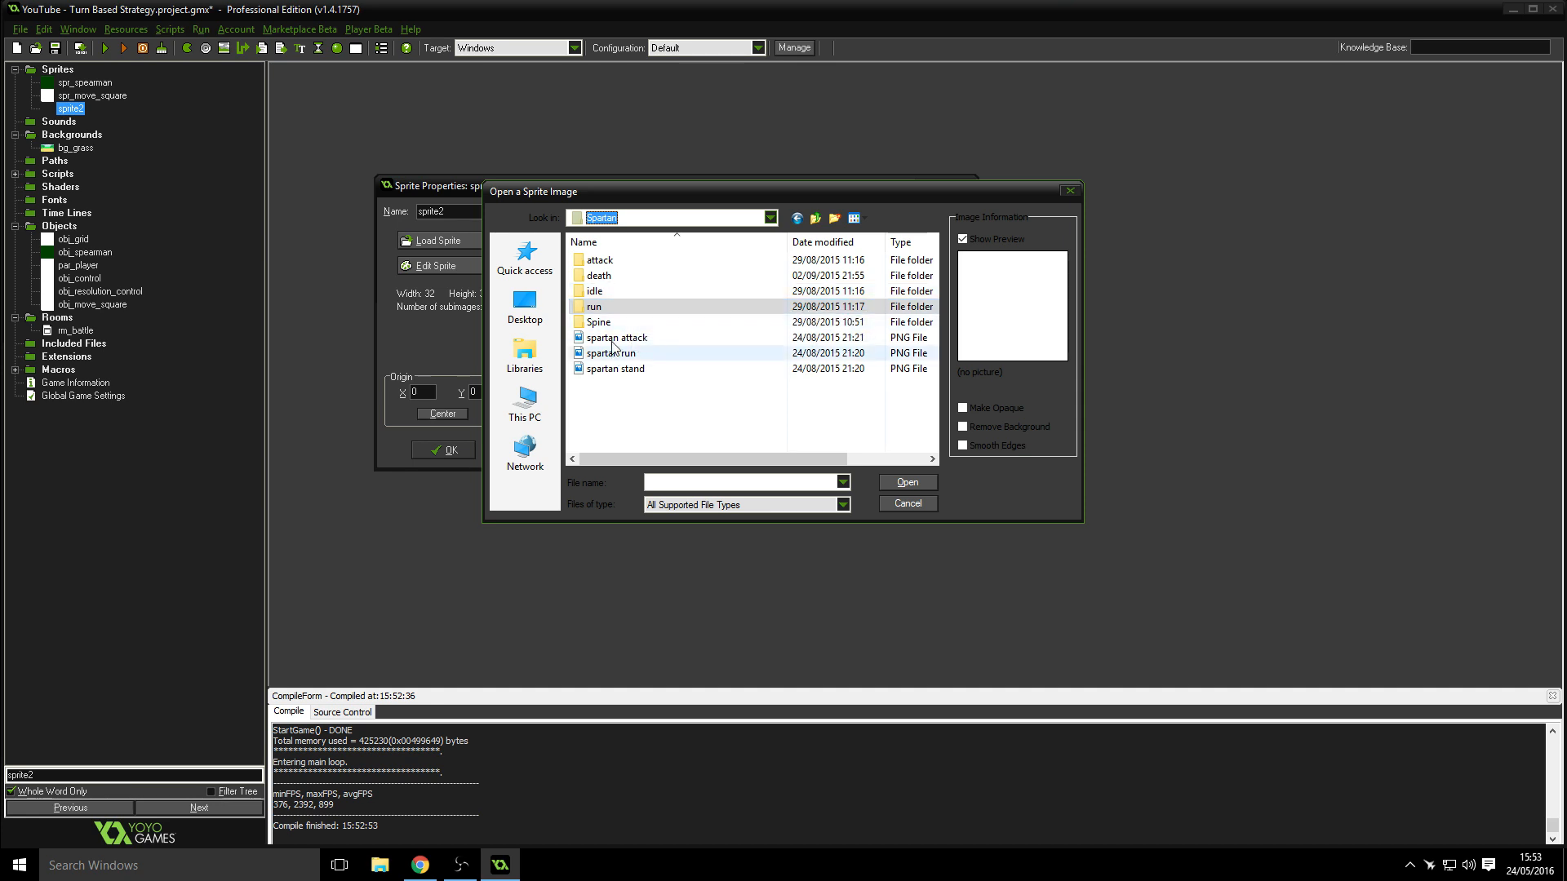
{"action": "double_click", "coordinate": [594, 291]}
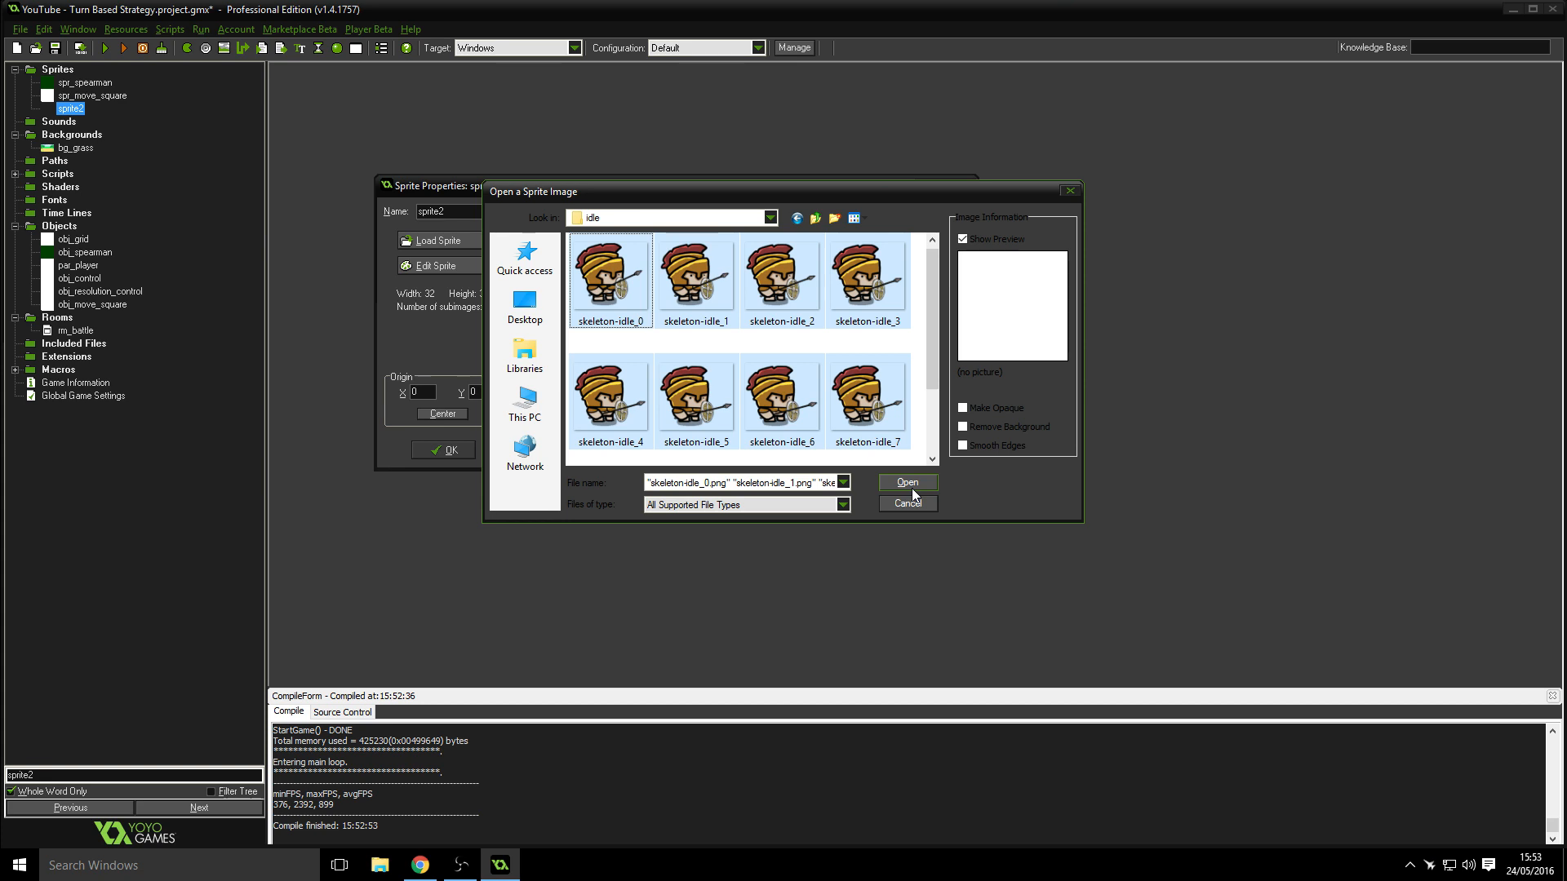
{"action": "mouse_move", "coordinate": [524, 305]}
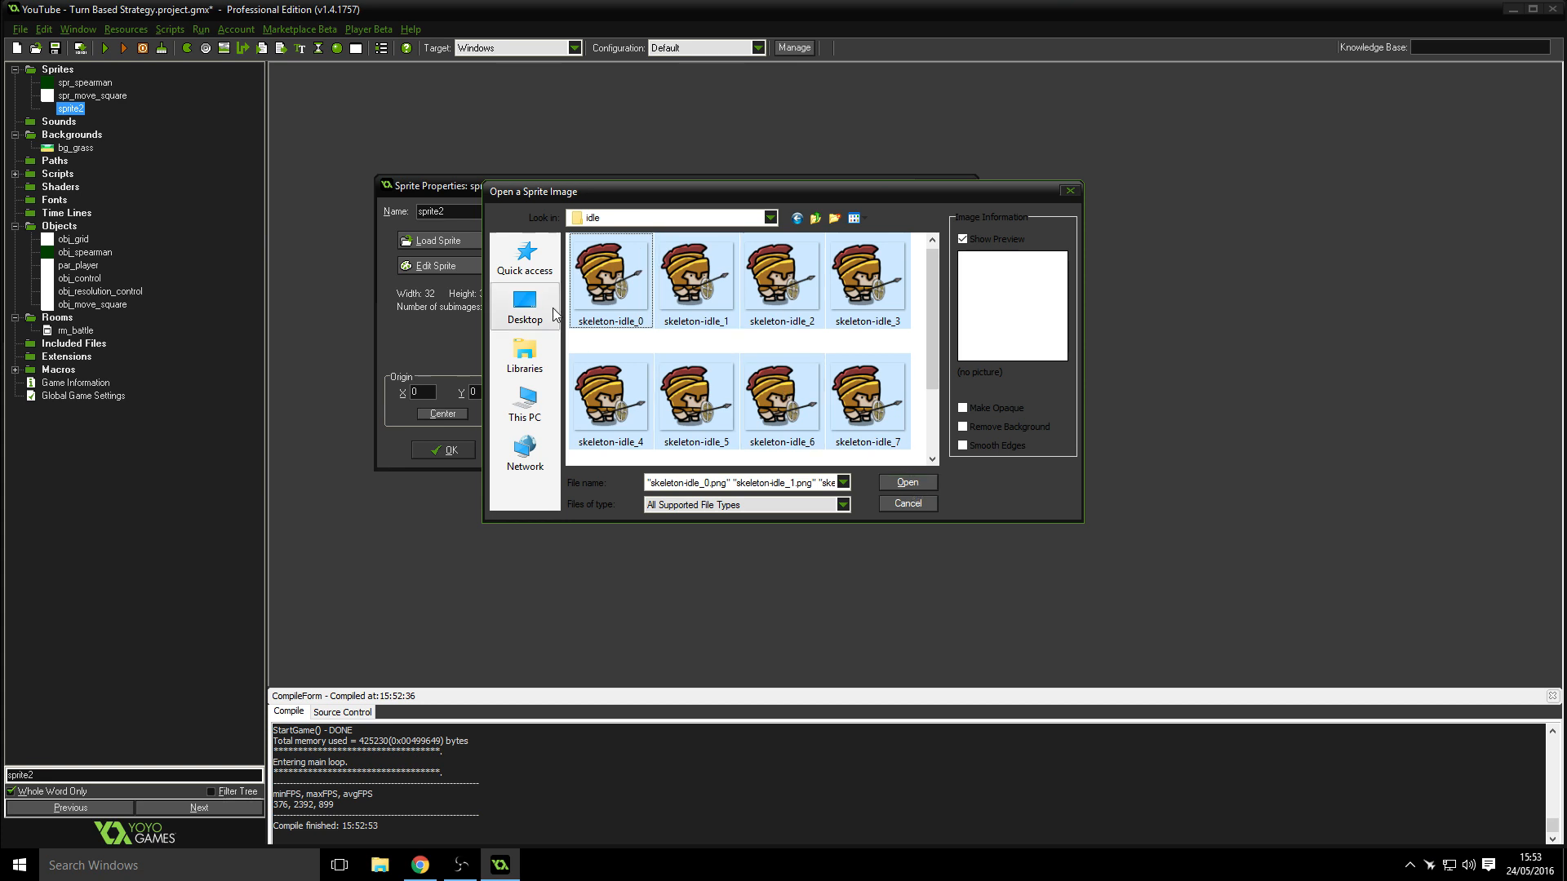
{"action": "left_click", "coordinate": [608, 278]}
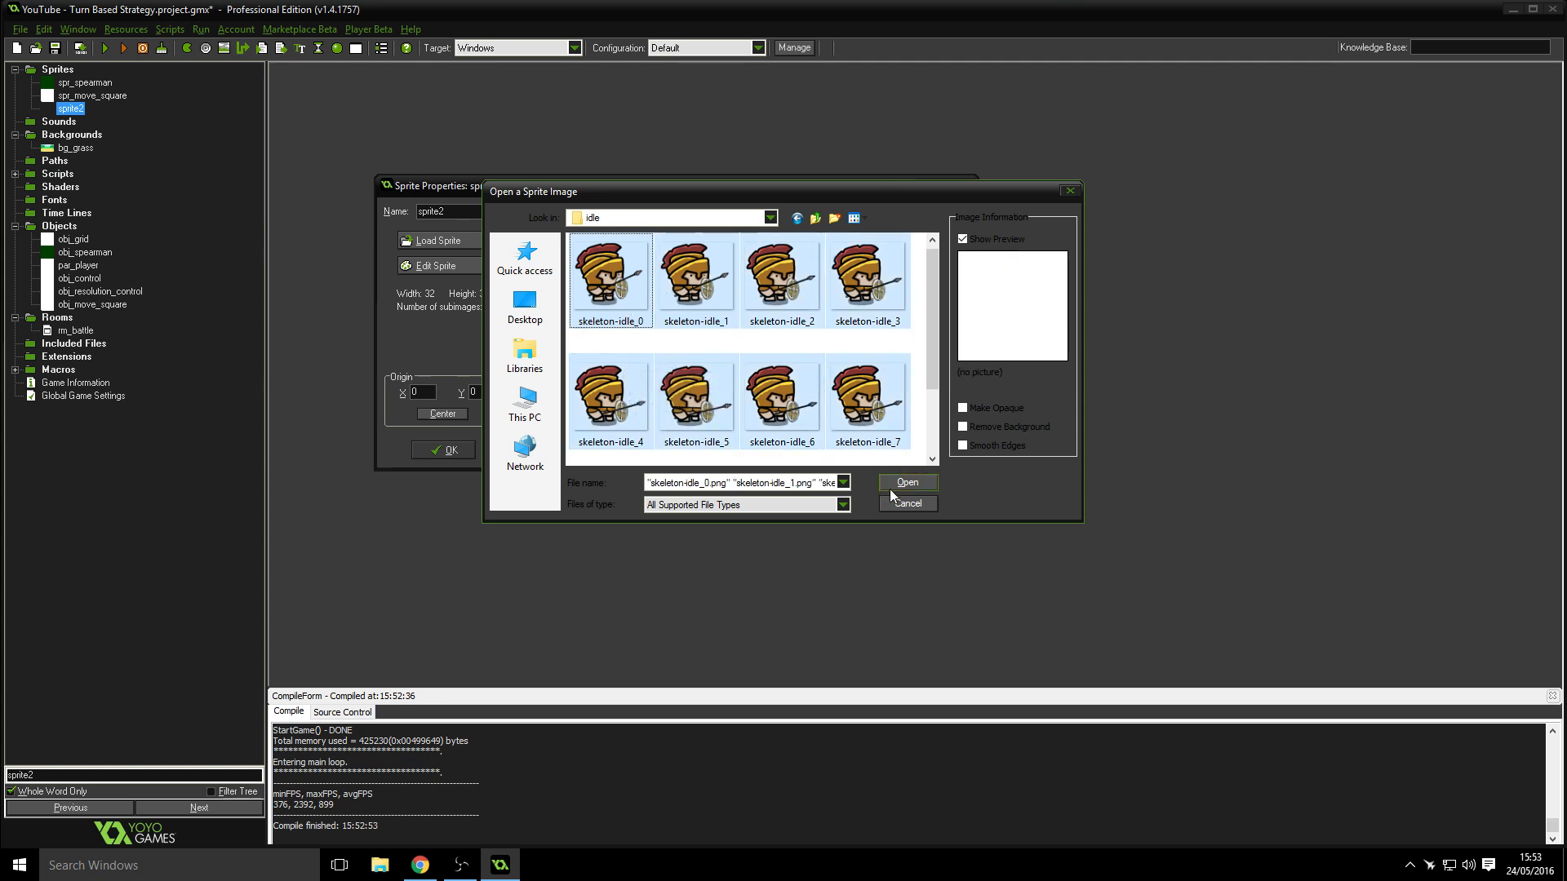
{"action": "left_click", "coordinate": [905, 483]}
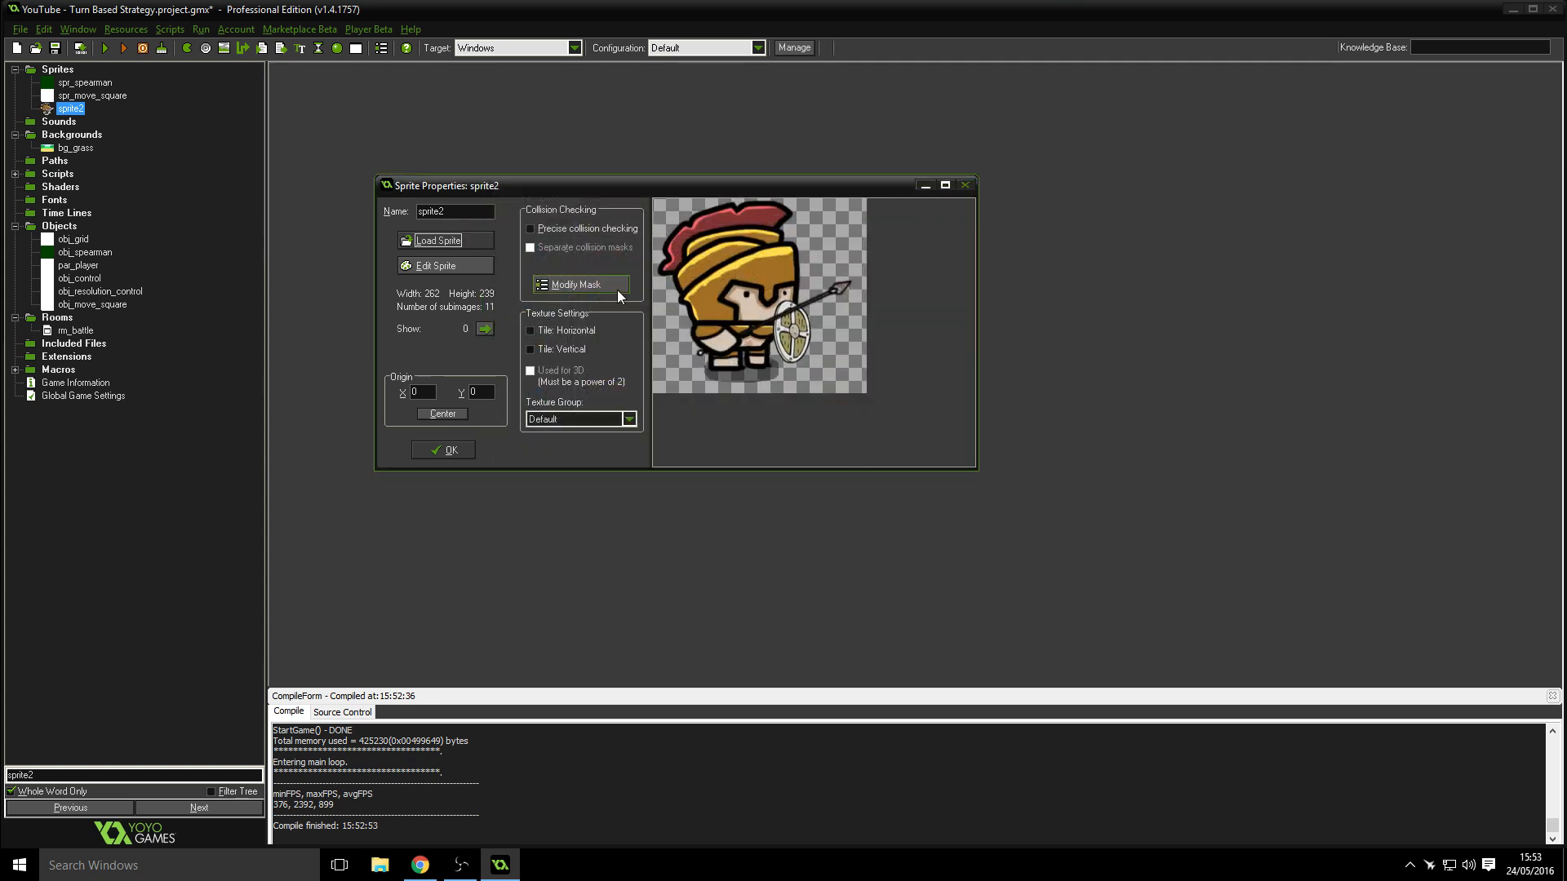
{"action": "mouse_move", "coordinate": [509, 262]}
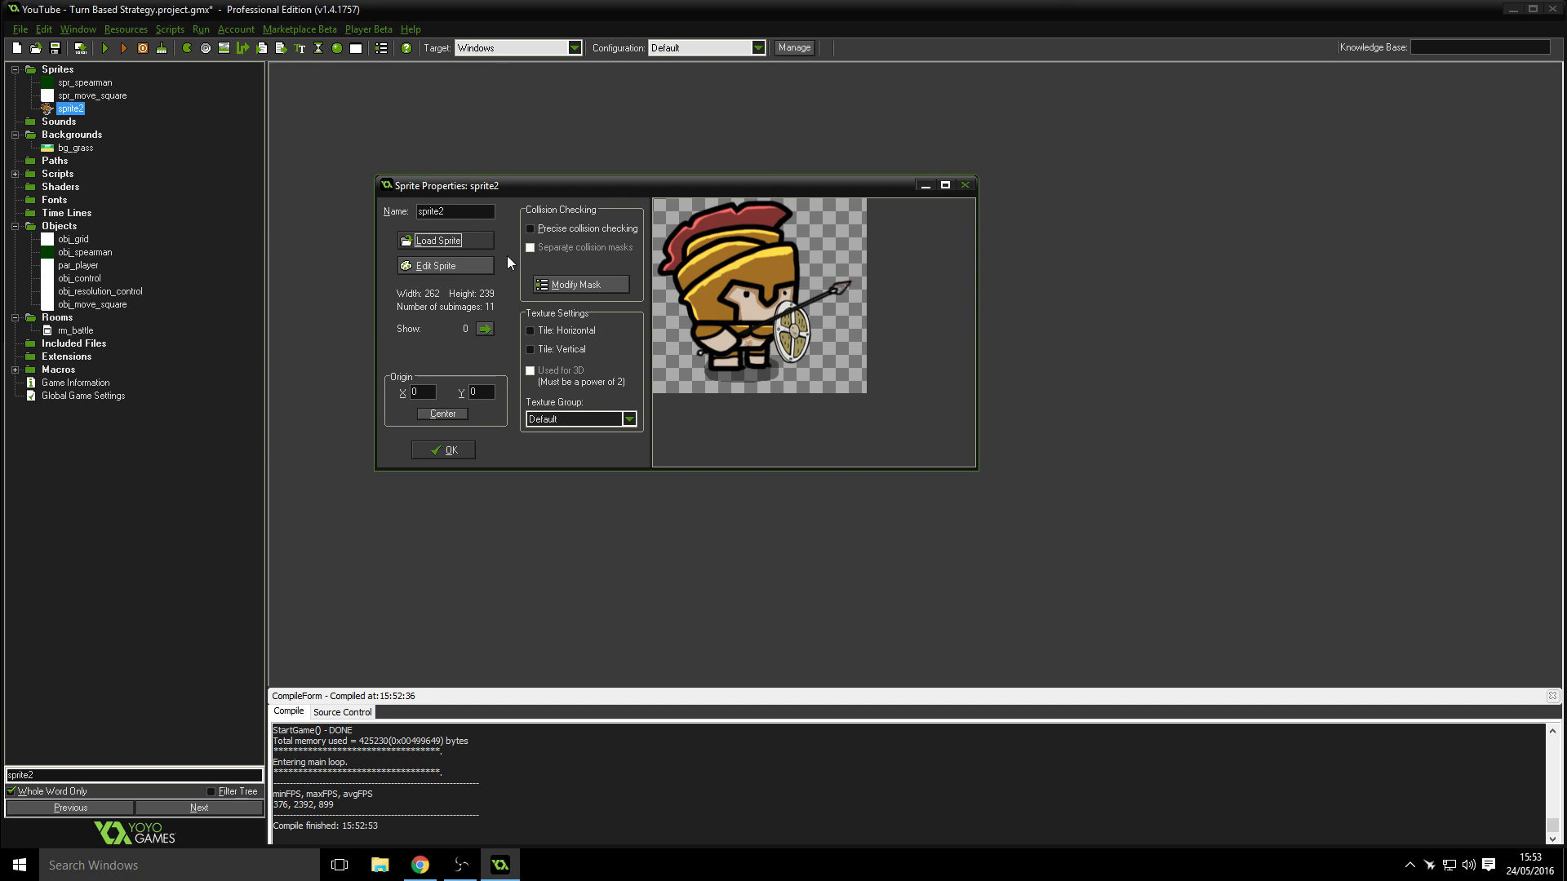
- Stretch all eleven sprite2 frames down to 32 by 32 pixels in the Sprite Editor
{"action": "left_click", "coordinate": [588, 175]}
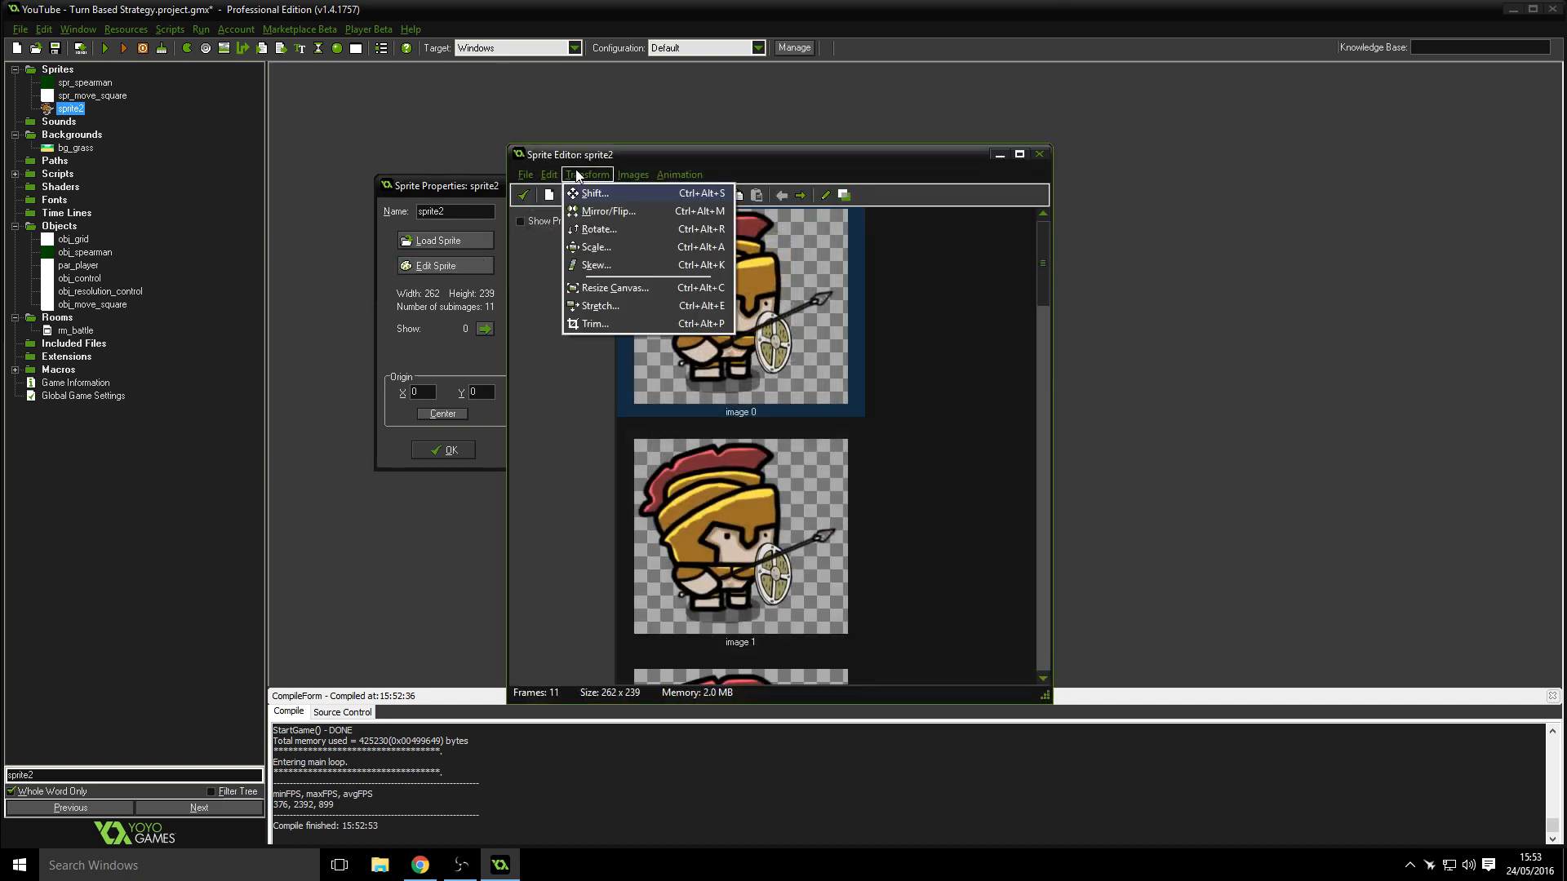
{"action": "mouse_move", "coordinate": [627, 305]}
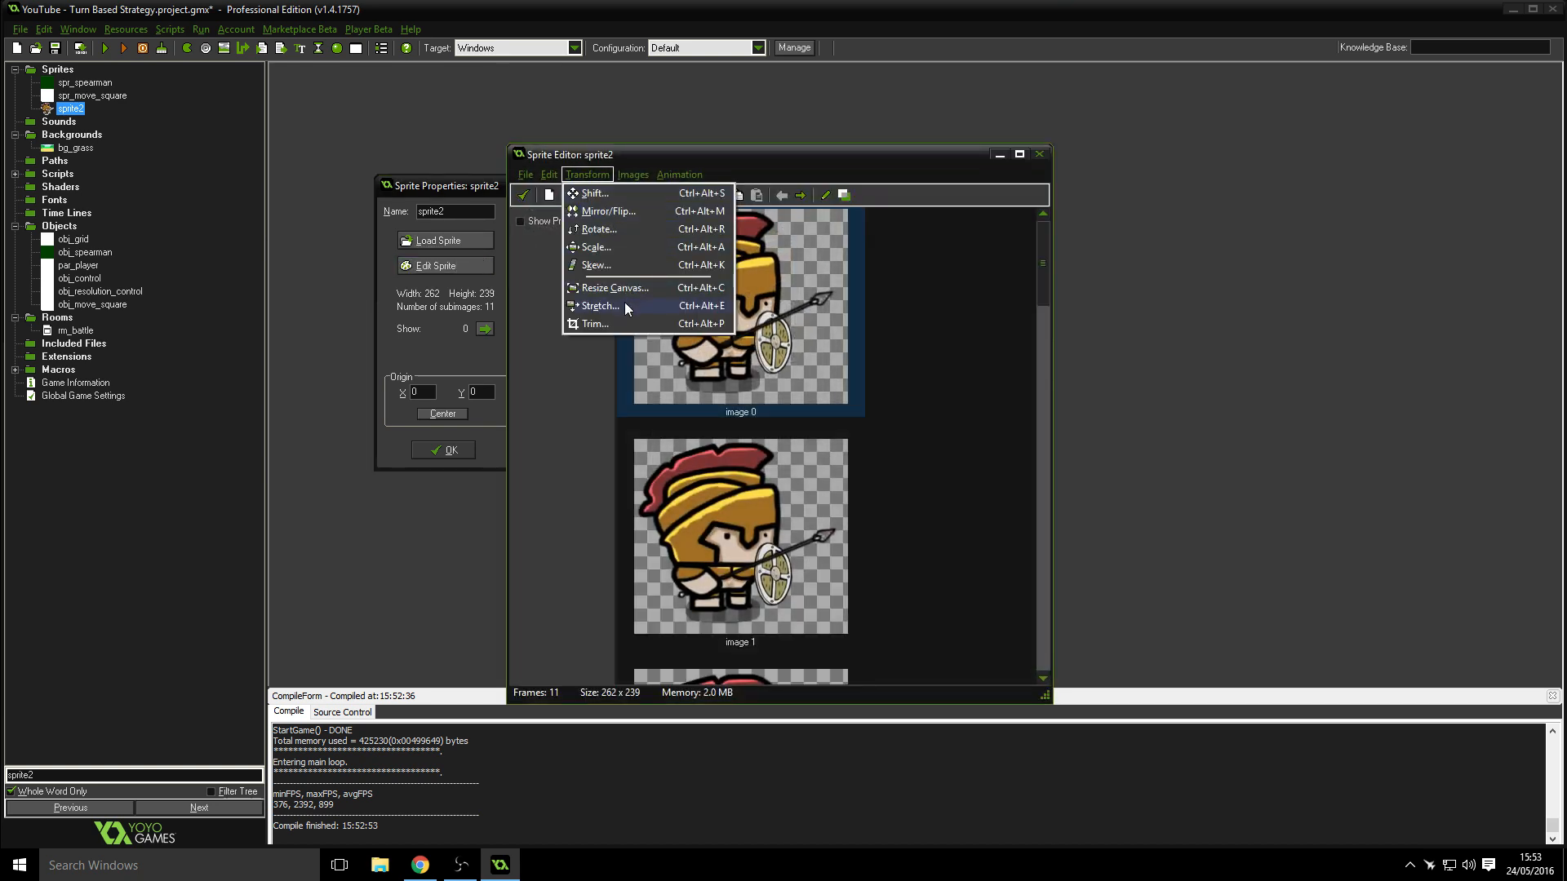
{"action": "left_click", "coordinate": [599, 305]}
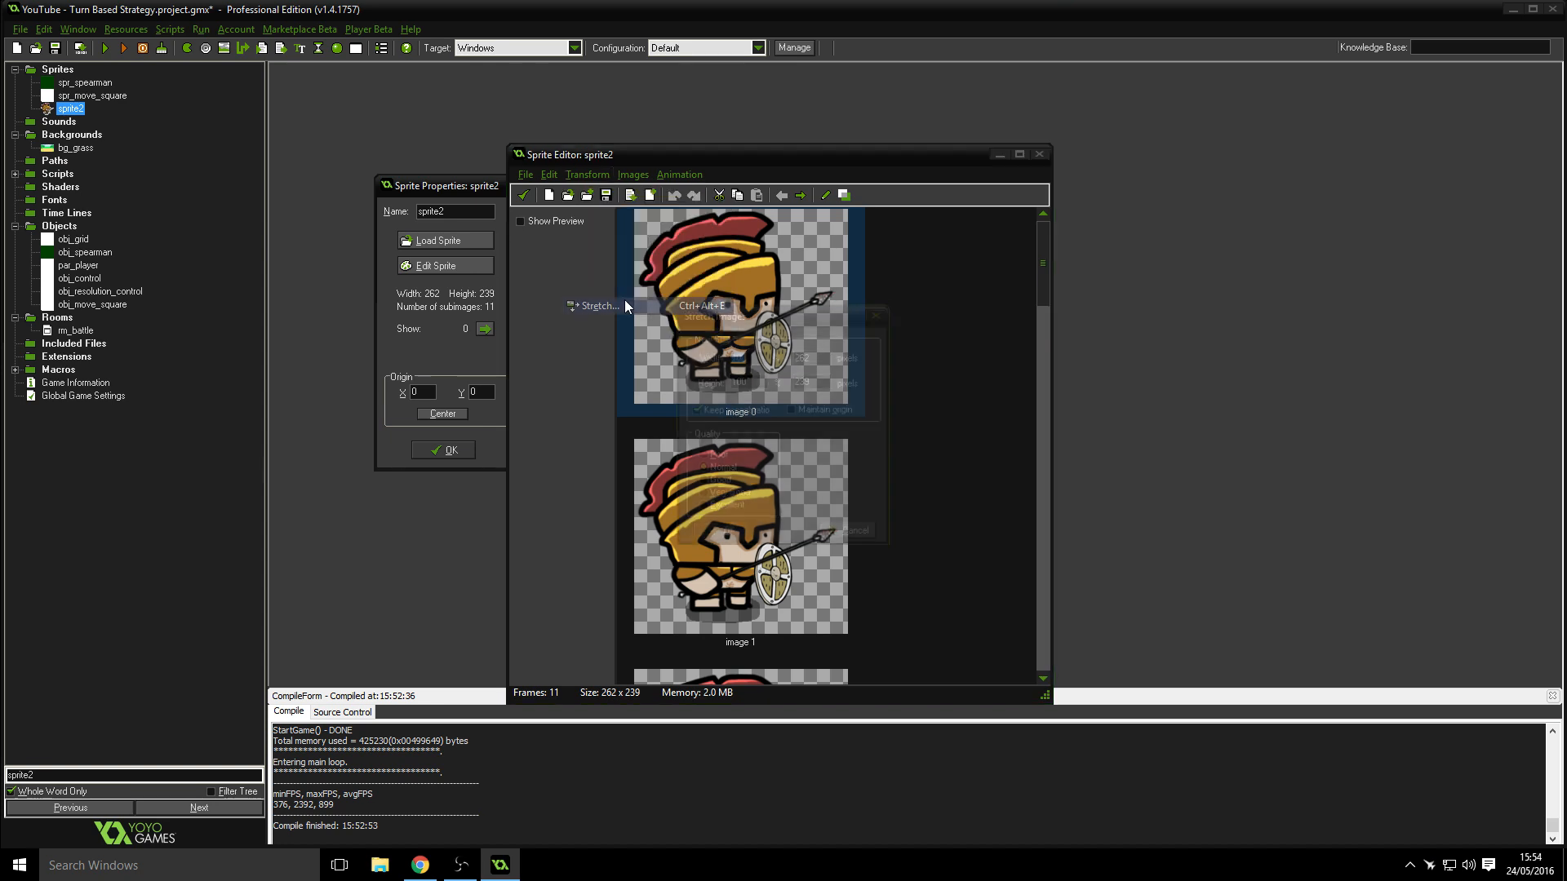
{"action": "left_click", "coordinate": [595, 305]}
{"action": "type", "text": "3"}
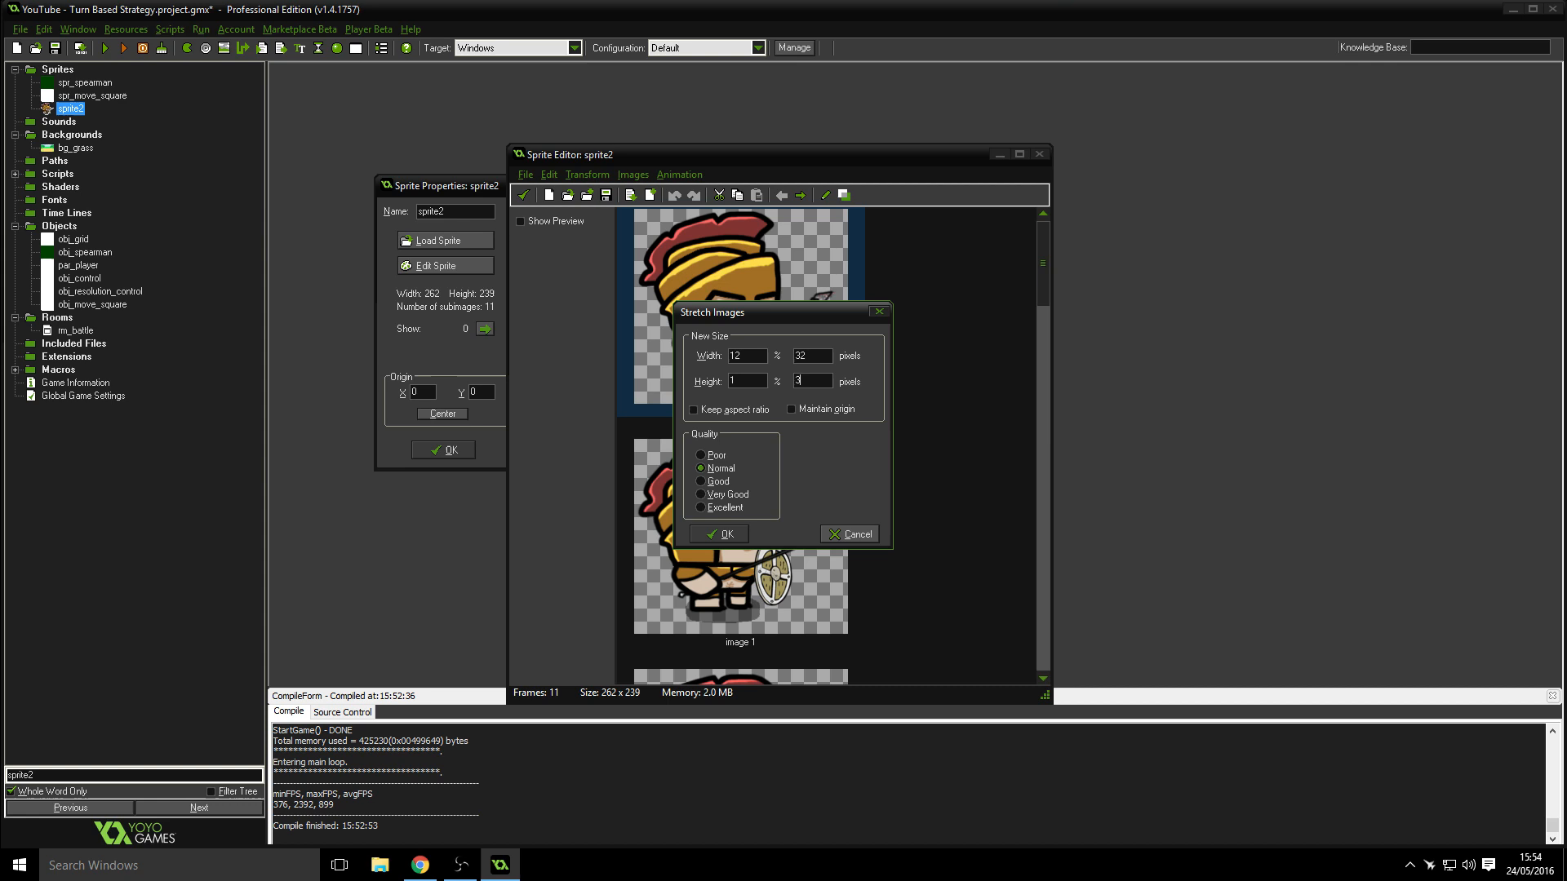
{"action": "left_click", "coordinate": [718, 534]}
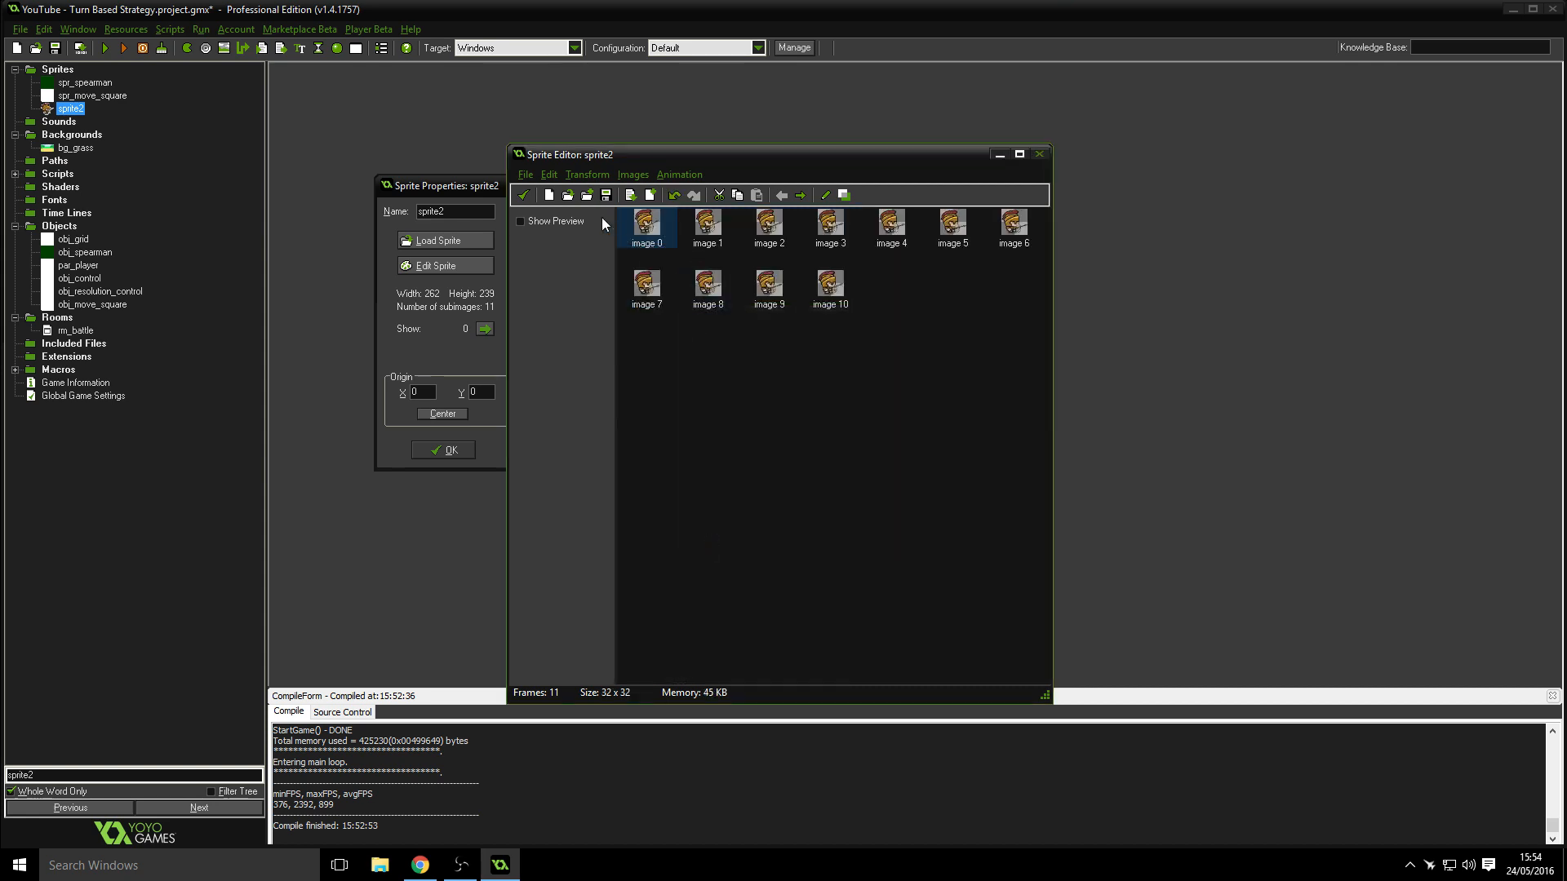
{"action": "mouse_move", "coordinate": [522, 253]}
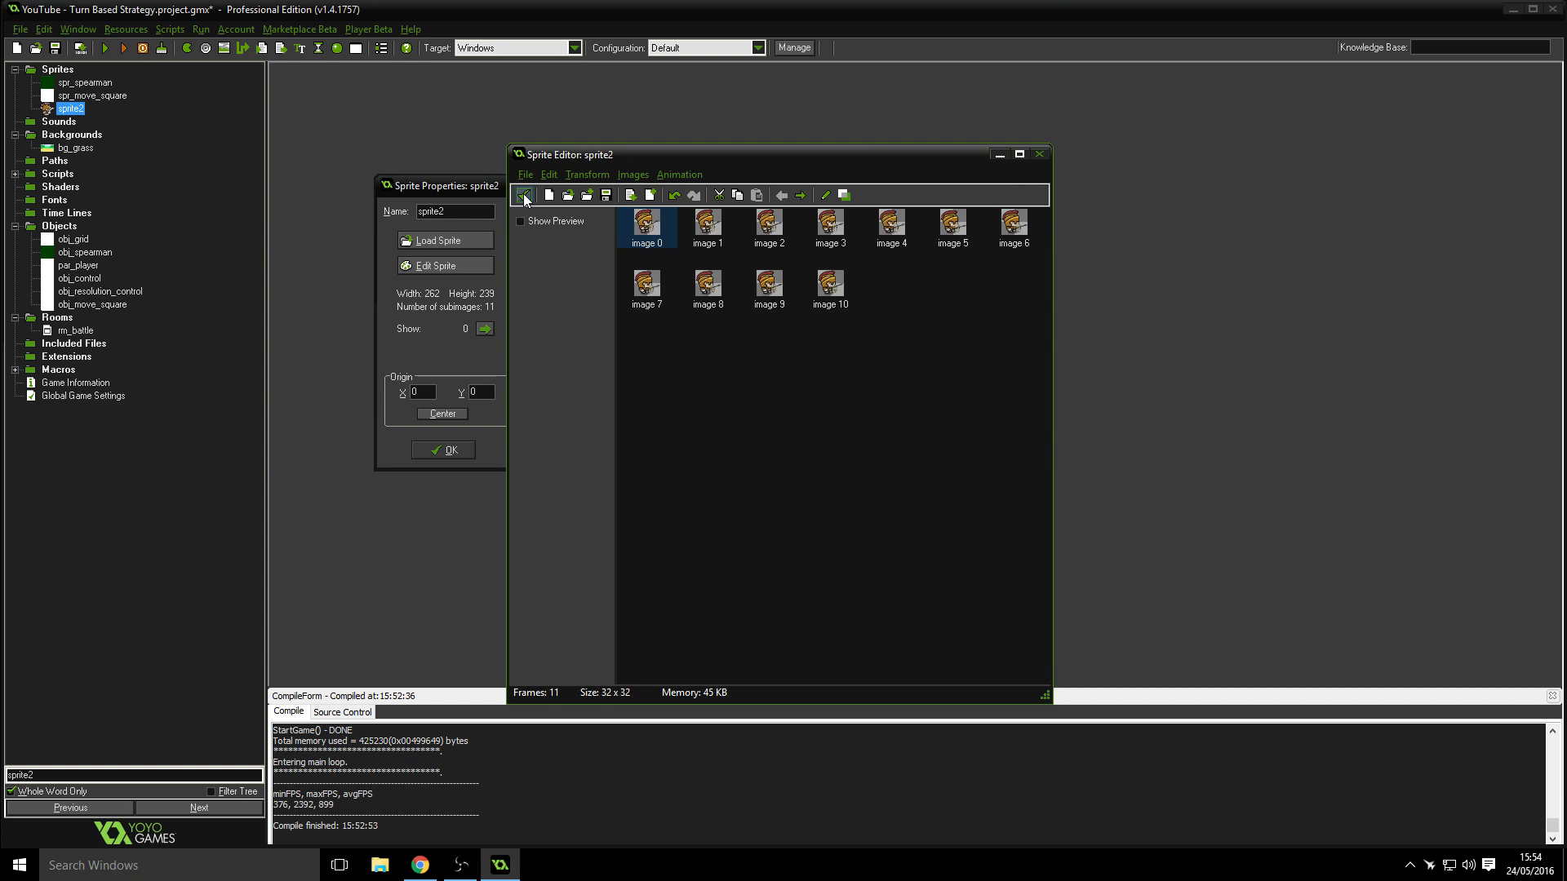
- Keep the resized frames, rename the sprite spr_spearman_idle and centre its origin at 16,16
{"action": "left_click", "coordinate": [1038, 153]}
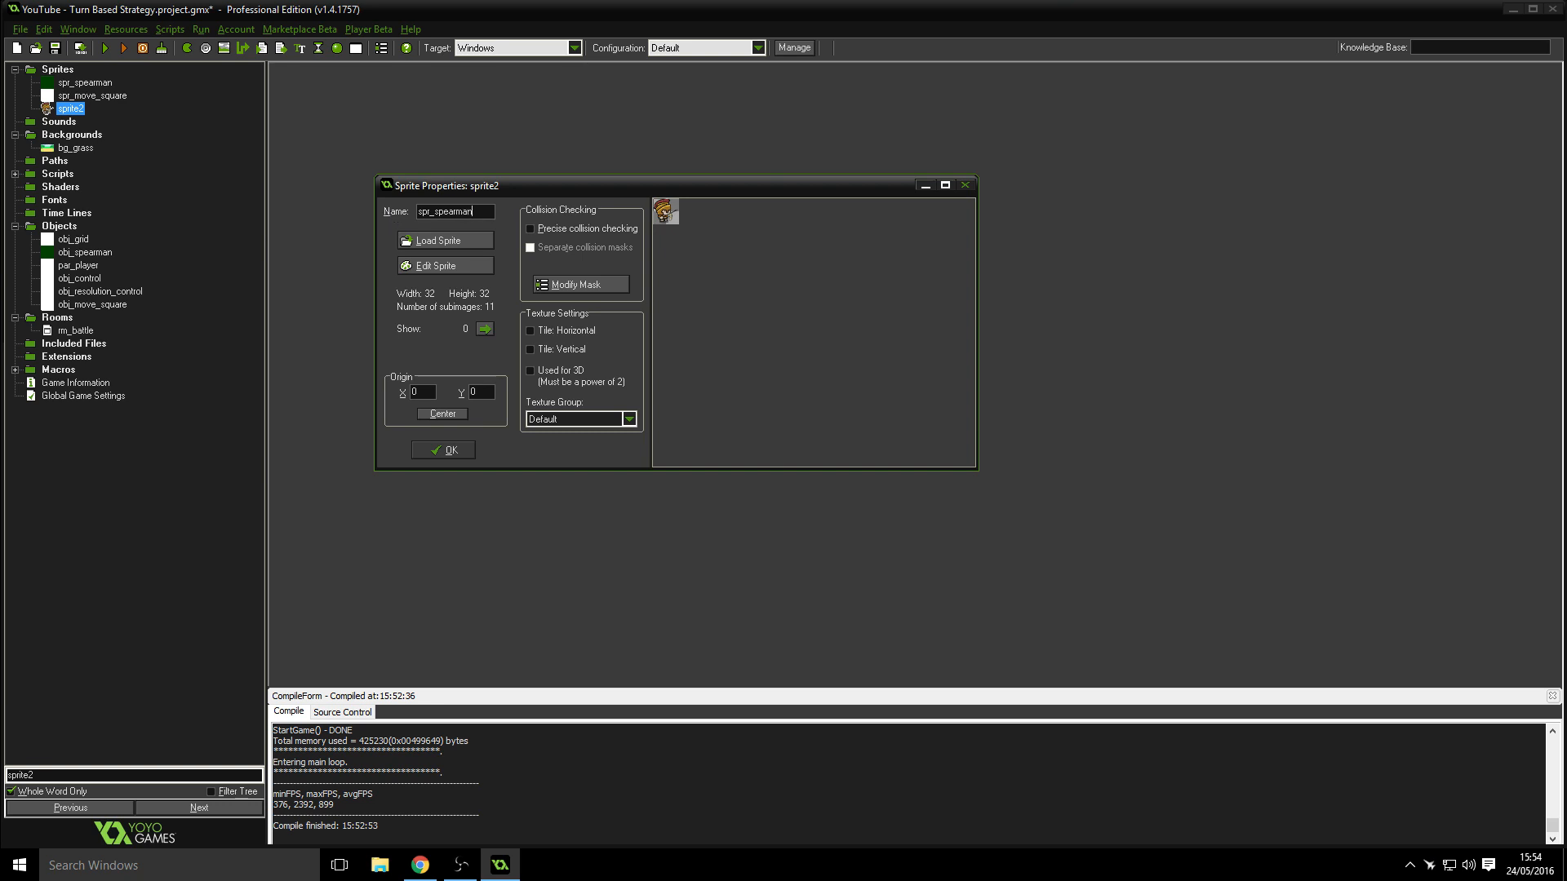
{"action": "type", "text": "_idle"}
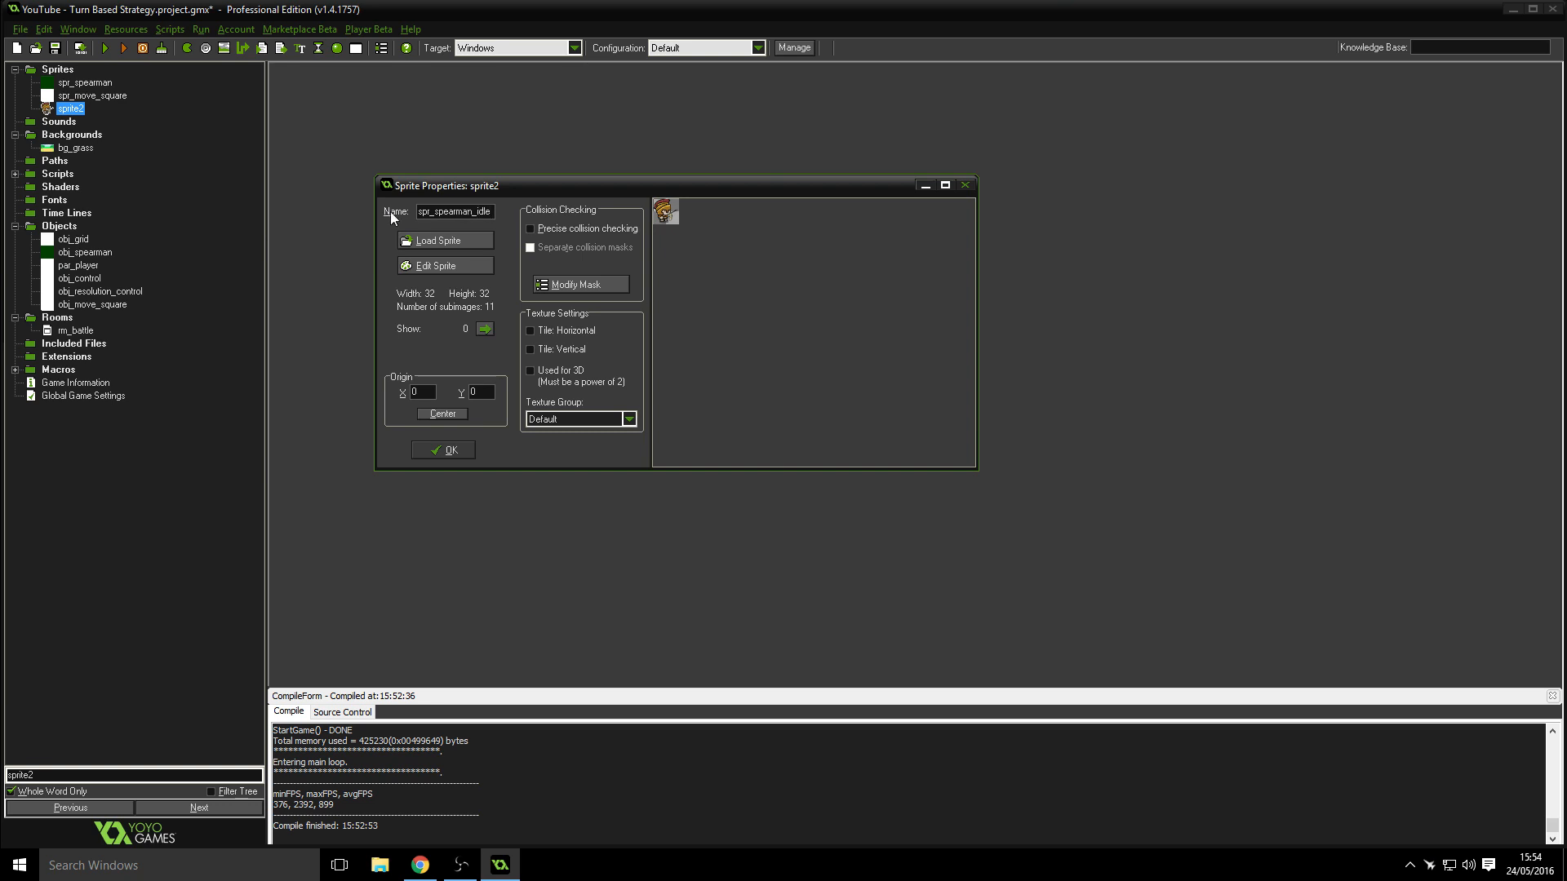
{"action": "left_click", "coordinate": [443, 413]}
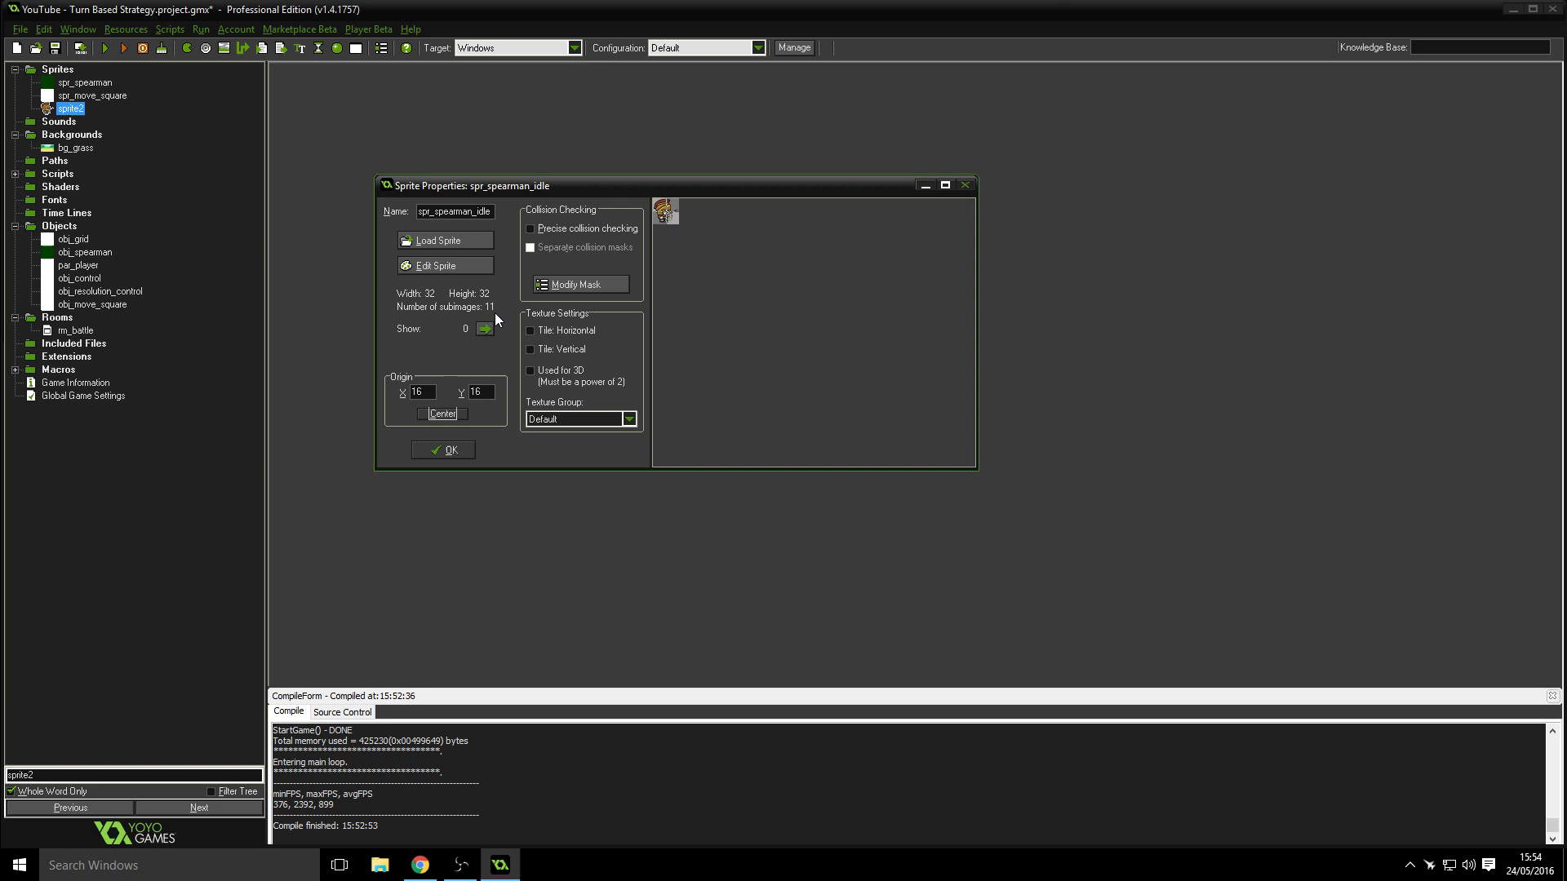
{"action": "mouse_move", "coordinate": [667, 211]}
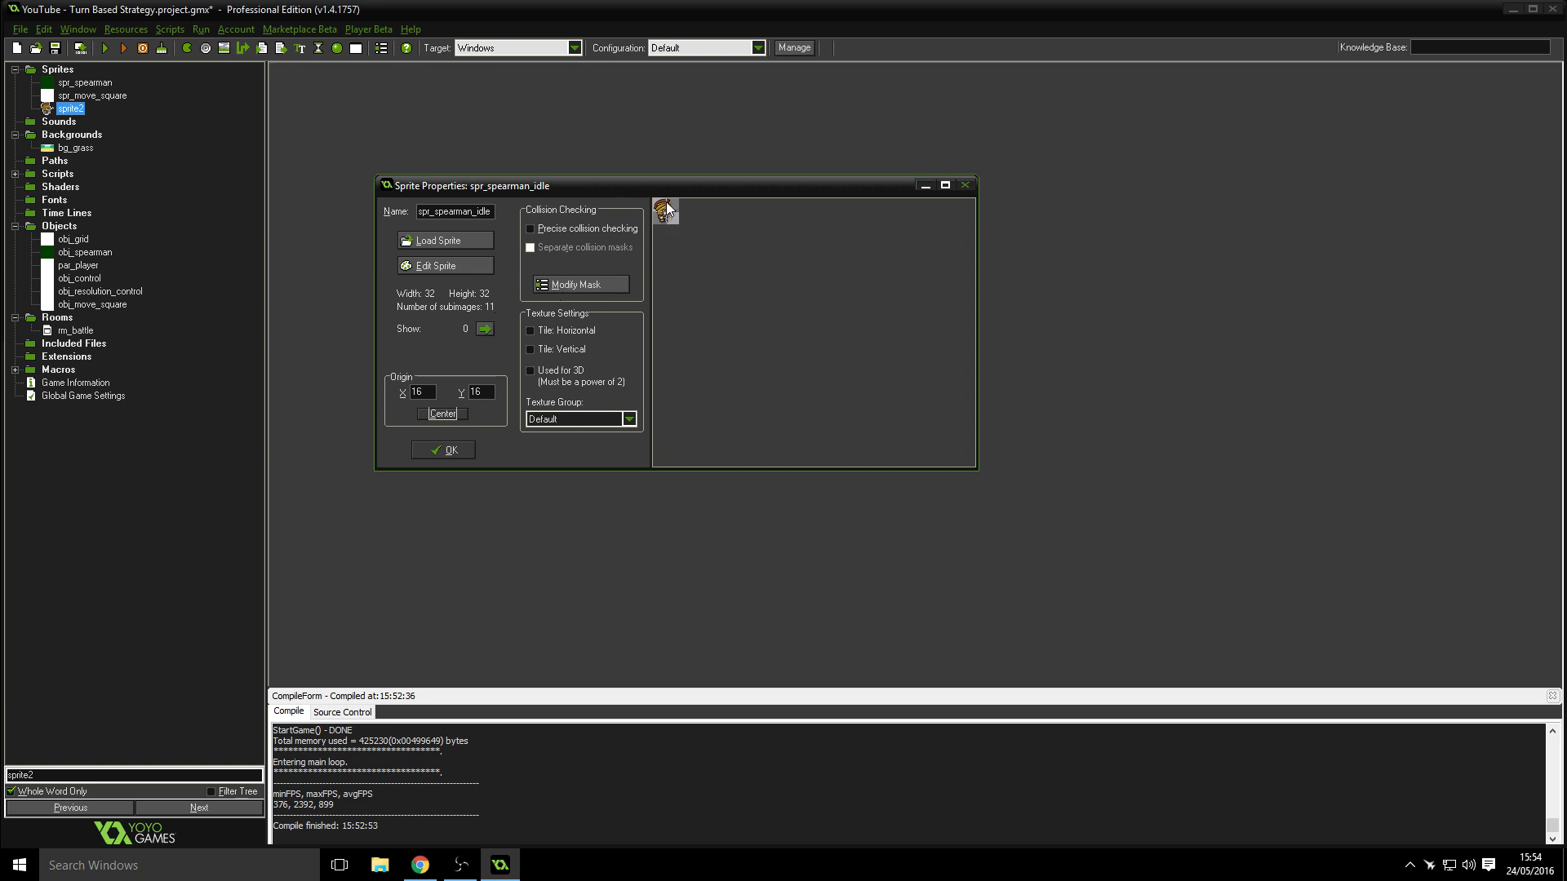
{"action": "mouse_move", "coordinate": [519, 303]}
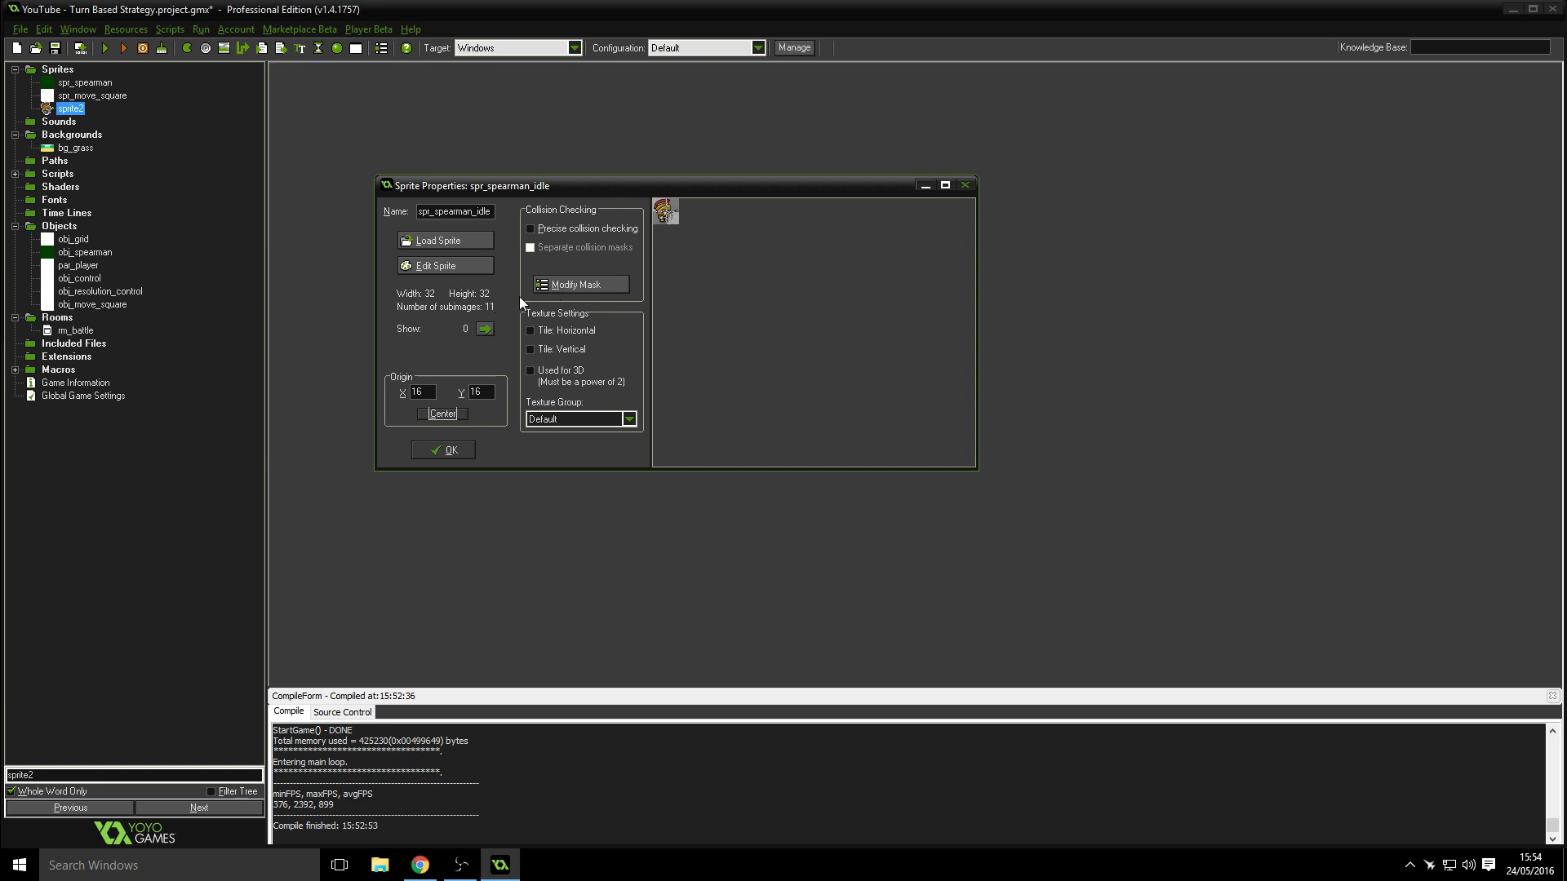
- Give spr_spearman_idle a manual collision mask with Right and Bottom bounds of 31
{"action": "left_click", "coordinate": [579, 284]}
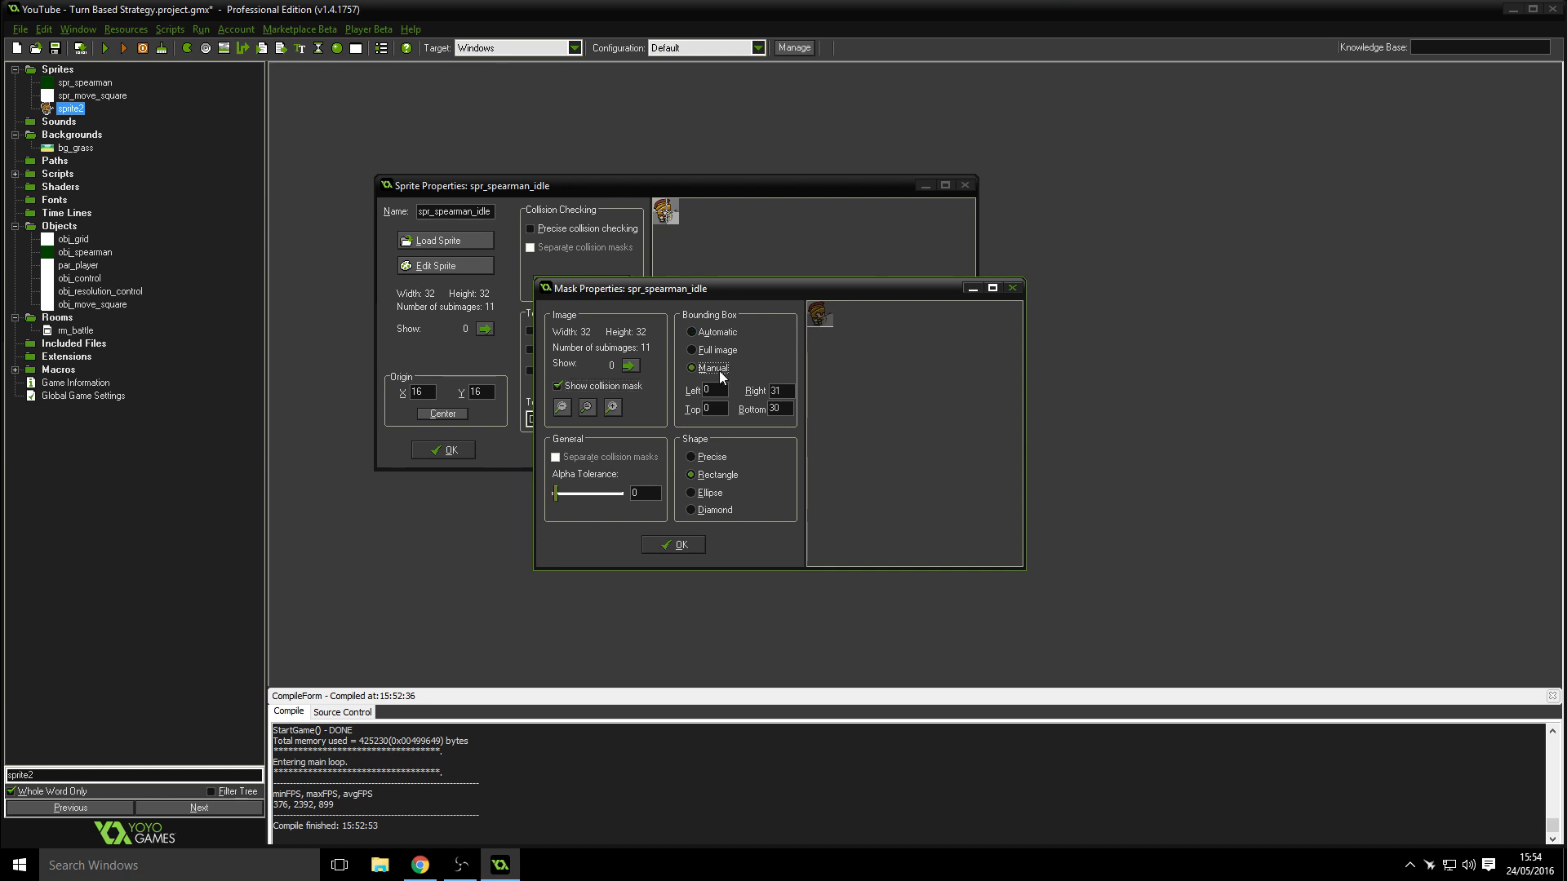
{"action": "triple_click", "coordinate": [782, 410]}
{"action": "type", "text": "31"}
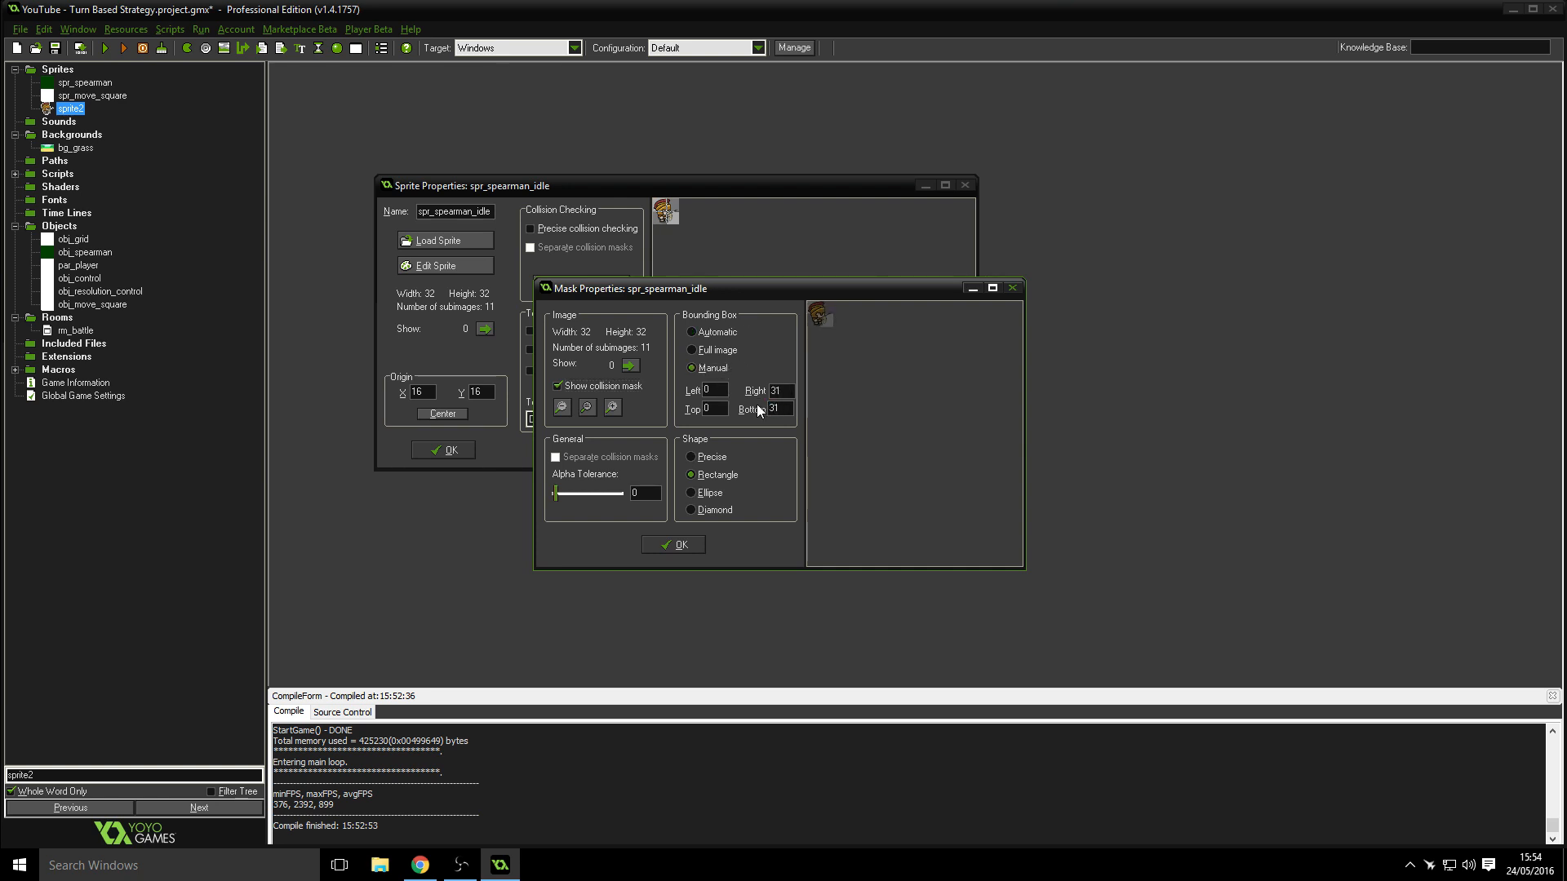
{"action": "mouse_move", "coordinate": [757, 410]}
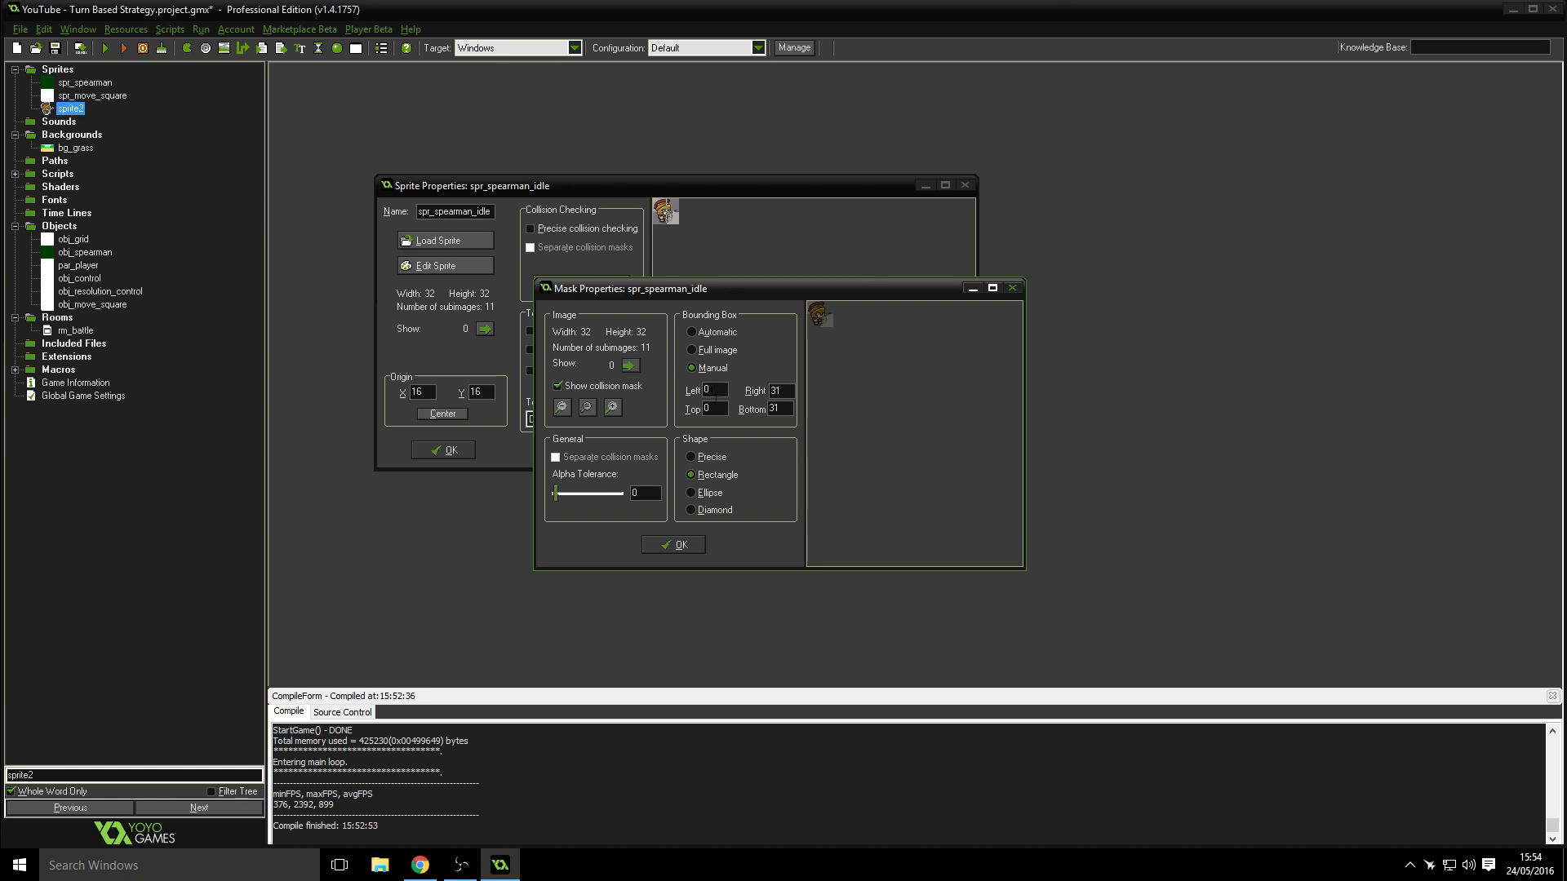
{"action": "left_click", "coordinate": [674, 544]}
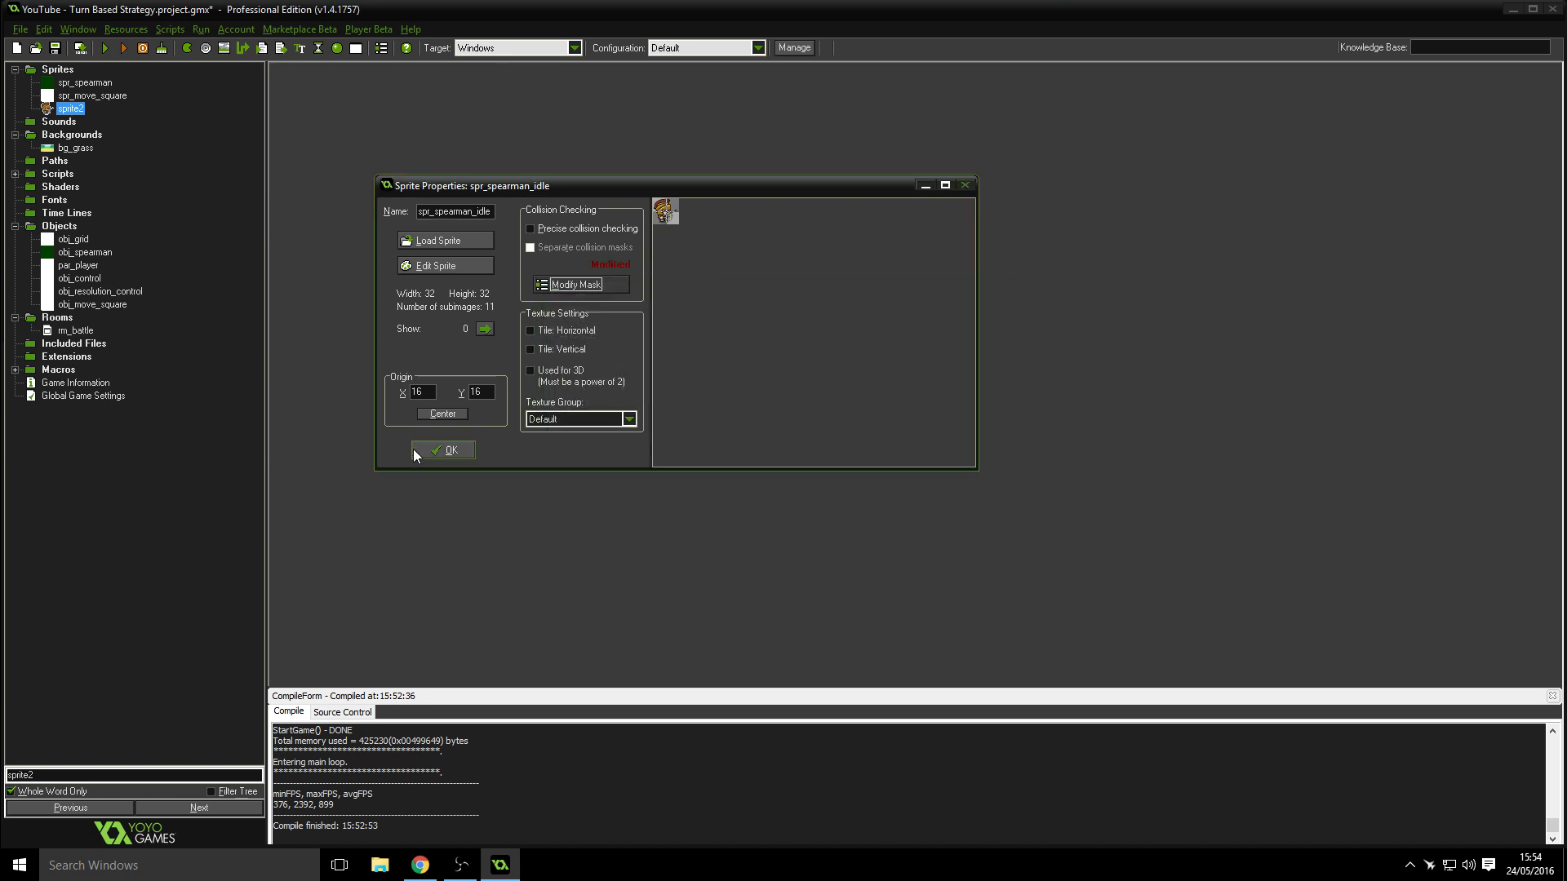
- Close spr_spearman_idle, create spr_spearman_run and load the 11 skeleton-run frames from Spartan\run
{"action": "left_click", "coordinate": [444, 451]}
{"action": "type", "text": "spr_spearman_run"}
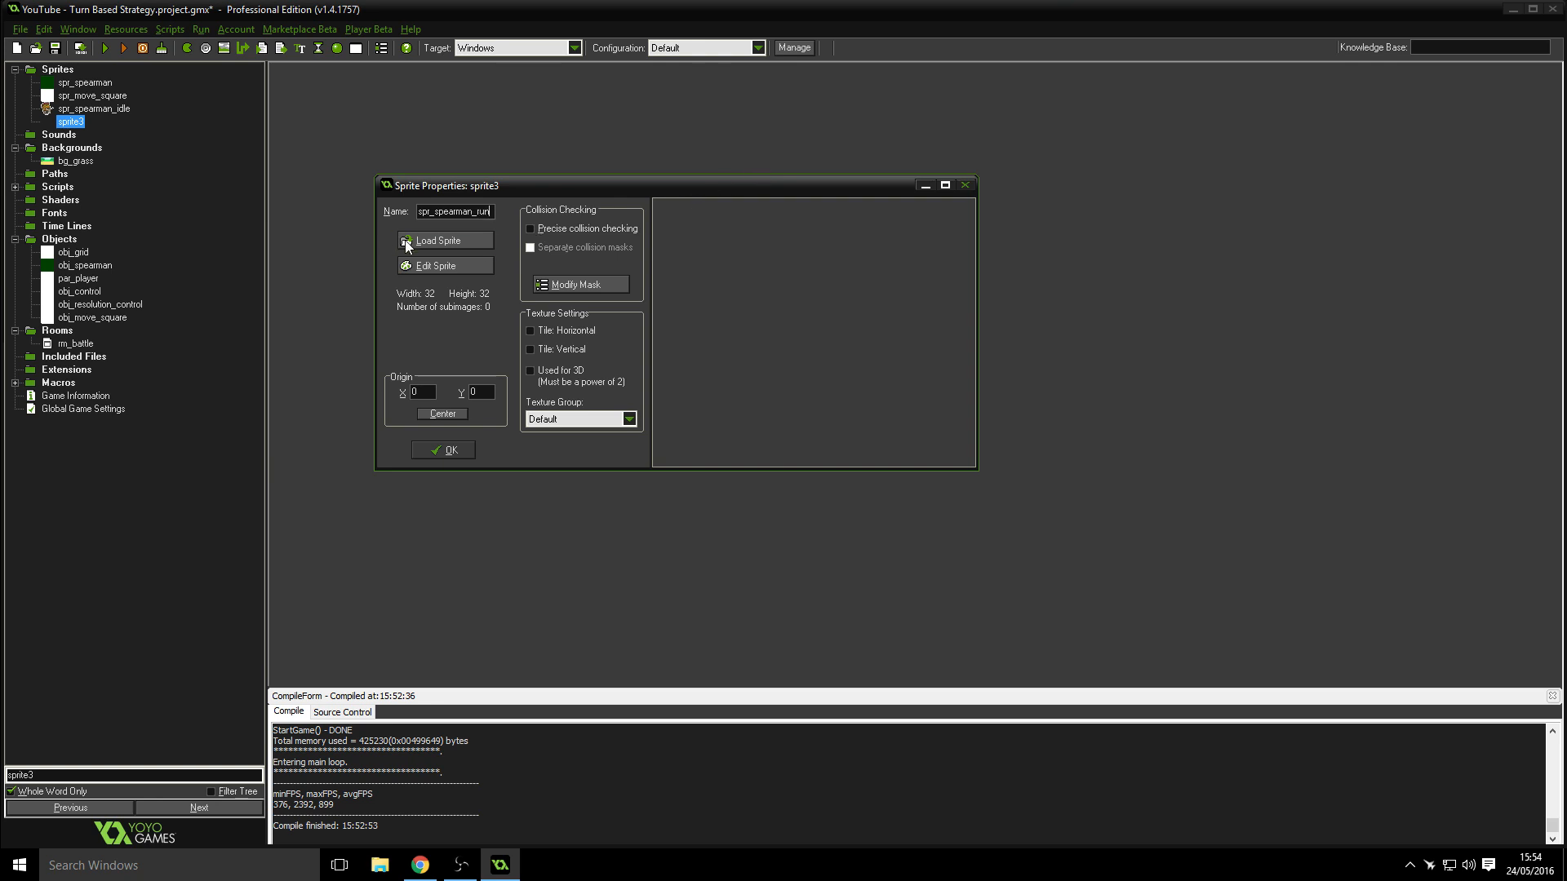
{"action": "left_click", "coordinate": [438, 240]}
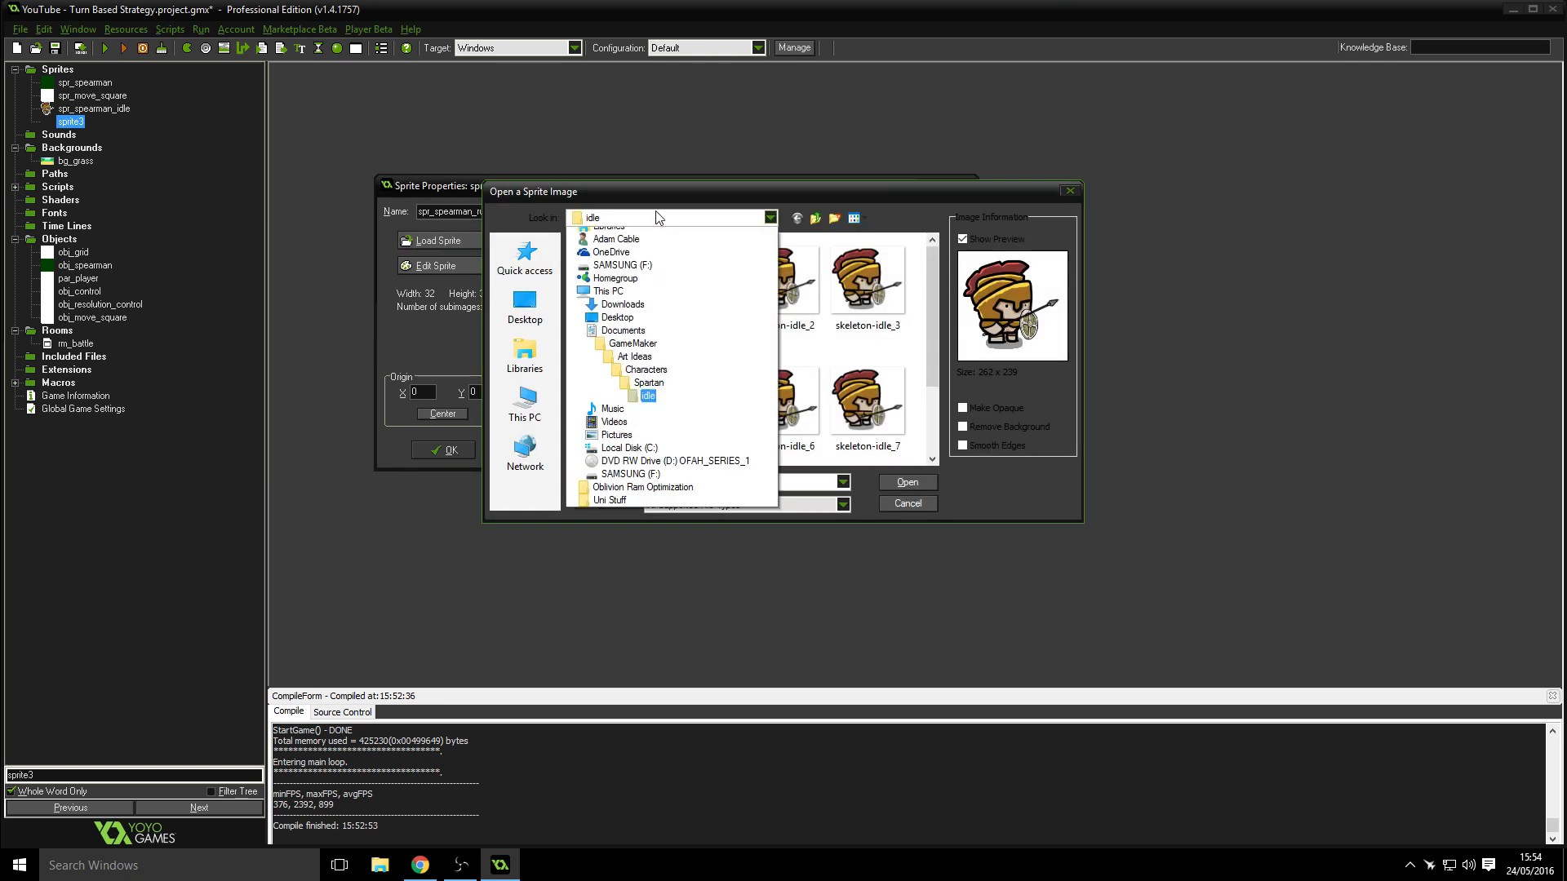
{"action": "left_click", "coordinate": [648, 382]}
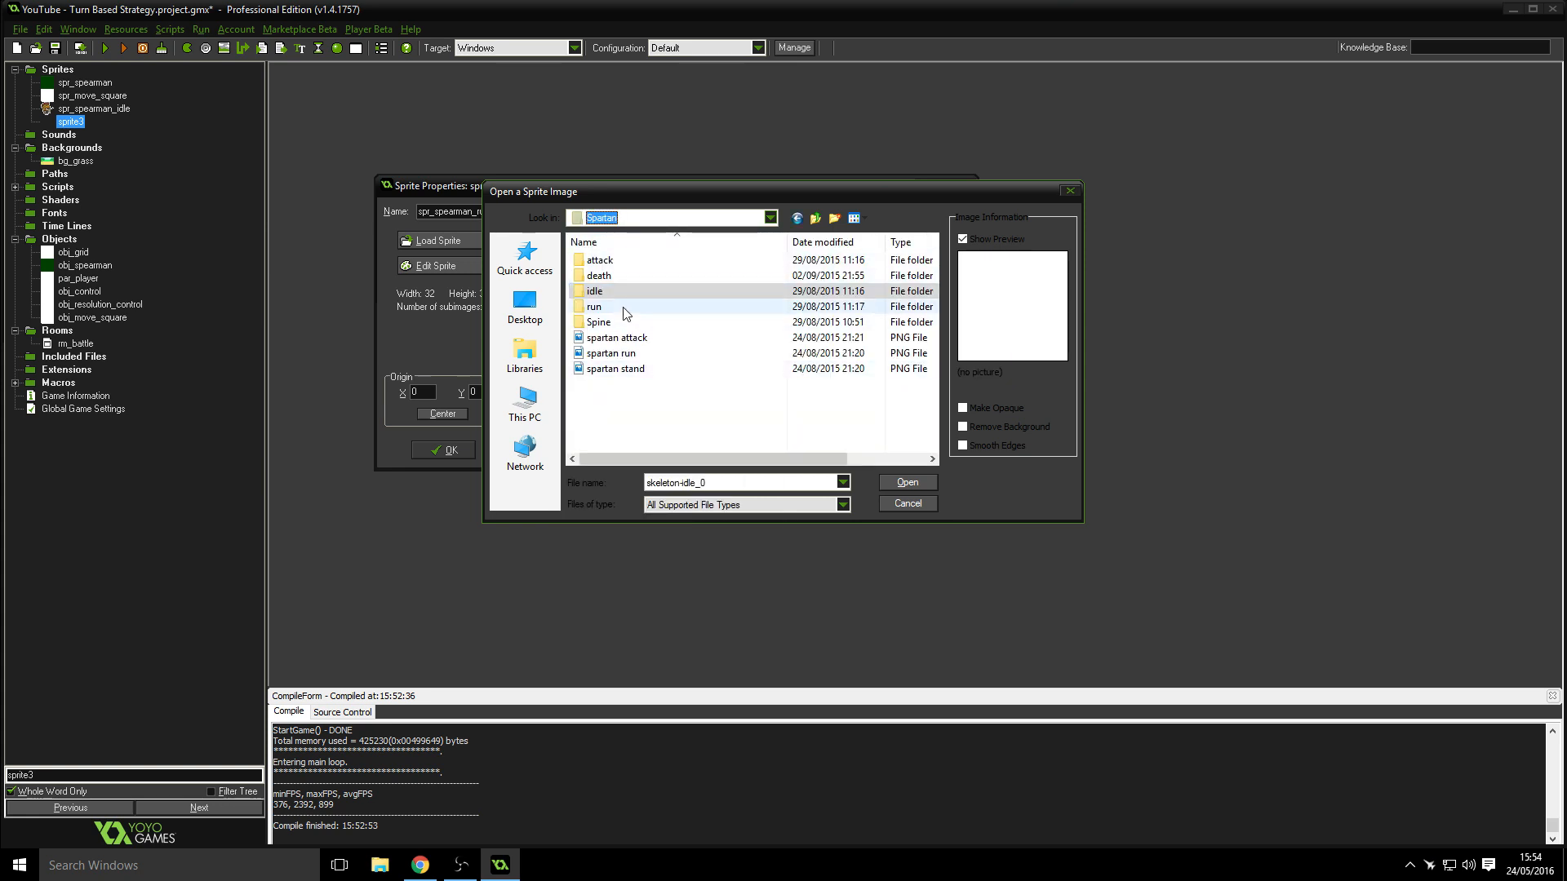
{"action": "mouse_move", "coordinate": [620, 281]}
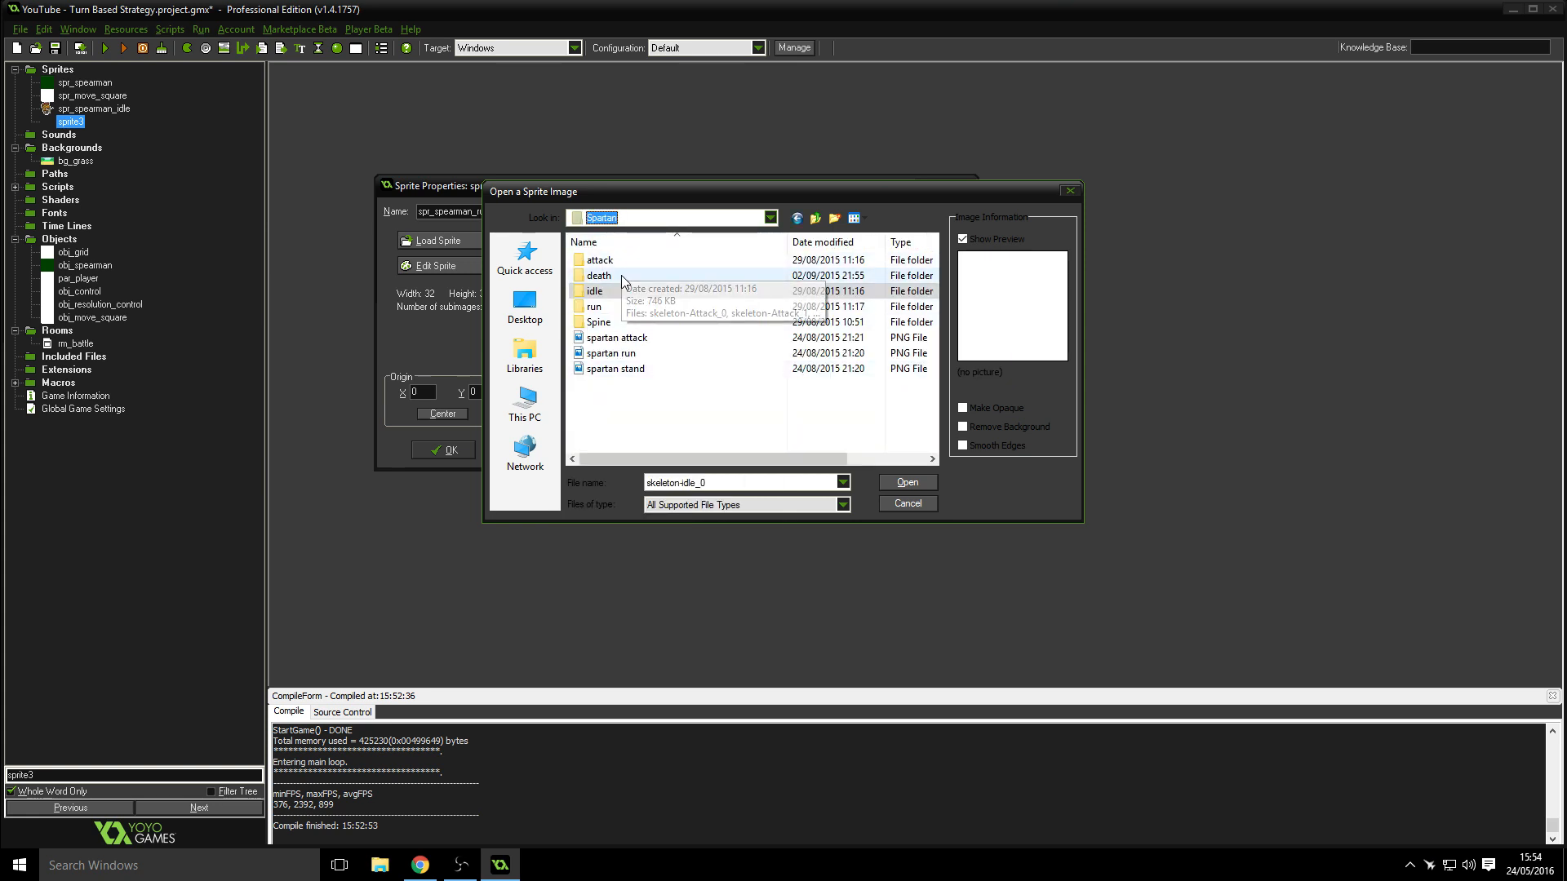
{"action": "double_click", "coordinate": [594, 307]}
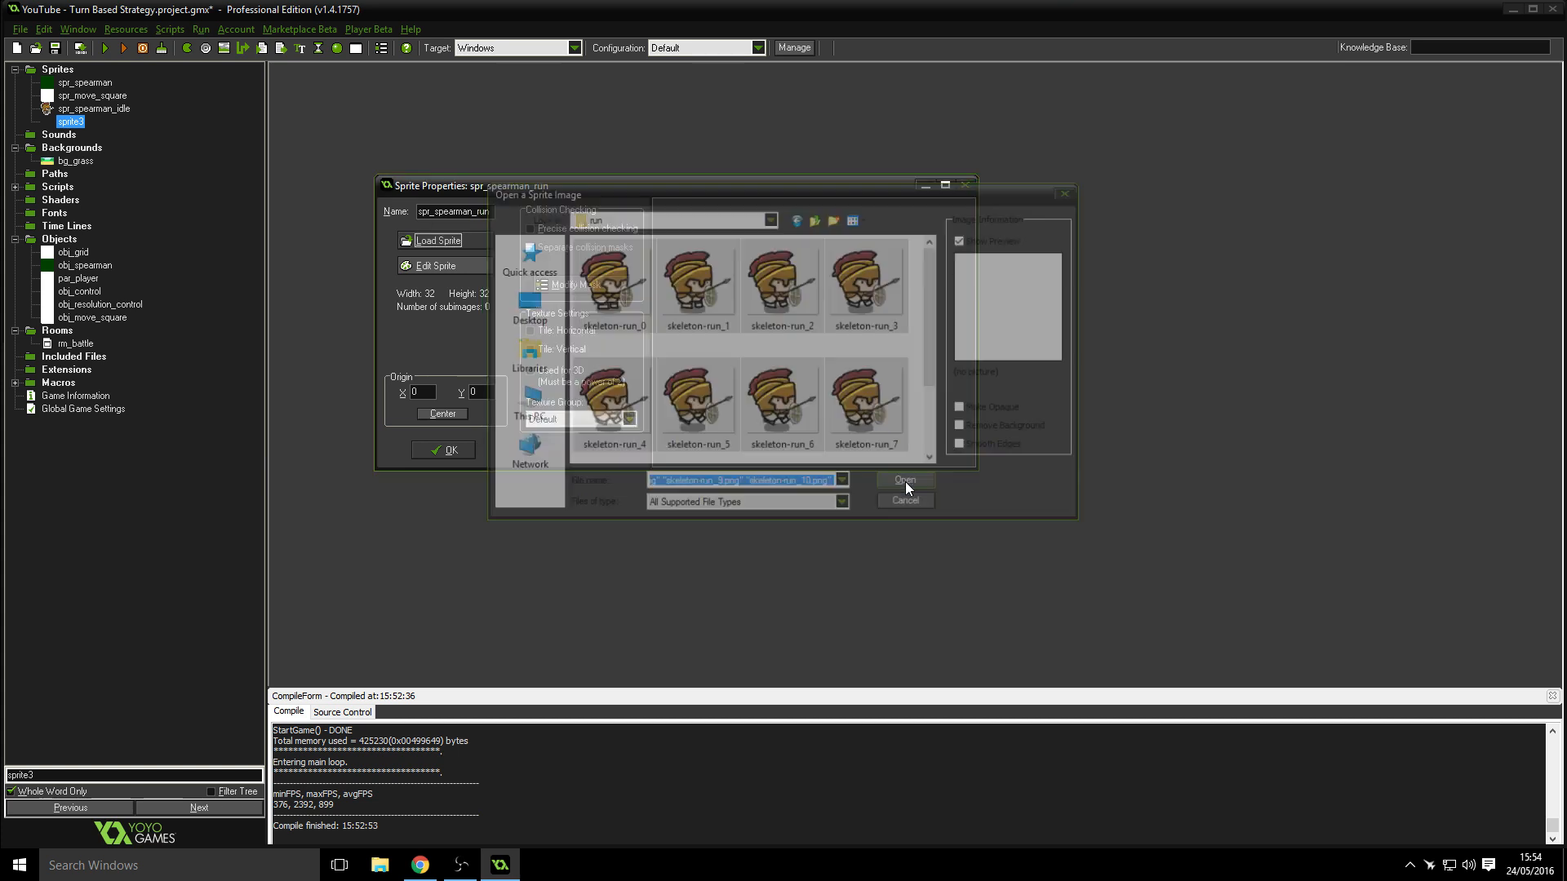
{"action": "left_click", "coordinate": [902, 480]}
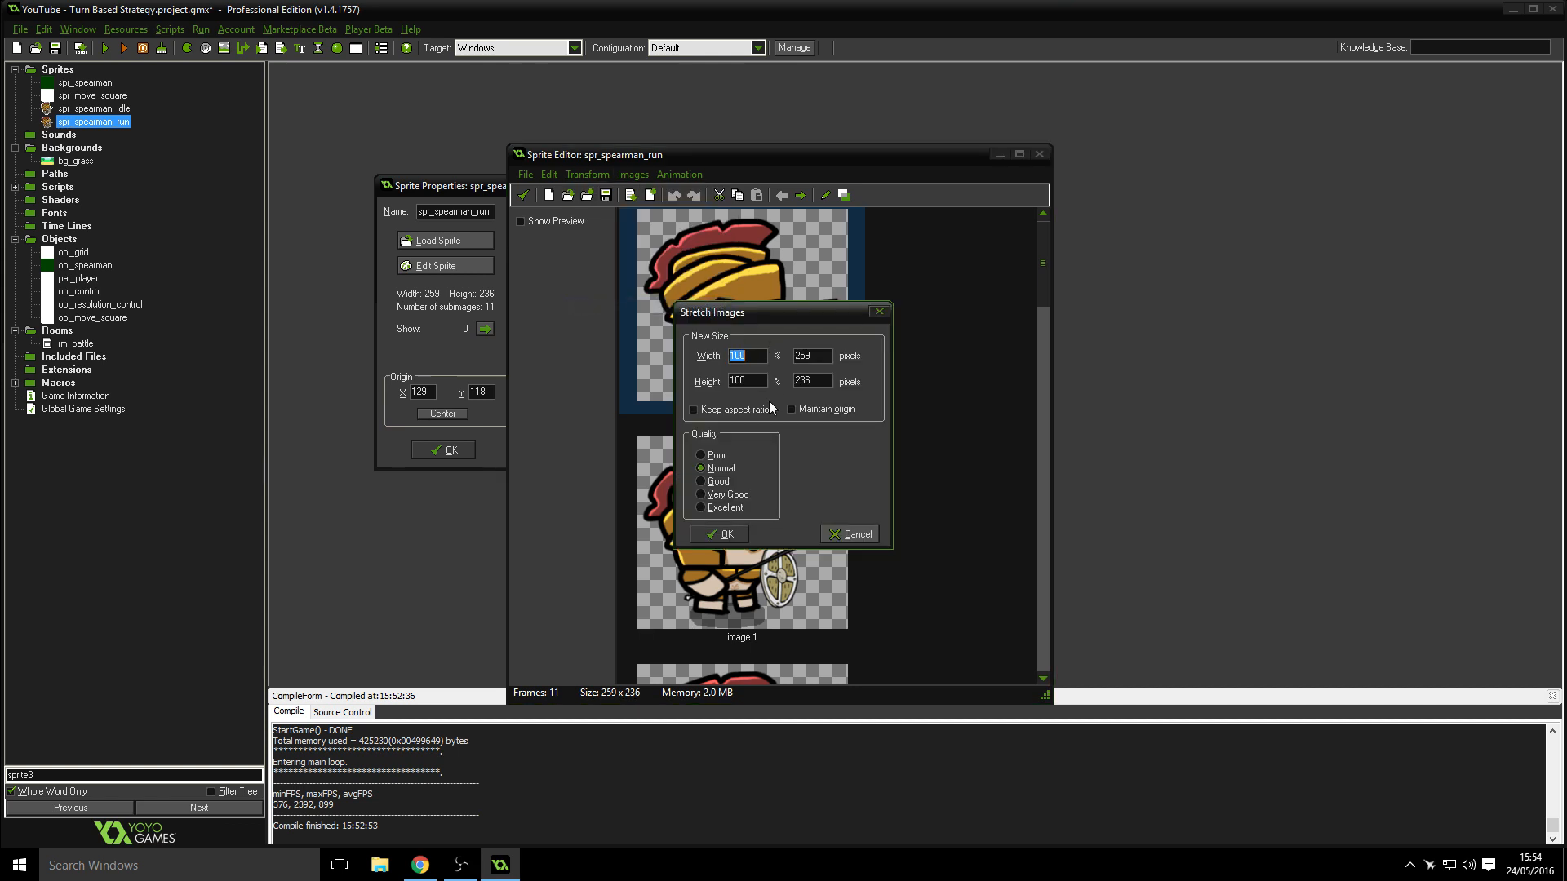
- Stretch the spr_spearman_run frames to 32 by 32 pixels and centre the origin at 16,16
{"action": "type", "text": "12"}
{"action": "left_click", "coordinate": [811, 381]}
{"action": "type", "text": "32"}
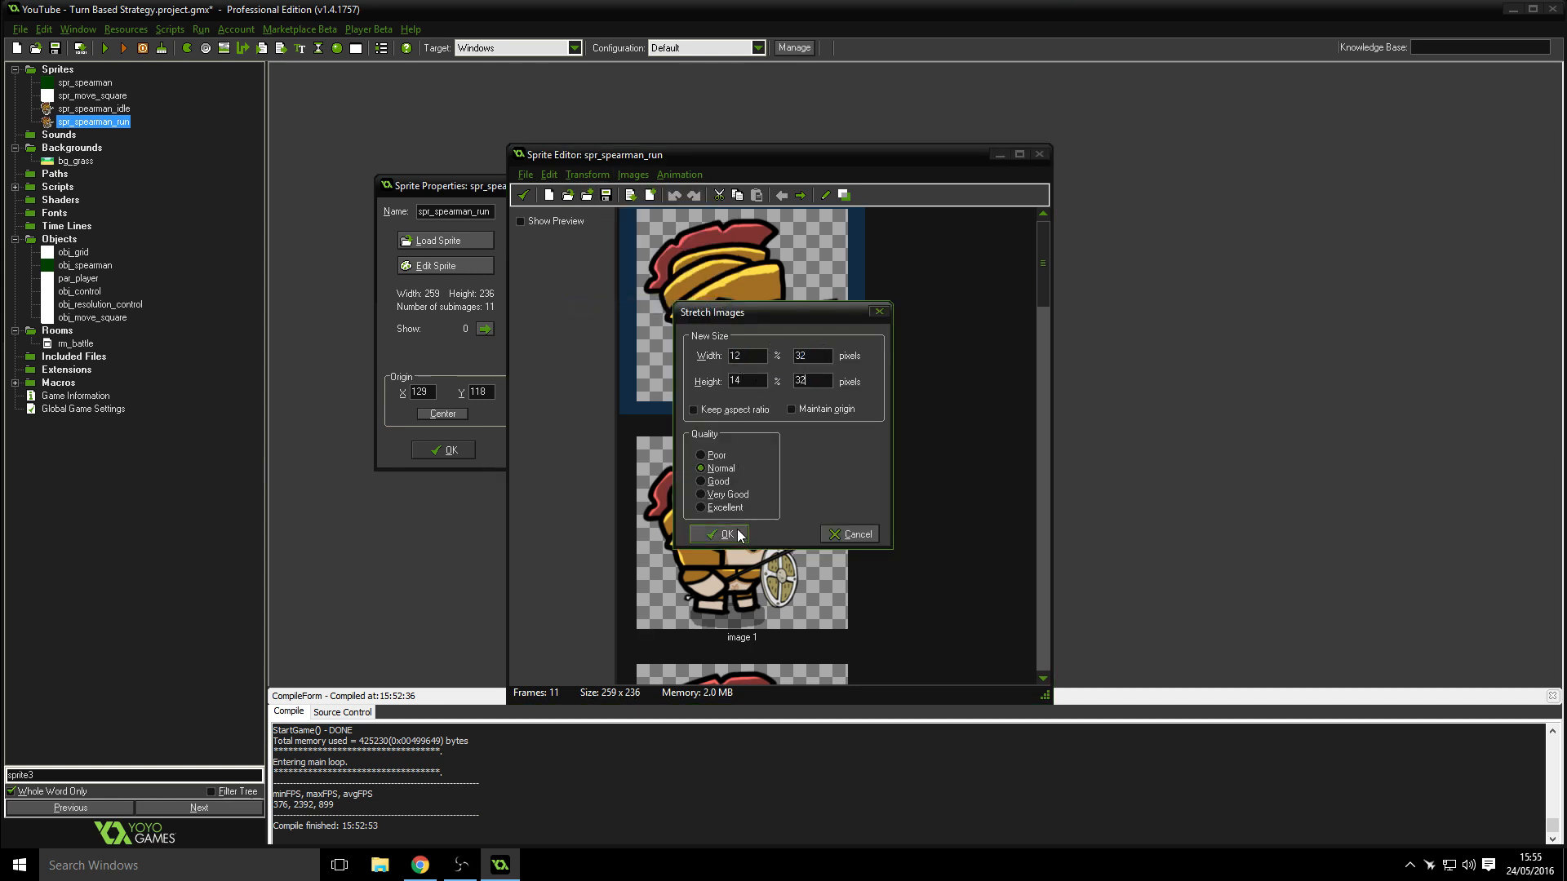
{"action": "left_click", "coordinate": [721, 534]}
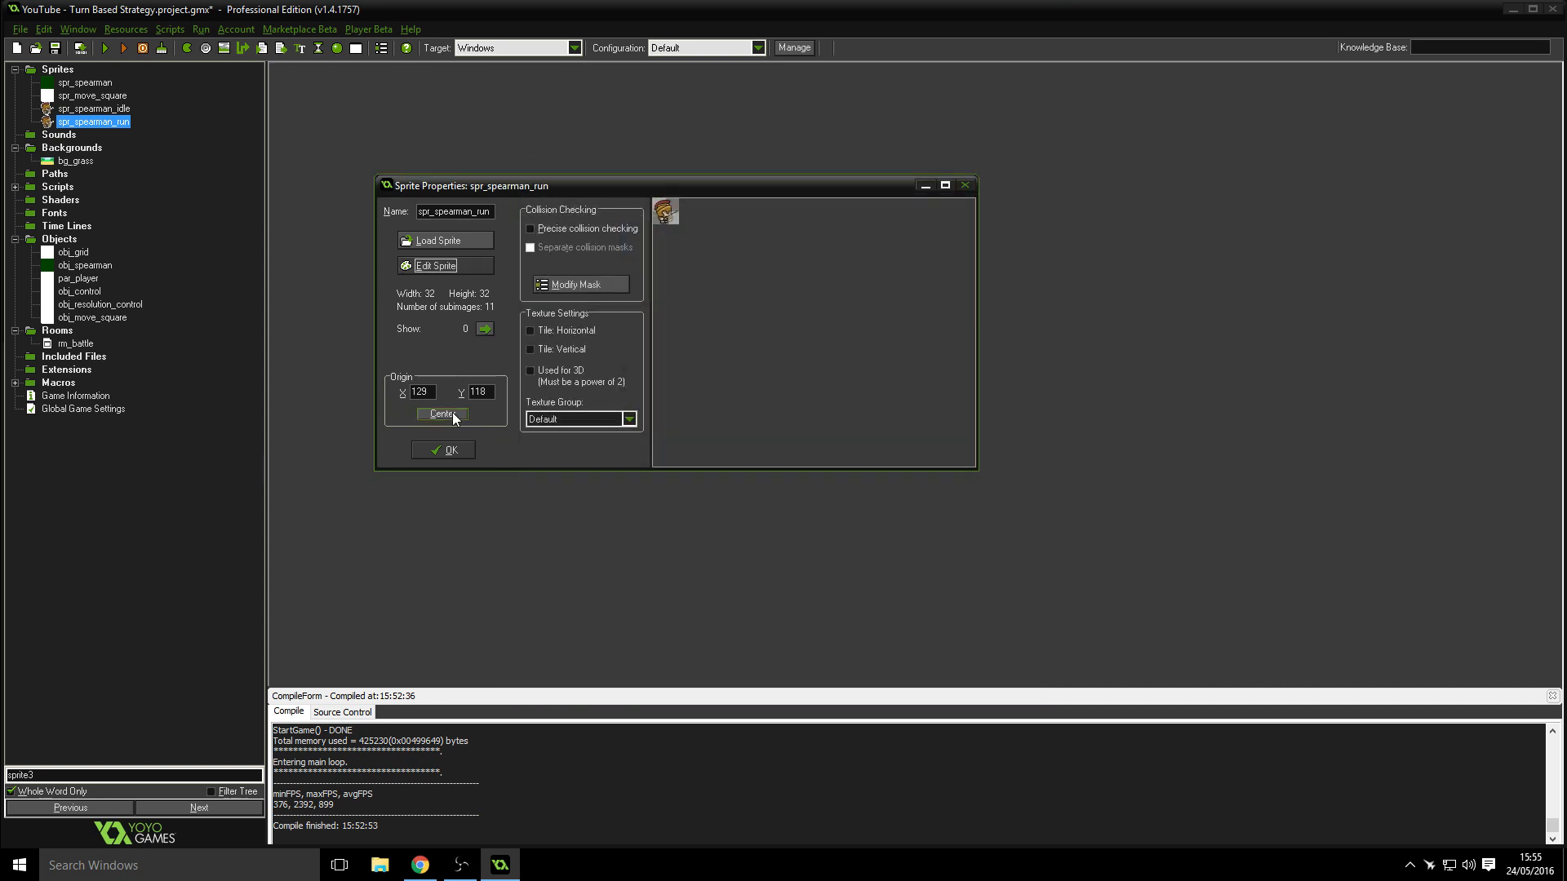
{"action": "left_click", "coordinate": [442, 413]}
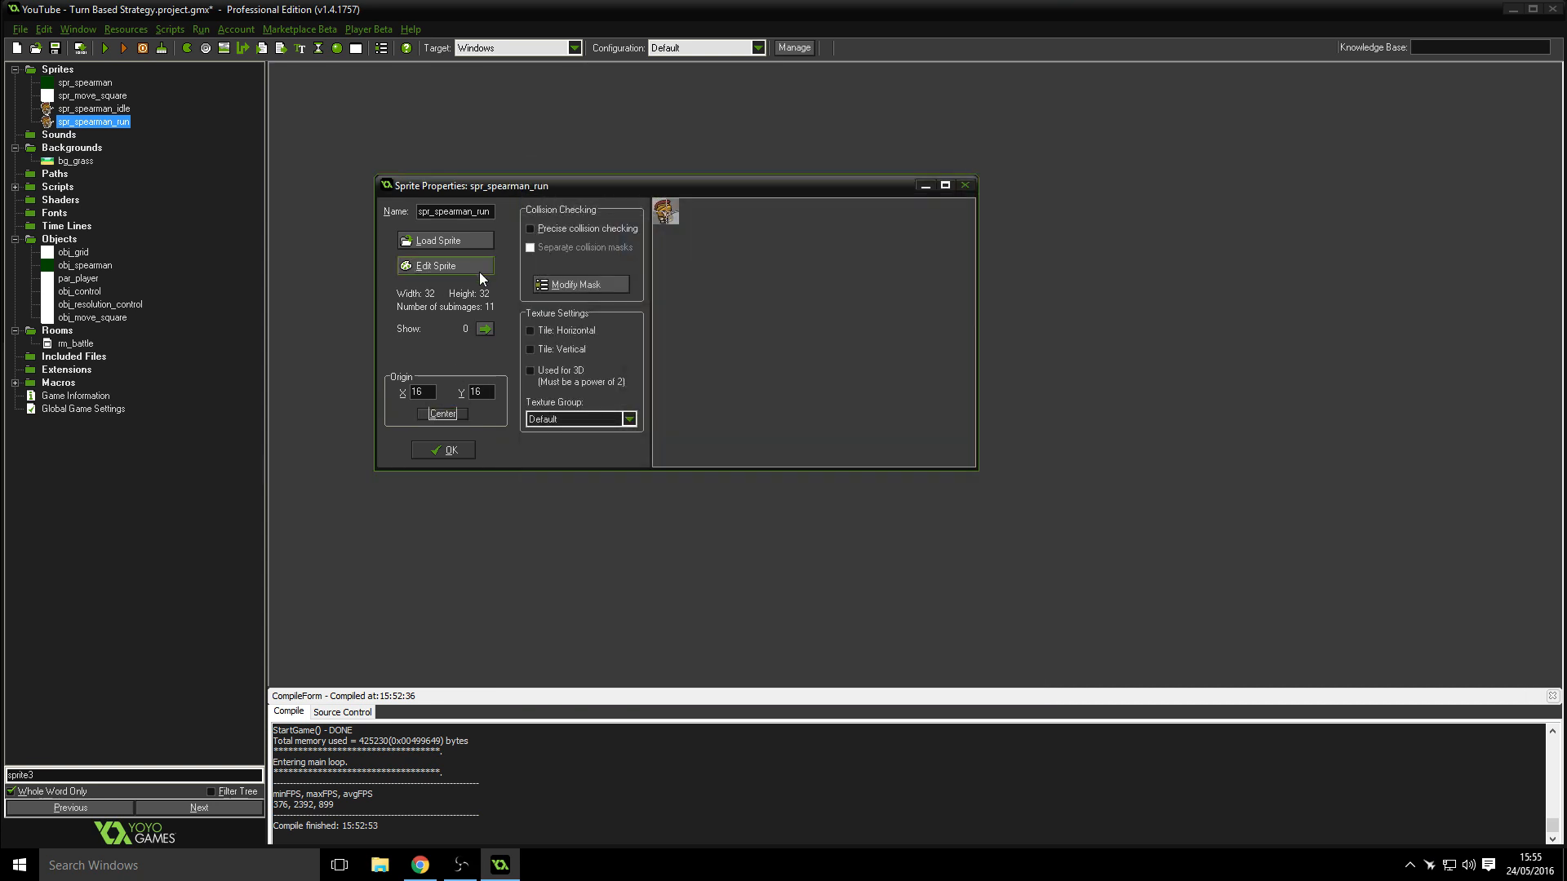
- Give spr_spearman_run a manual 0–31 collision mask and close its properties keeping changes
{"action": "left_click", "coordinate": [581, 284]}
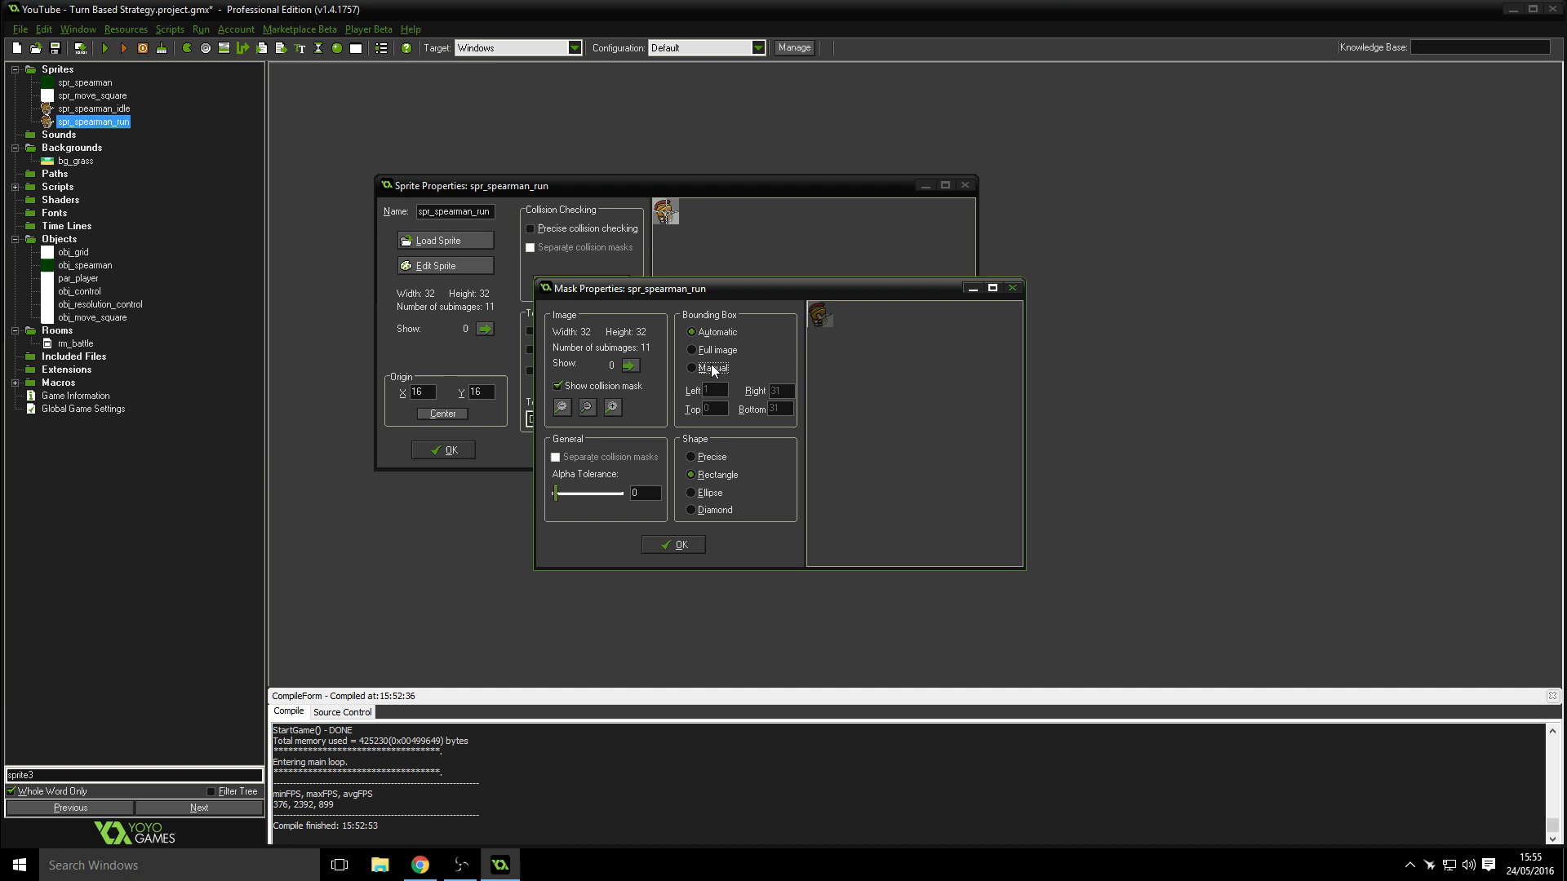
{"action": "left_click", "coordinate": [692, 367]}
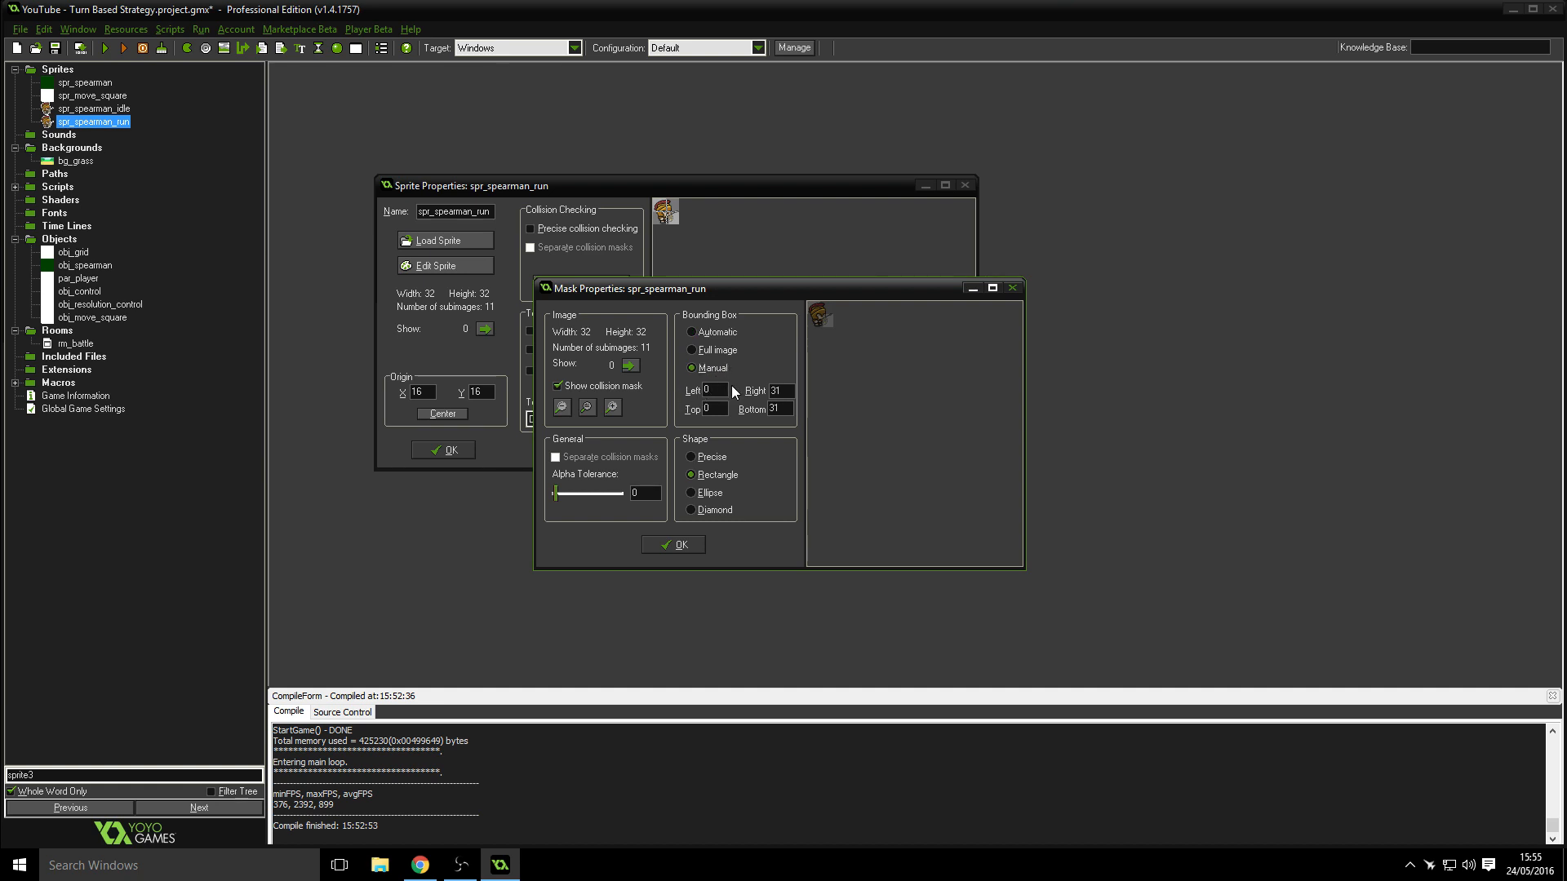
{"action": "mouse_move", "coordinate": [674, 540]}
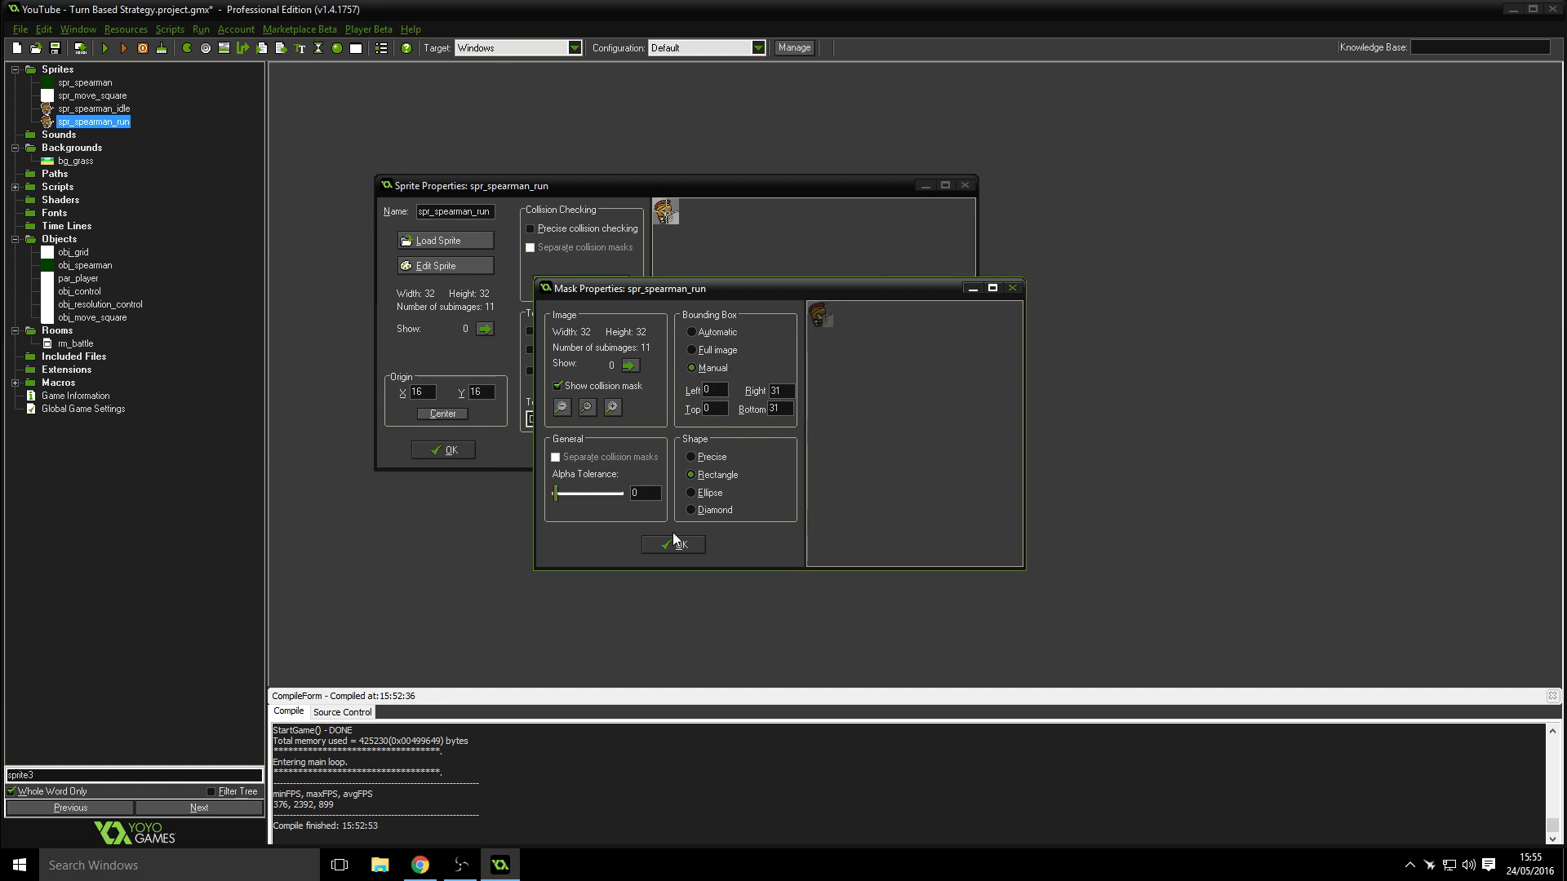
{"action": "left_click", "coordinate": [674, 544]}
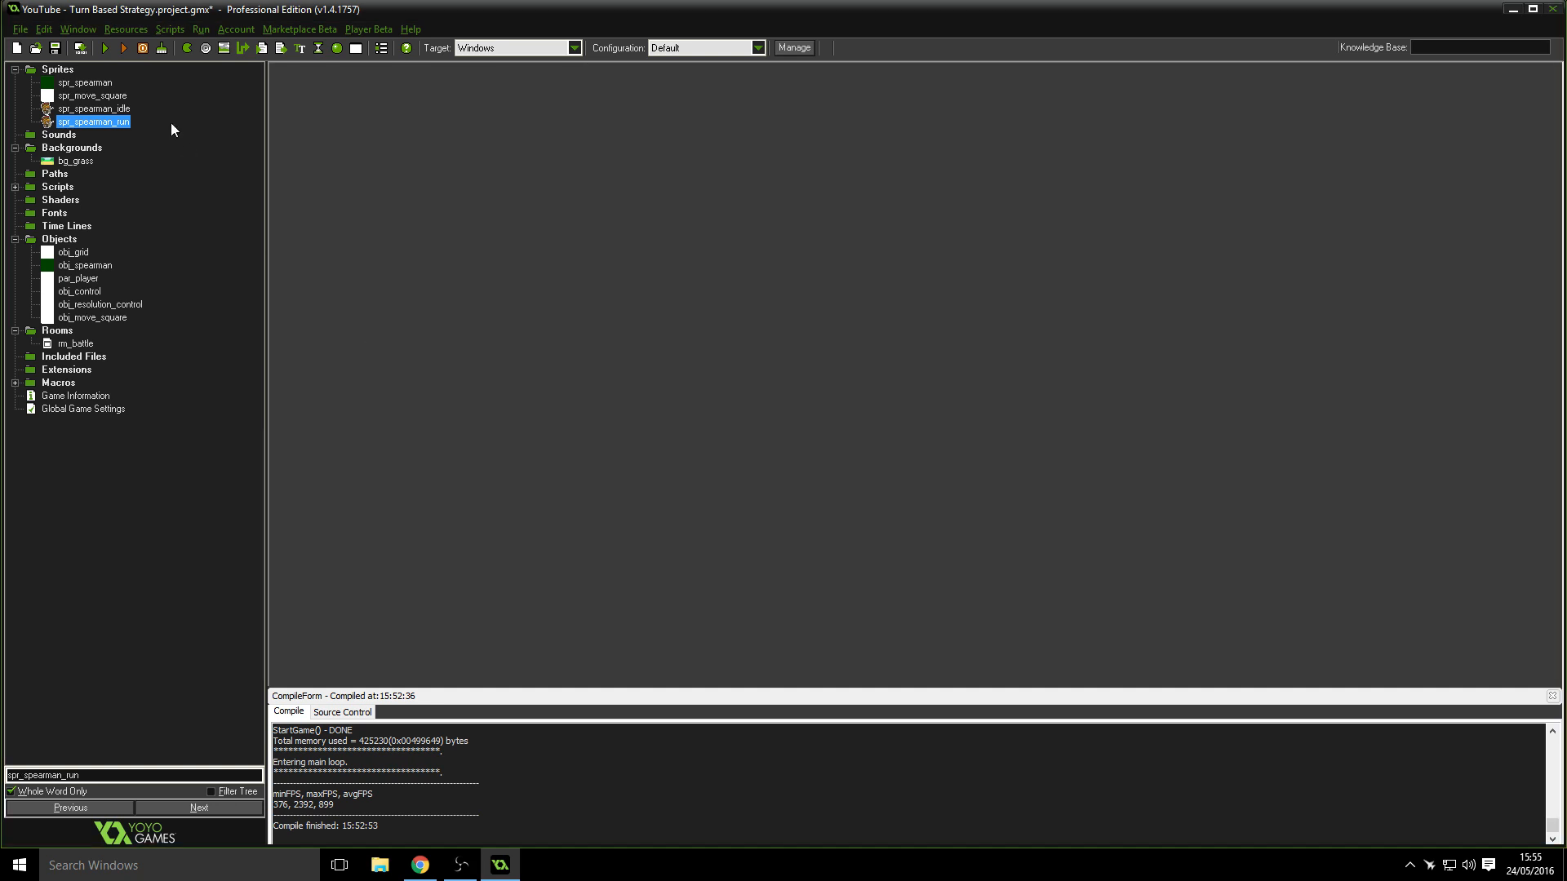
{"action": "left_click", "coordinate": [56, 74]}
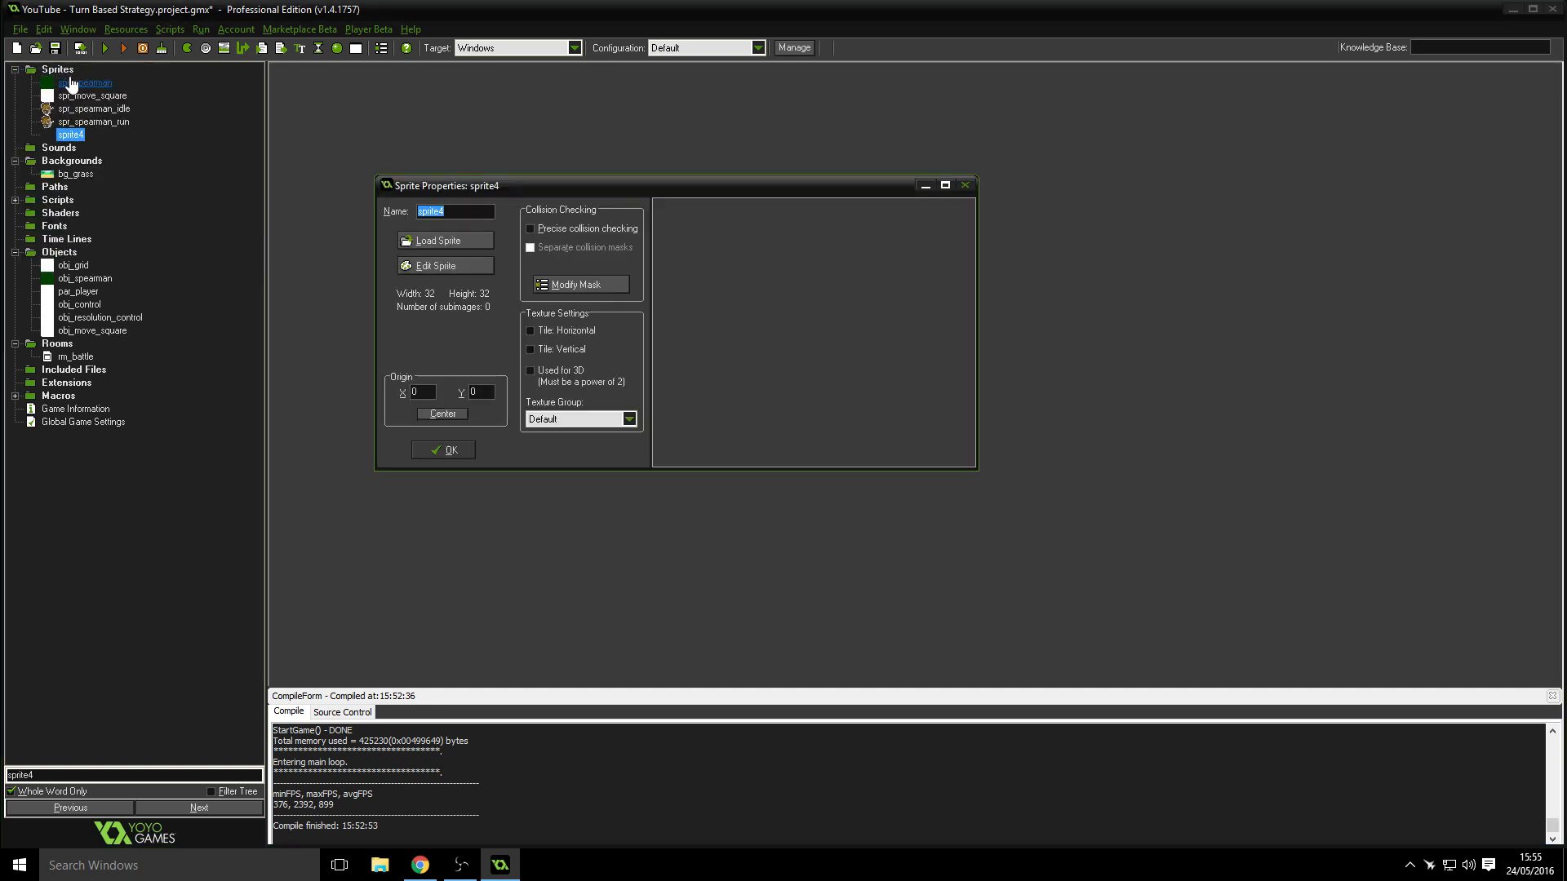
{"action": "mouse_move", "coordinate": [238, 172]}
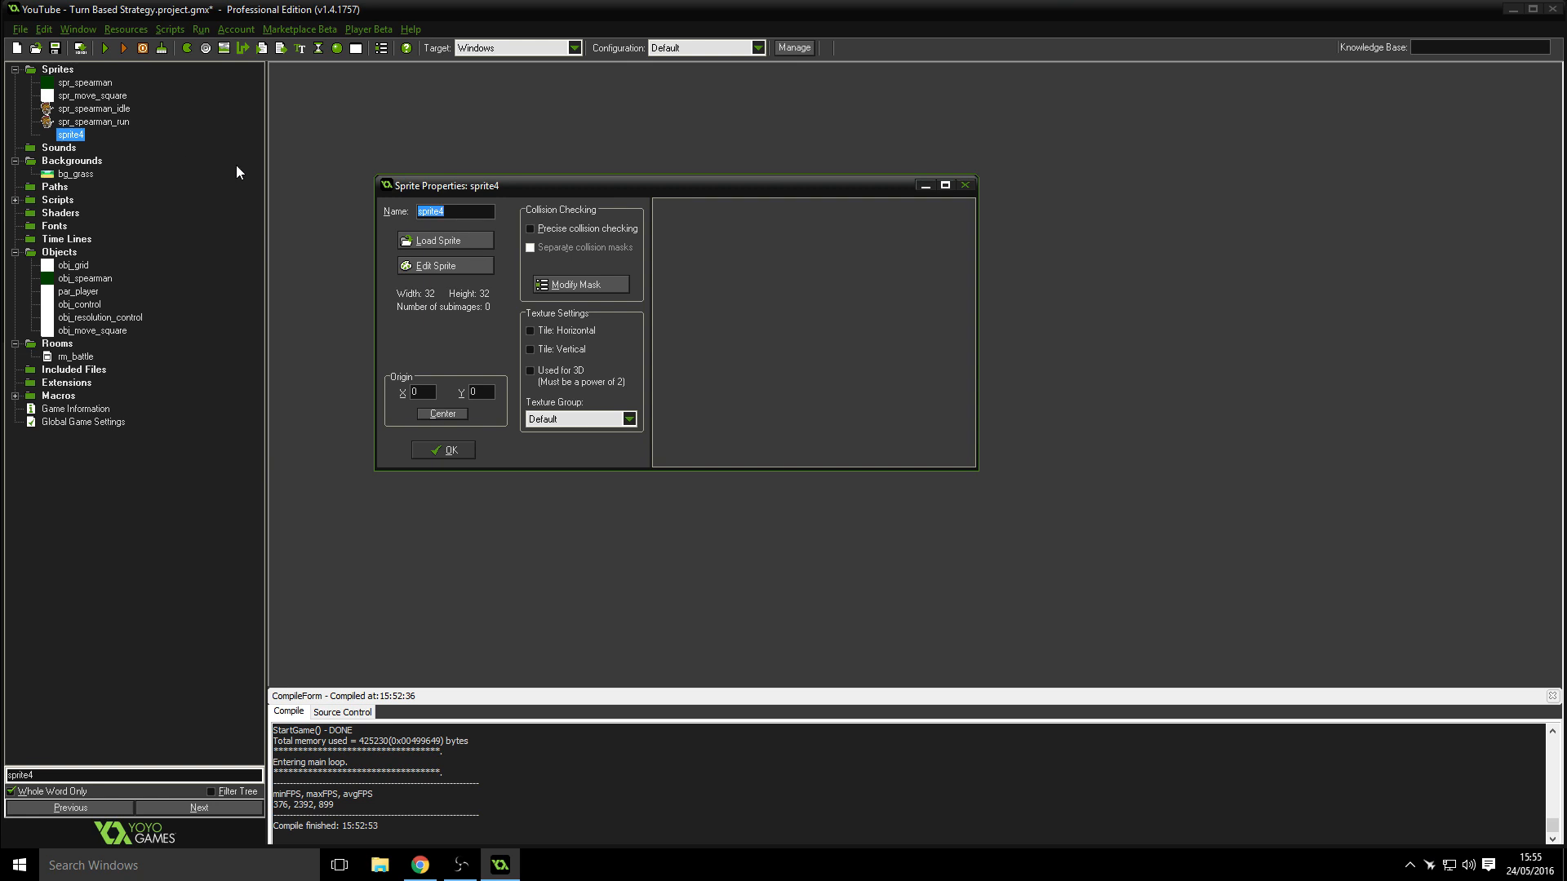
- Load the 16 skeleton-Attack frames from the Spartan attack folder into sprite4
{"action": "left_click", "coordinate": [439, 240]}
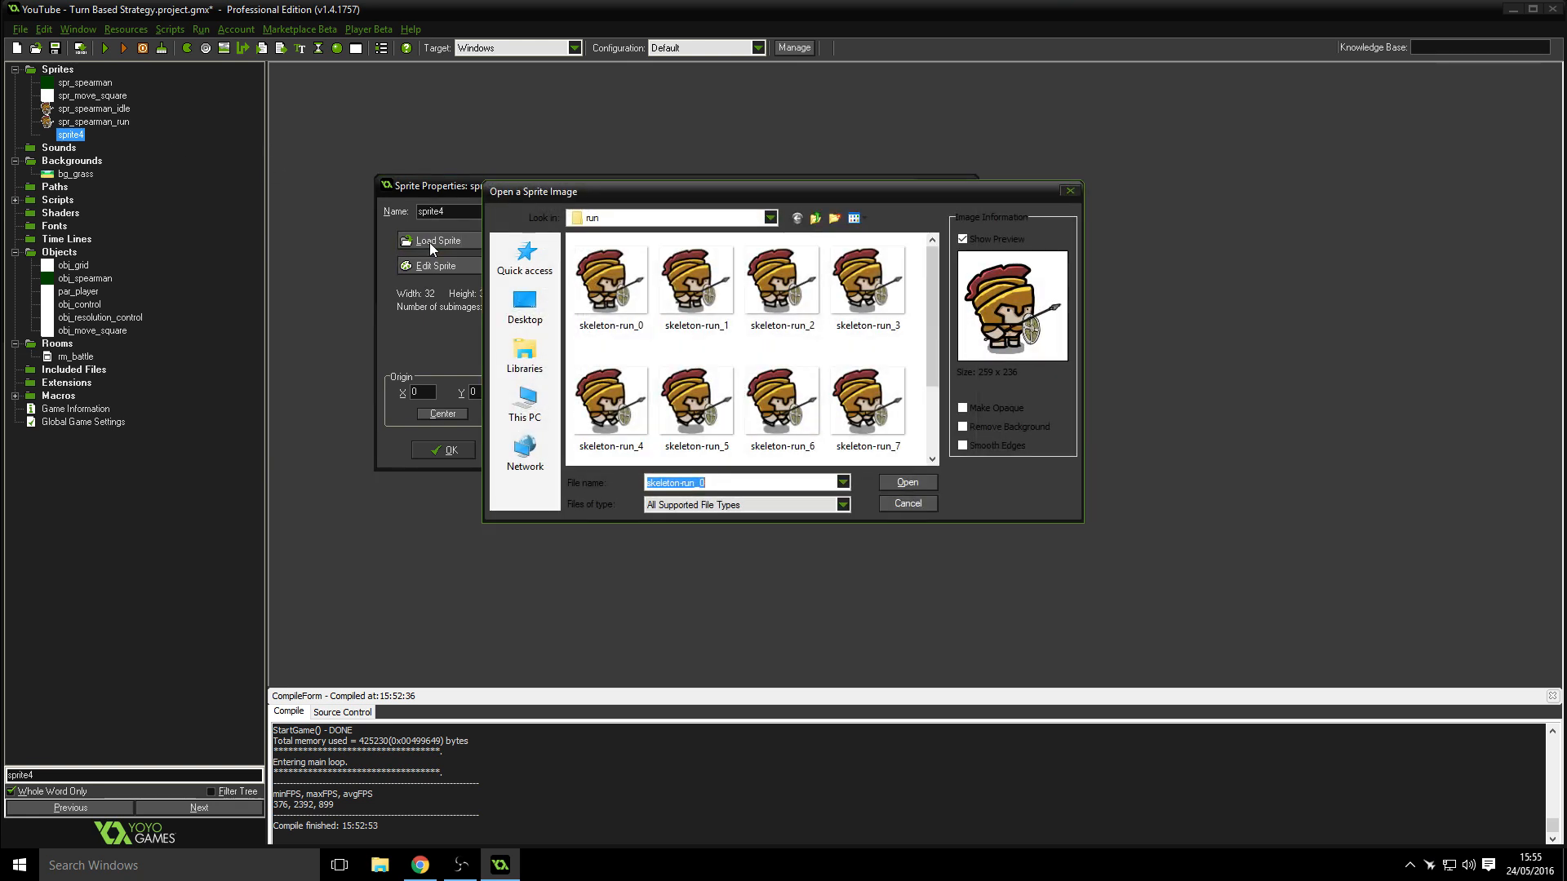
{"action": "left_click", "coordinate": [815, 217]}
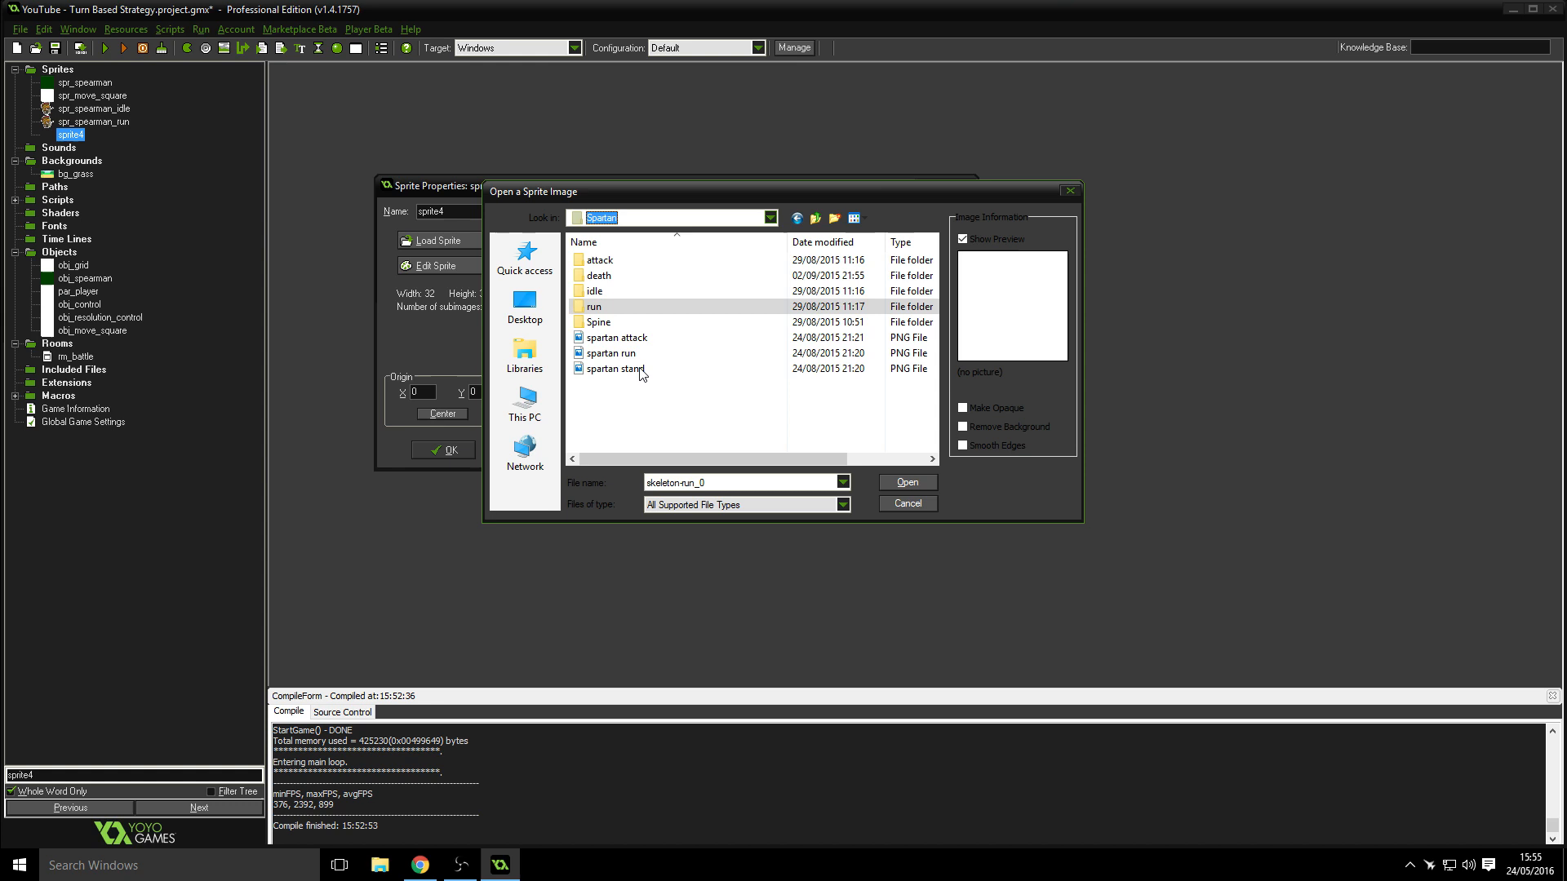
{"action": "double_click", "coordinate": [598, 275]}
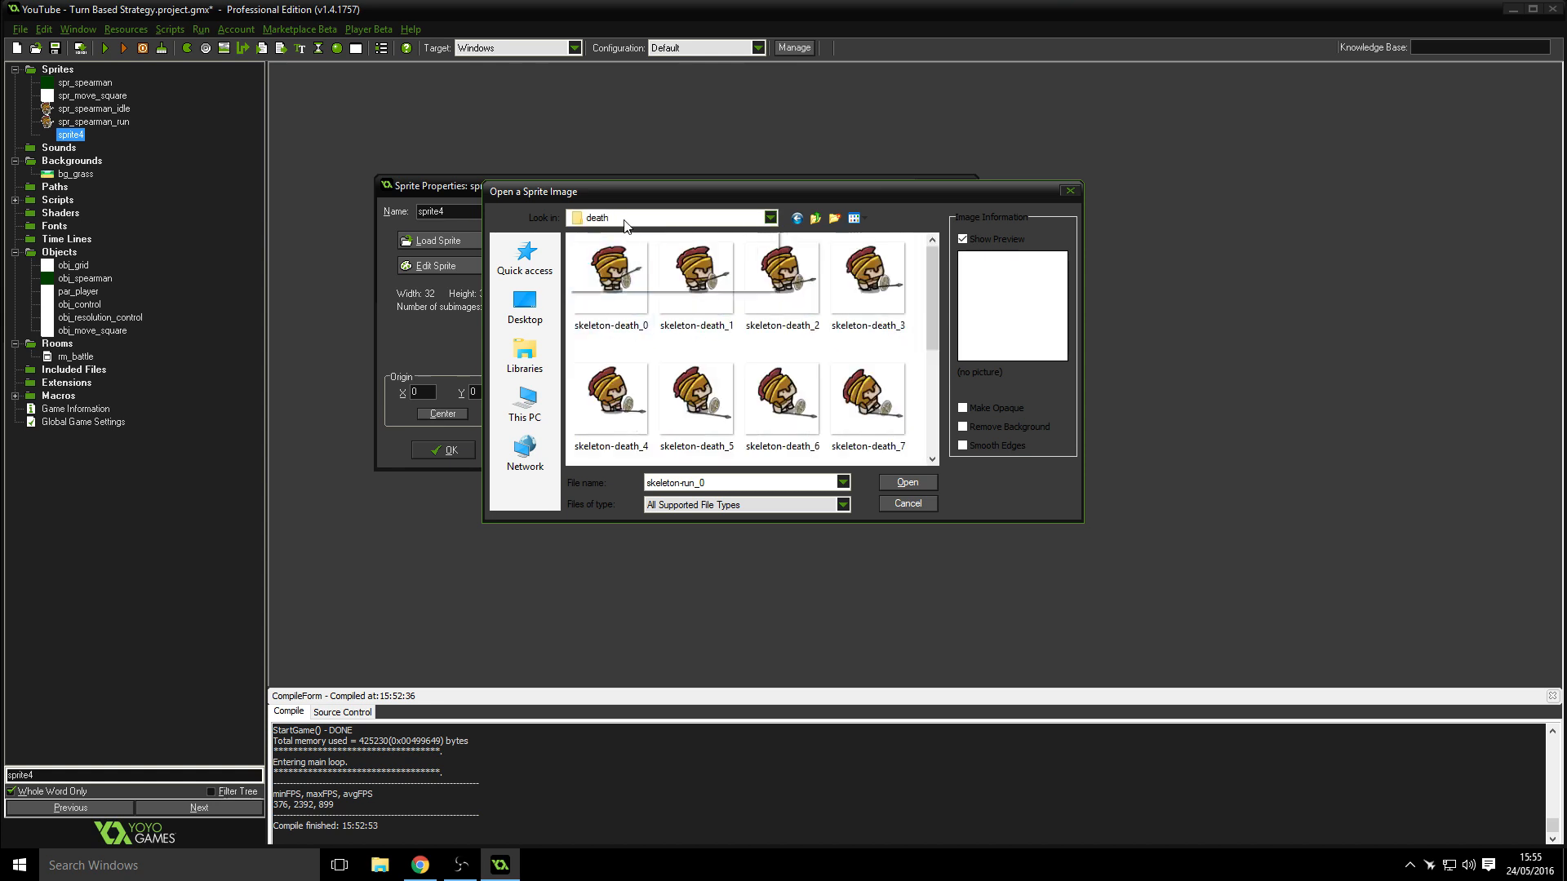
{"action": "left_click", "coordinate": [816, 217]}
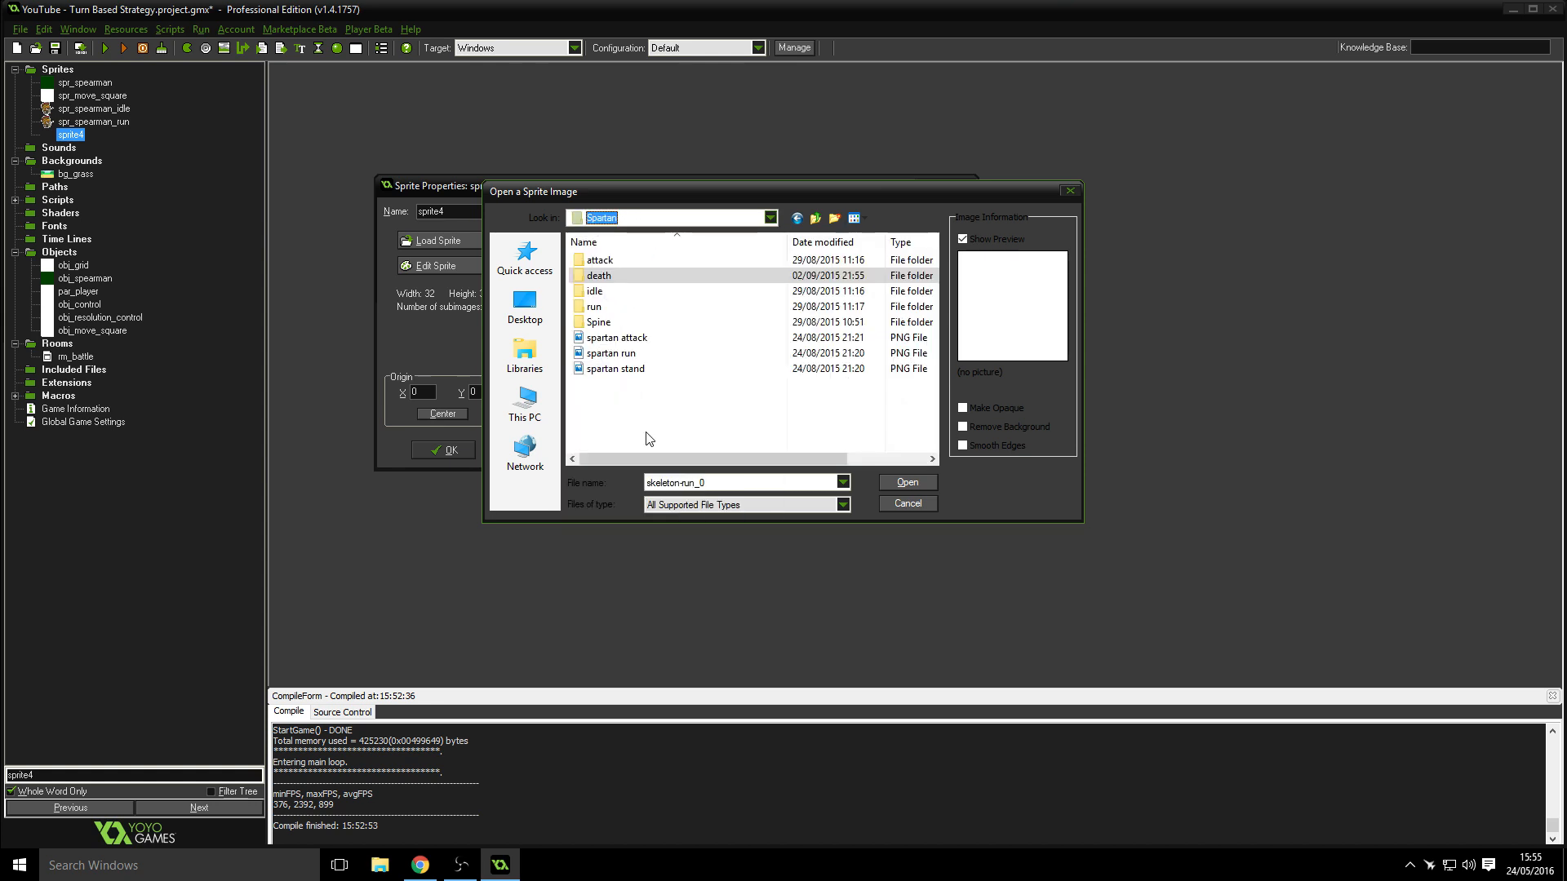
{"action": "double_click", "coordinate": [600, 260]}
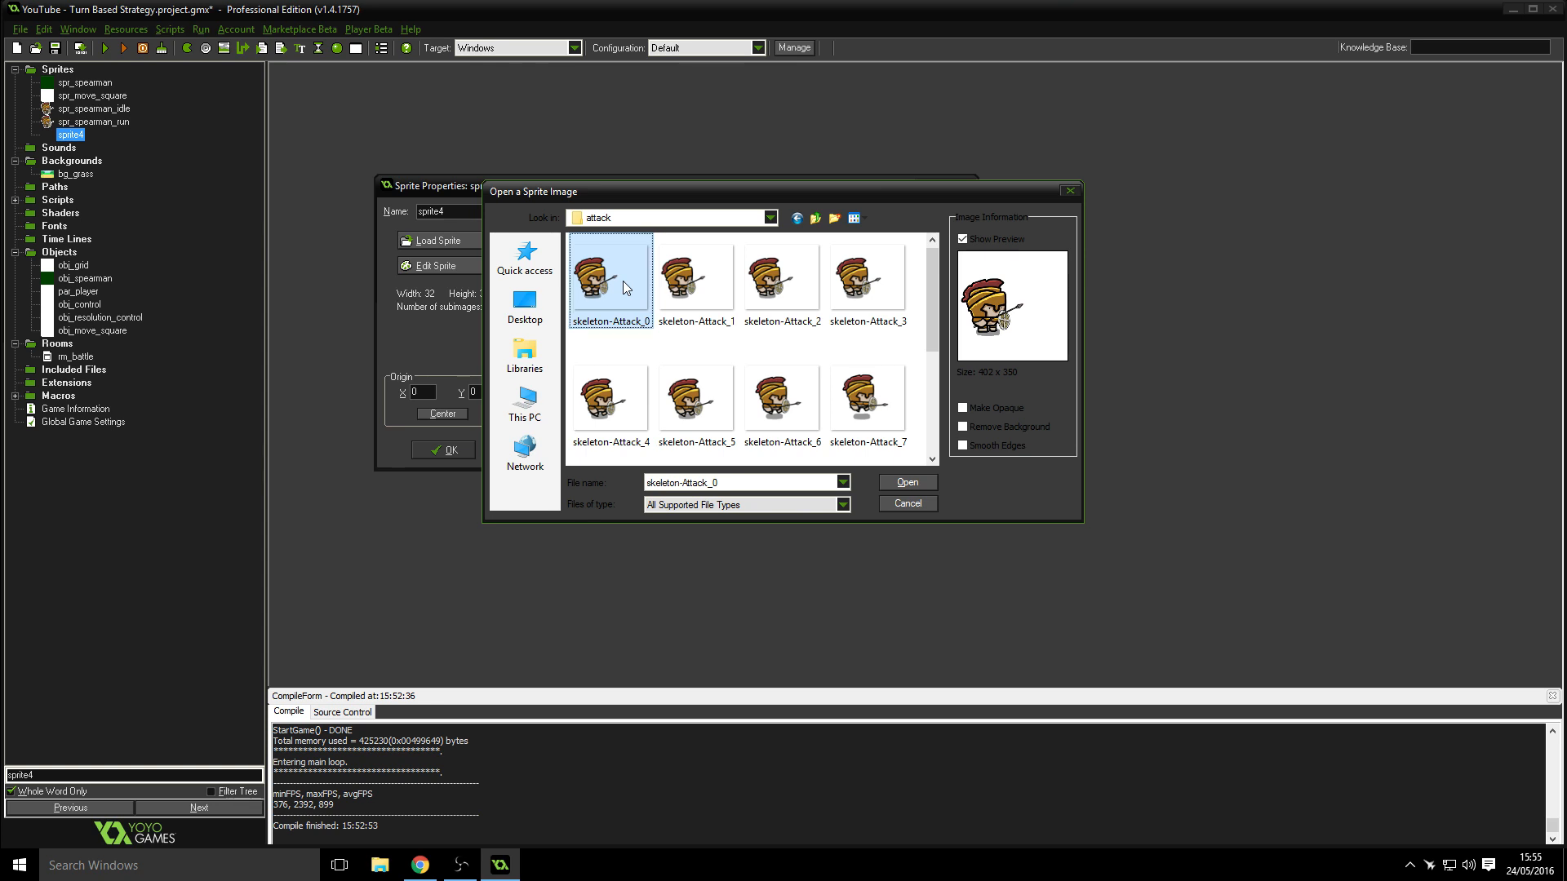
{"action": "left_click", "coordinate": [906, 483]}
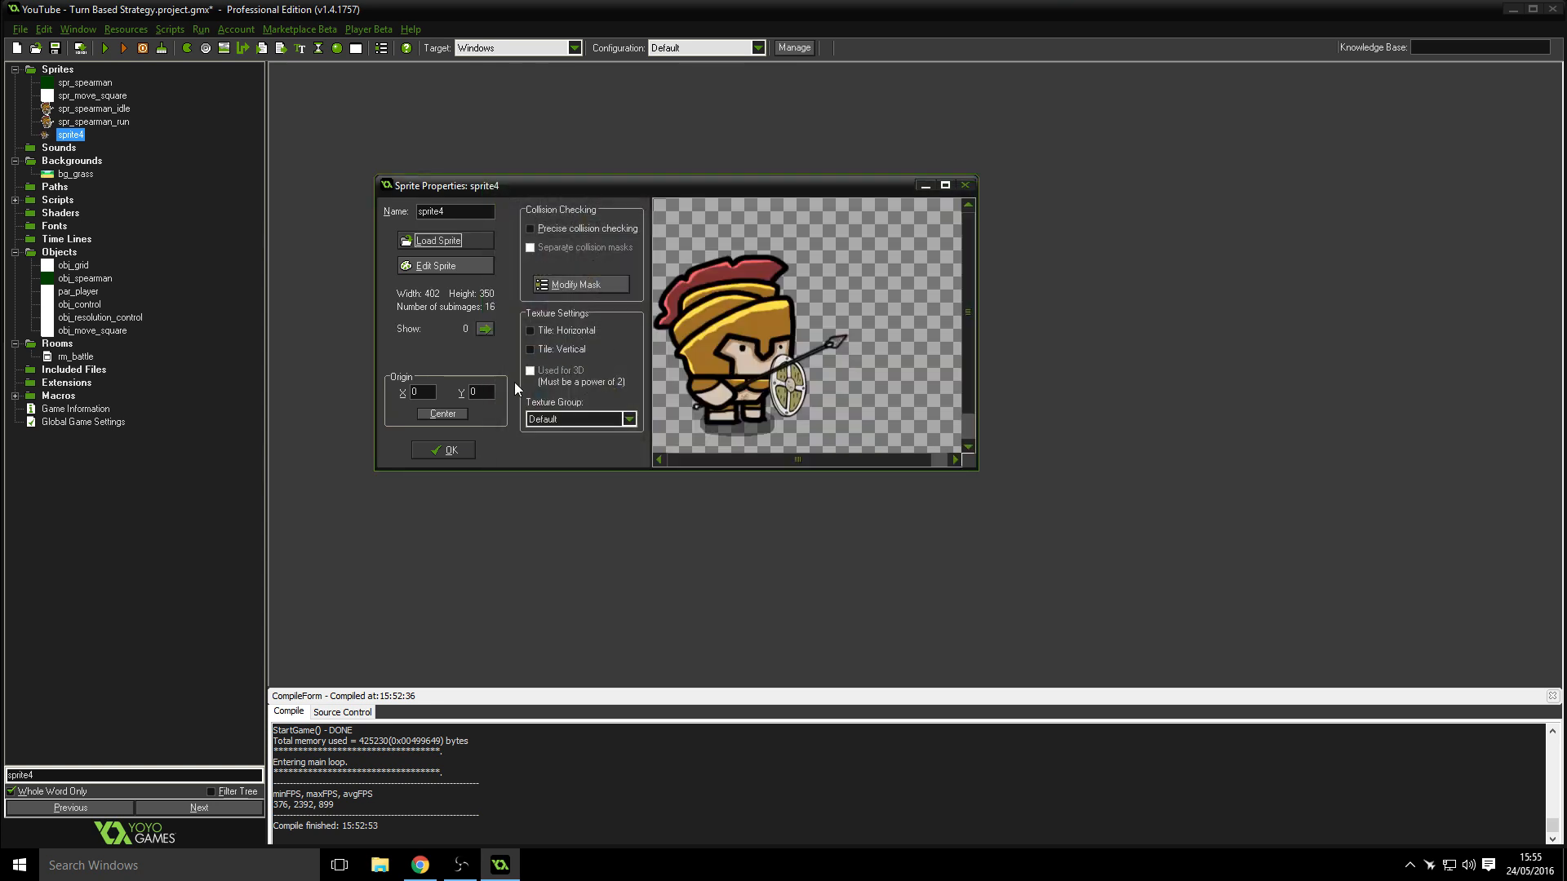
- Centre sprite4's origin and stretch its 16 frames to 8% width (32 px), saving the changes
{"action": "left_click", "coordinate": [442, 413]}
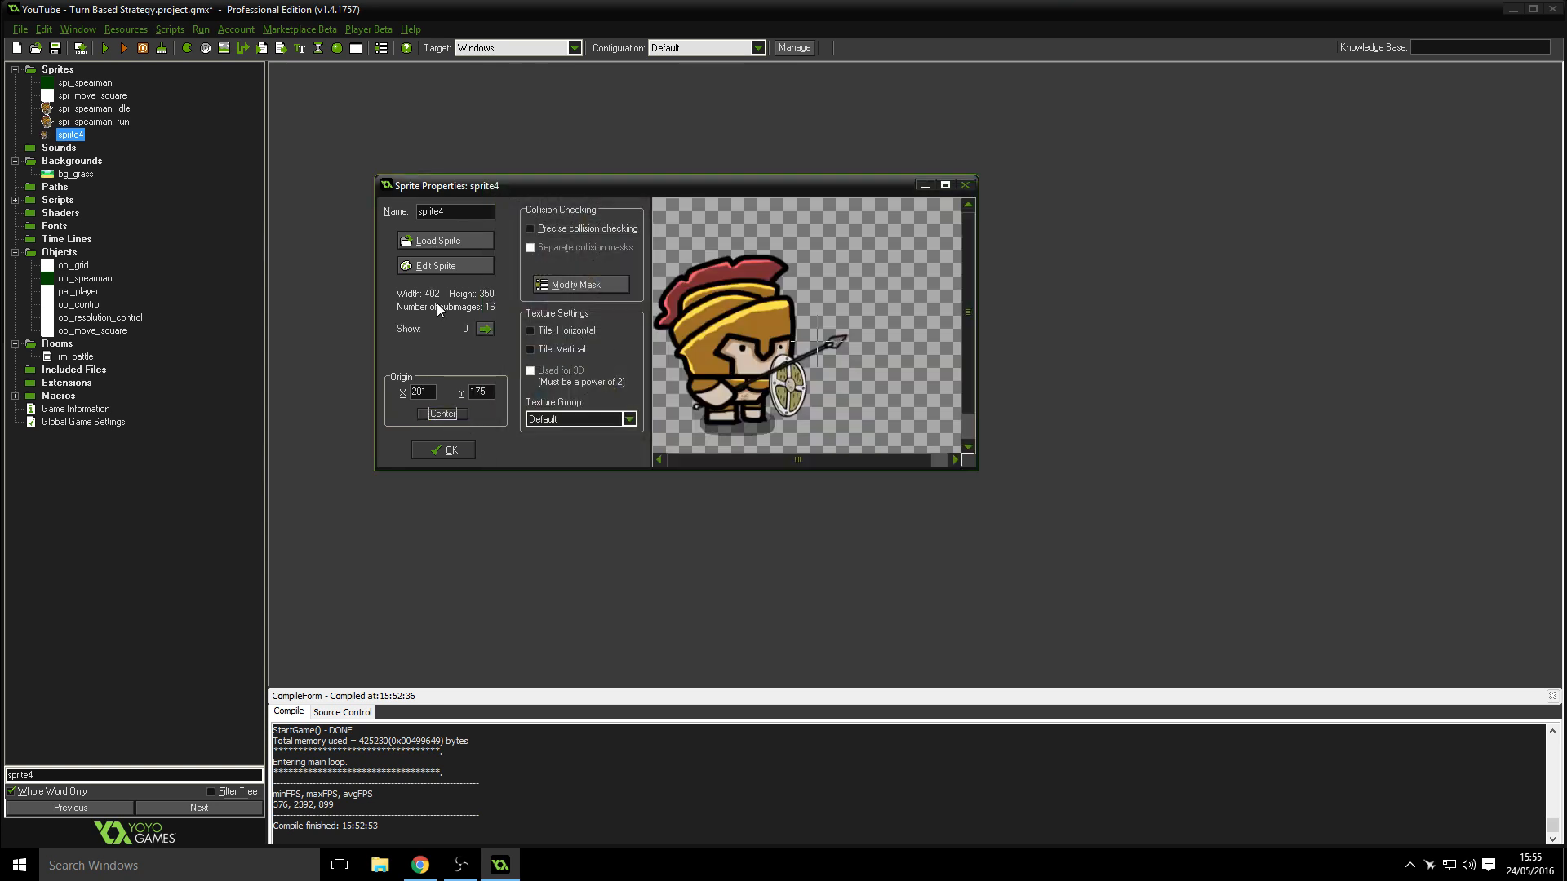
{"action": "left_click", "coordinate": [438, 264]}
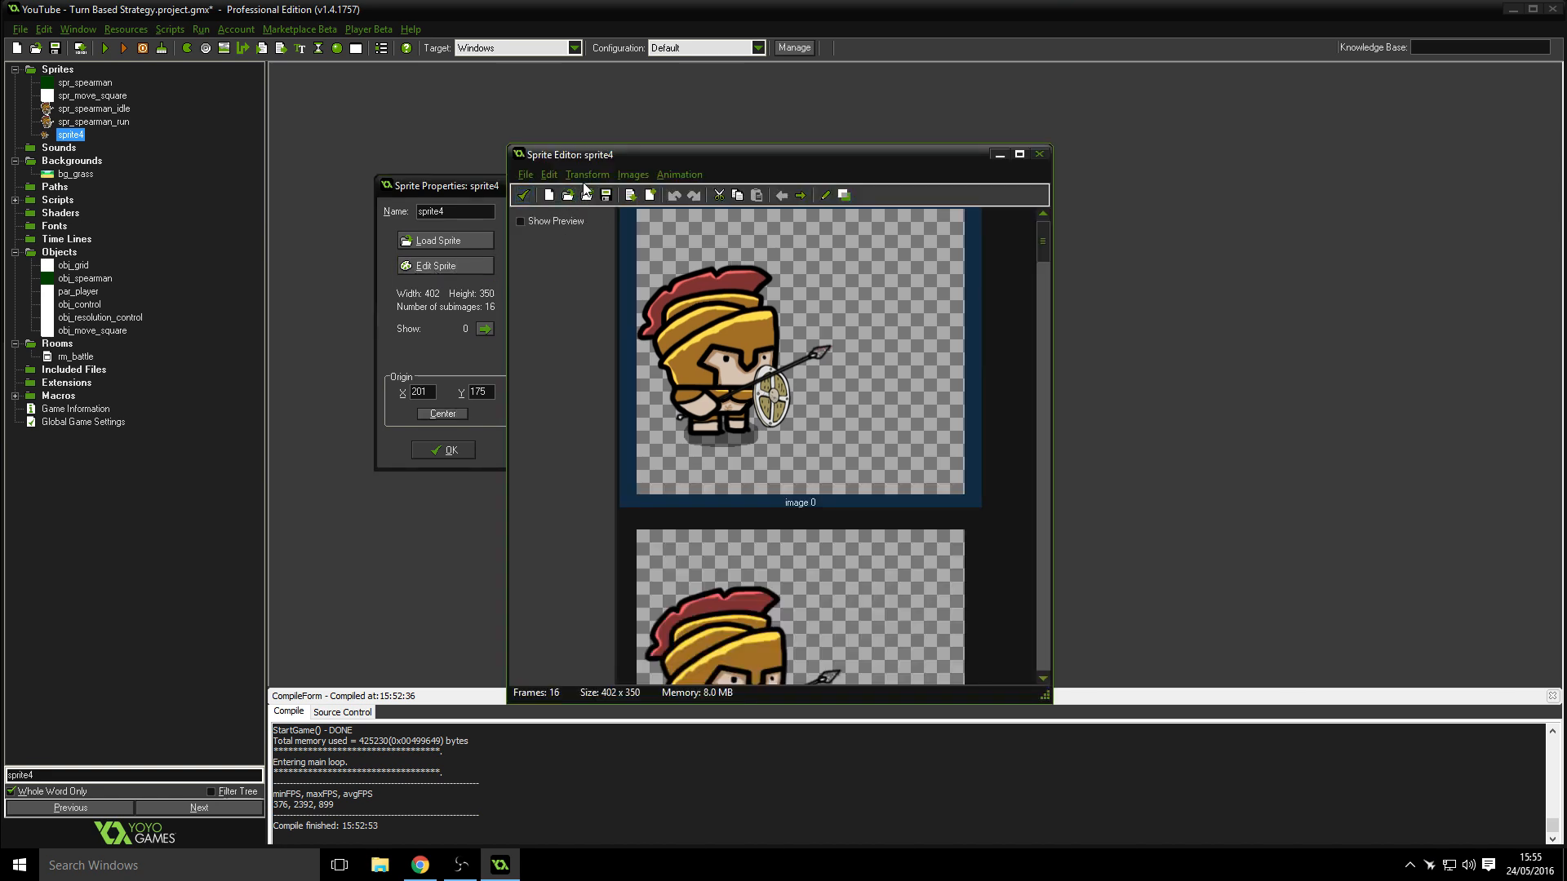
{"action": "left_click", "coordinate": [586, 174]}
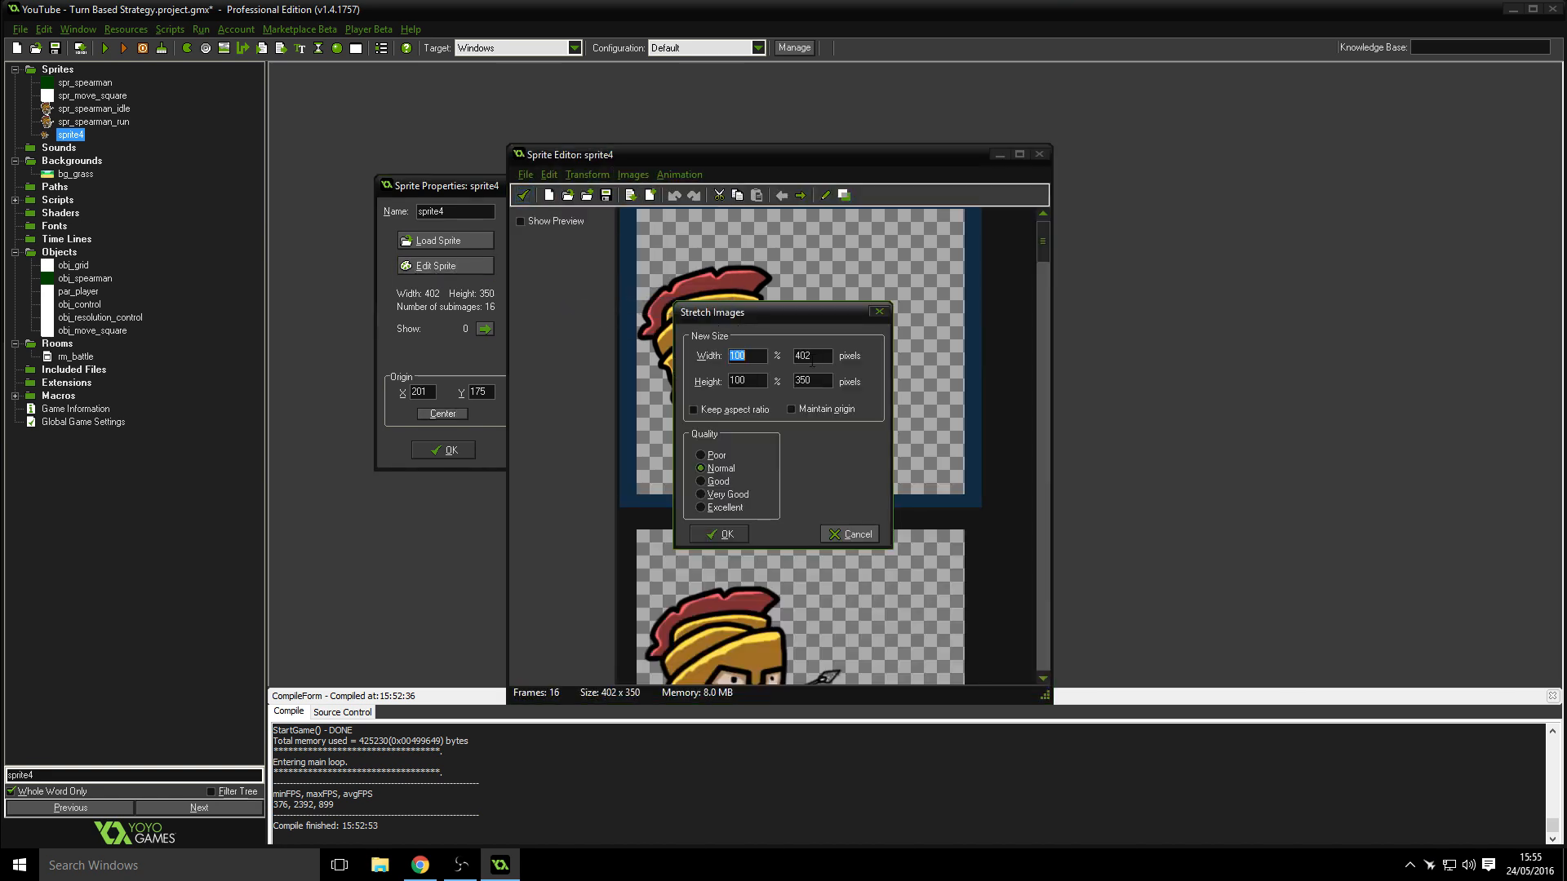
{"action": "type", "text": "8"}
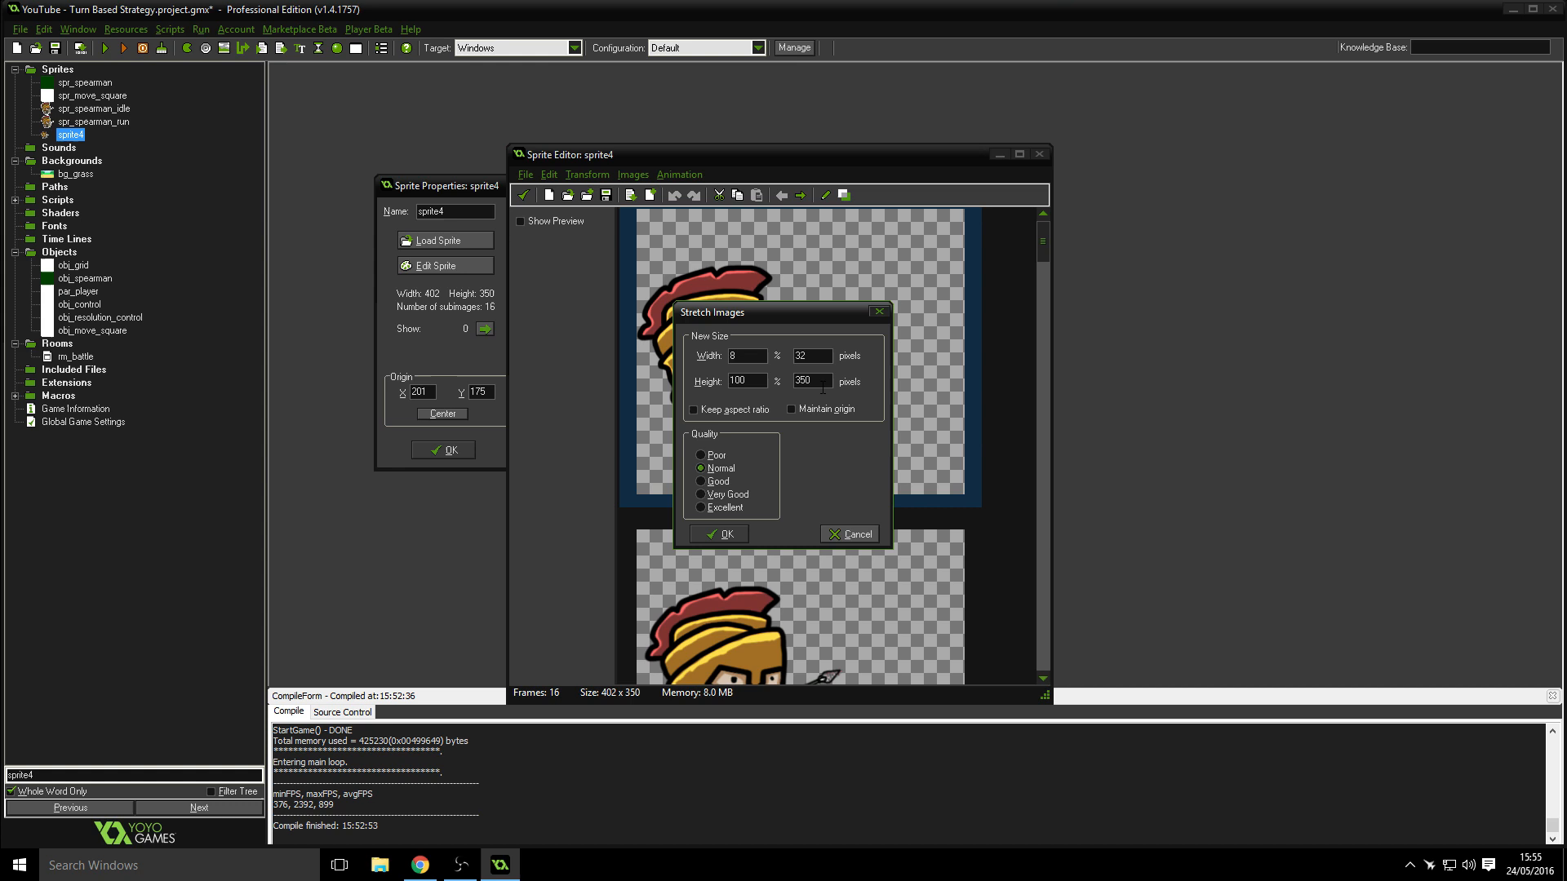
{"action": "left_click", "coordinate": [718, 532]}
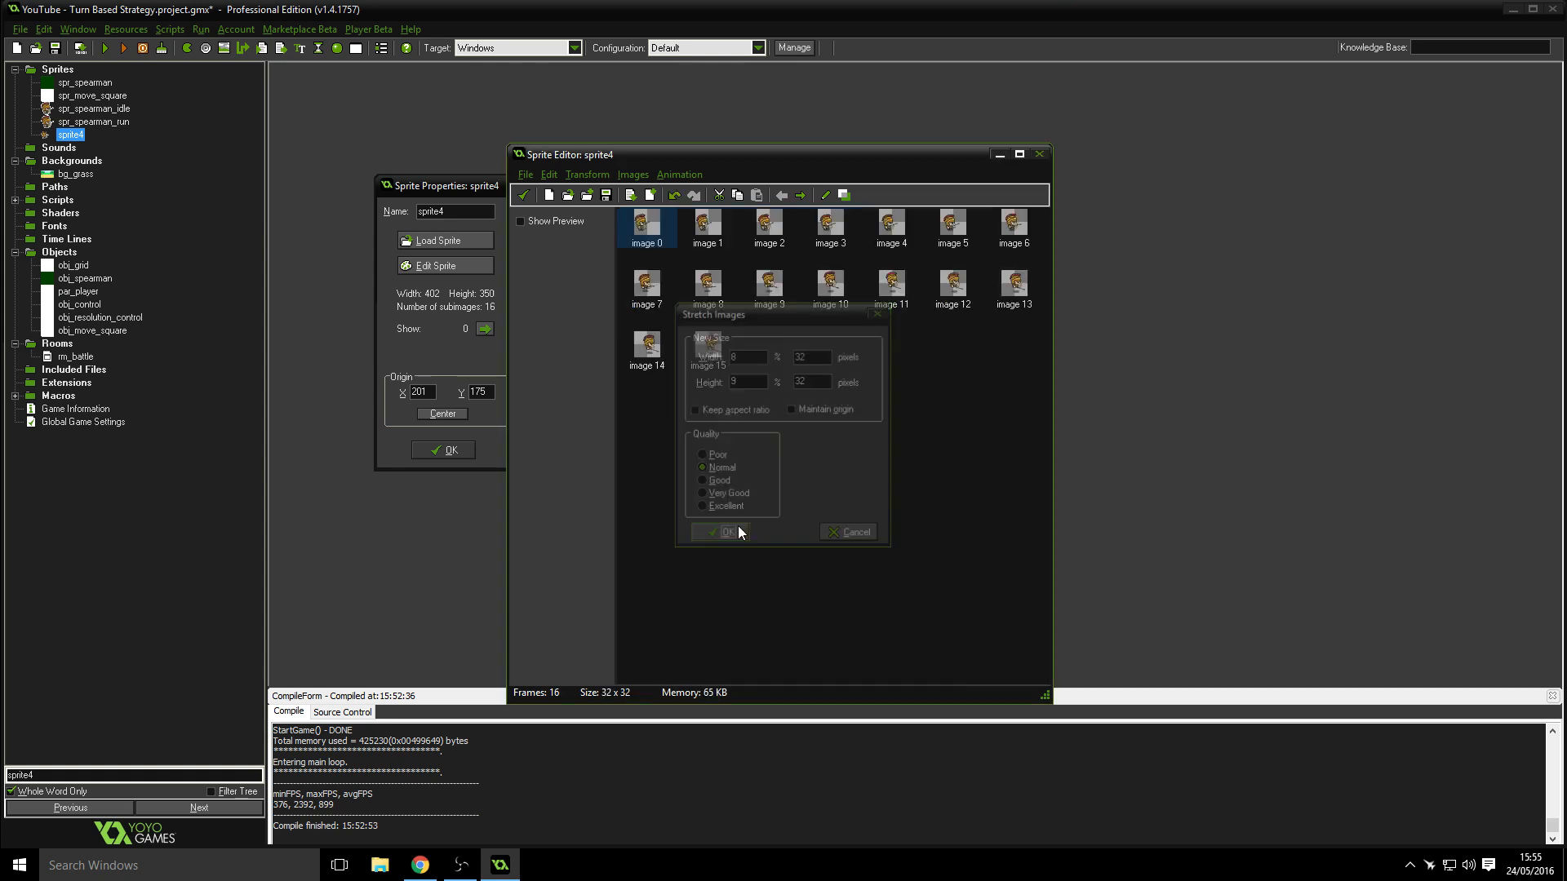
{"action": "left_click", "coordinate": [720, 532]}
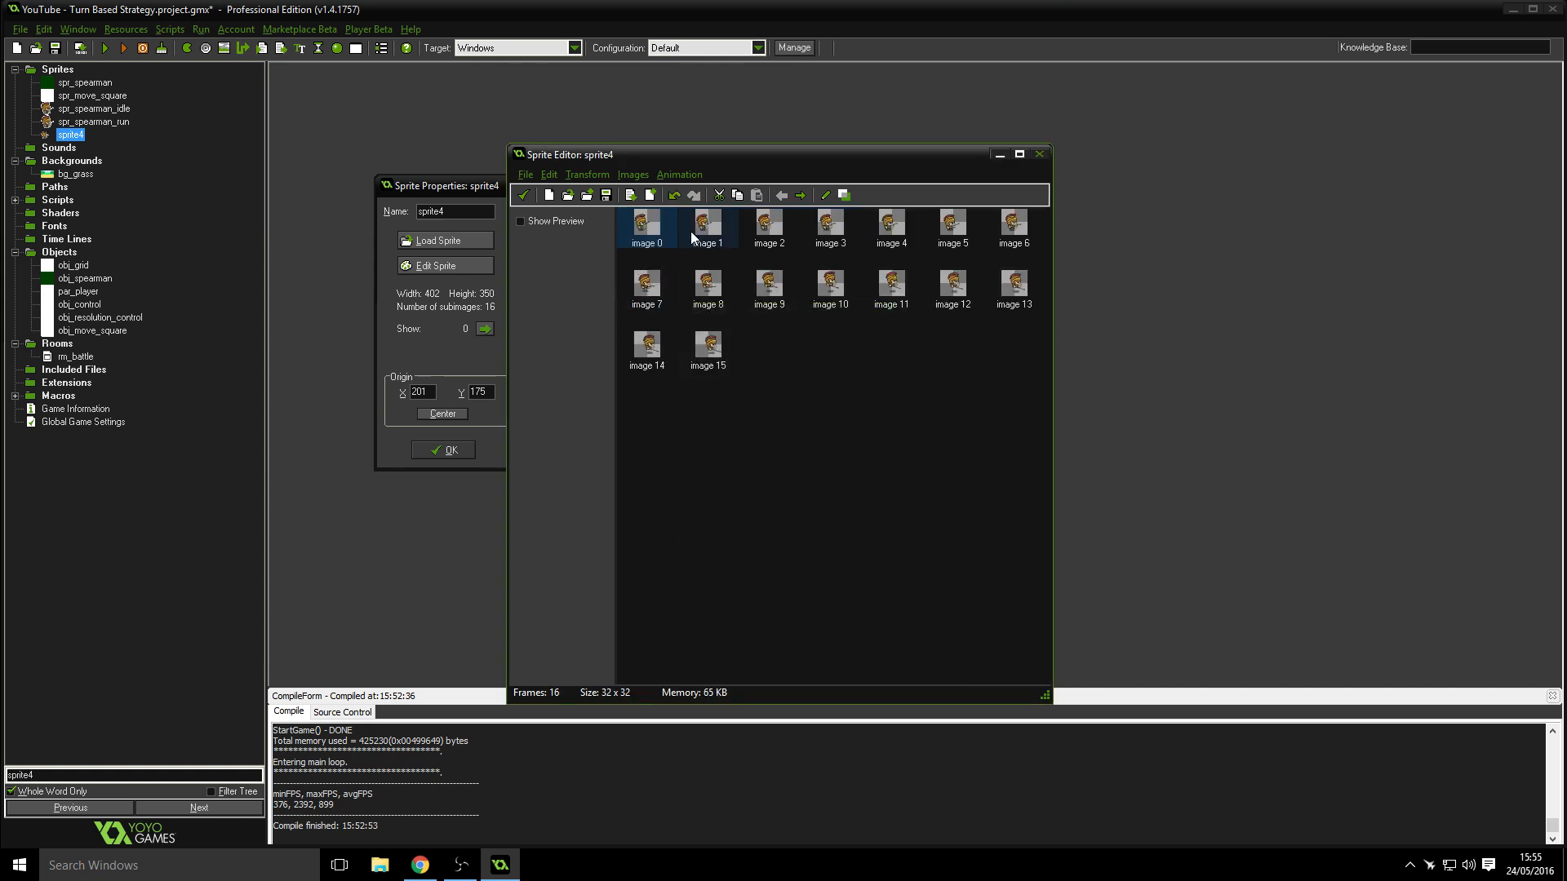
{"action": "left_click", "coordinate": [646, 224]}
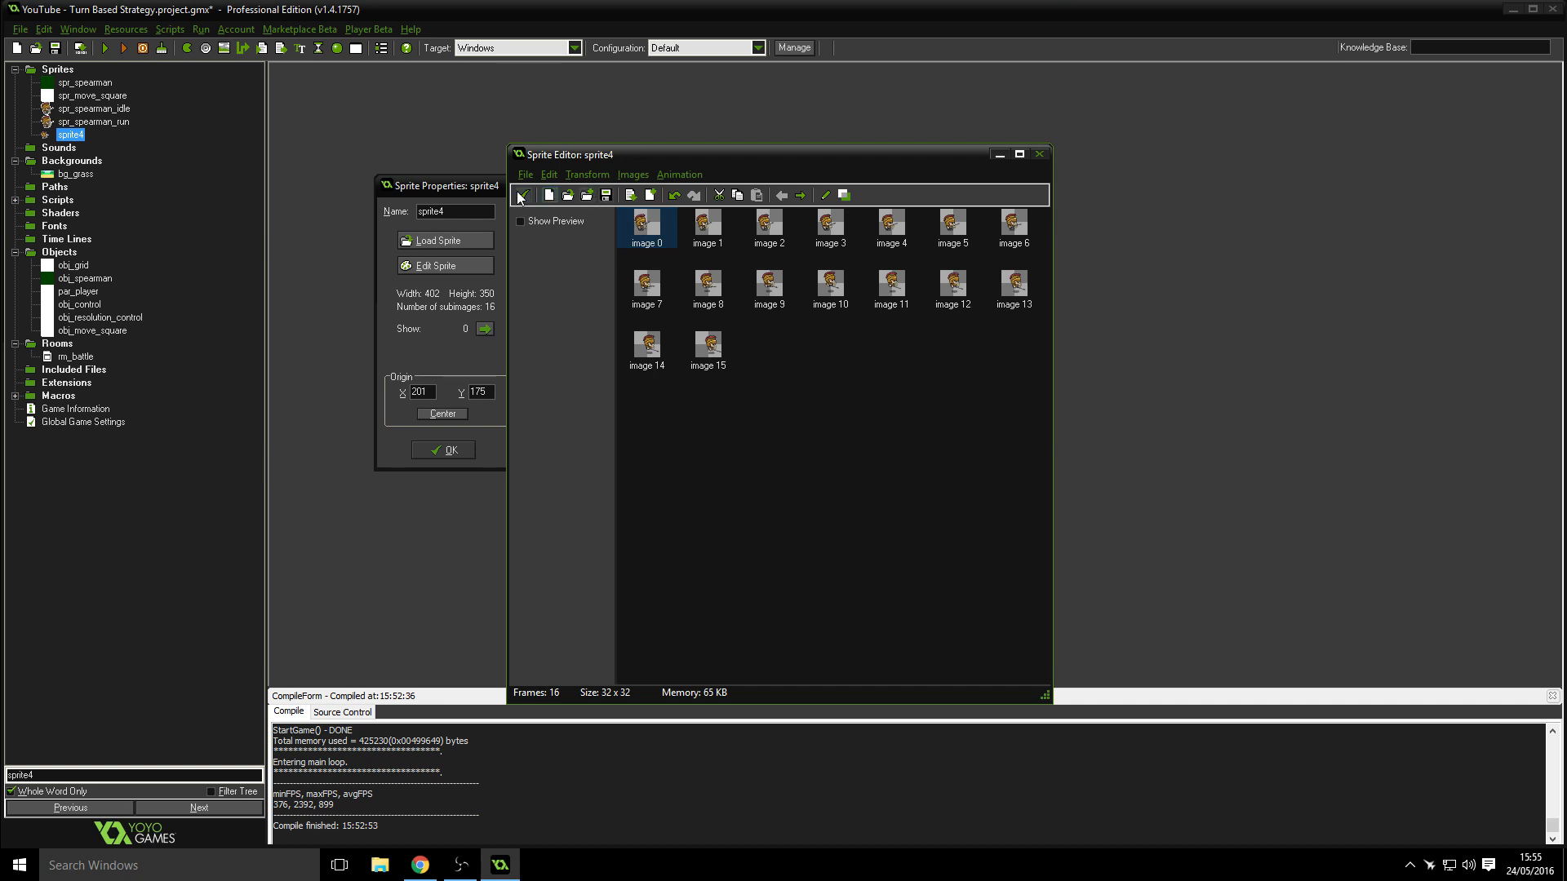
{"action": "mouse_move", "coordinate": [522, 194]}
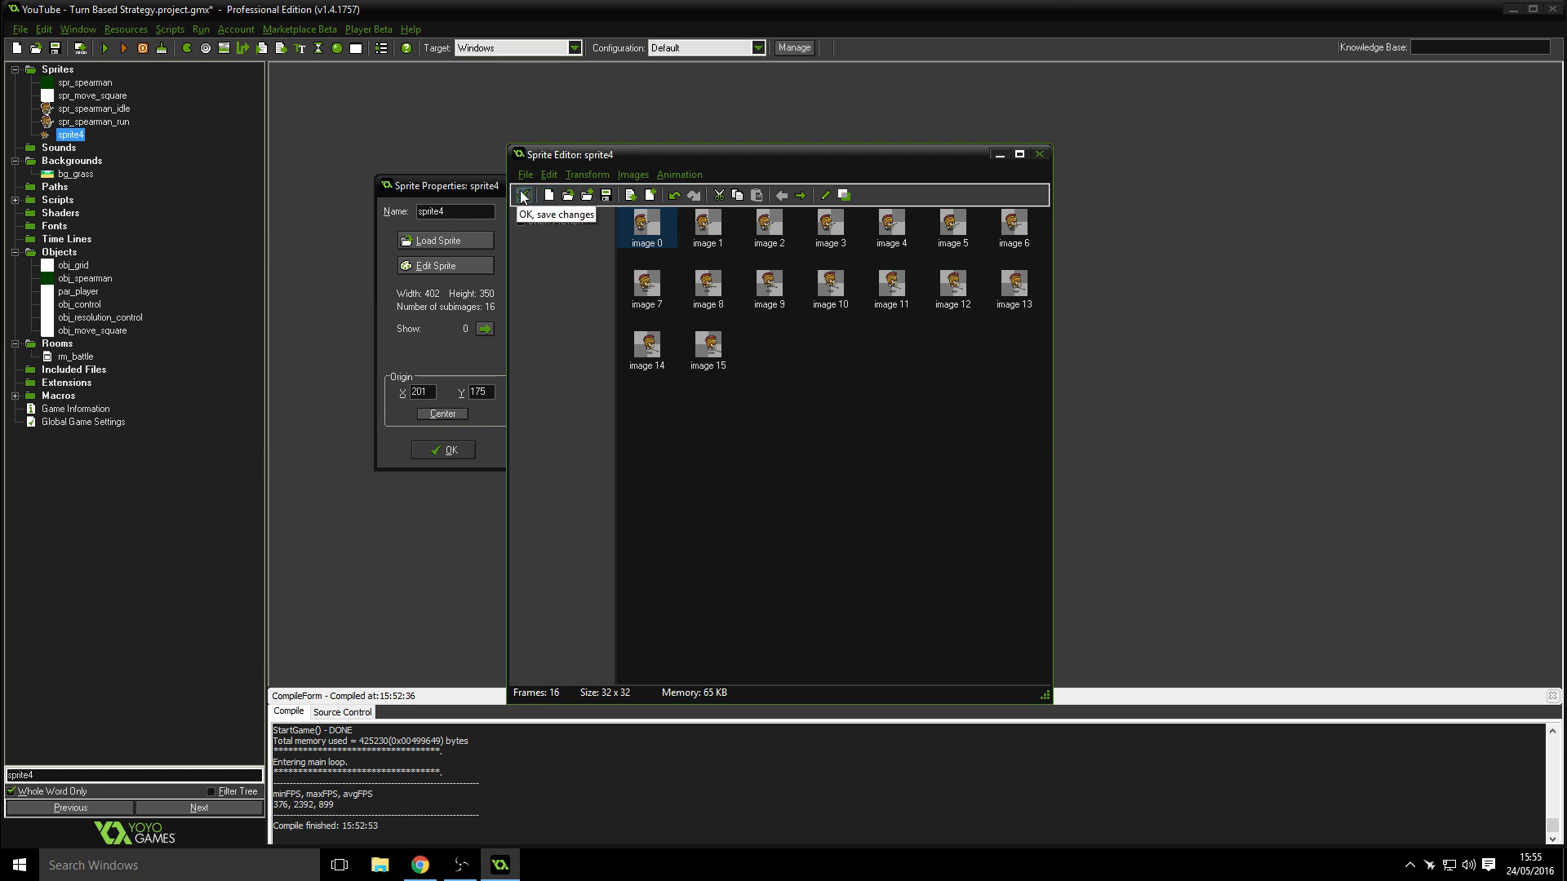
{"action": "left_click", "coordinate": [521, 194]}
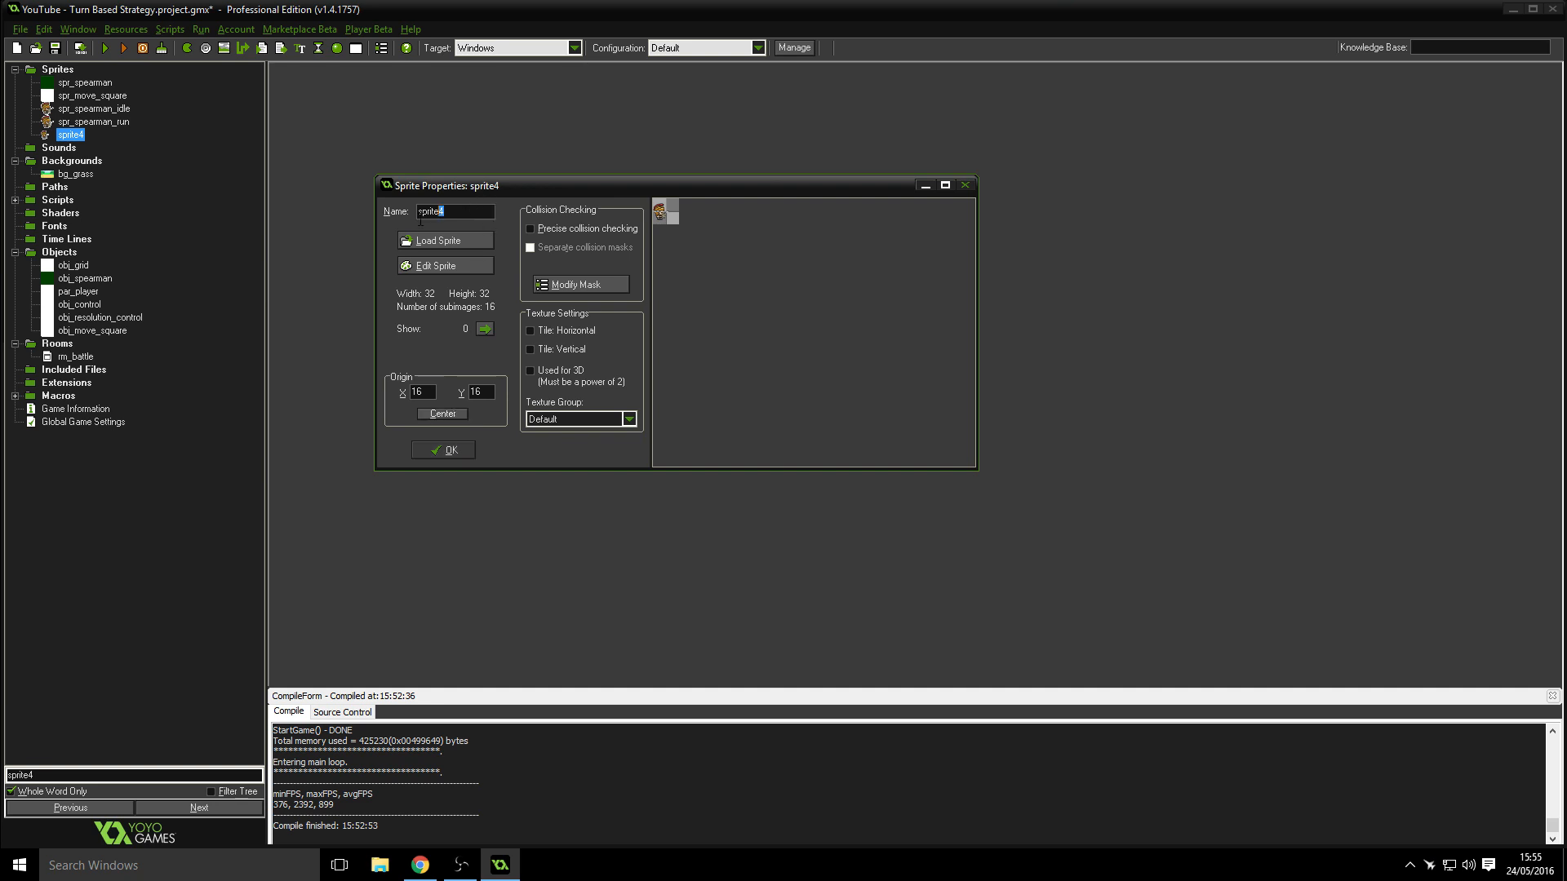
- Delete sprite4 from the project's resource tree
{"action": "type", "text": "spr_"}
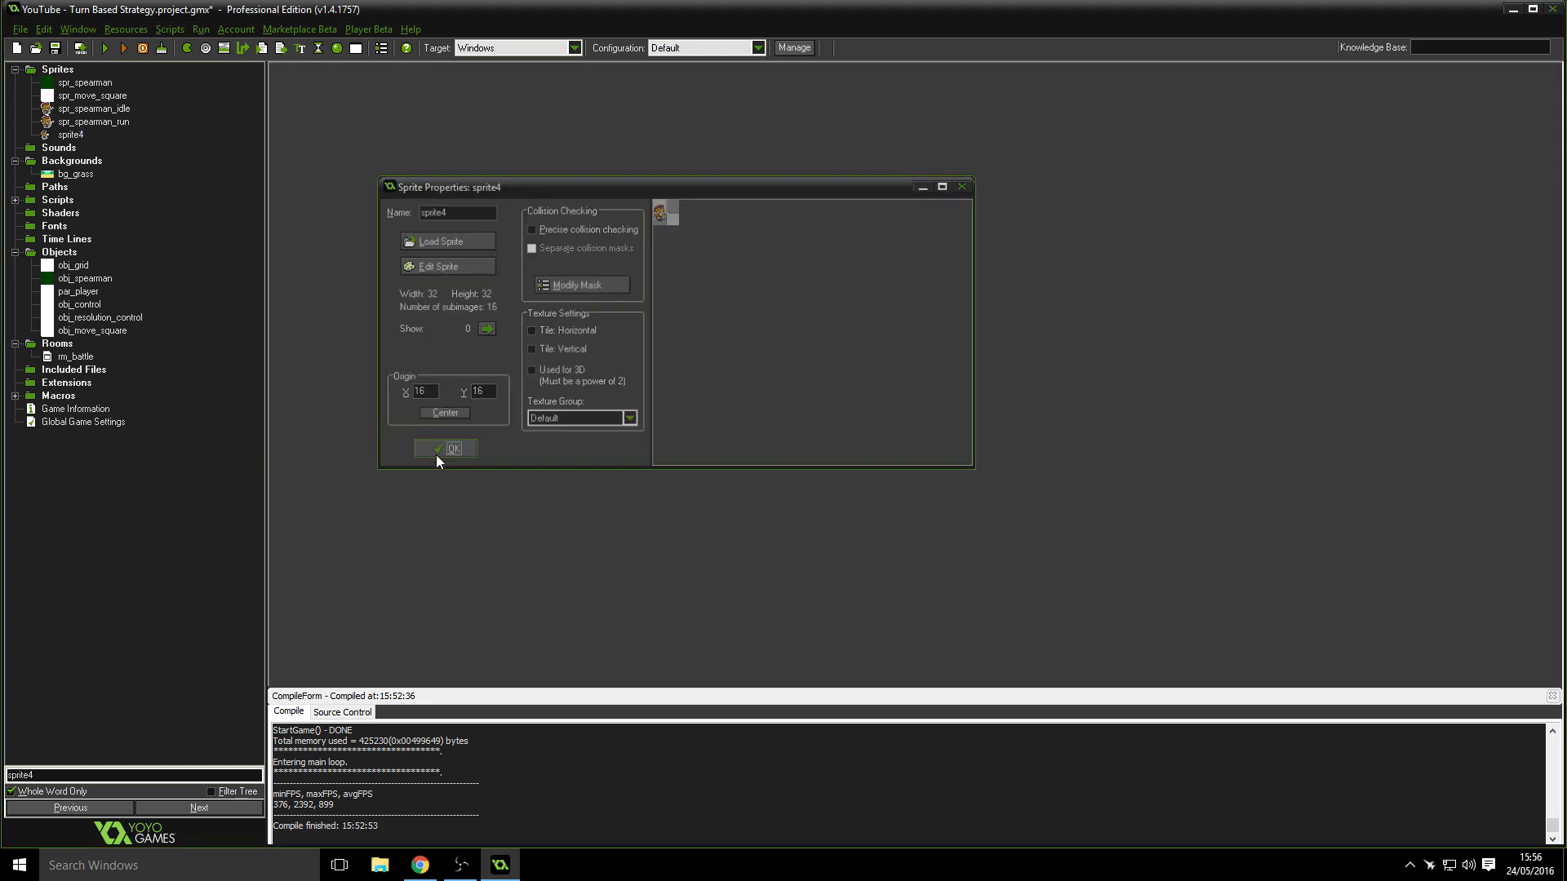
{"action": "right_click", "coordinate": [70, 136]}
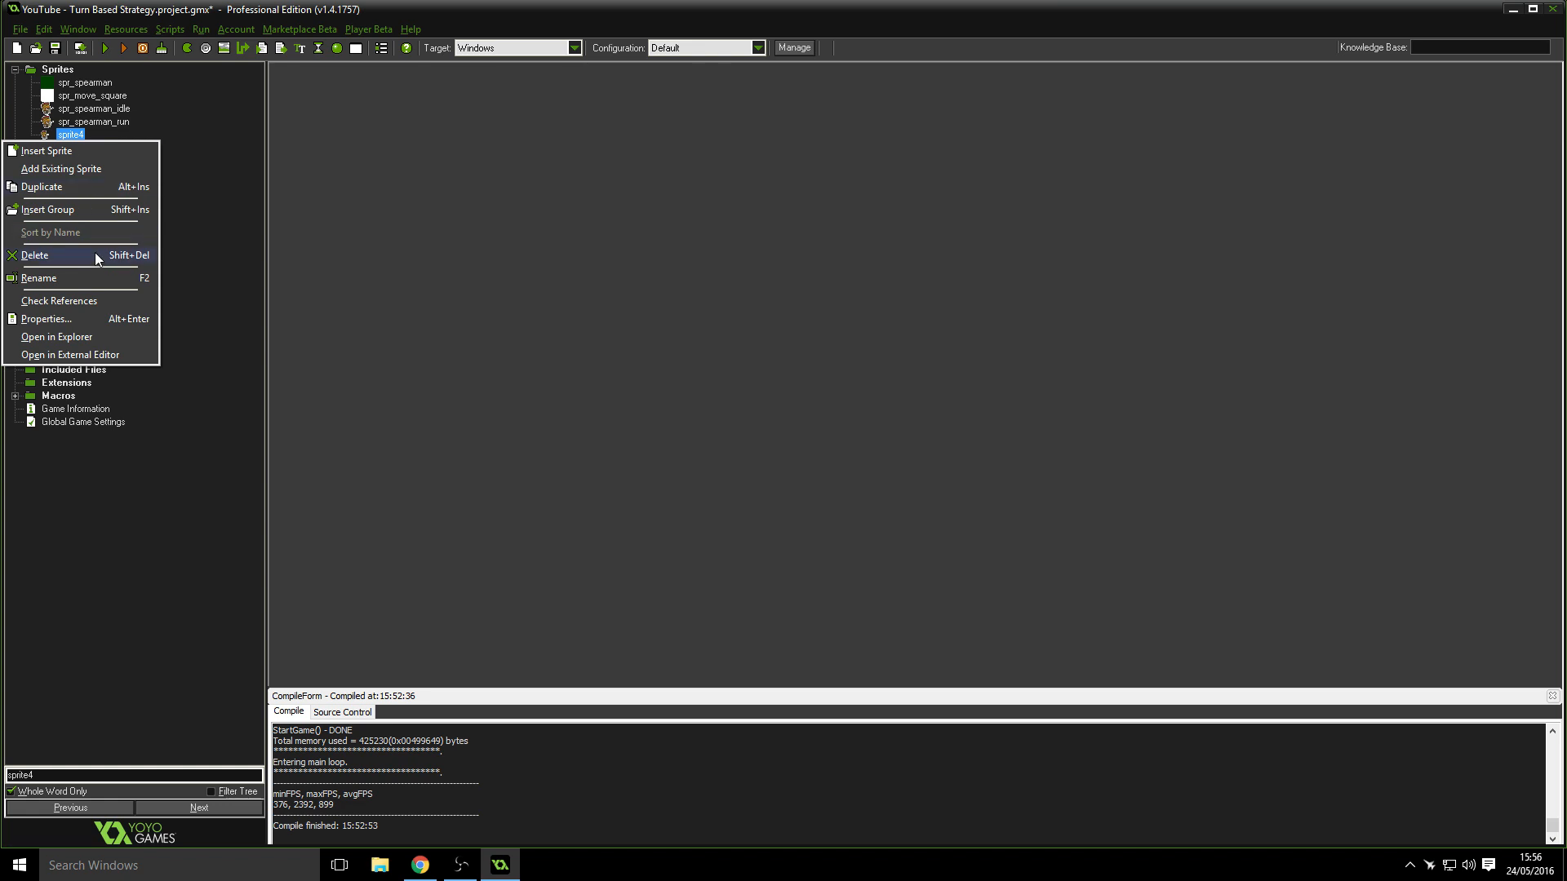
{"action": "left_click", "coordinate": [34, 254]}
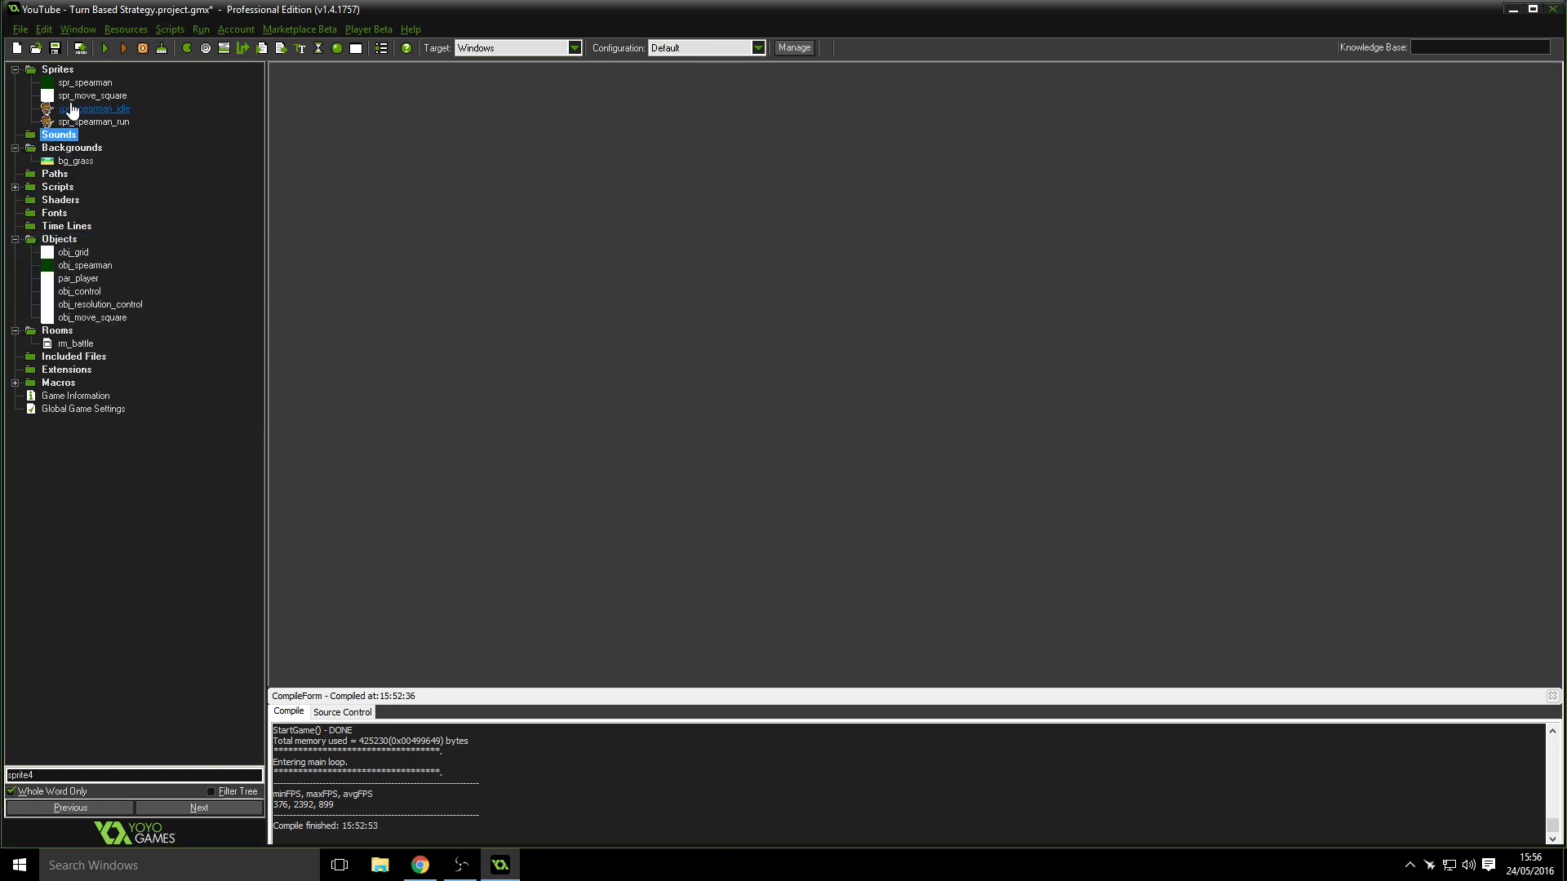
- Check spr_spearman_run's properties and close them unchanged
{"action": "double_click", "coordinate": [94, 120]}
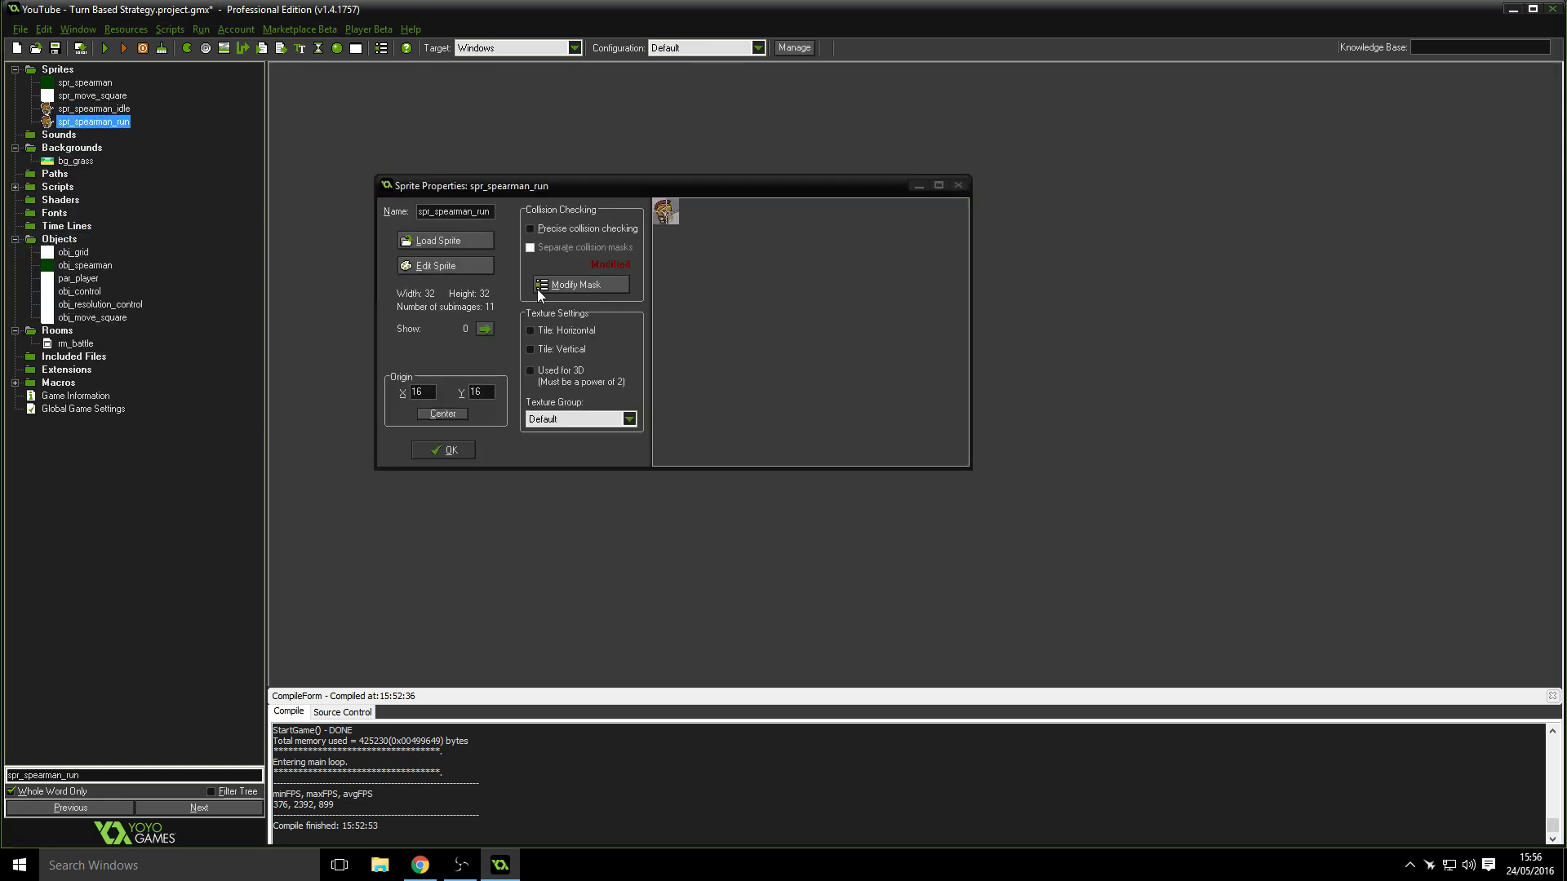
{"action": "triple_click", "coordinate": [452, 210]}
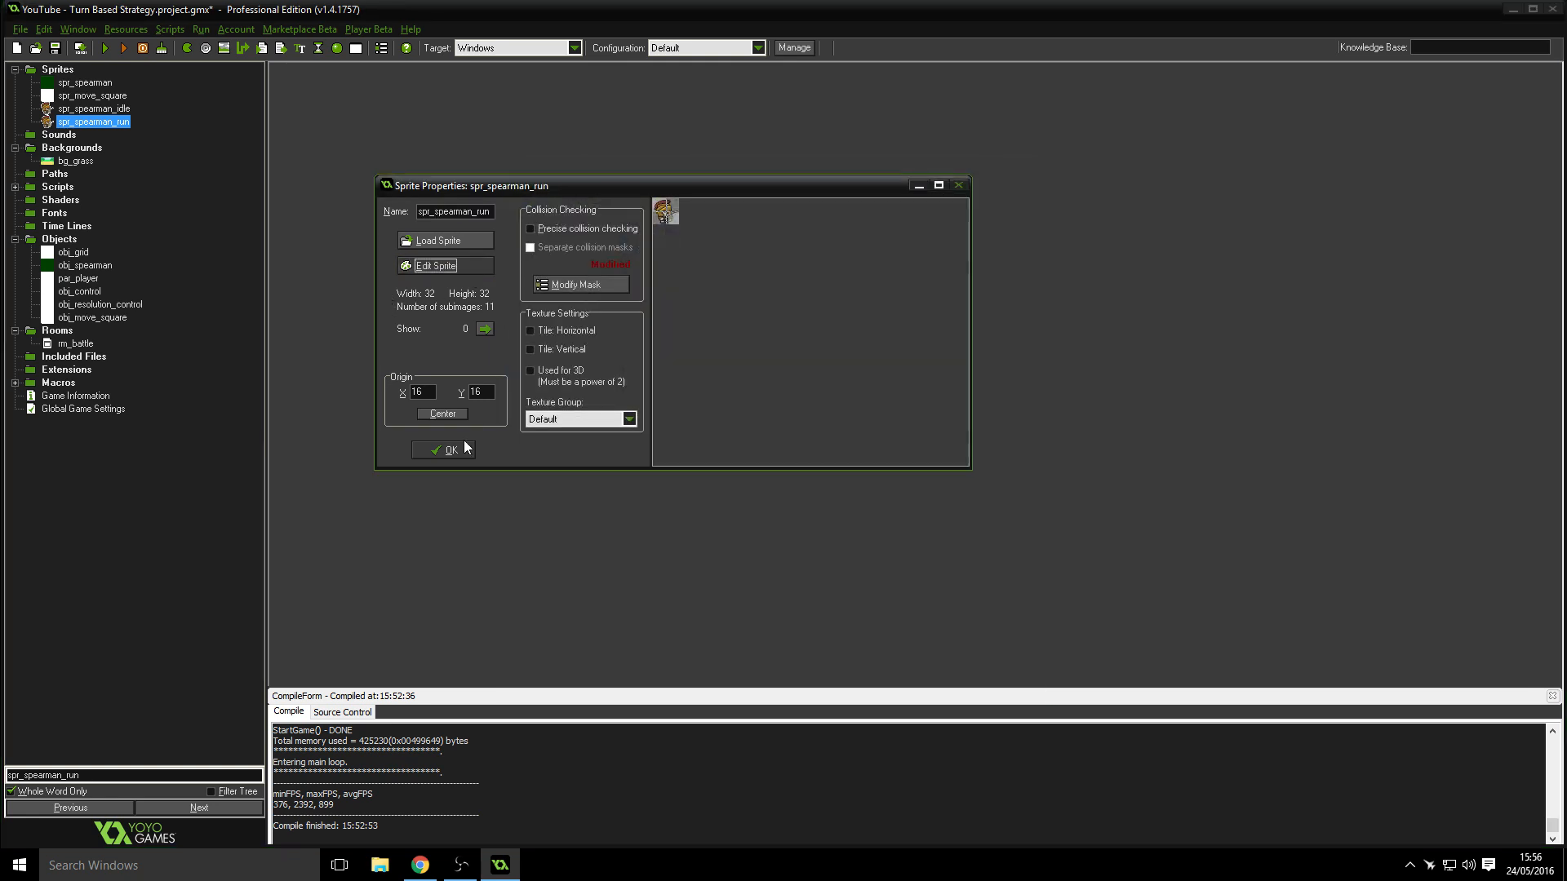
{"action": "left_click", "coordinate": [444, 449]}
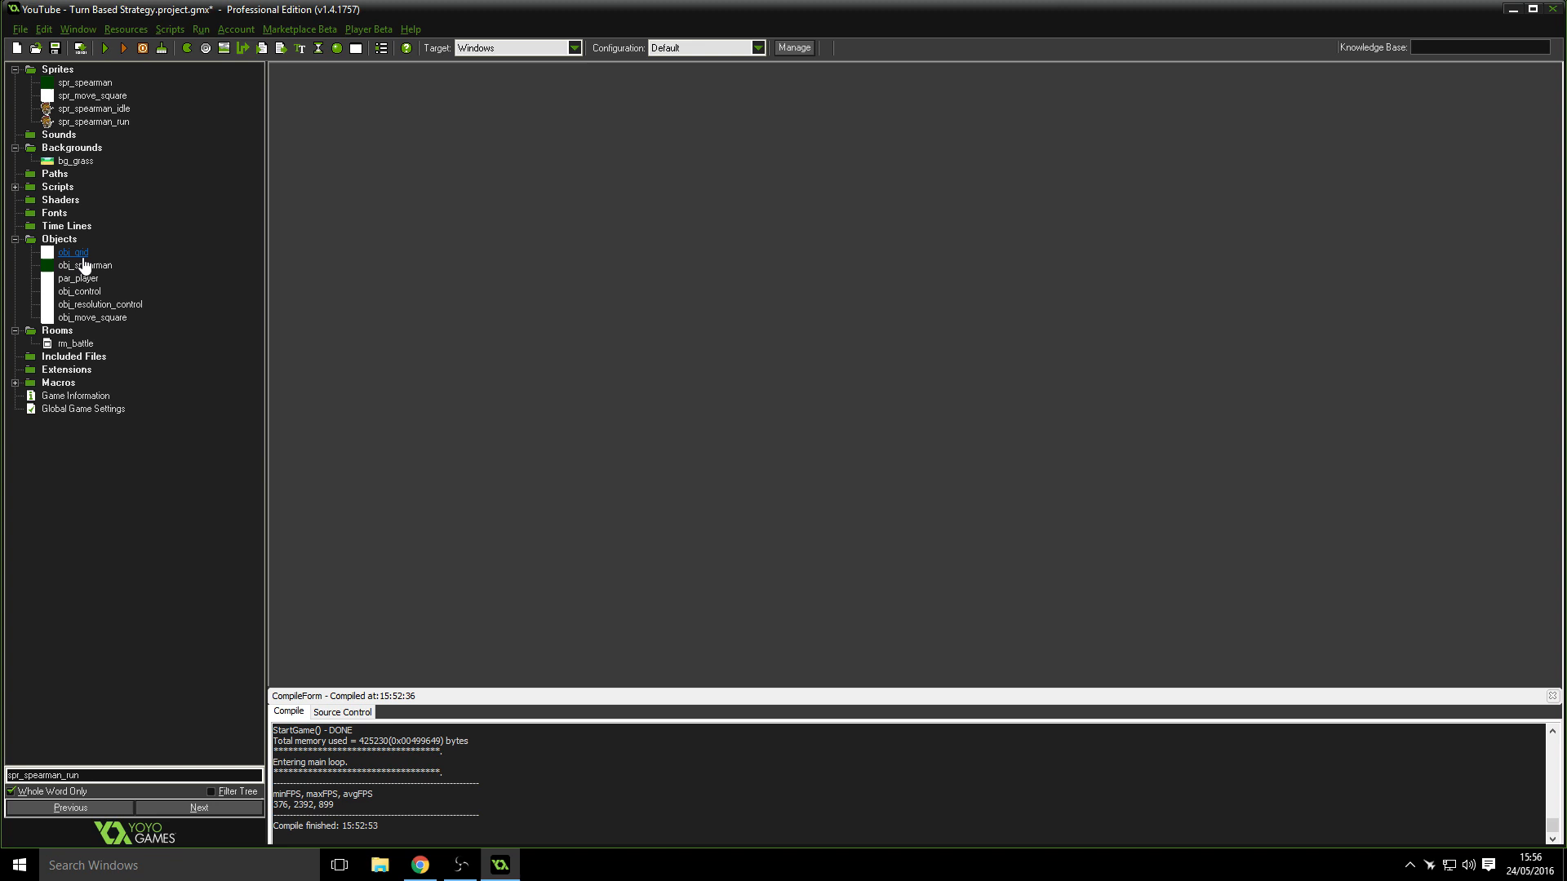
- Remove spr_spearman from the Sprites folder so obj_spearman uses spr_spearman_idle, and reopen obj_spearman
{"action": "double_click", "coordinate": [85, 265]}
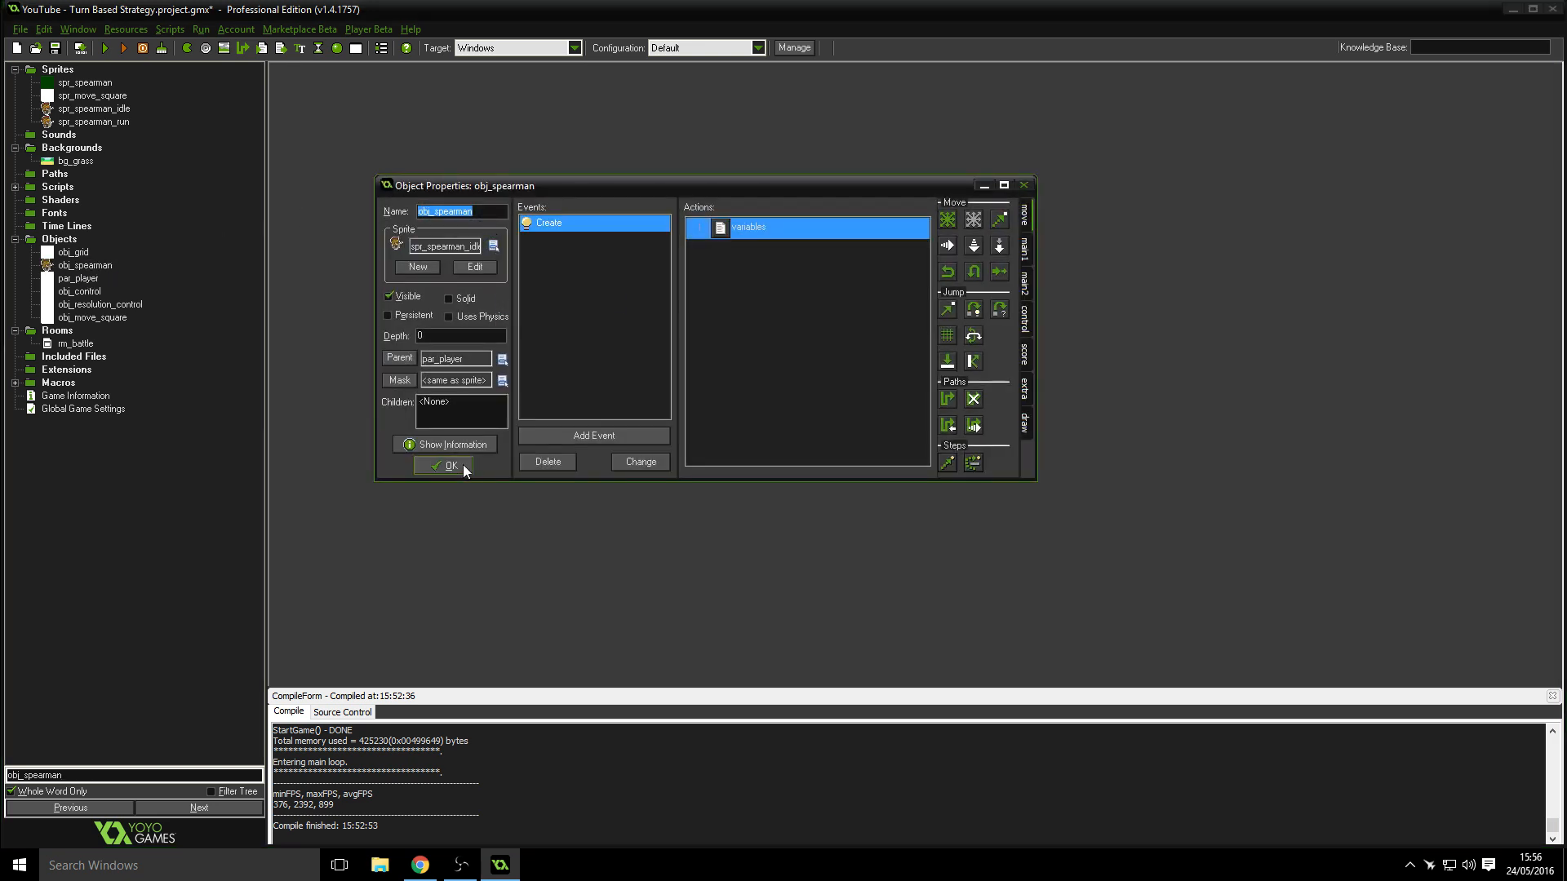
{"action": "left_click", "coordinate": [450, 465]}
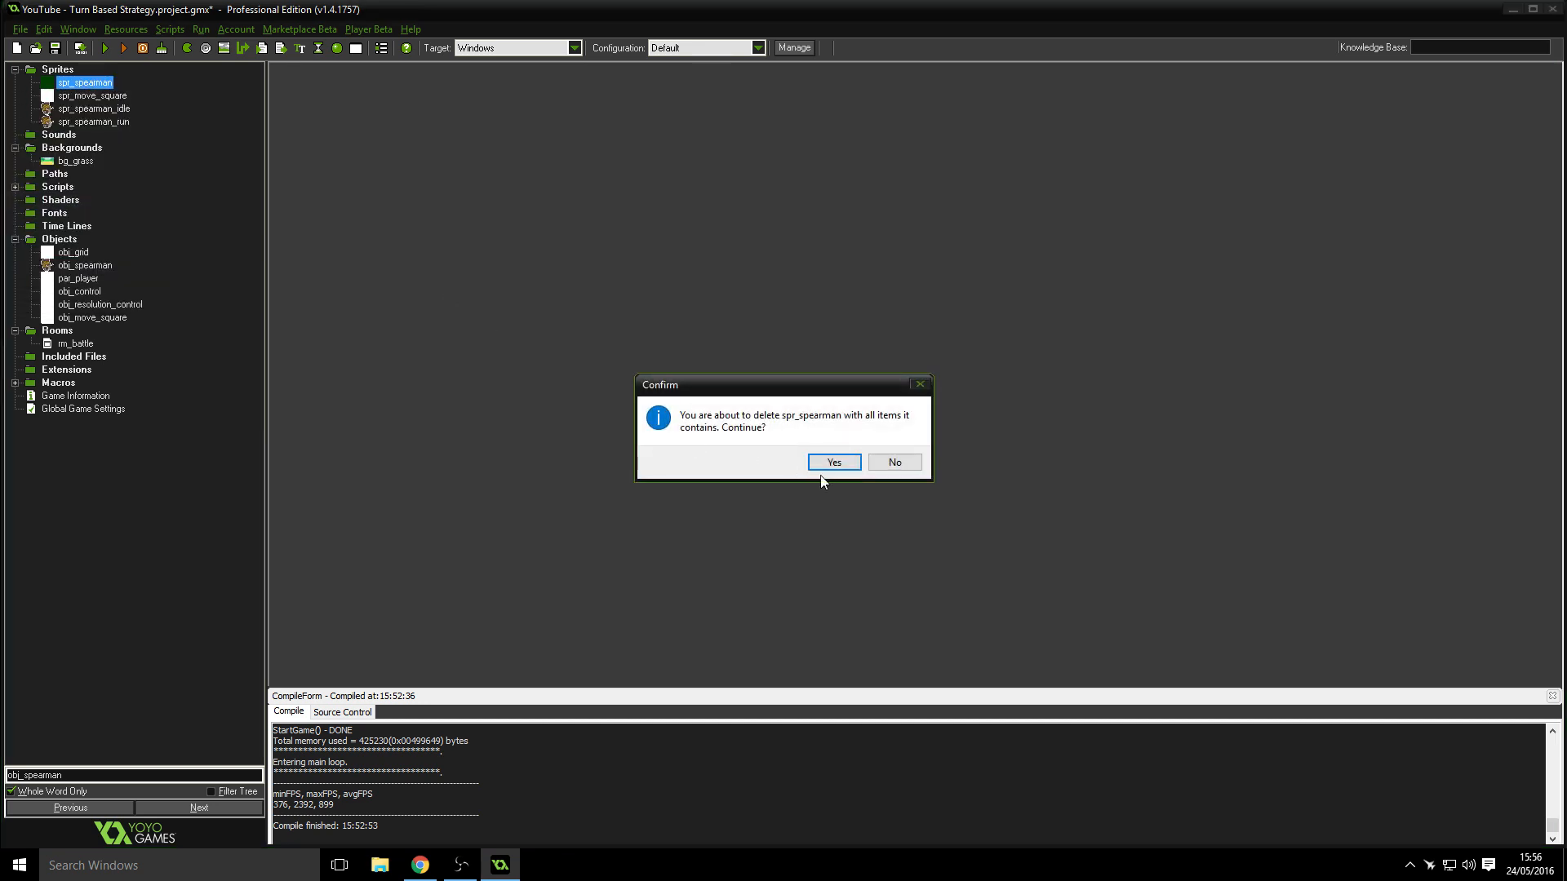
{"action": "left_click", "coordinate": [834, 462]}
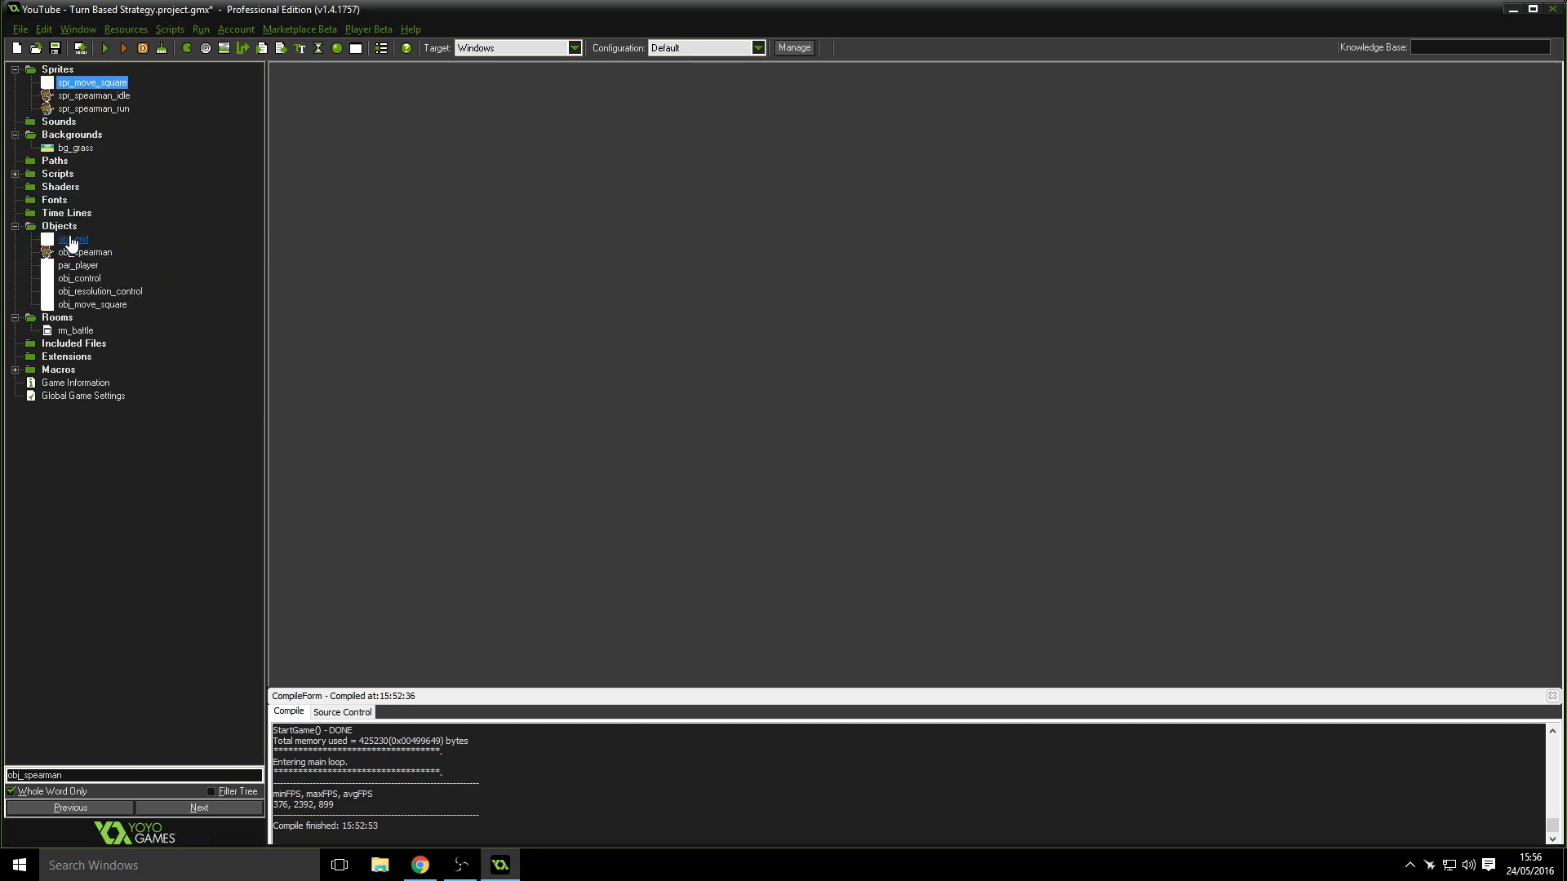
{"action": "double_click", "coordinate": [84, 252]}
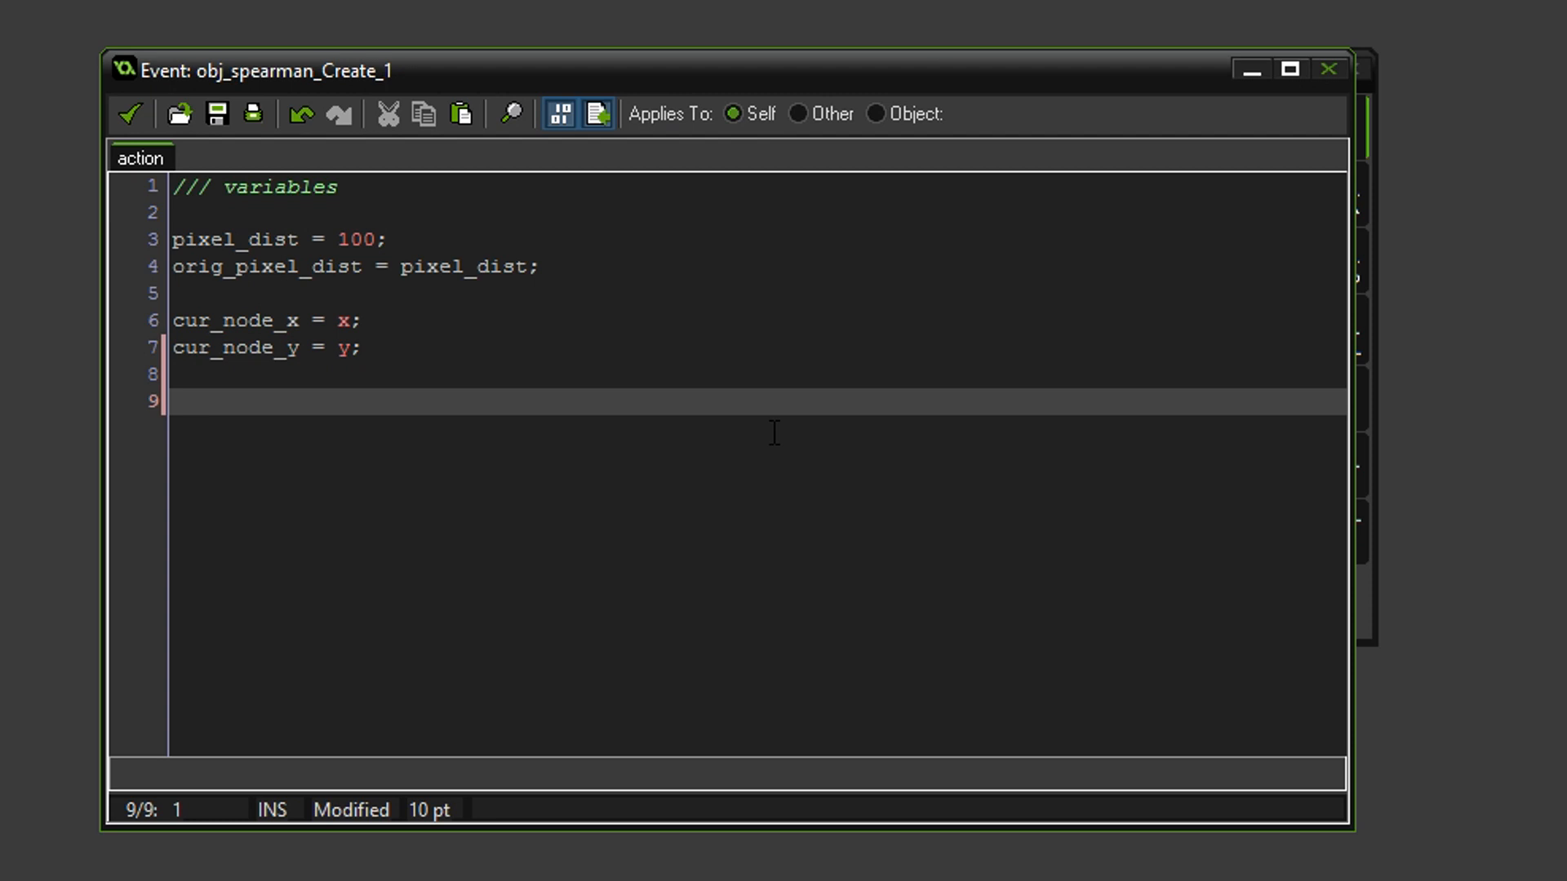
- Add idle_anim = spr_spearman_idle; and run_anim = spr_spearman_run; to obj_spearman's Create code
{"action": "type", "text": "idle_anim"}
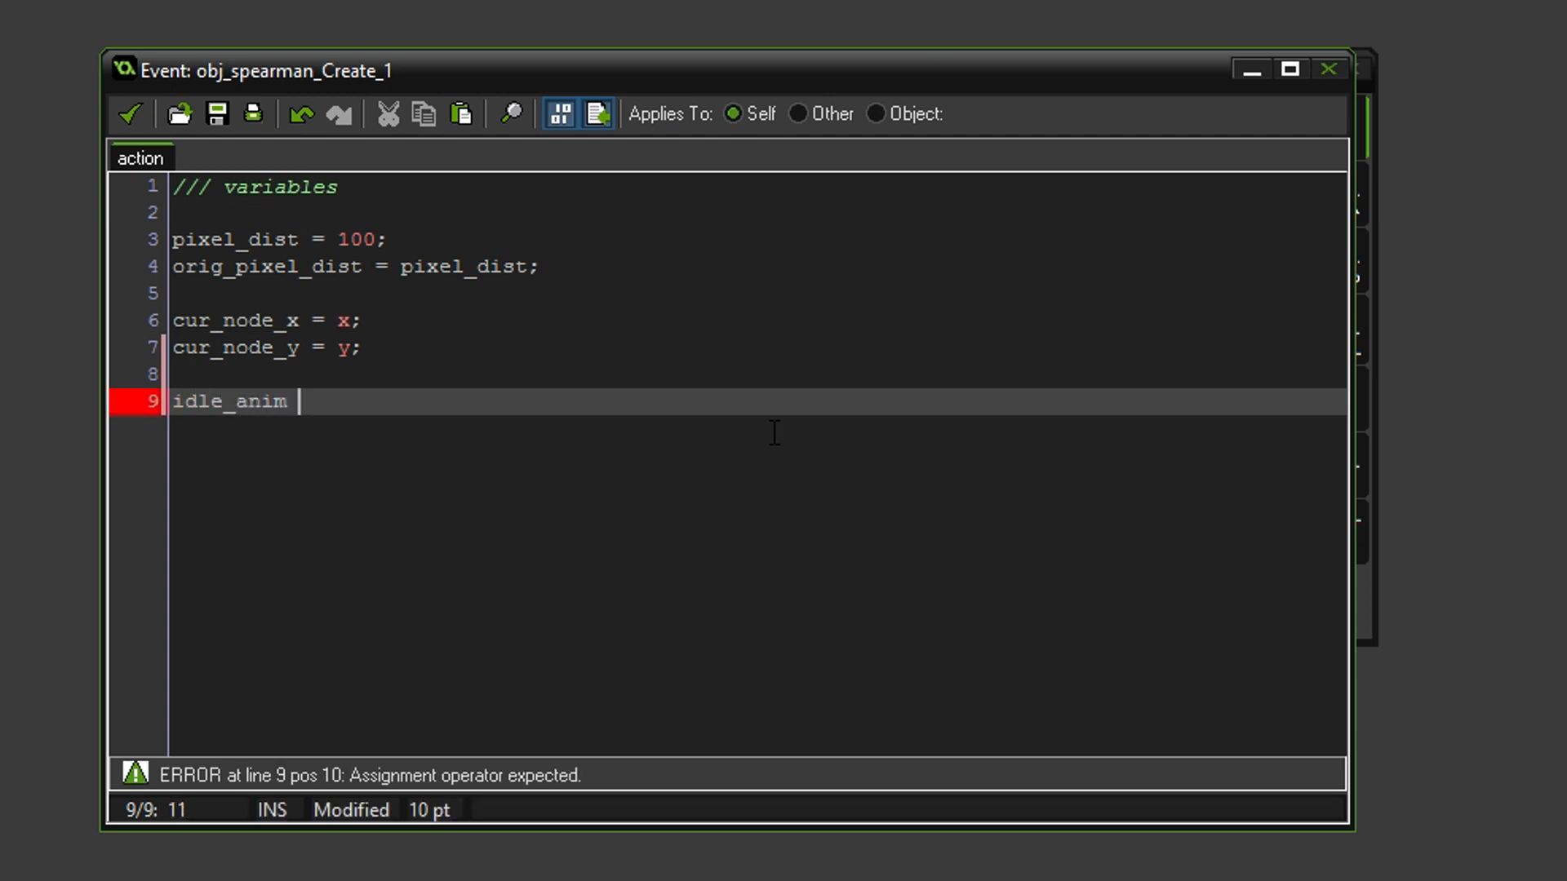
{"action": "type", "text": "= sor_"}
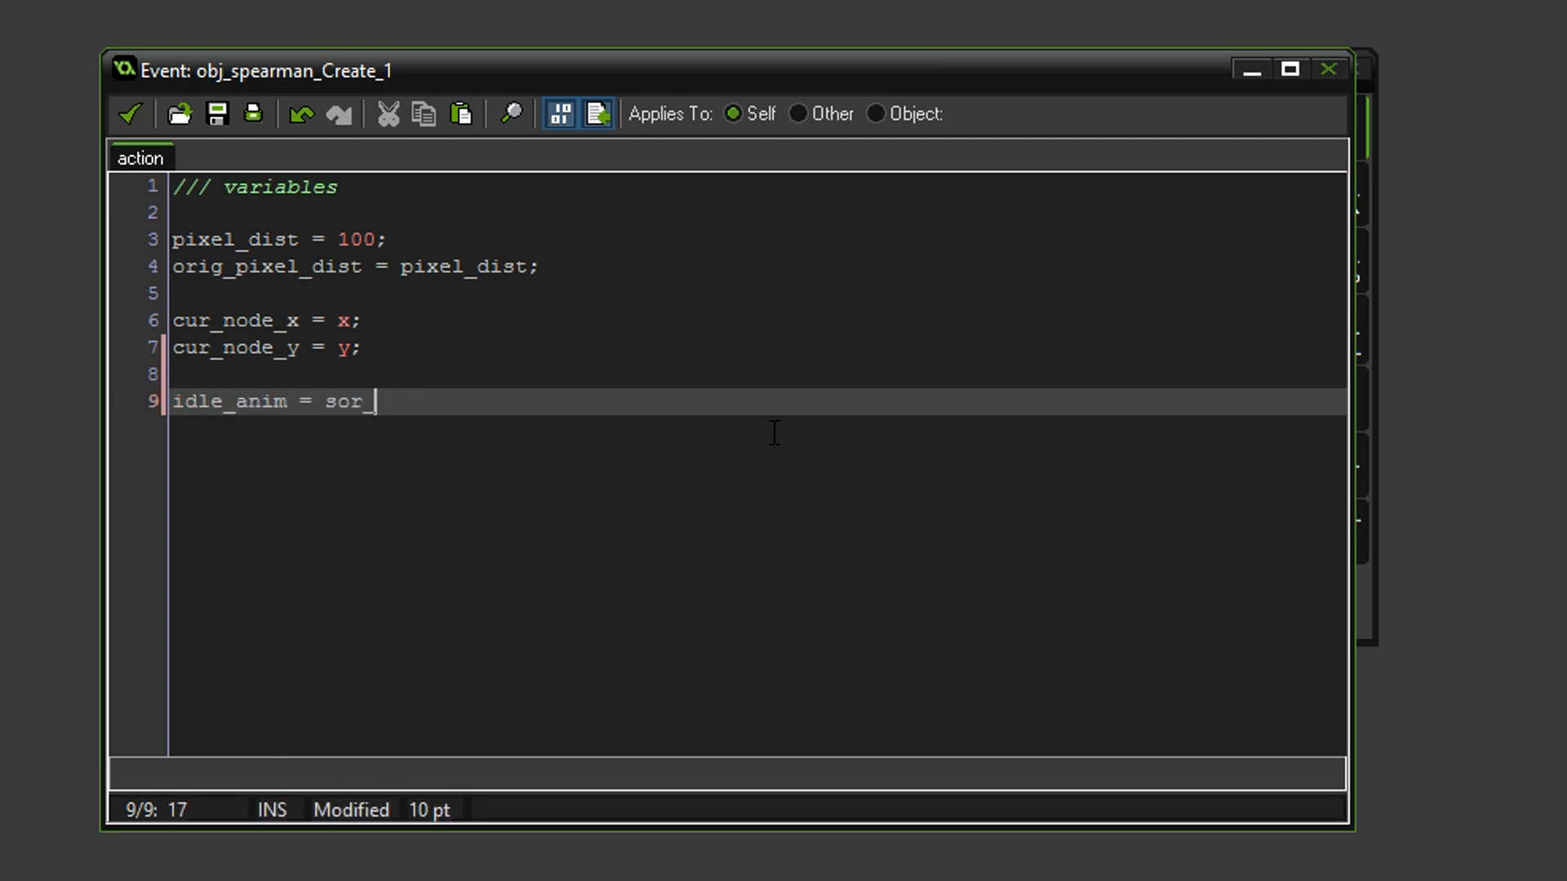
{"action": "type", "text": "pr_spa"}
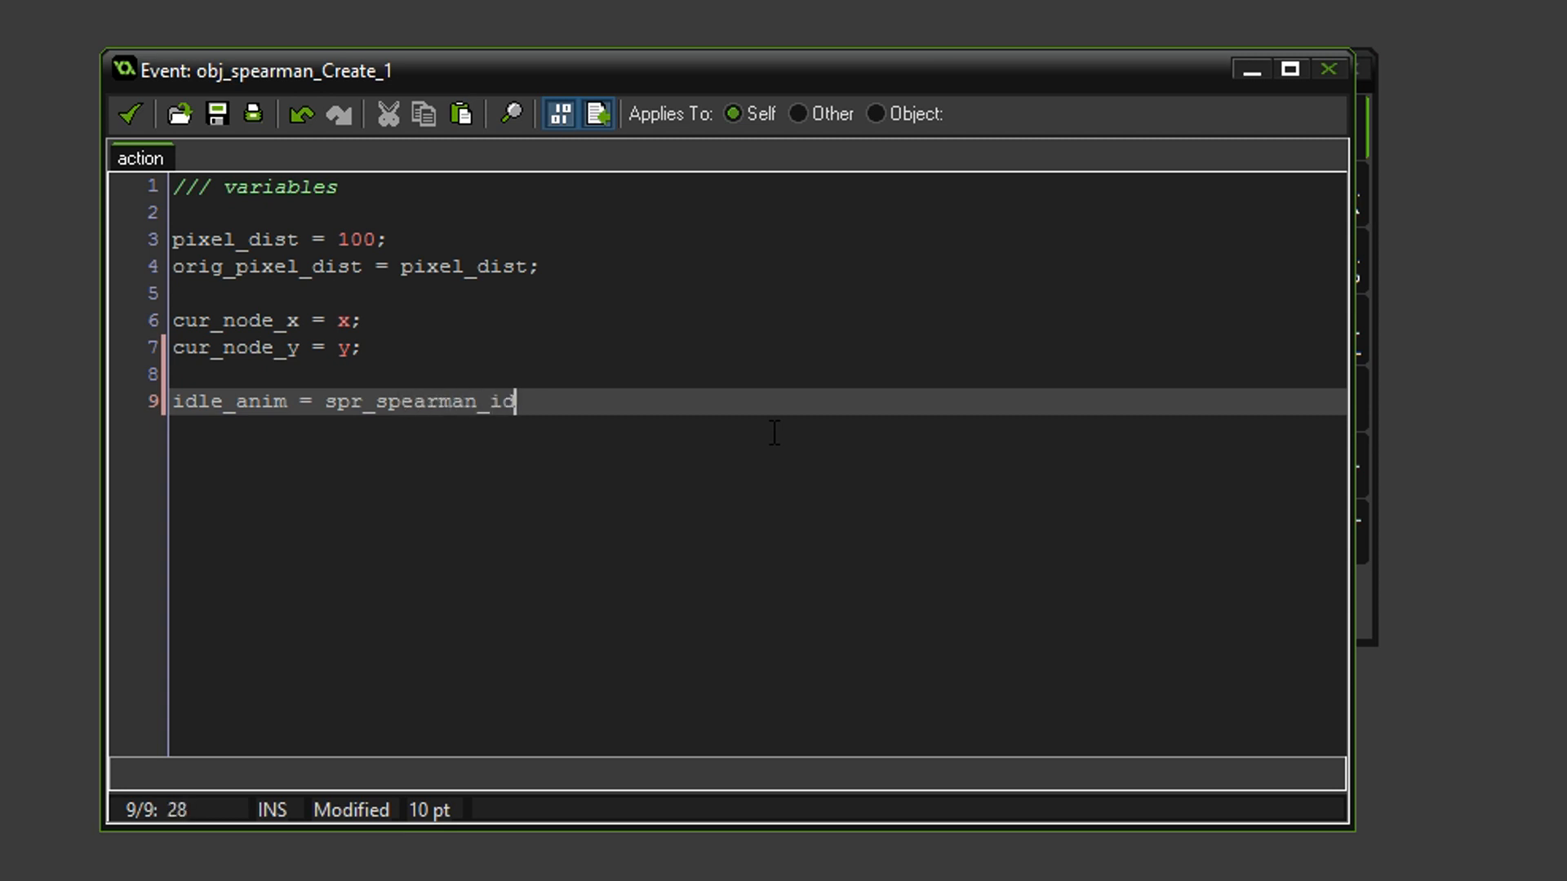
{"action": "type", "text": "le;"}
{"action": "type", "text": "run_anim"}
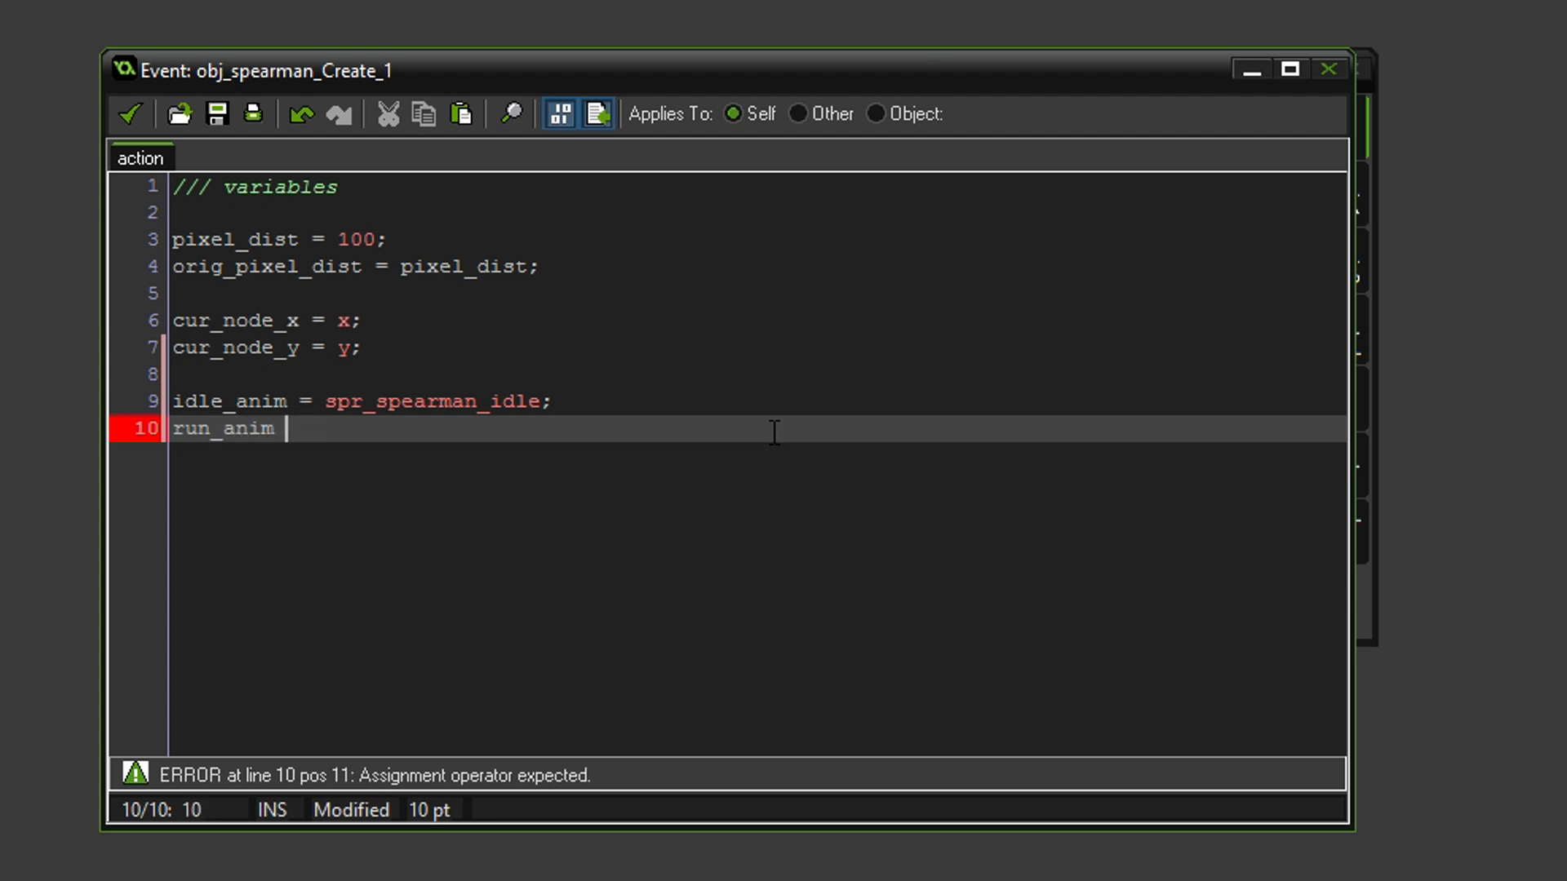
{"action": "type", "text": "= spr_"}
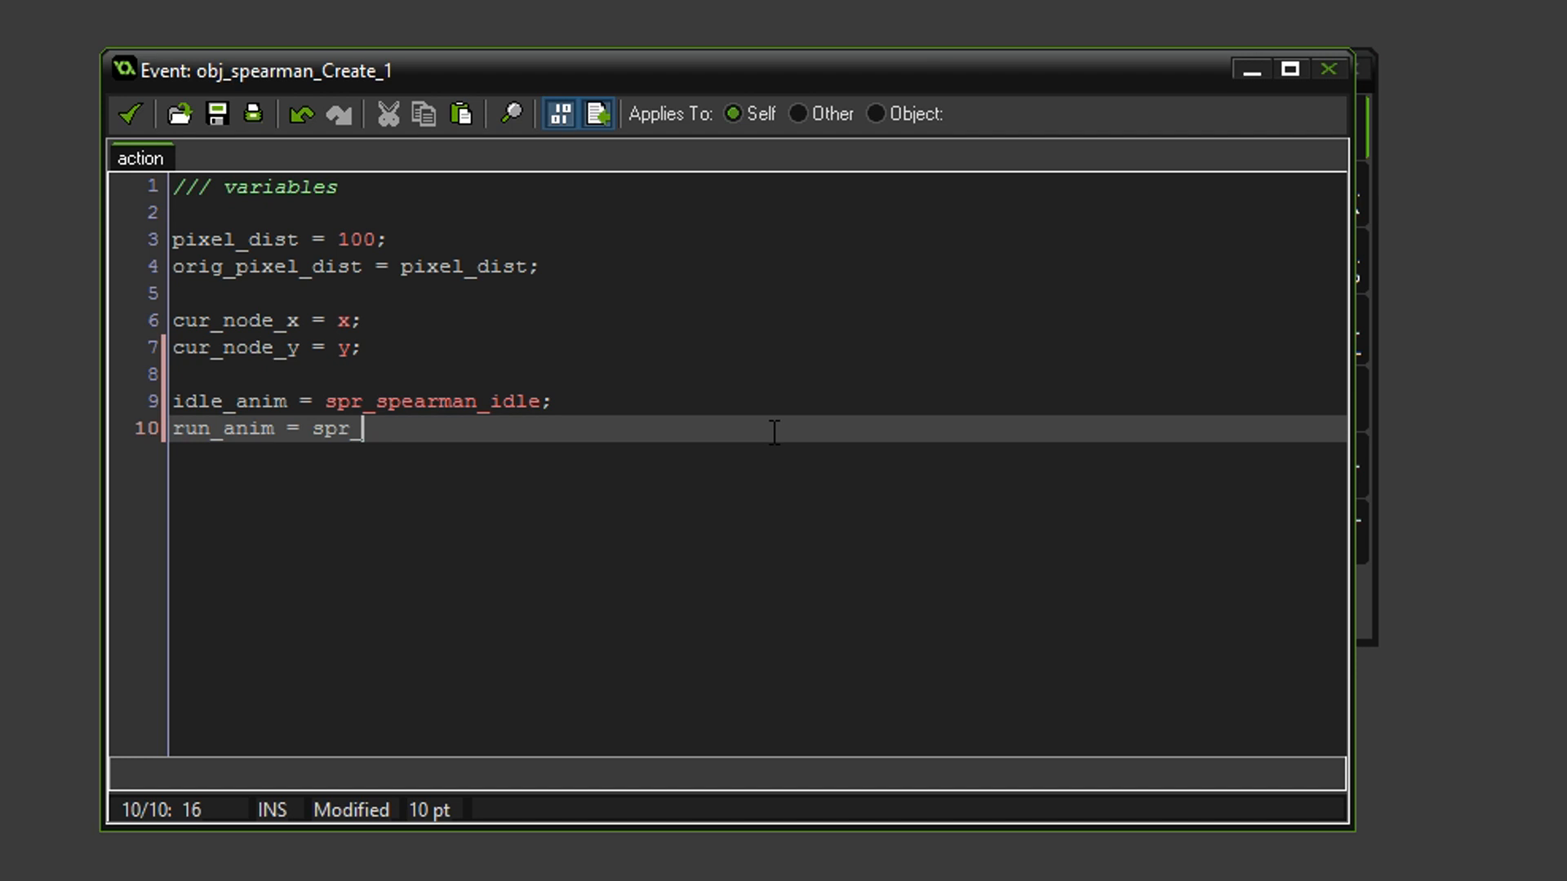
{"action": "type", "text": "spearman_ru"}
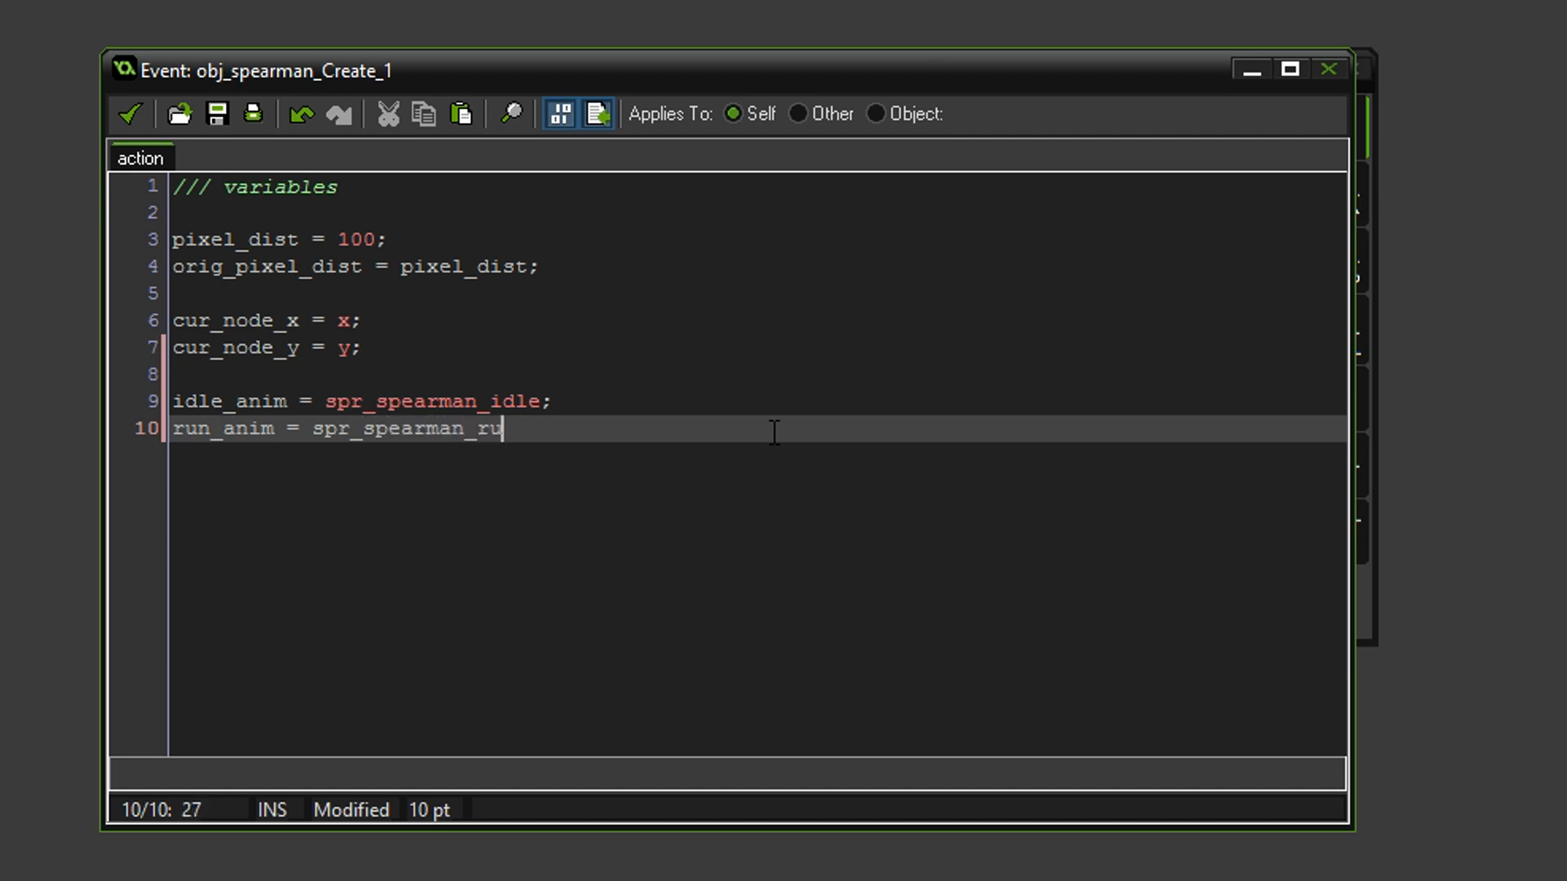
{"action": "type", "text": "n;"}
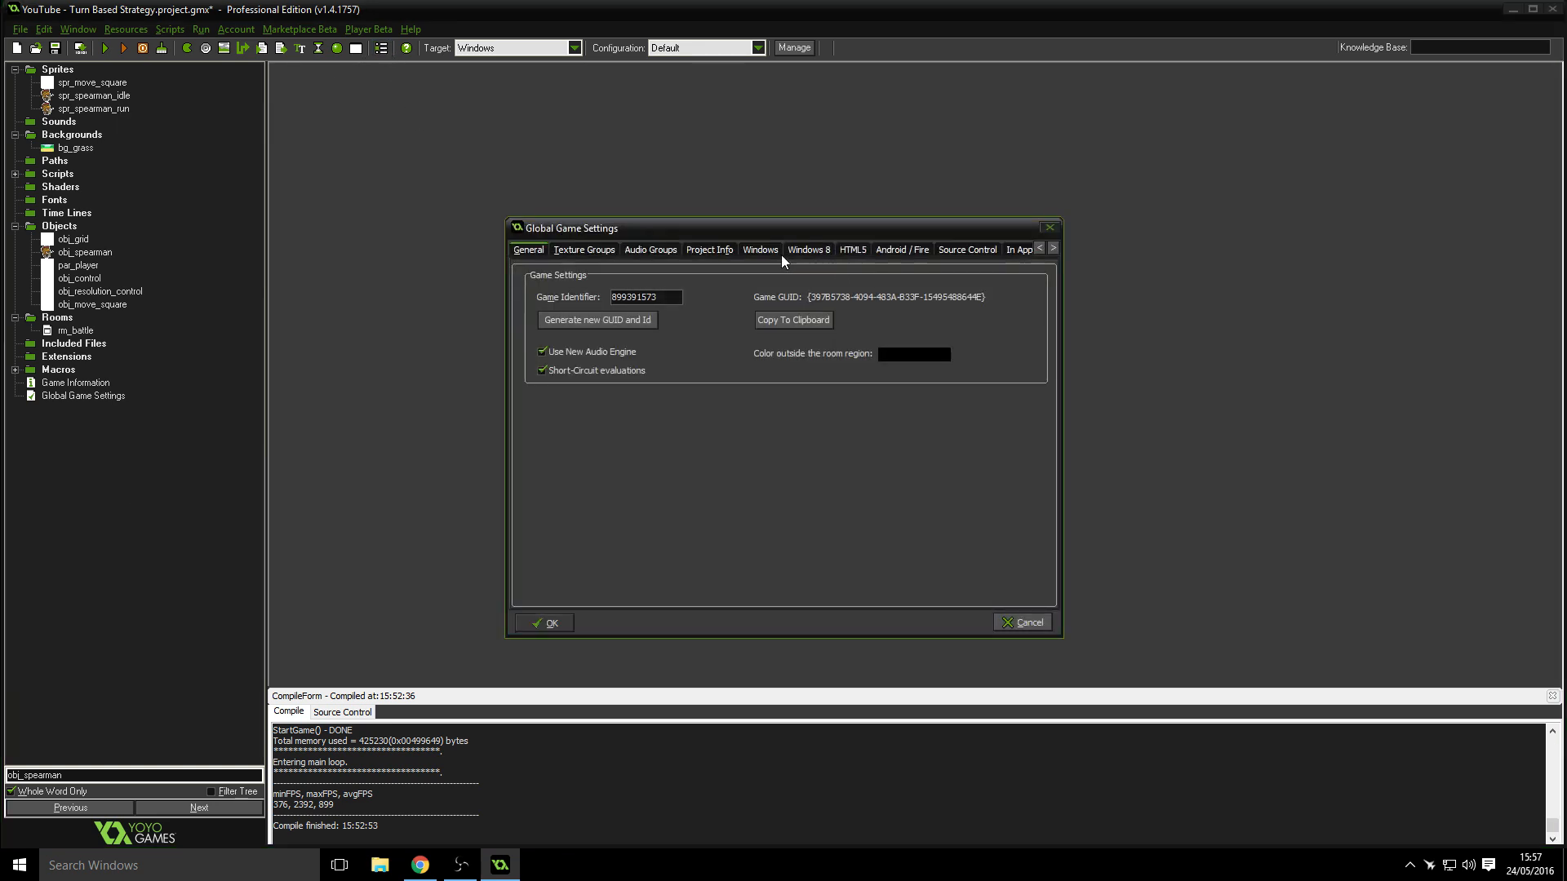
- In the Windows graphics settings leave 'Interpolate colors between pixels' unticked and confirm the Global Game Settings
{"action": "left_click", "coordinate": [760, 248]}
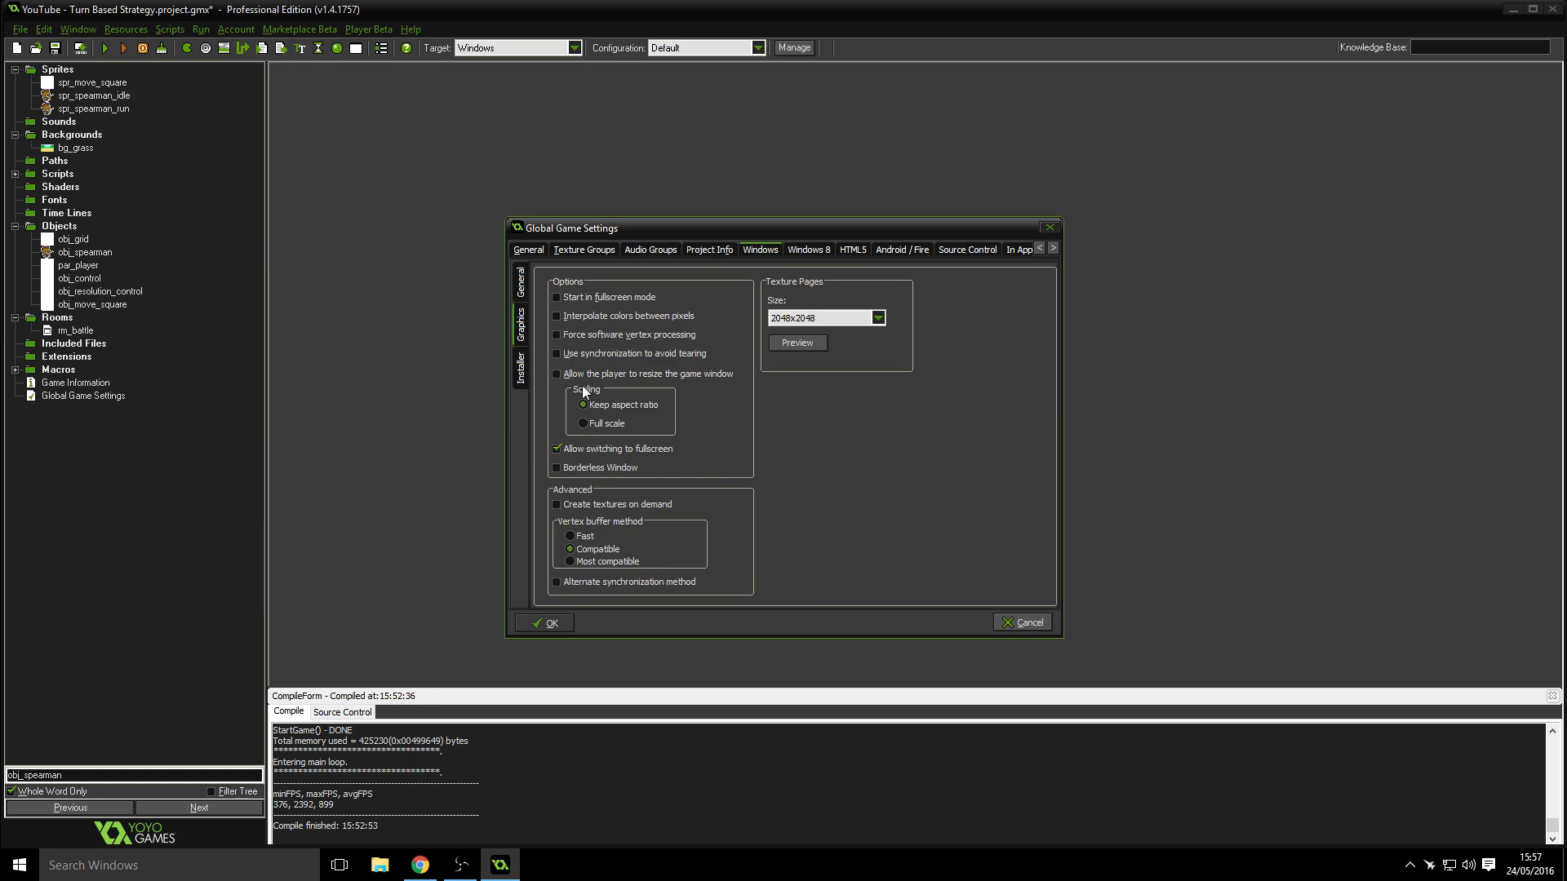
{"action": "left_click", "coordinate": [556, 315]}
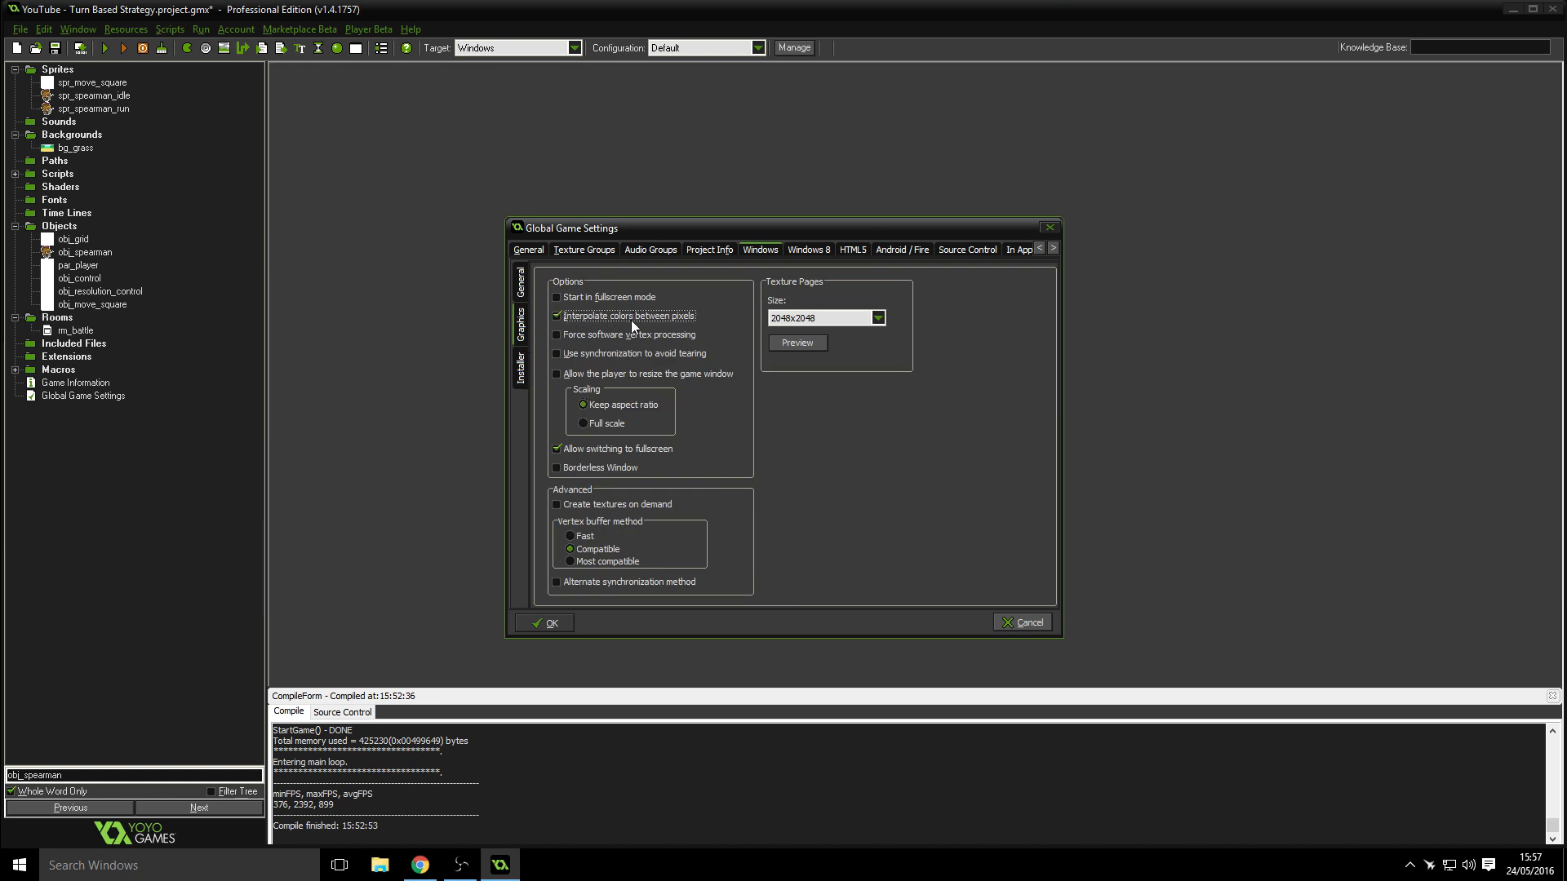
{"action": "left_click", "coordinate": [558, 315]}
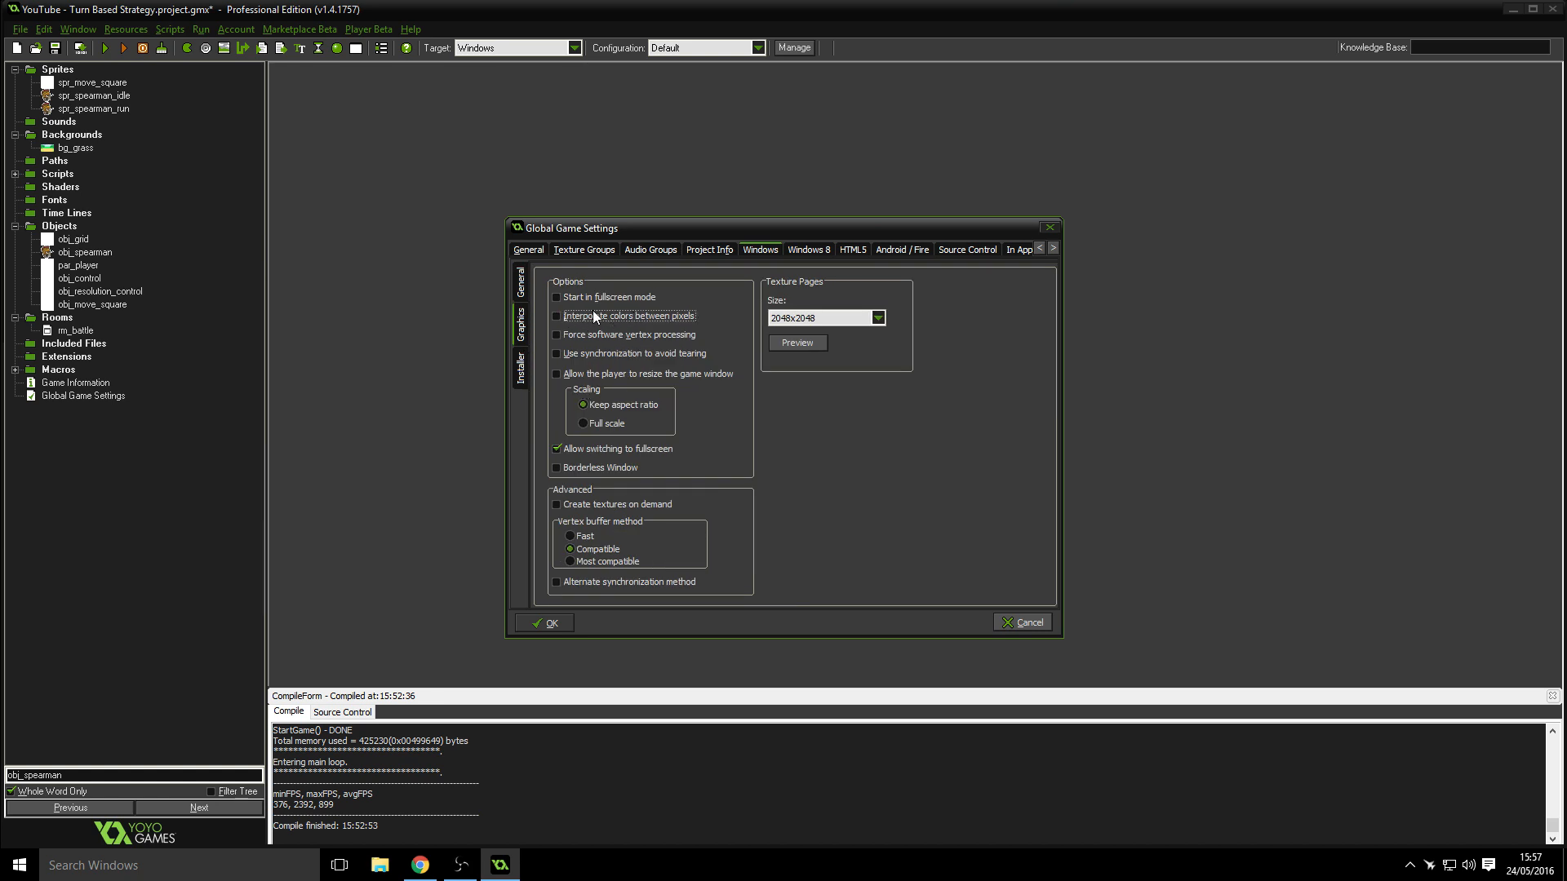
{"action": "mouse_move", "coordinate": [588, 322]}
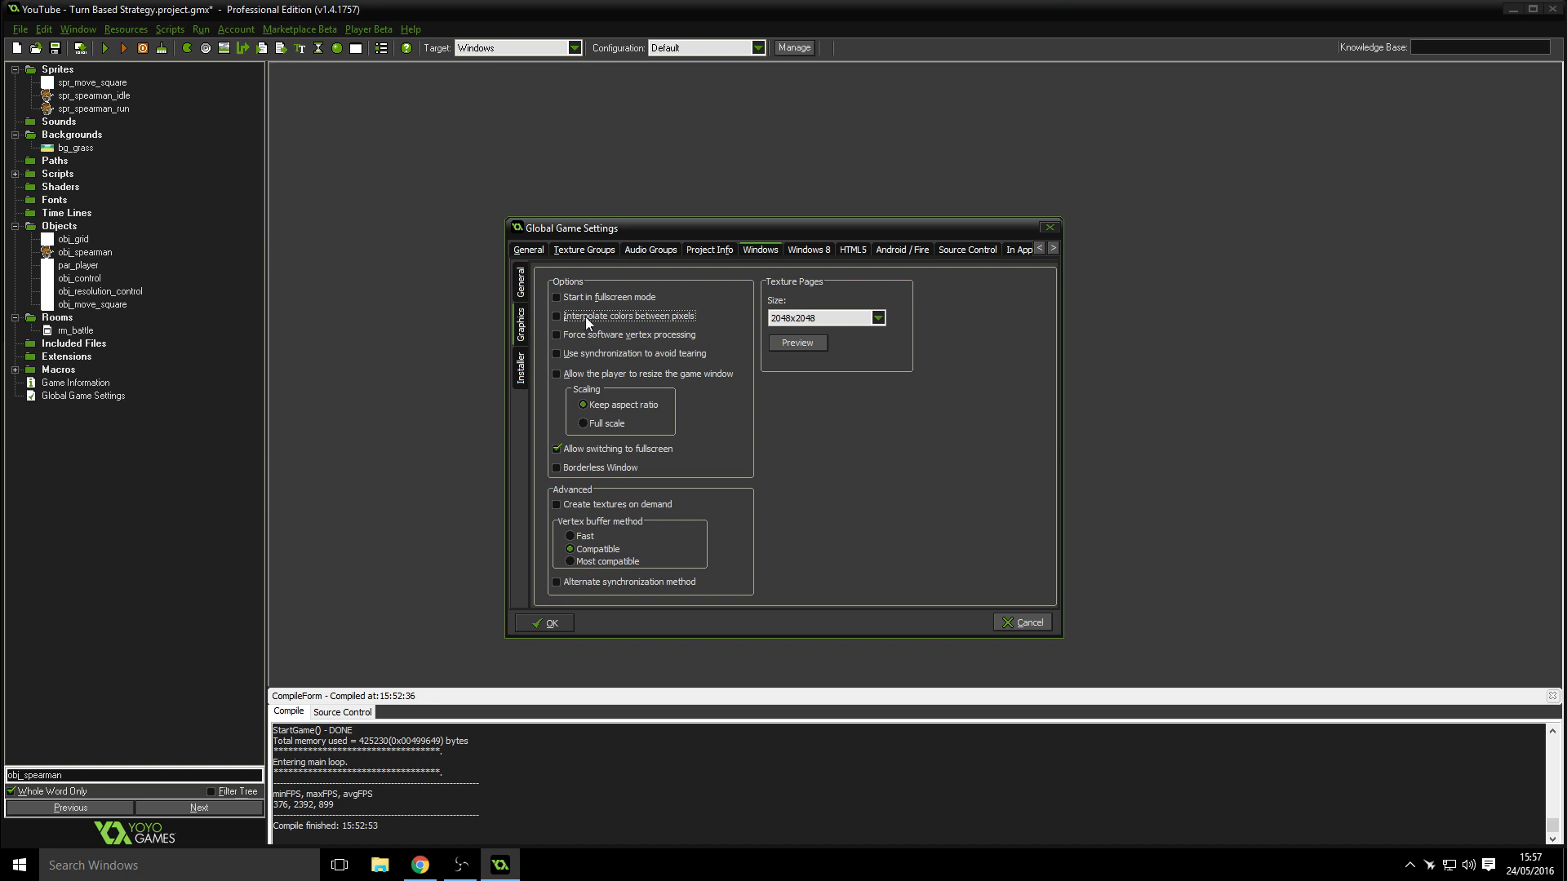
{"action": "mouse_move", "coordinate": [568, 328]}
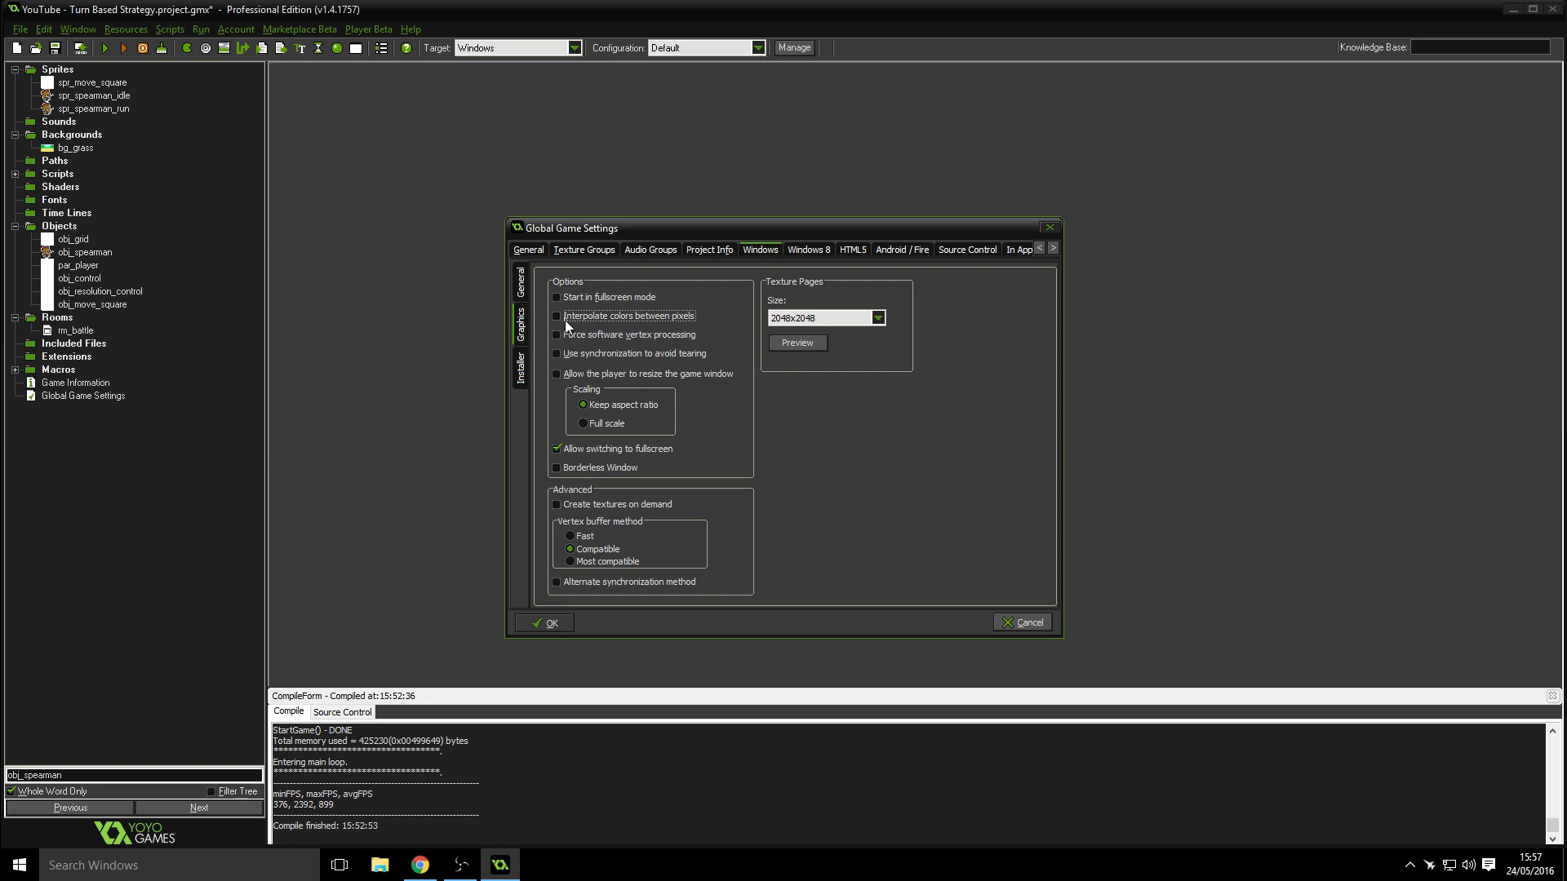
{"action": "mouse_move", "coordinate": [603, 326]}
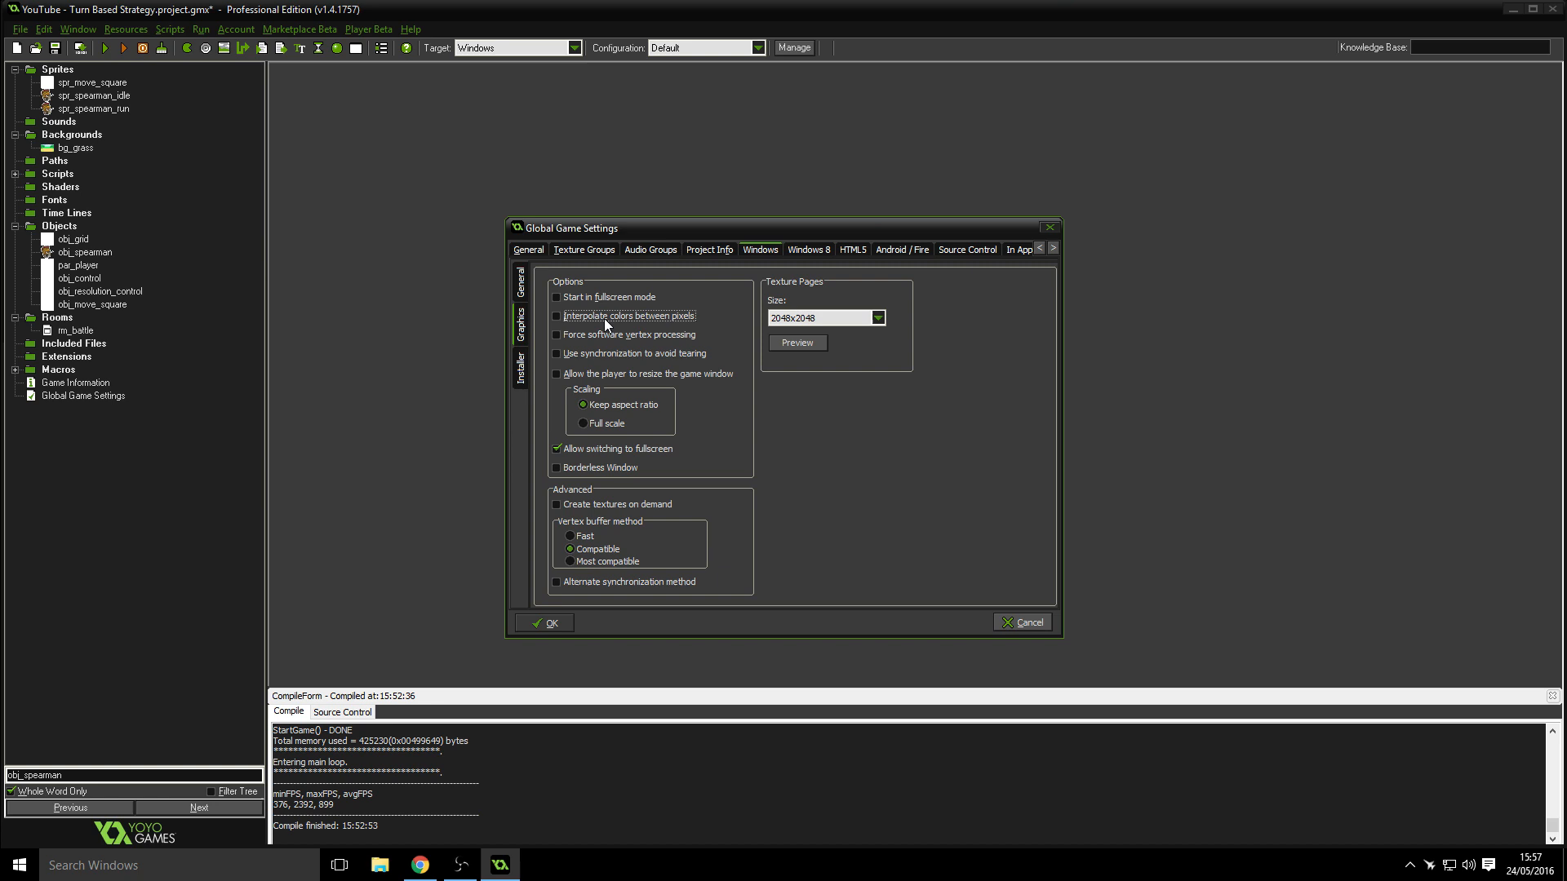
{"action": "left_click", "coordinate": [556, 315]}
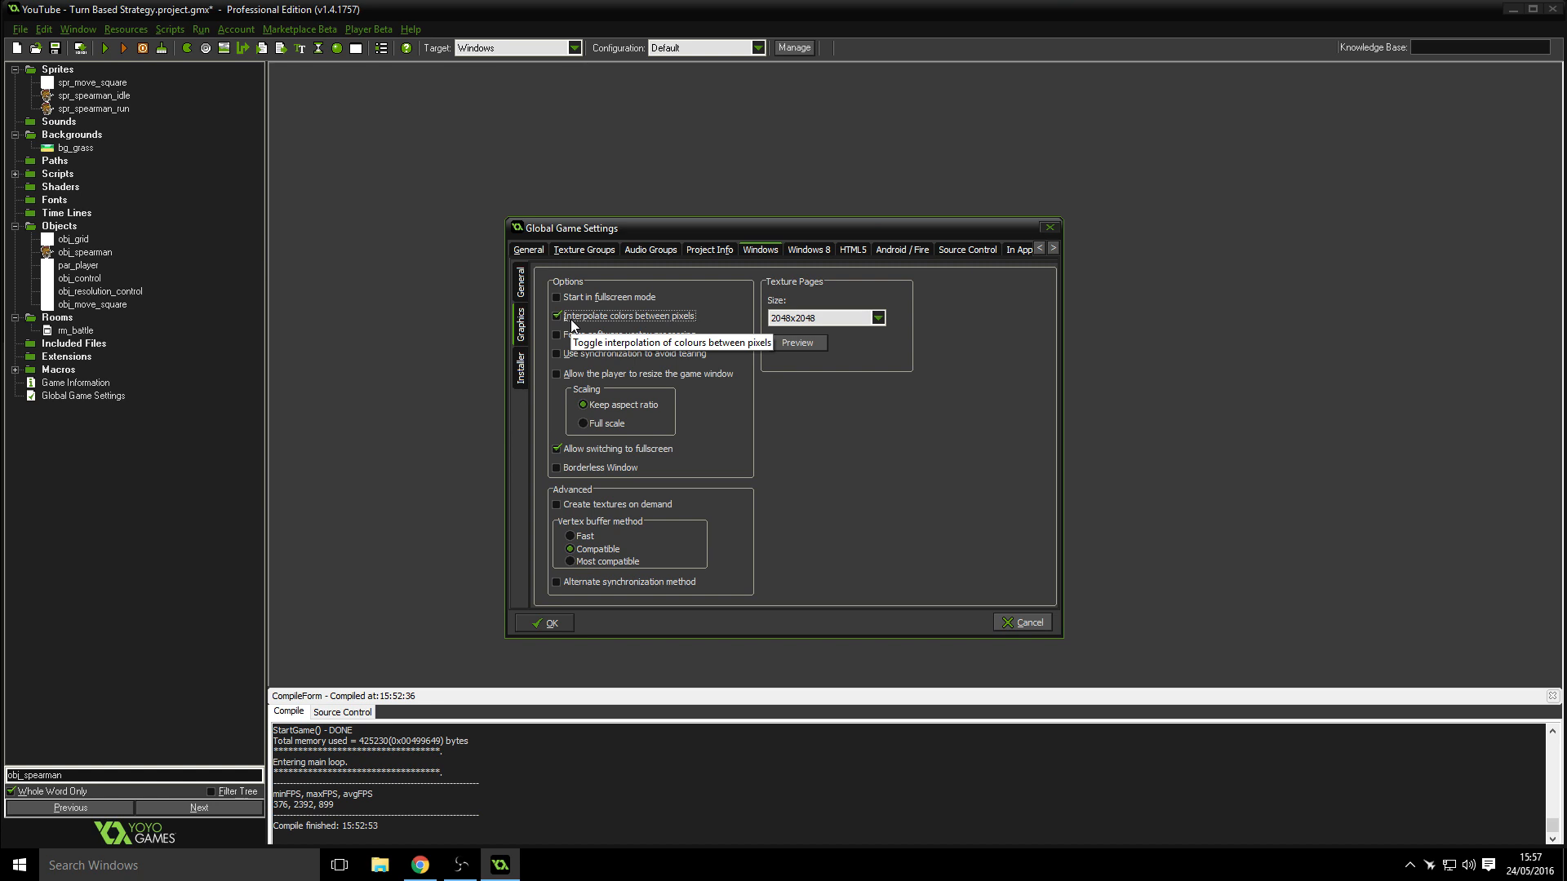
{"action": "left_click", "coordinate": [559, 315]}
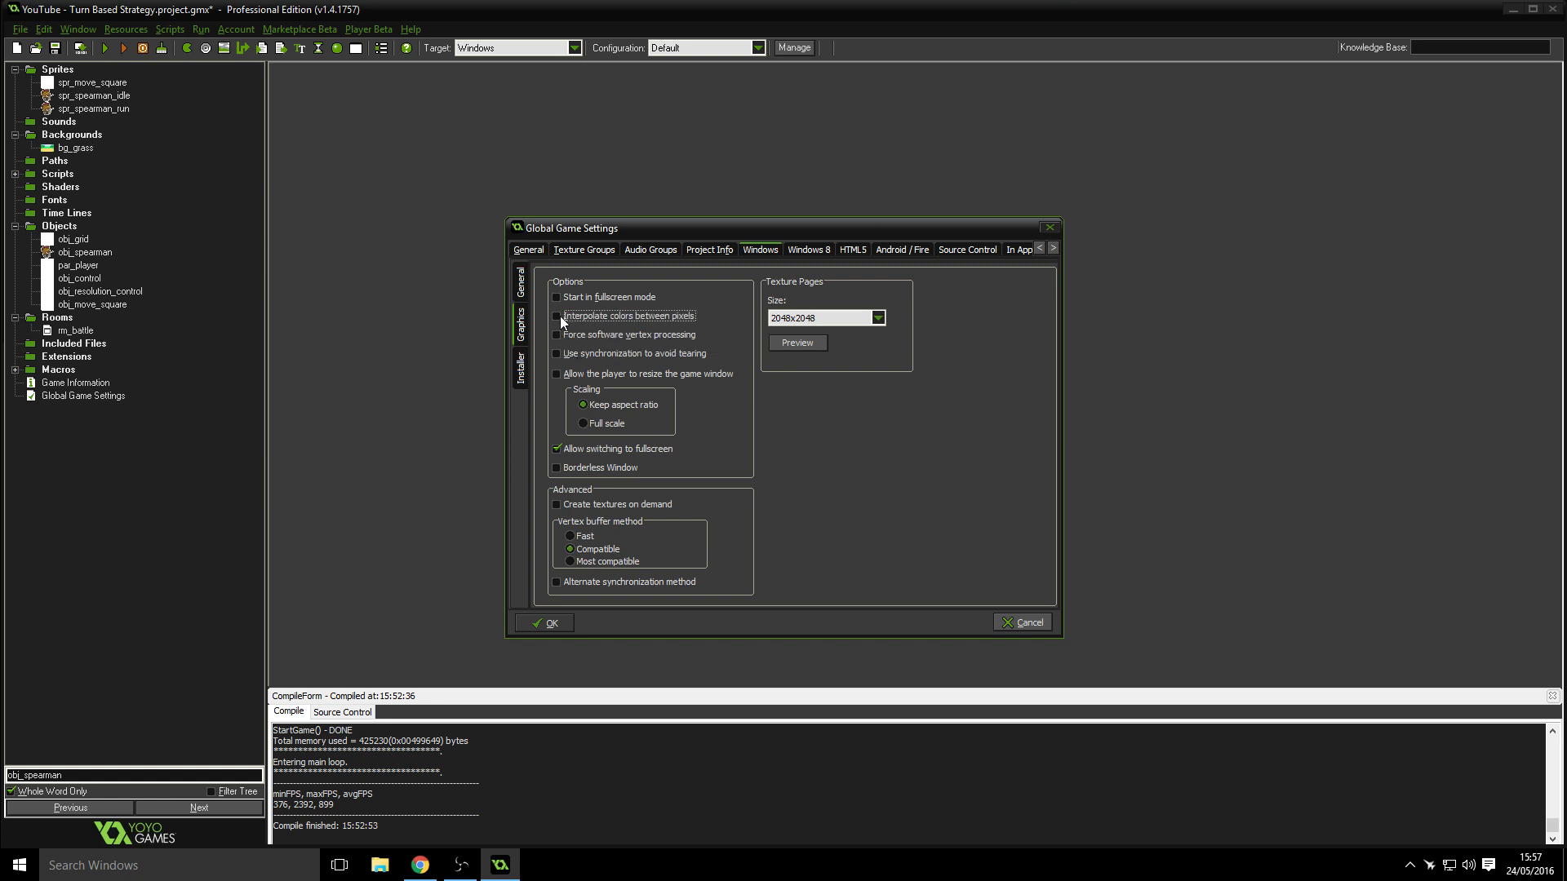
{"action": "mouse_move", "coordinate": [521, 620]}
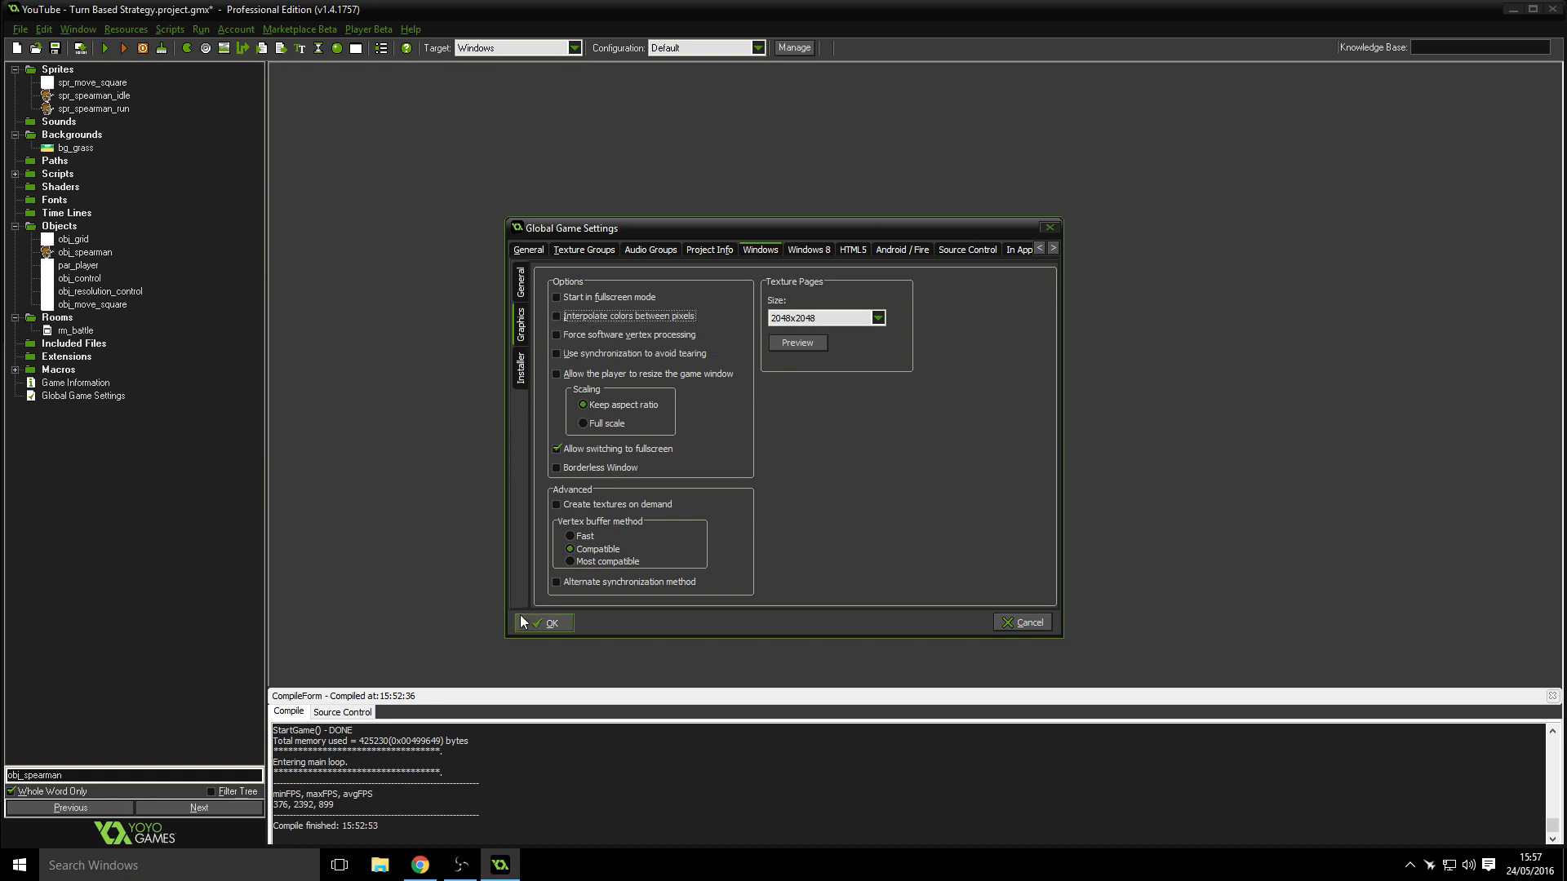
{"action": "left_click", "coordinate": [545, 621]}
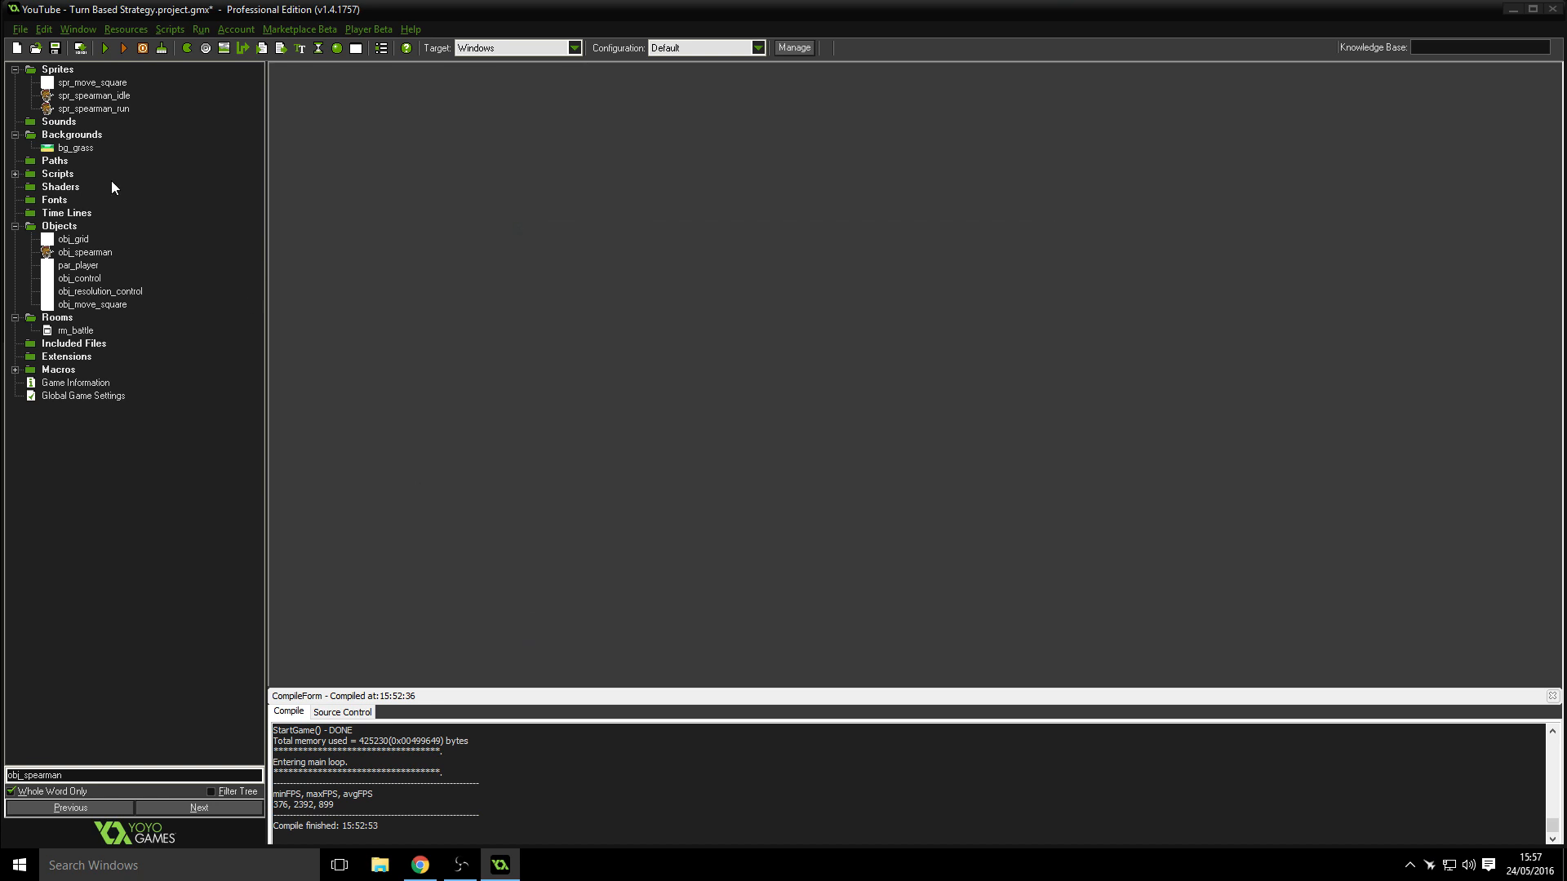
{"action": "mouse_move", "coordinate": [22, 205]}
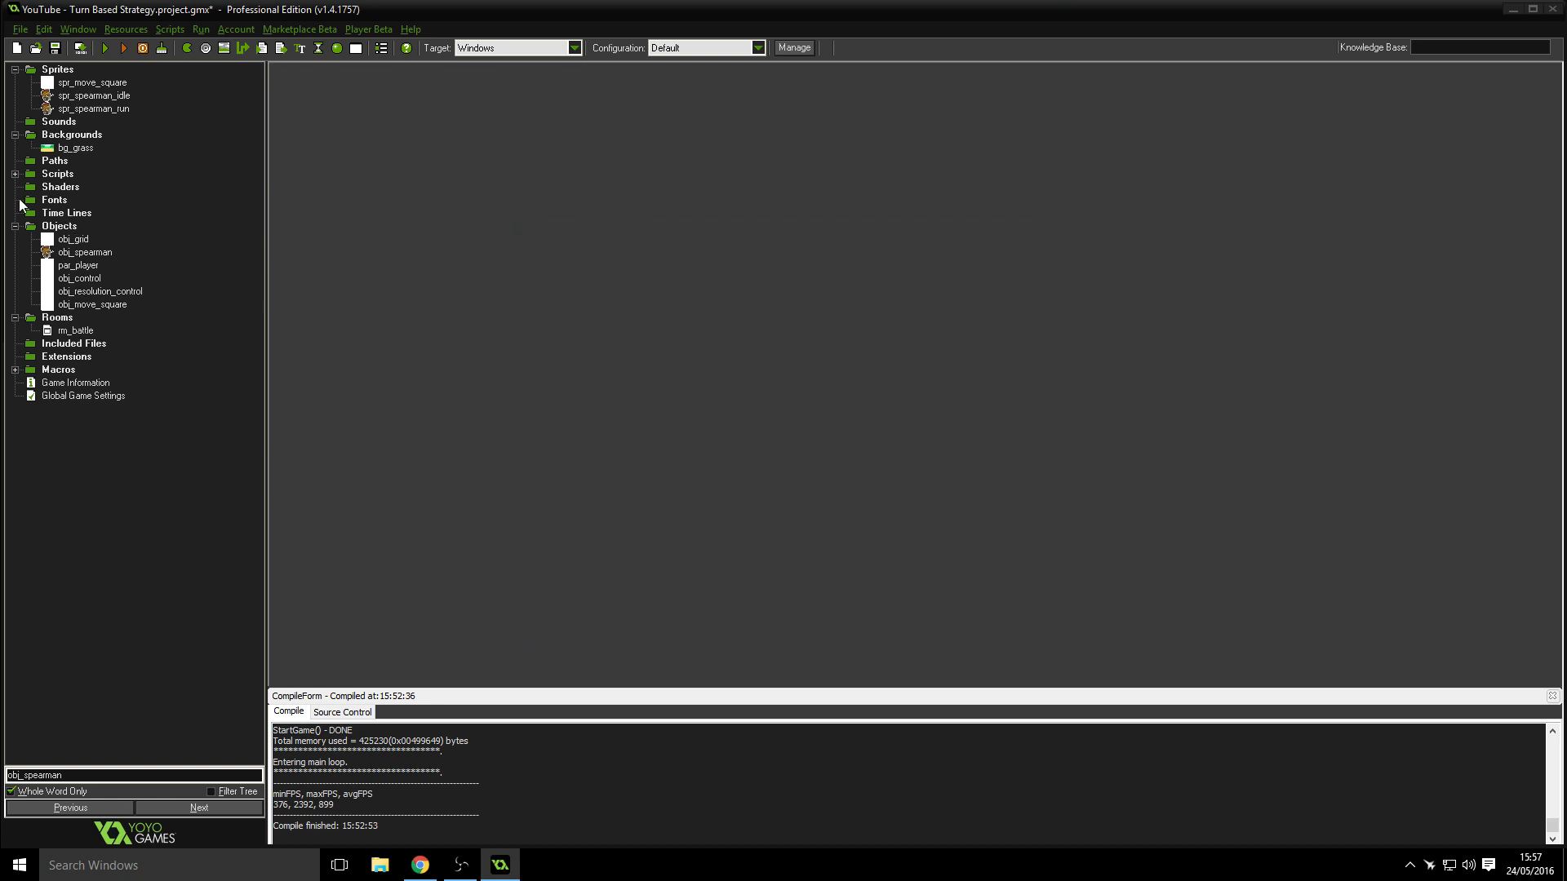
- In scr_state_player_turn set sprite_index = spr_spearman_run; before the scr_navigation call
{"action": "left_click", "coordinate": [14, 174]}
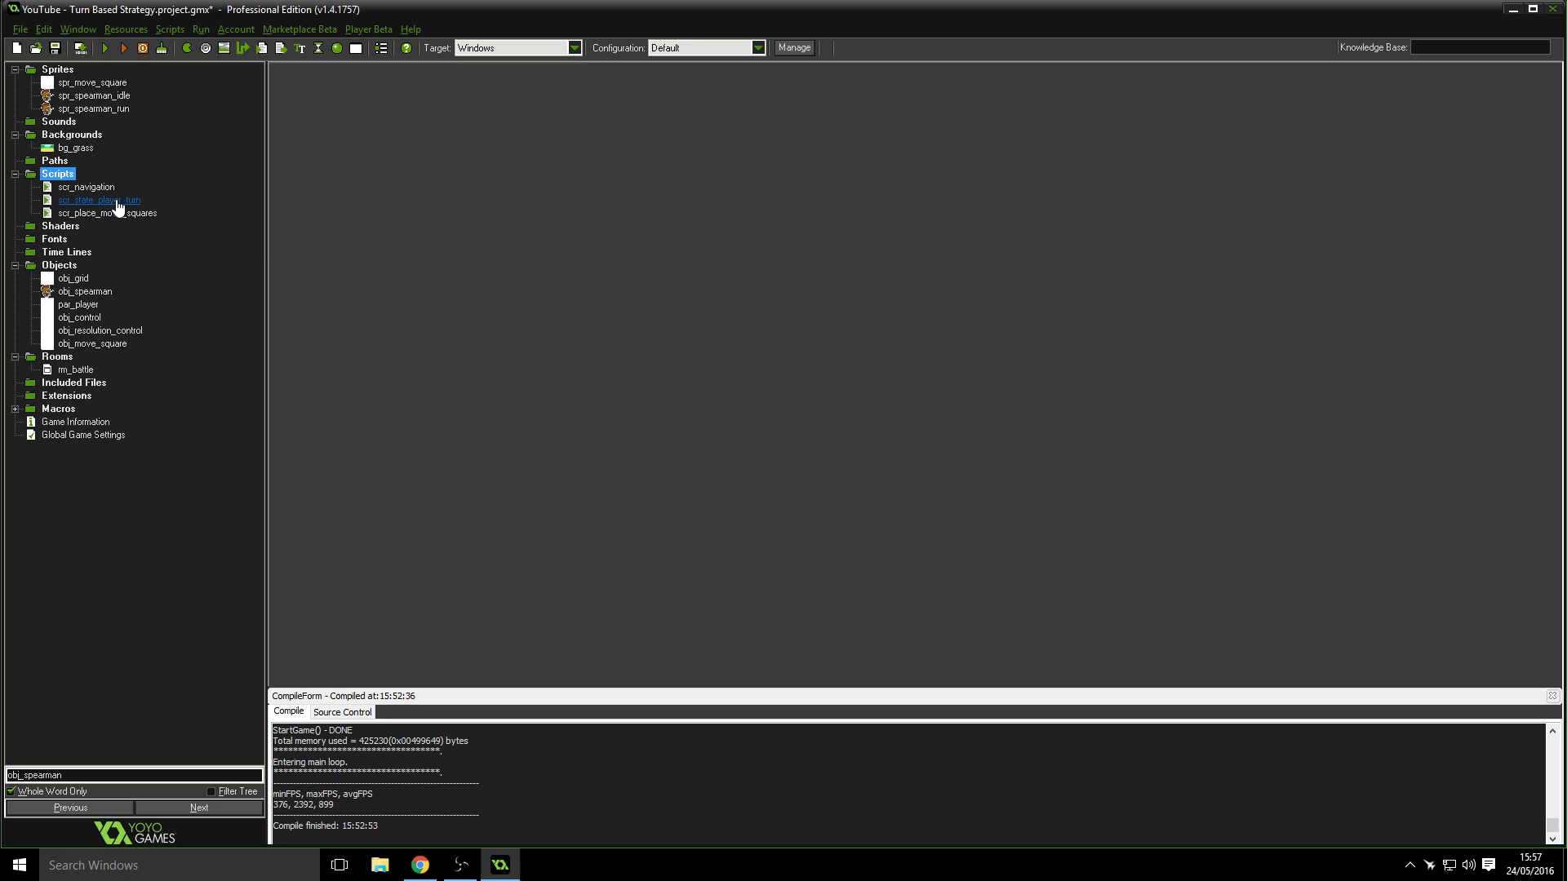
{"action": "double_click", "coordinate": [100, 199]}
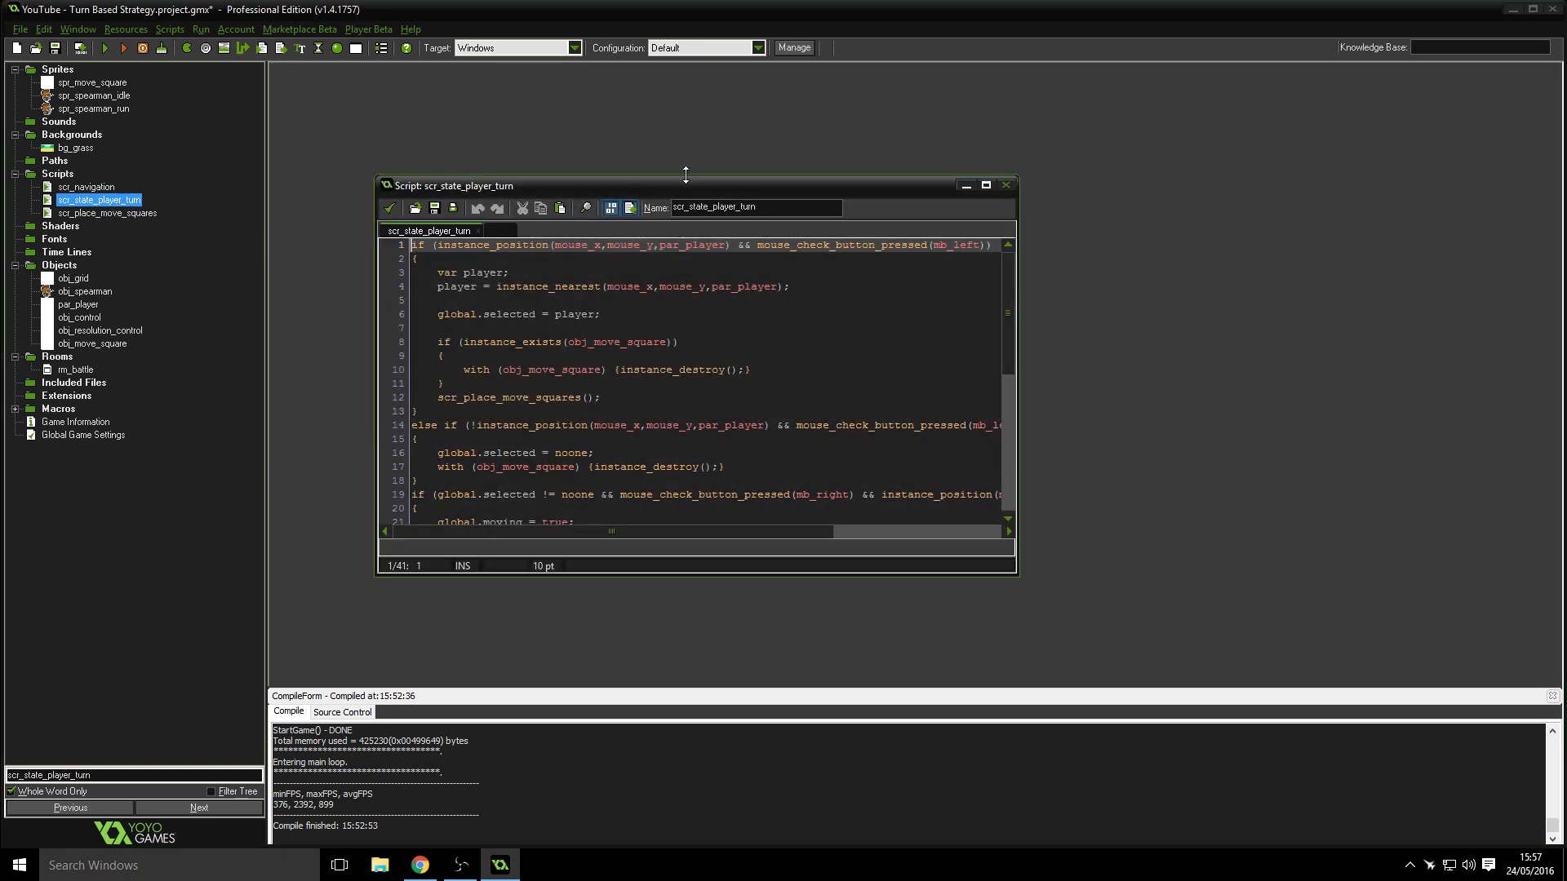
{"action": "left_click_drag", "start_coordinate": [684, 184], "coordinate": [684, 101]}
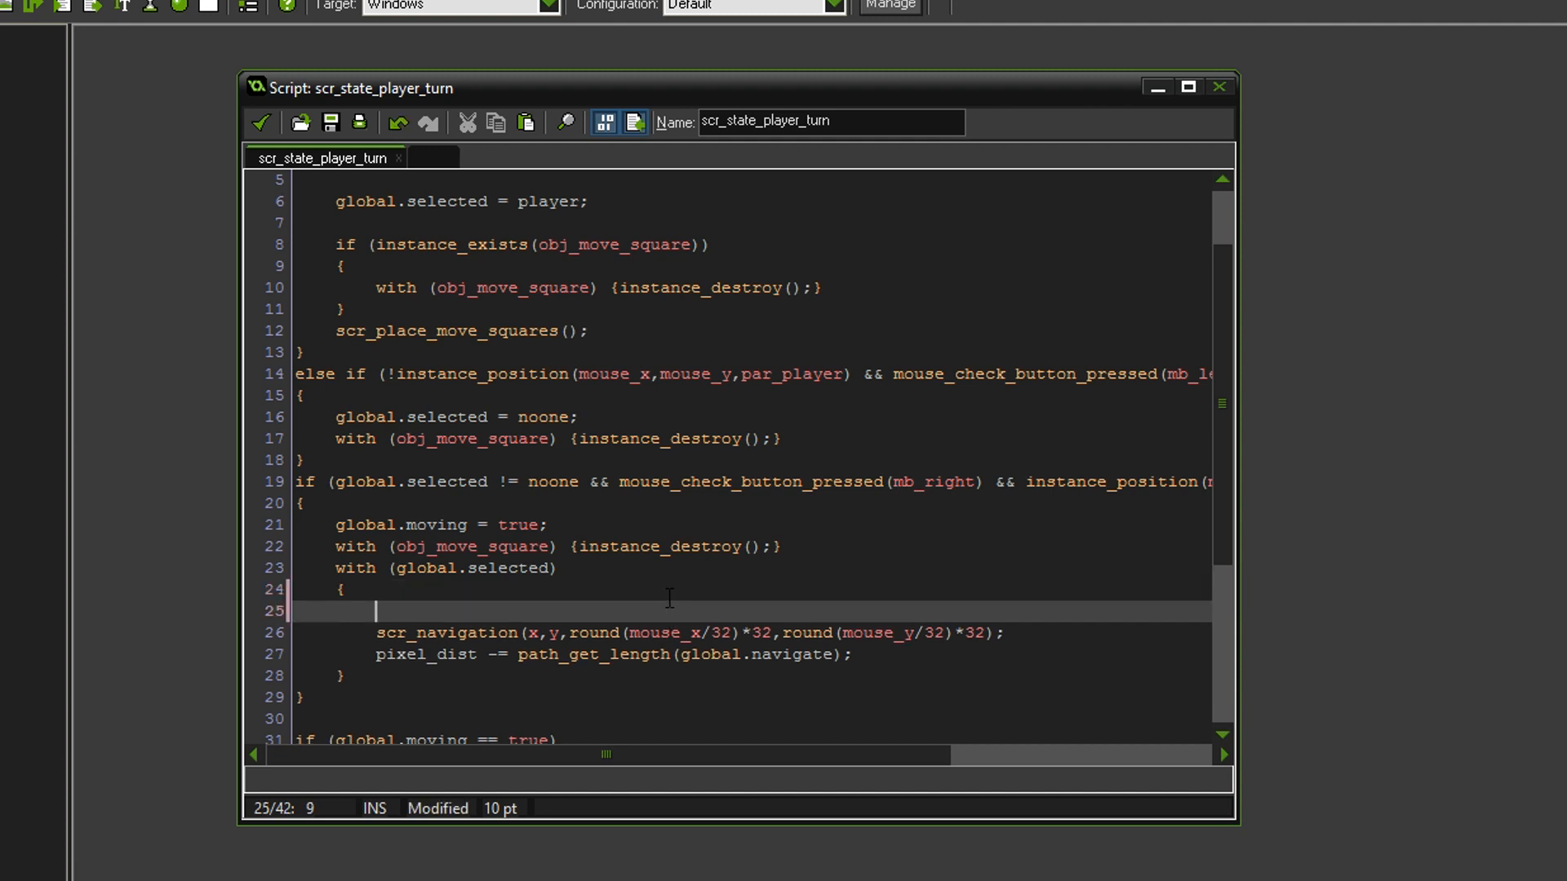
{"action": "type", "text": "sprite_index = sp"}
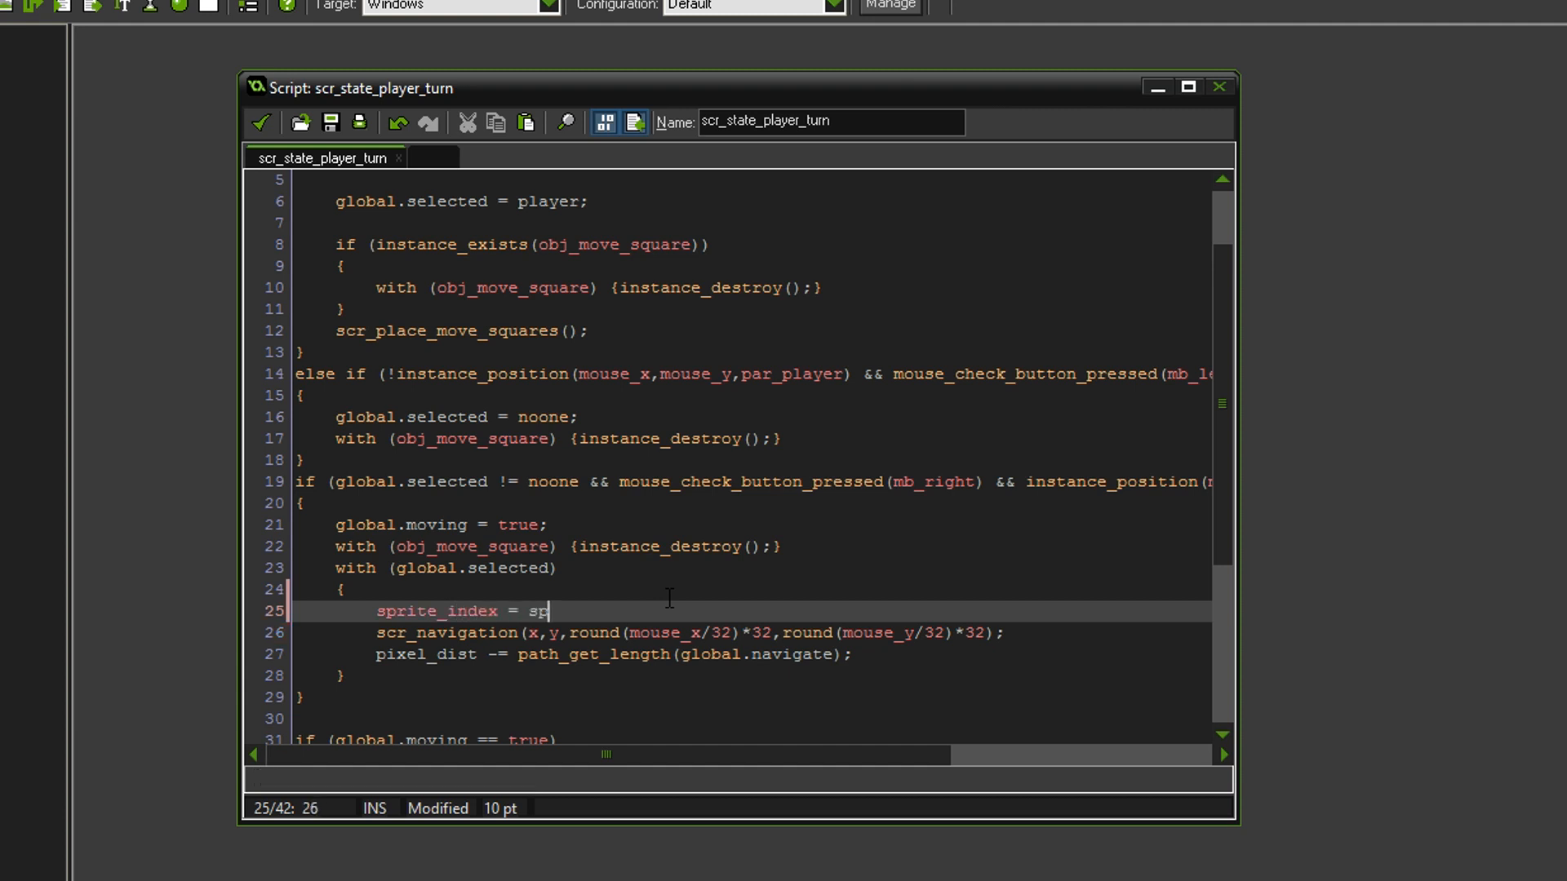
{"action": "type", "text": "r_spearman_run;"}
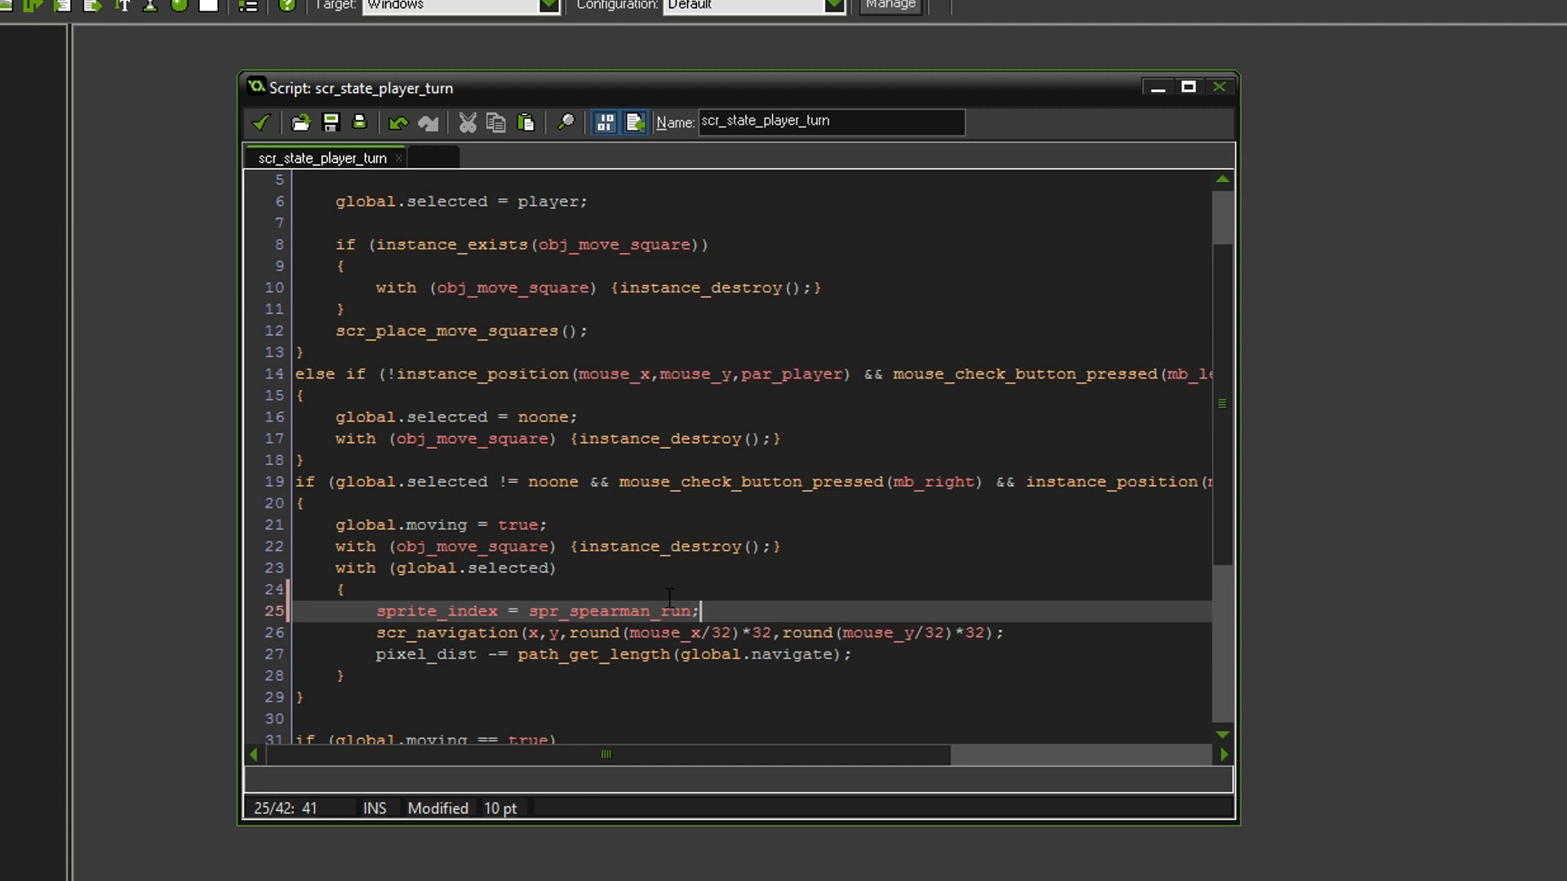
- Set sprite_index = spr_spearman_idle; in the branch where path_index == -1
{"action": "scroll", "scroll_direction": "down", "scroll_amount": 3}
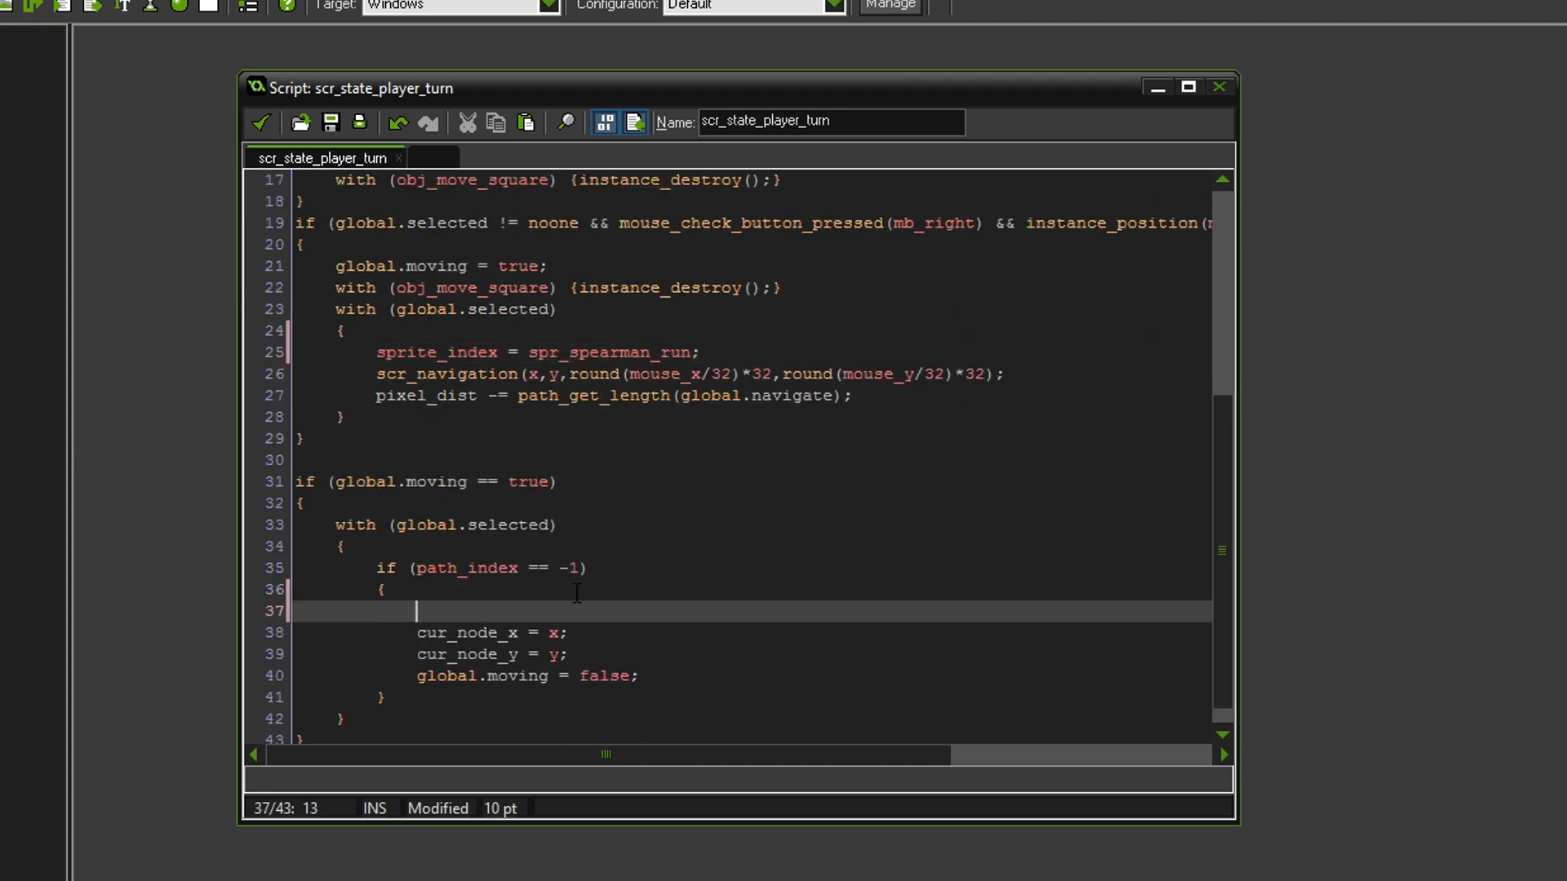
{"action": "type", "text": "sprite_indexx"}
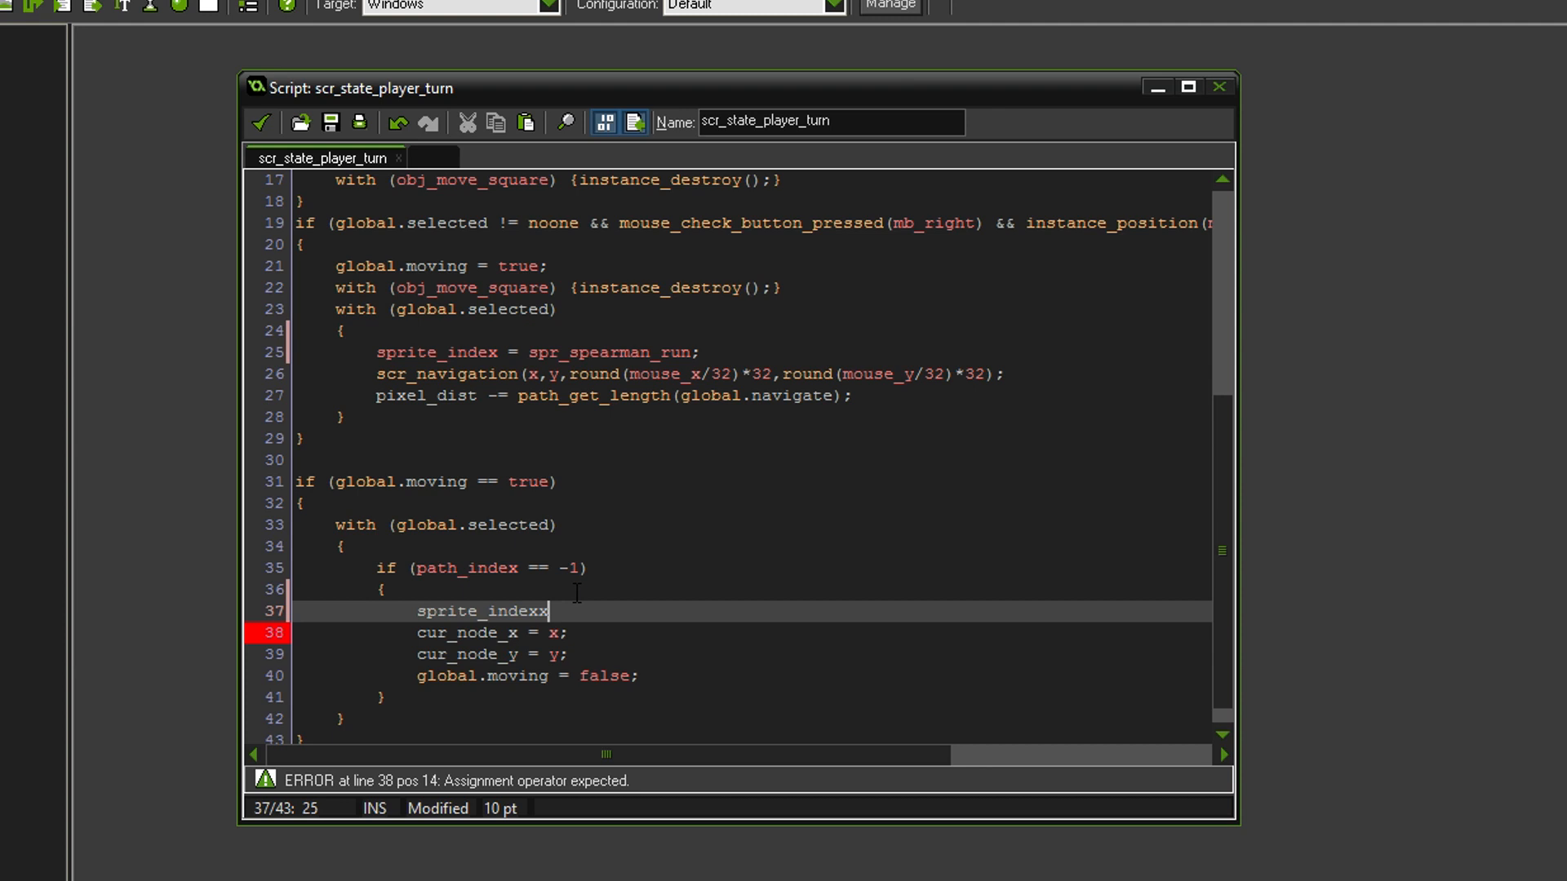
{"action": "type", "text": "= spr_s"}
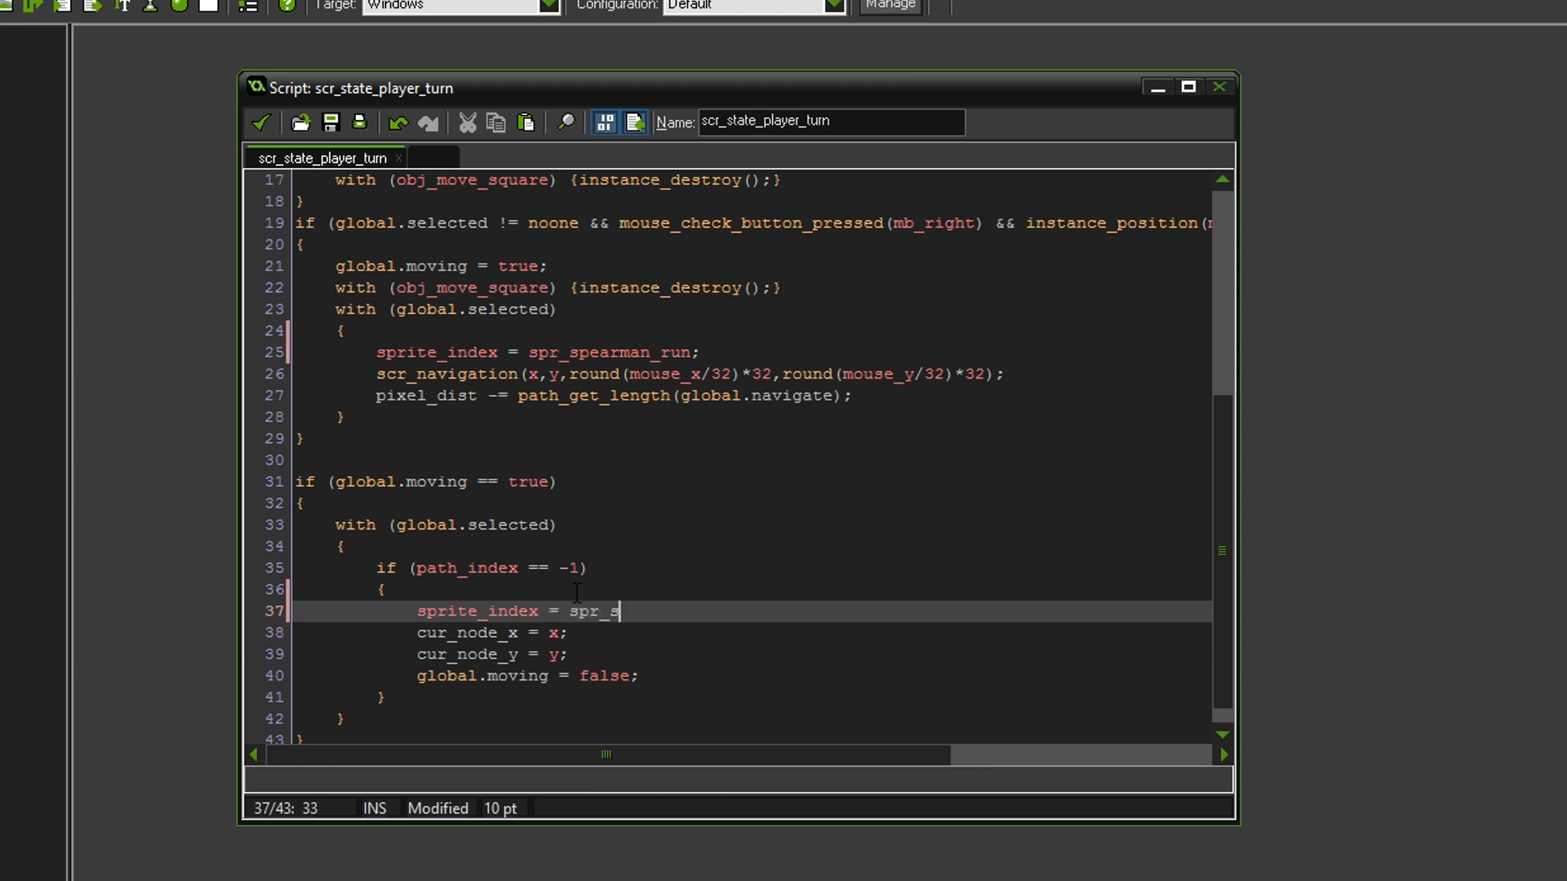
{"action": "type", "text": "pearman_idle"}
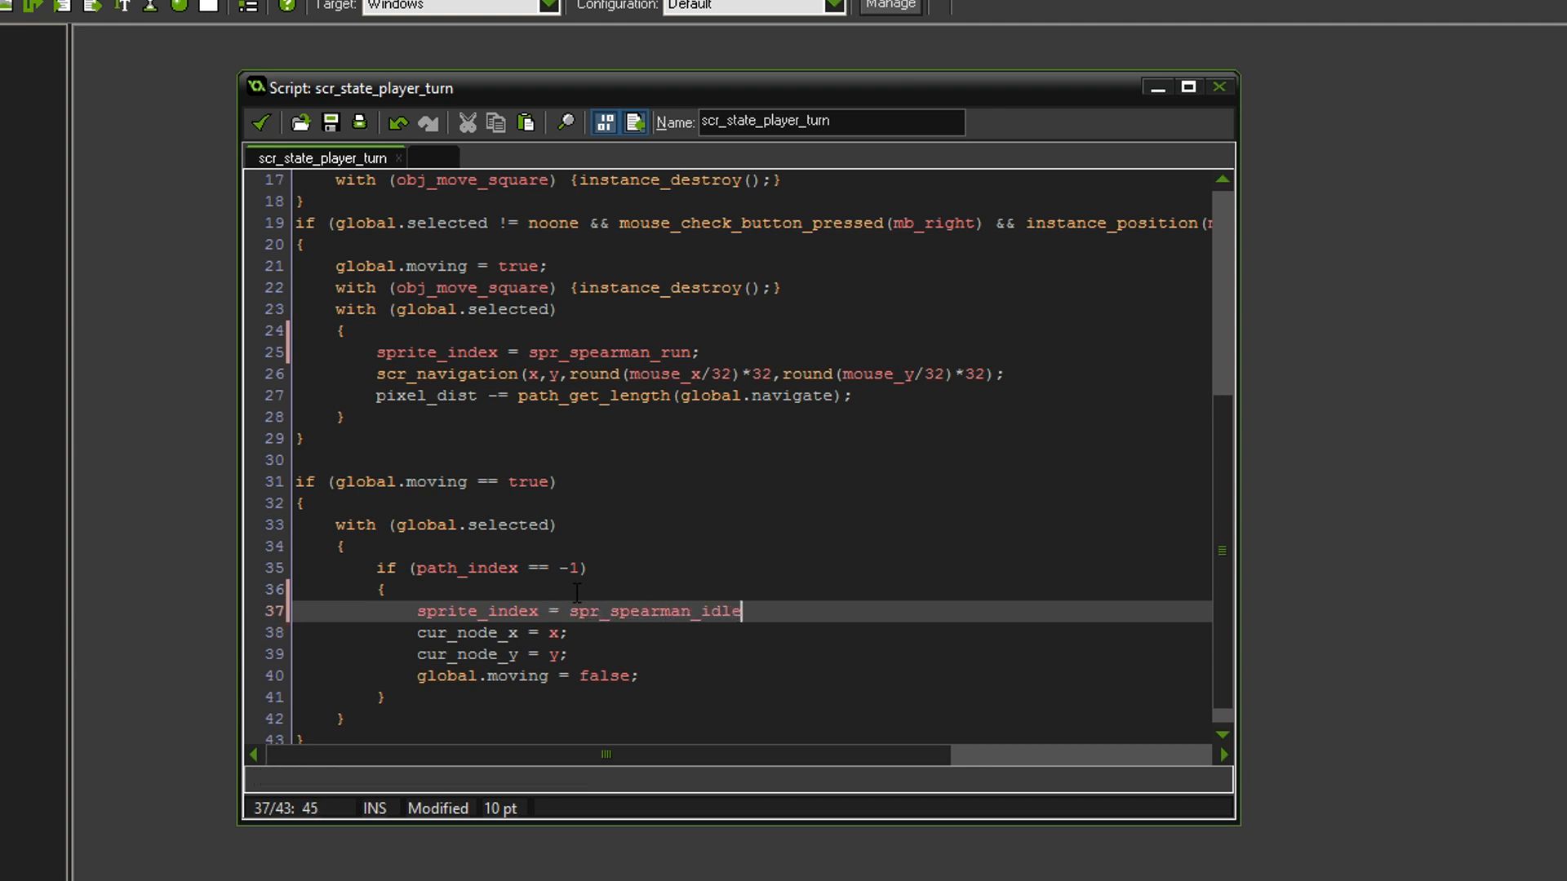
{"action": "type", "text": ";"}
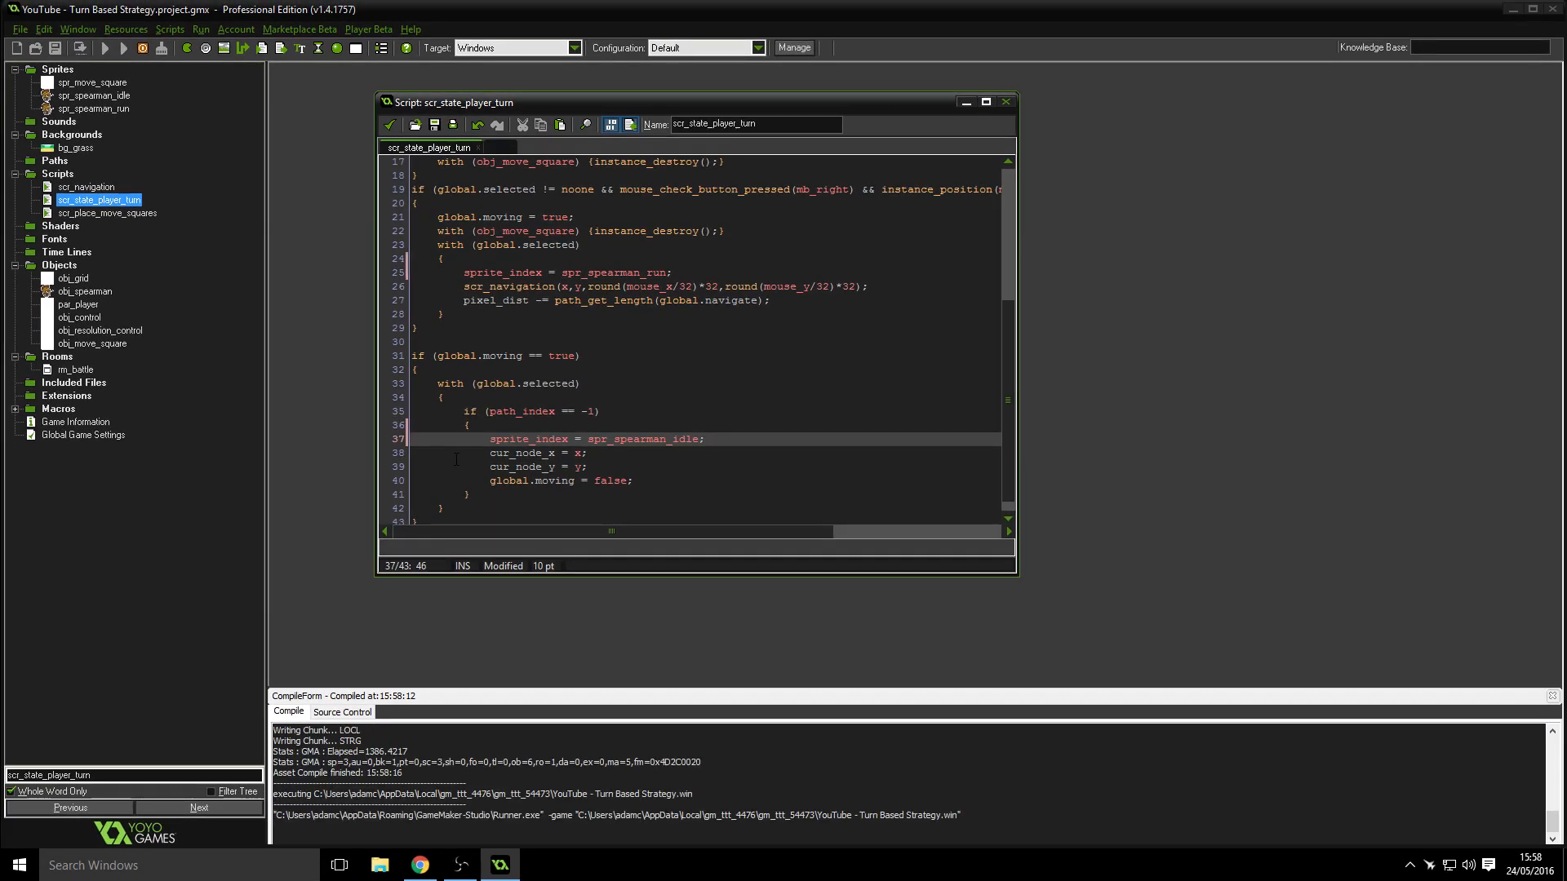
{"action": "left_click", "coordinate": [104, 47]}
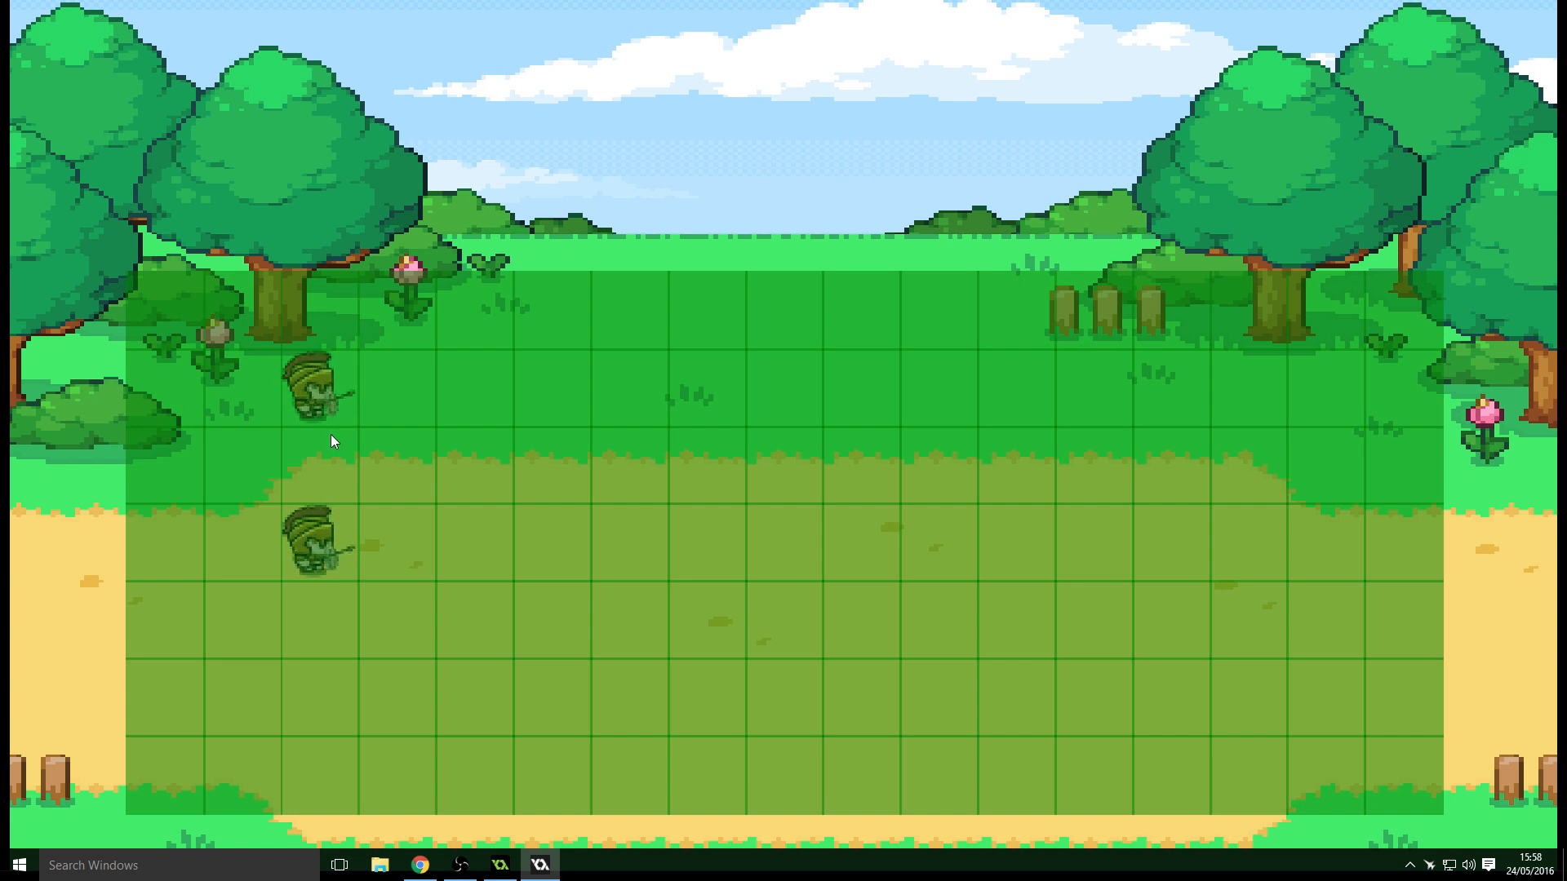
{"action": "mouse_move", "coordinate": [474, 547]}
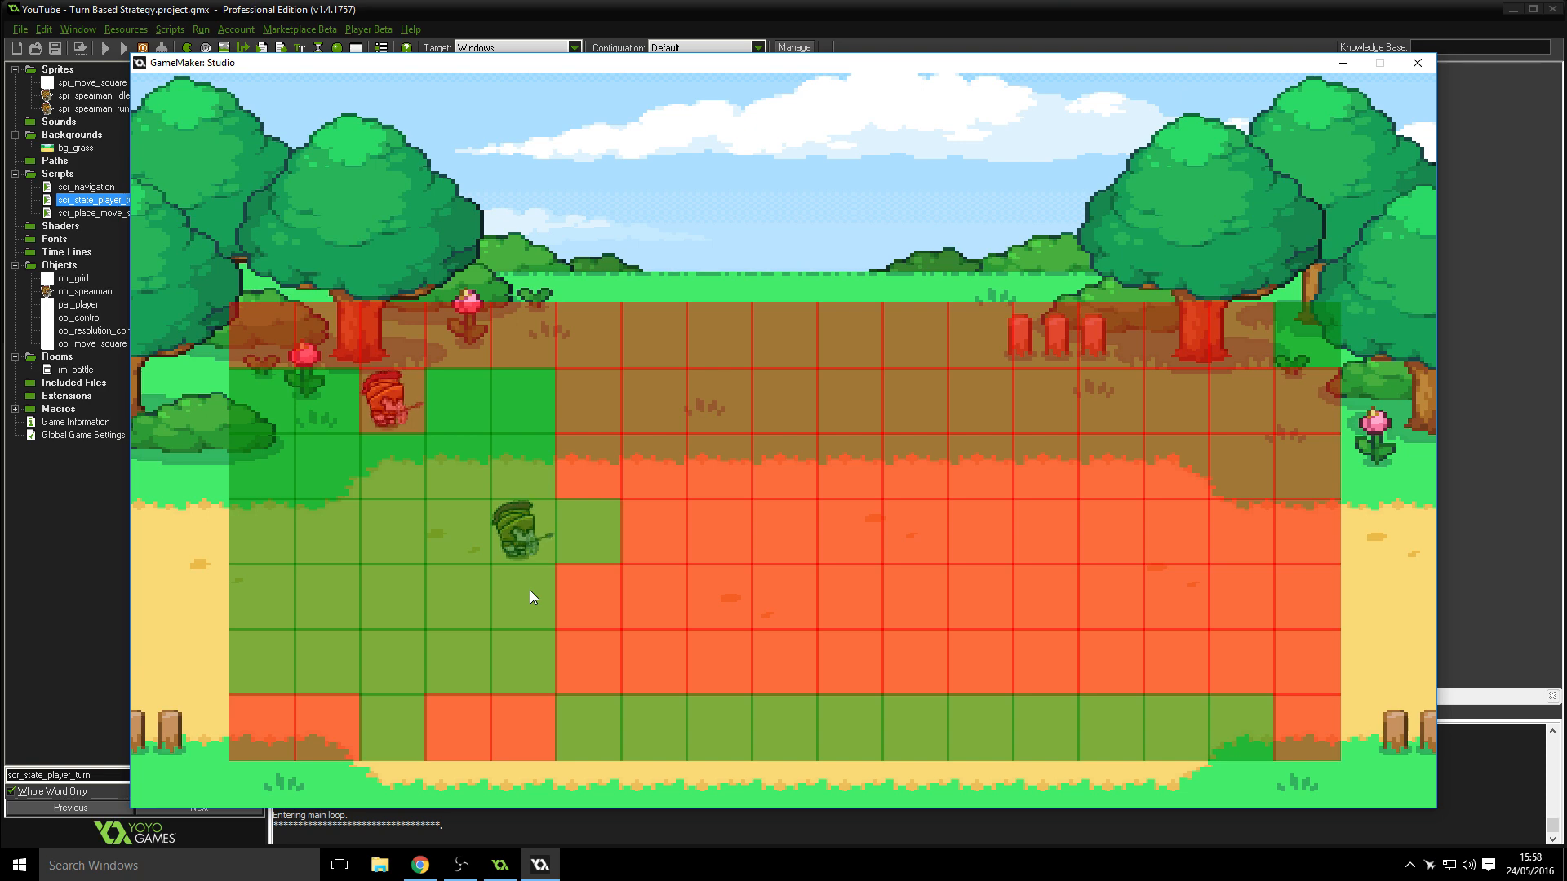
{"action": "left_click", "coordinate": [393, 532]}
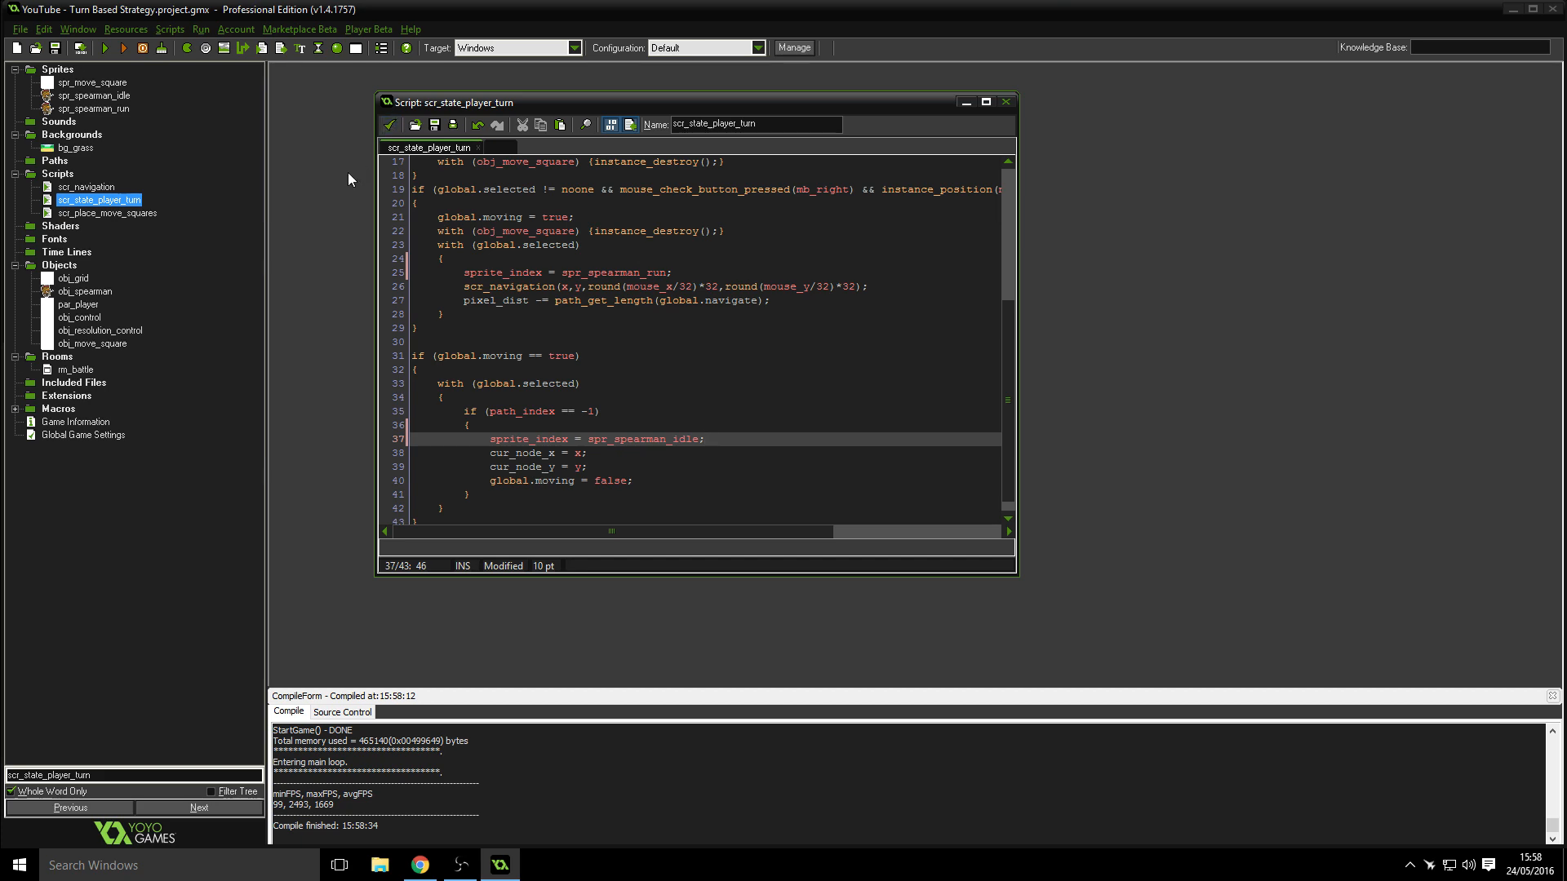
- In obj_spearman's Create code add an image_speed line for half-speed animation
{"action": "double_click", "coordinate": [85, 291]}
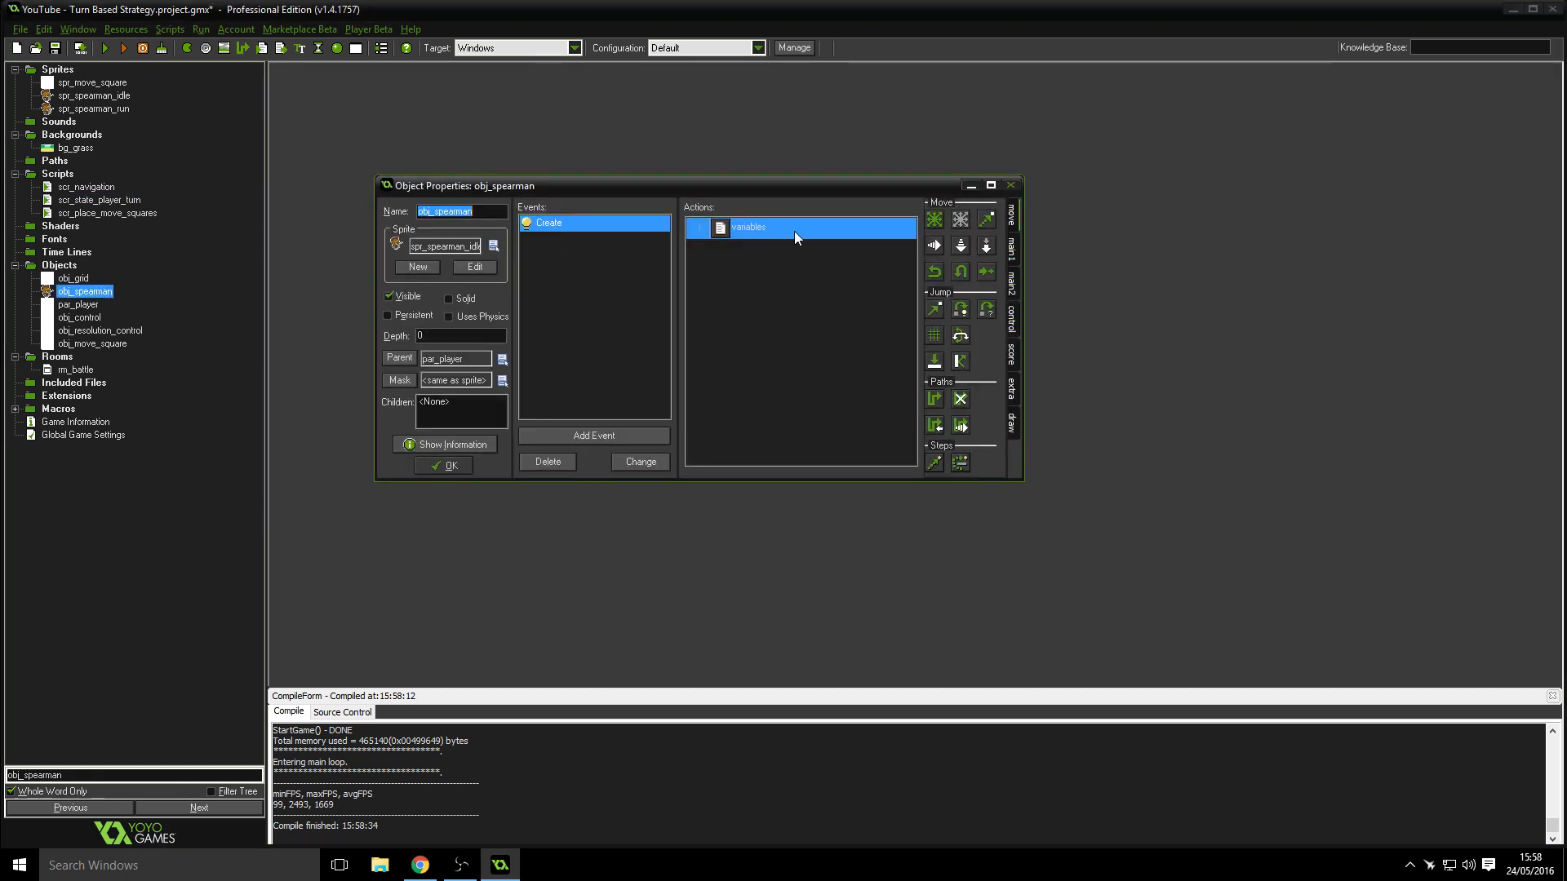
{"action": "double_click", "coordinate": [797, 226]}
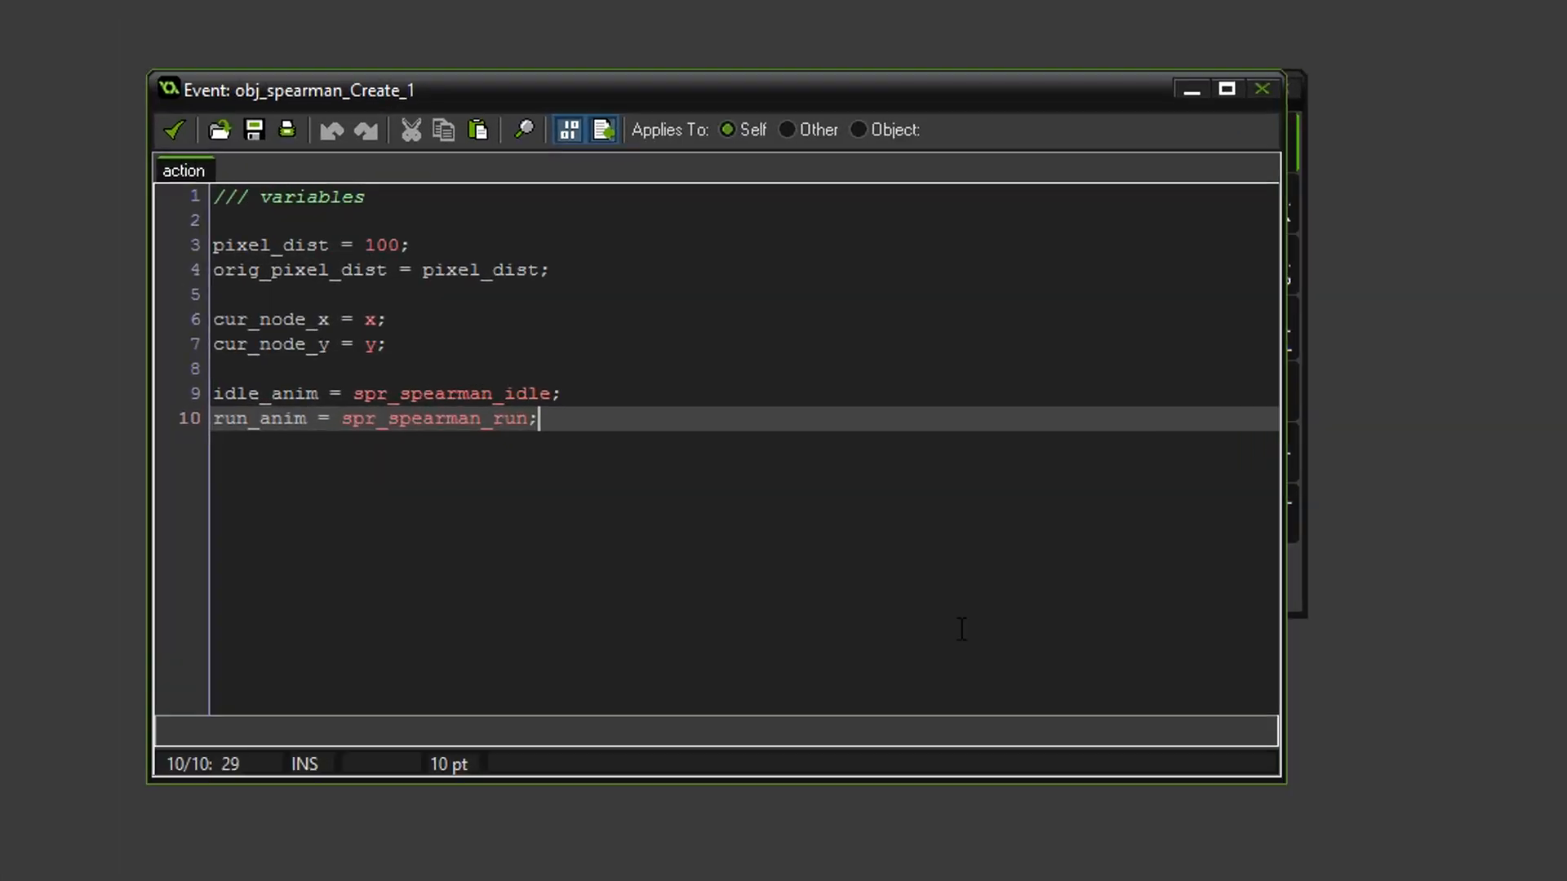
{"action": "type", "text": "im"}
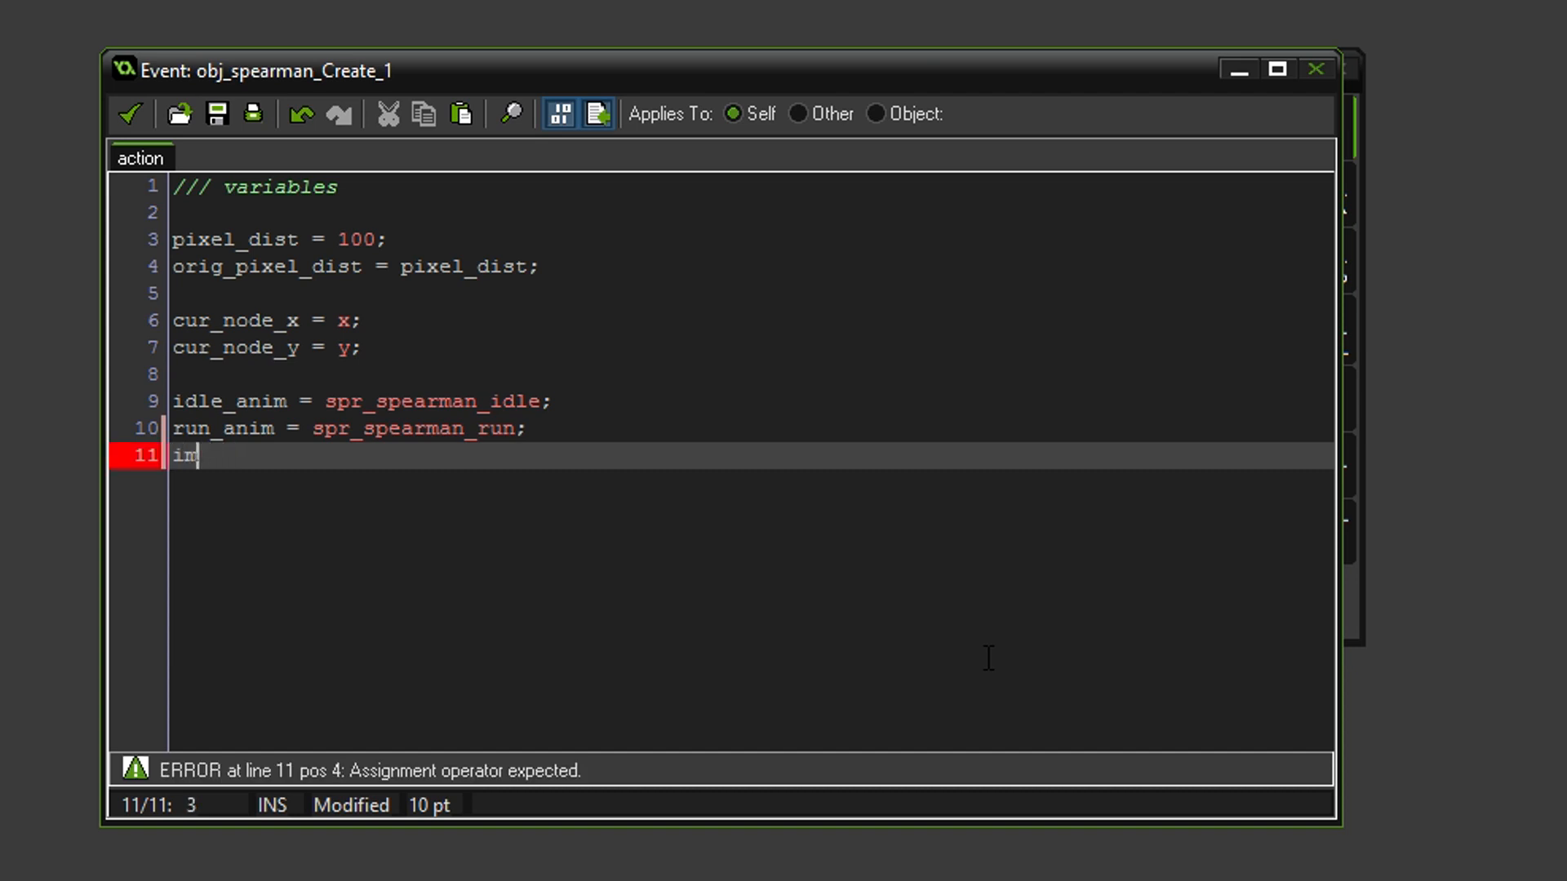
{"action": "key", "text": "backspace"}
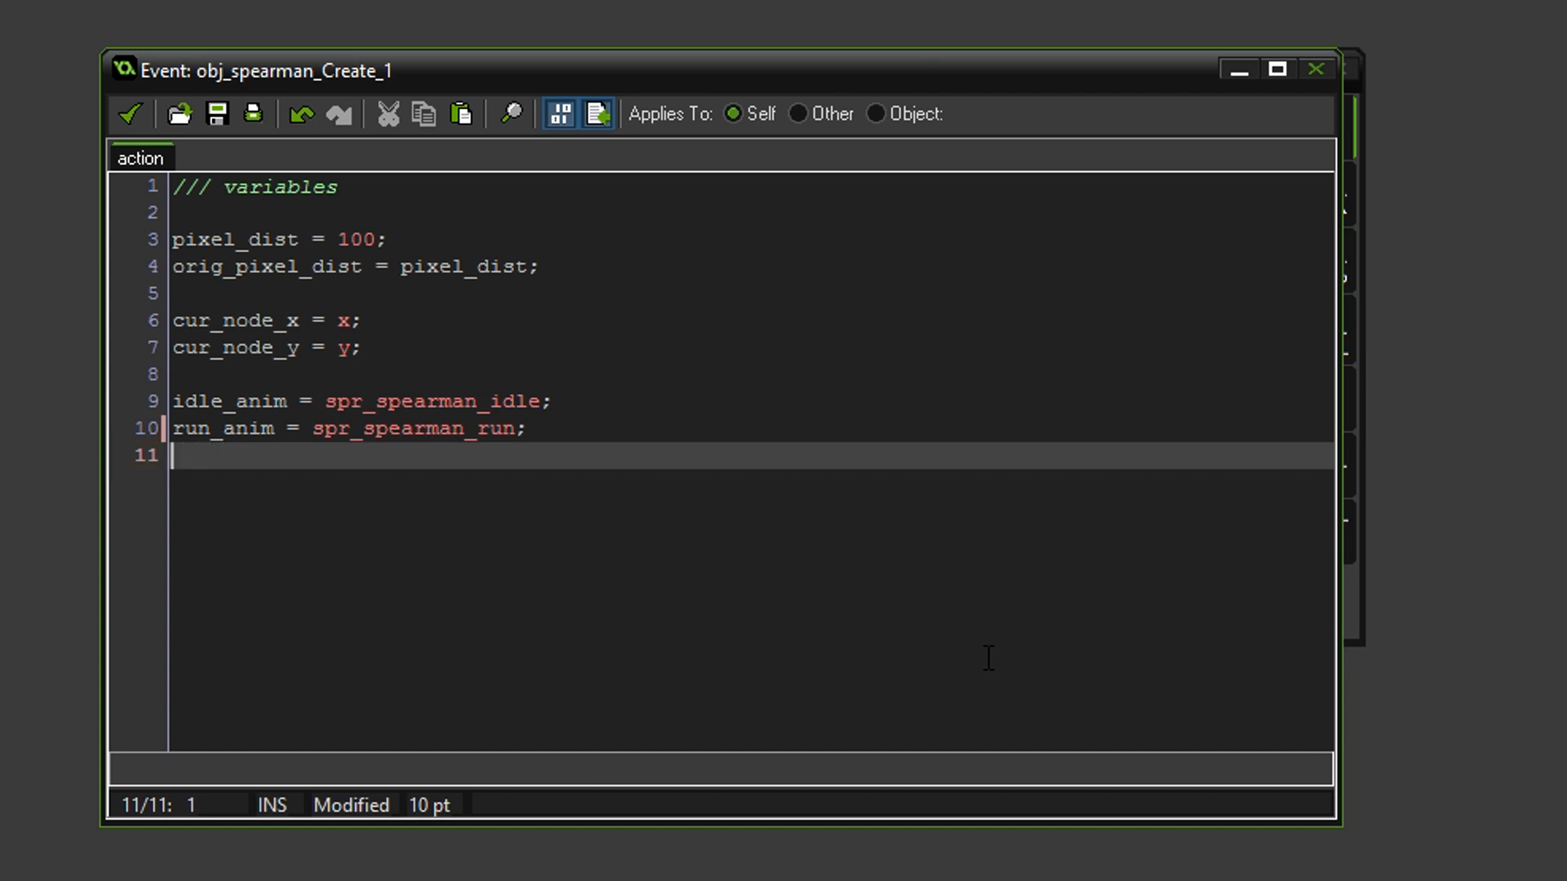
{"action": "type", "text": "image_s"}
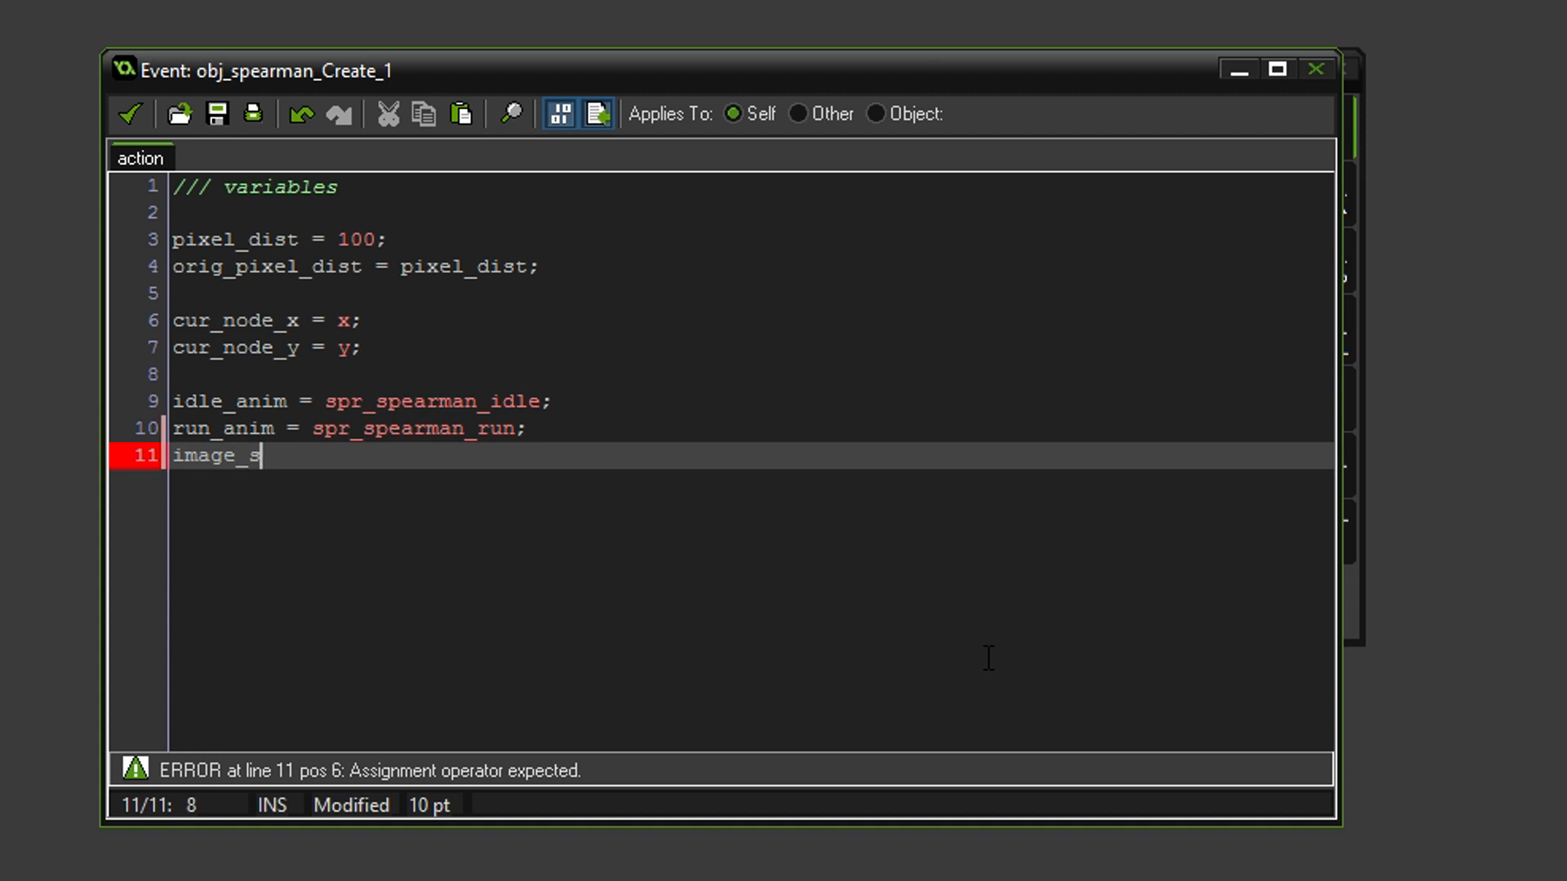
{"action": "type", "text": "peed ="}
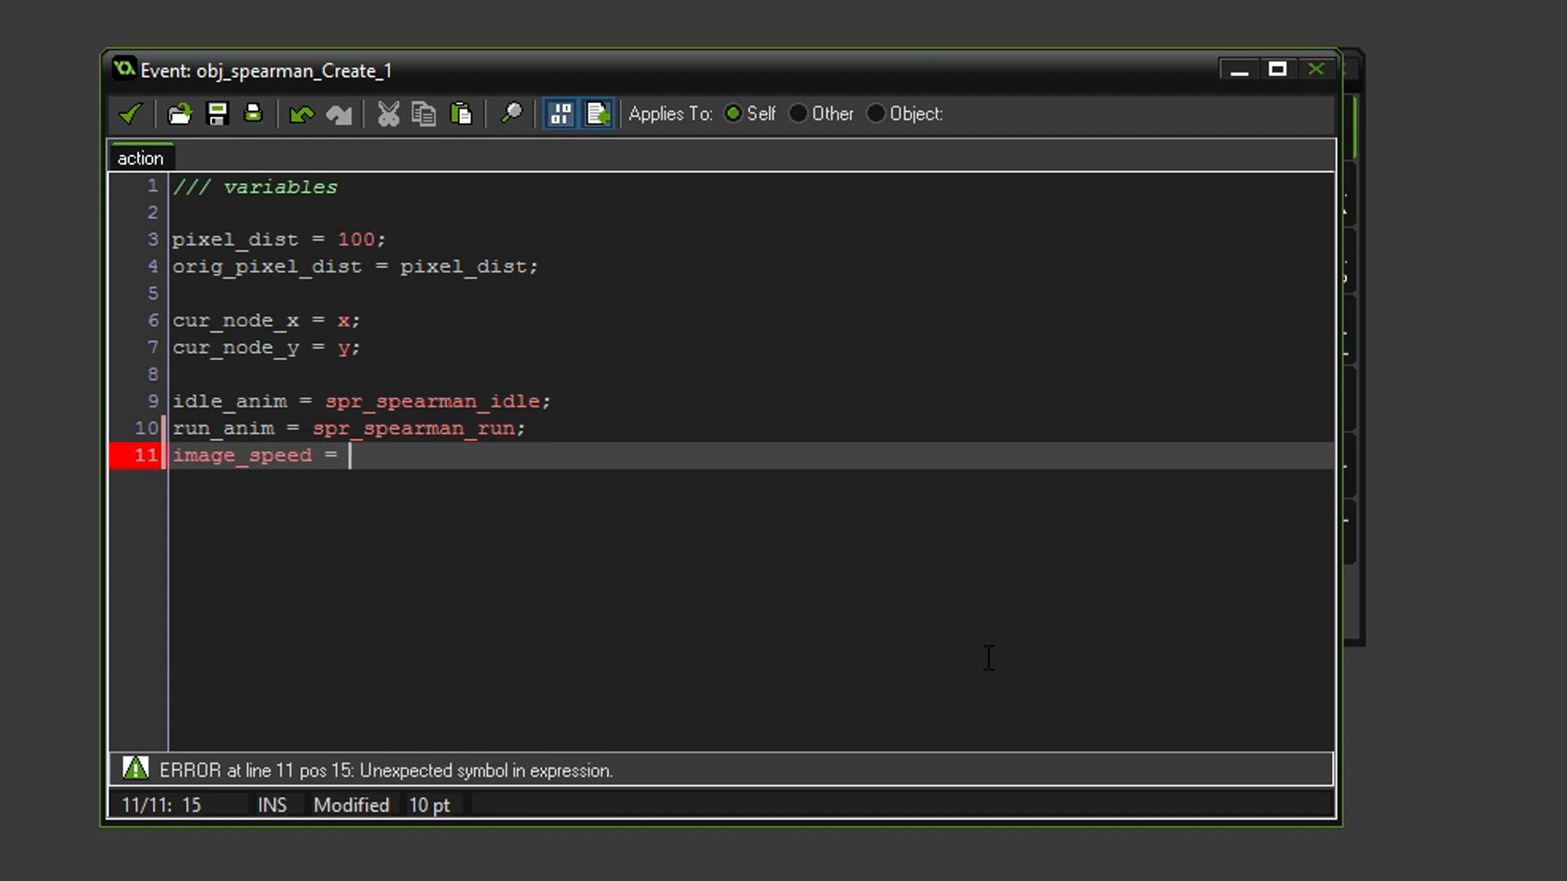
{"action": "type", "text": "0.3;"}
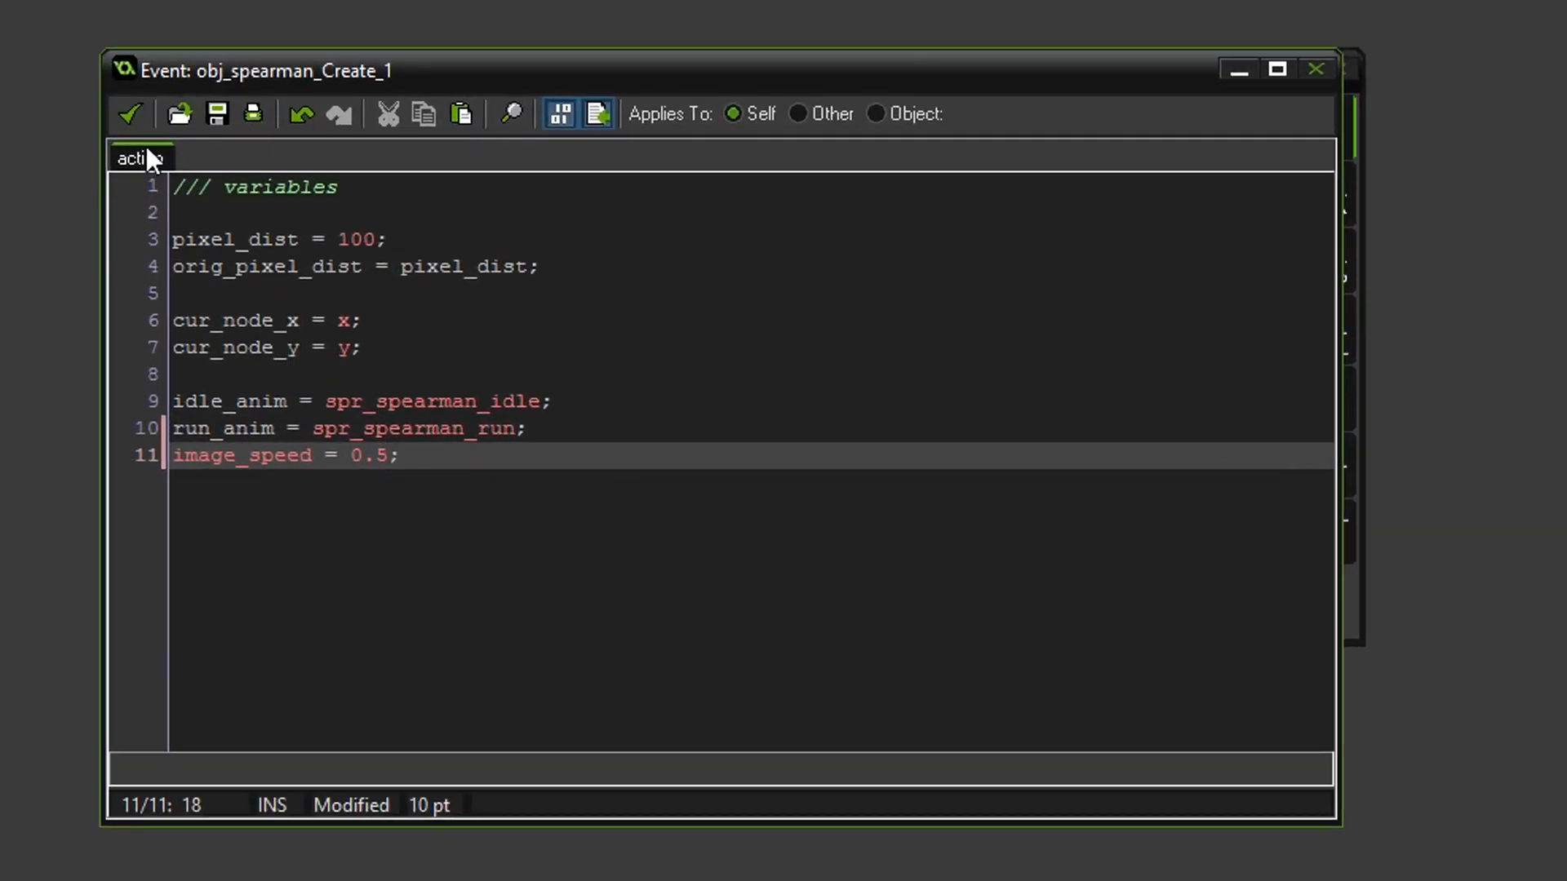
{"action": "mouse_move", "coordinate": [537, 426]}
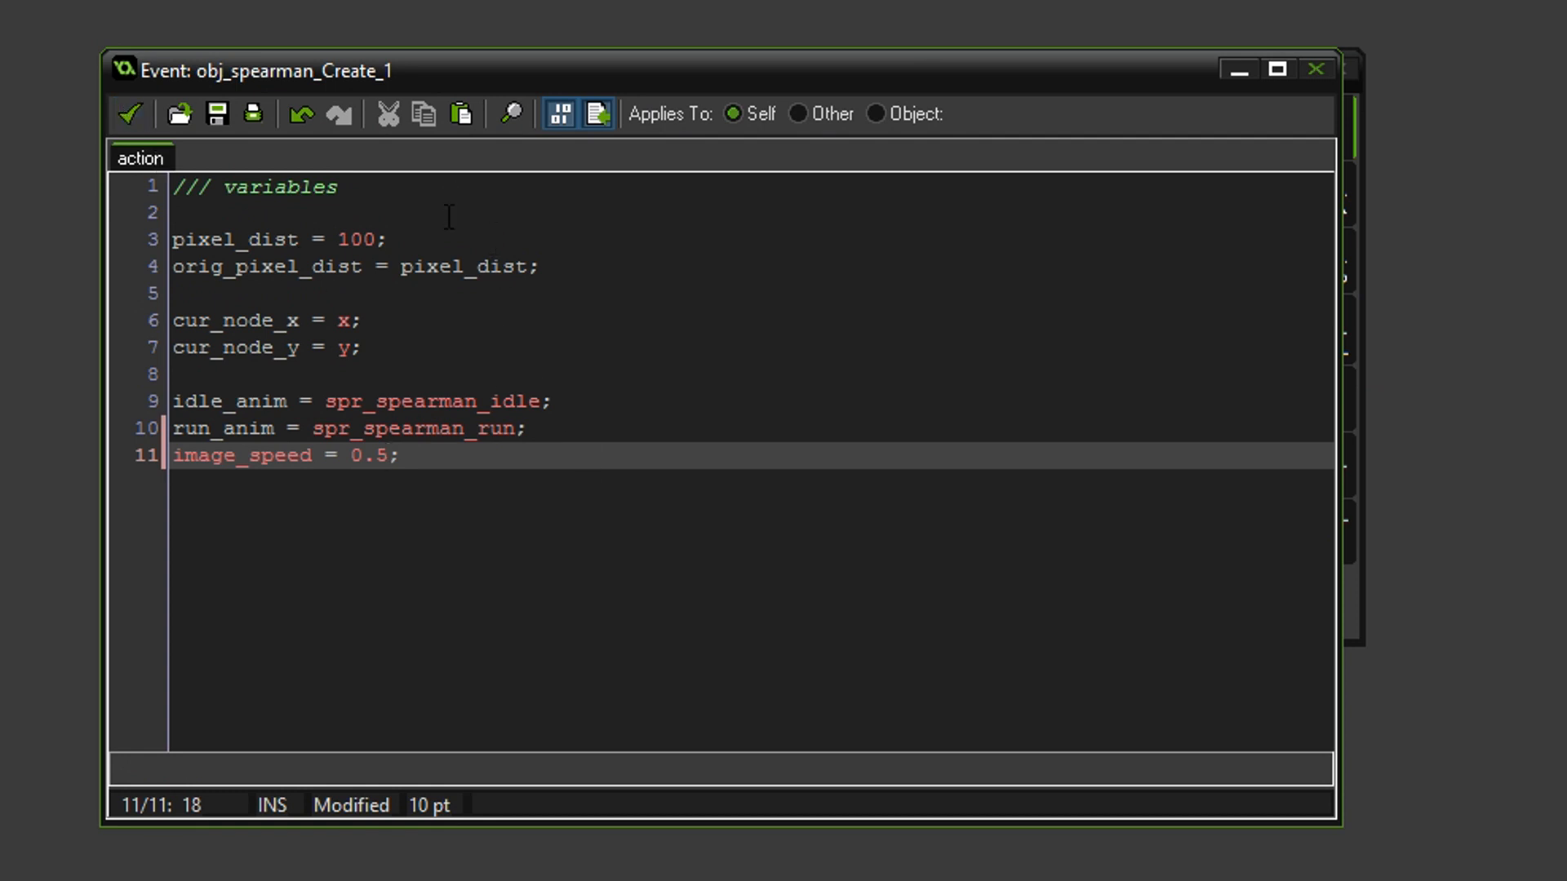
- Add pace = 2; below orig_pixel_dist and save the Create code
{"action": "key", "text": "Return"}
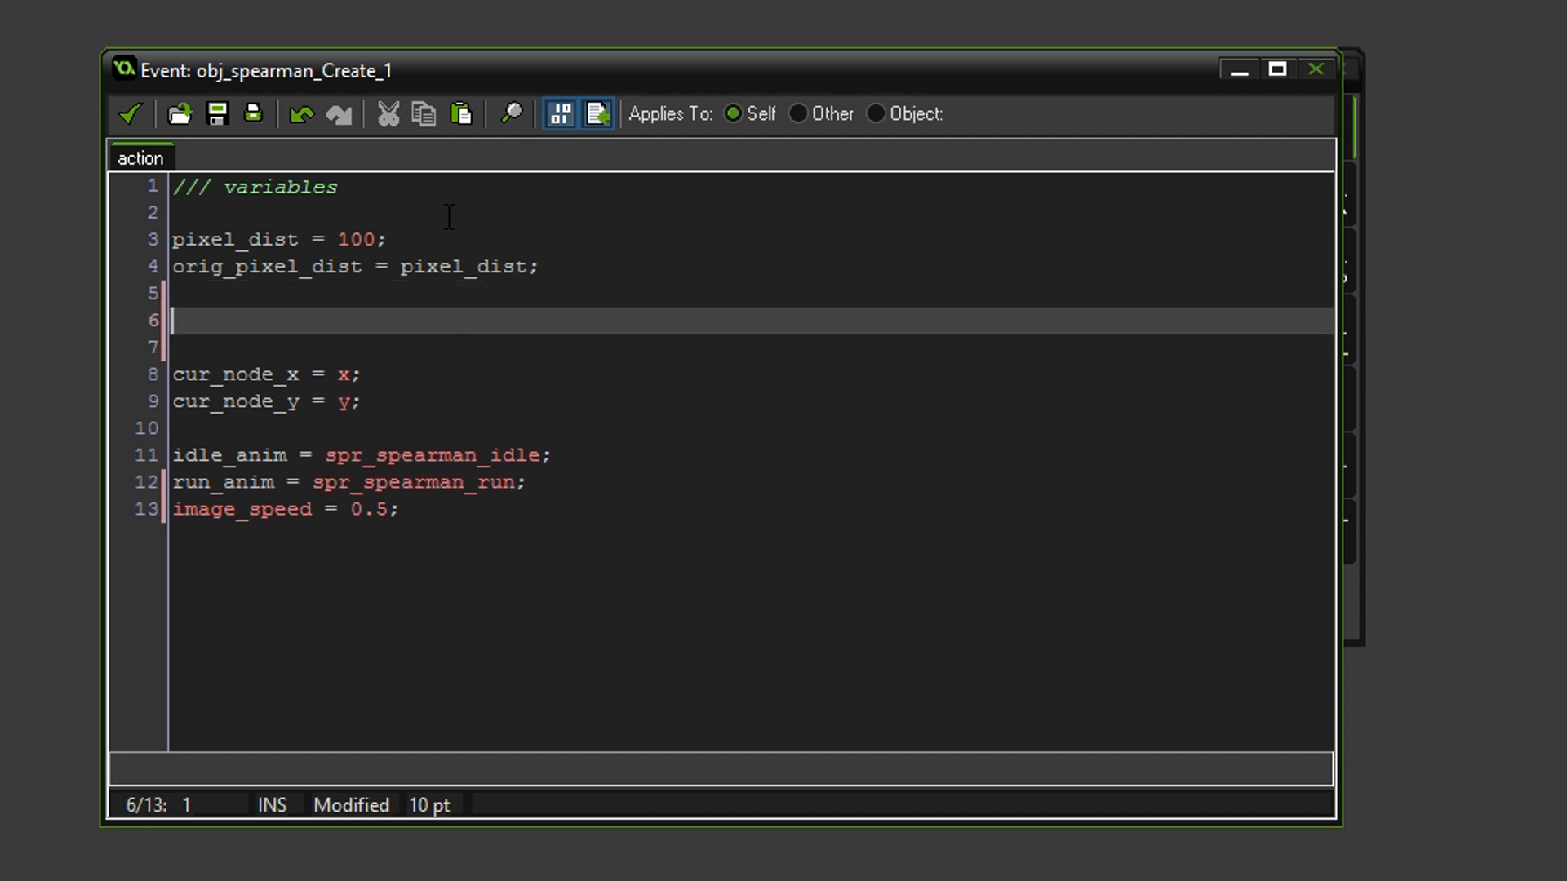
{"action": "type", "text": "pace"}
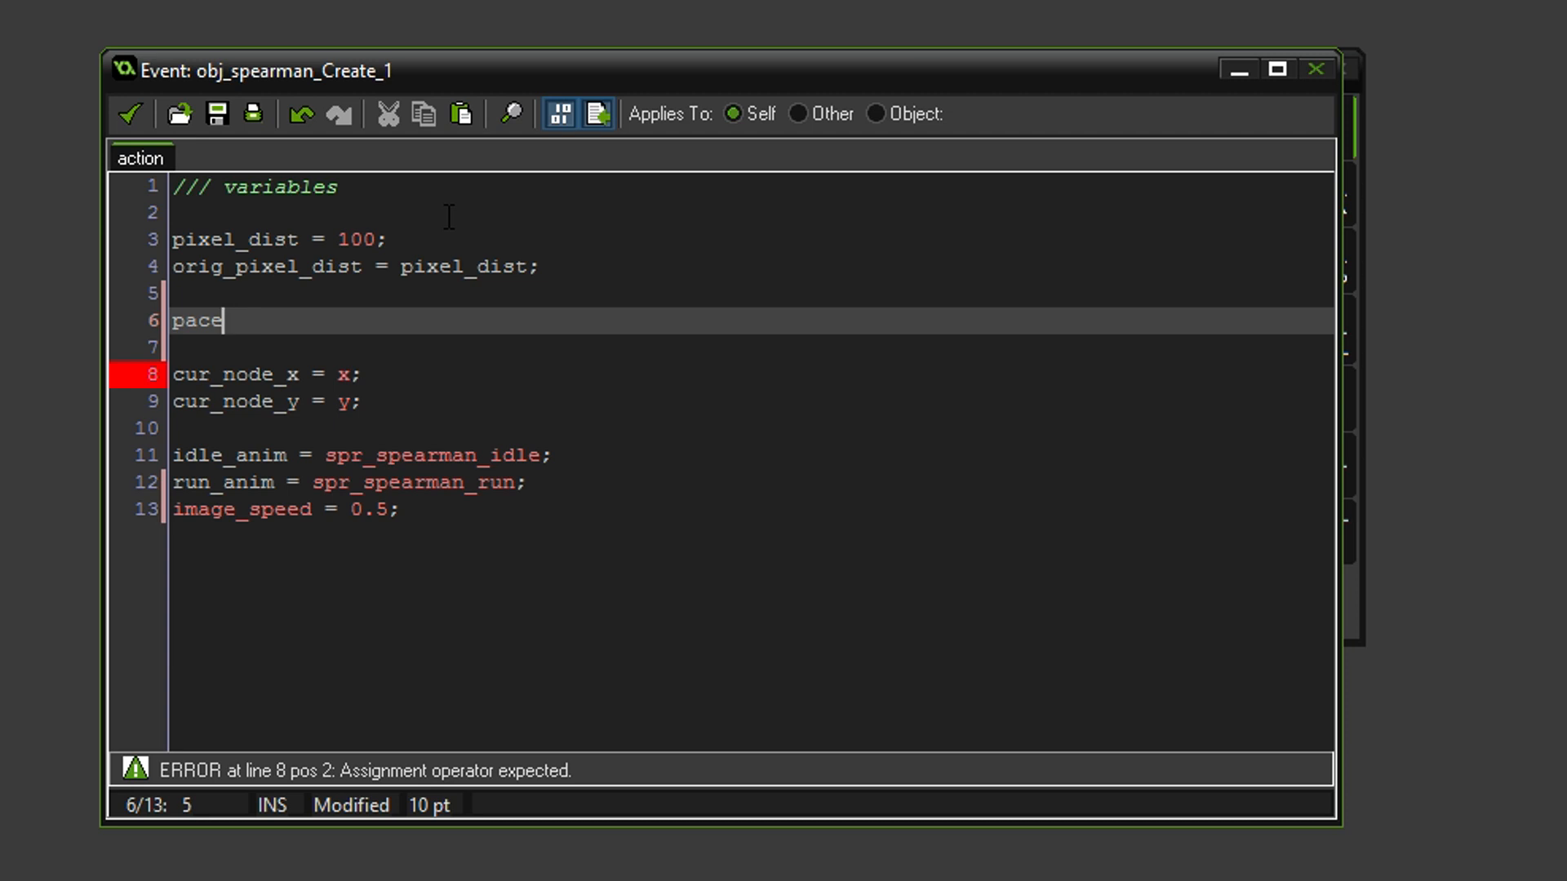
{"action": "type", "text": "="}
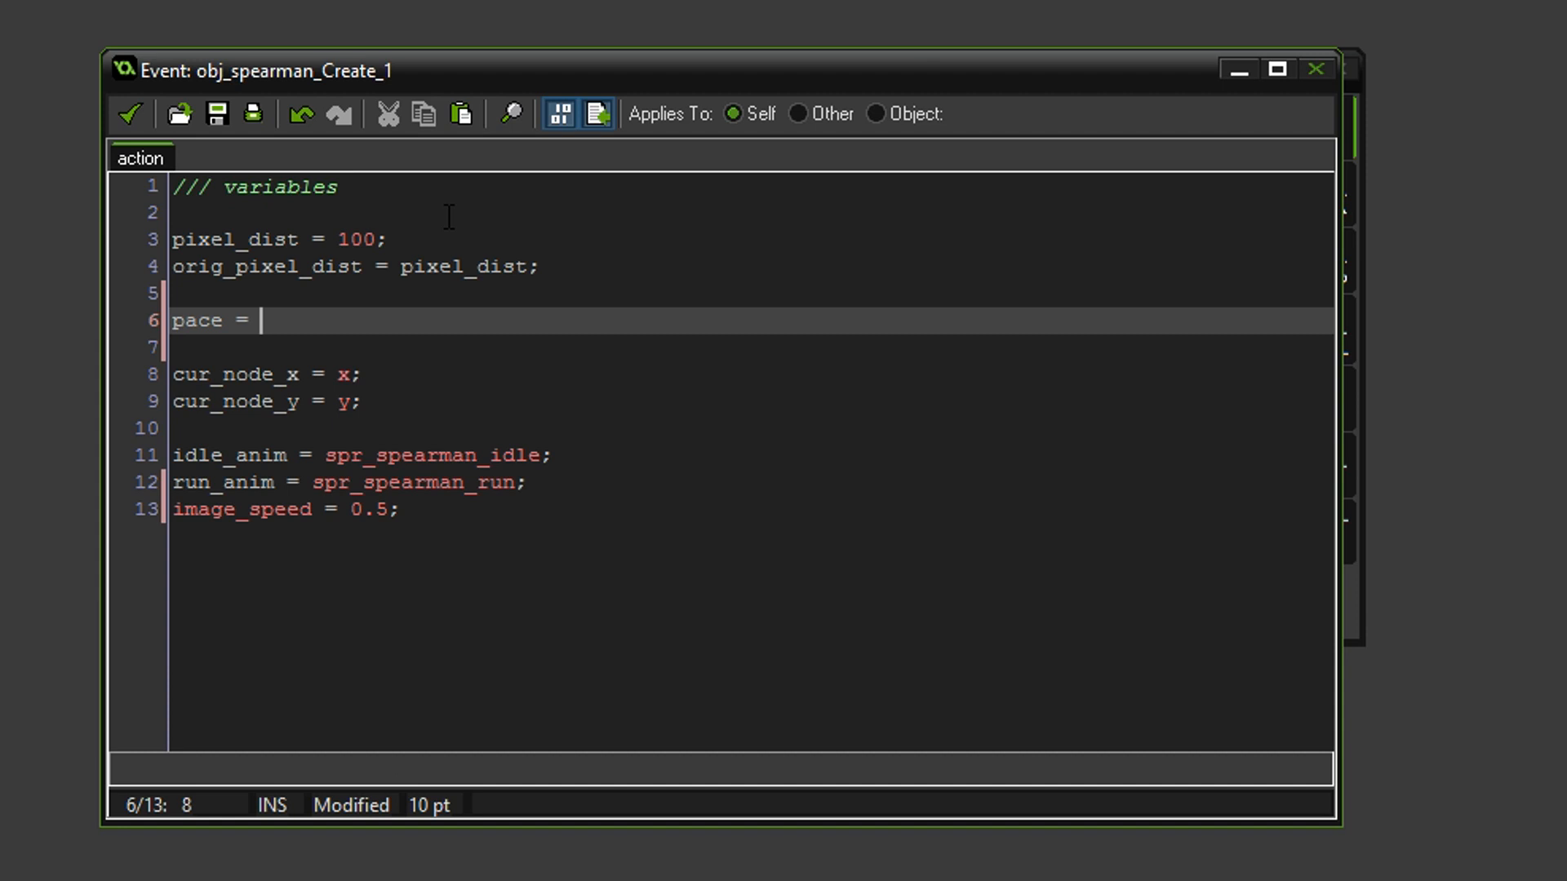
{"action": "type", "text": "2;"}
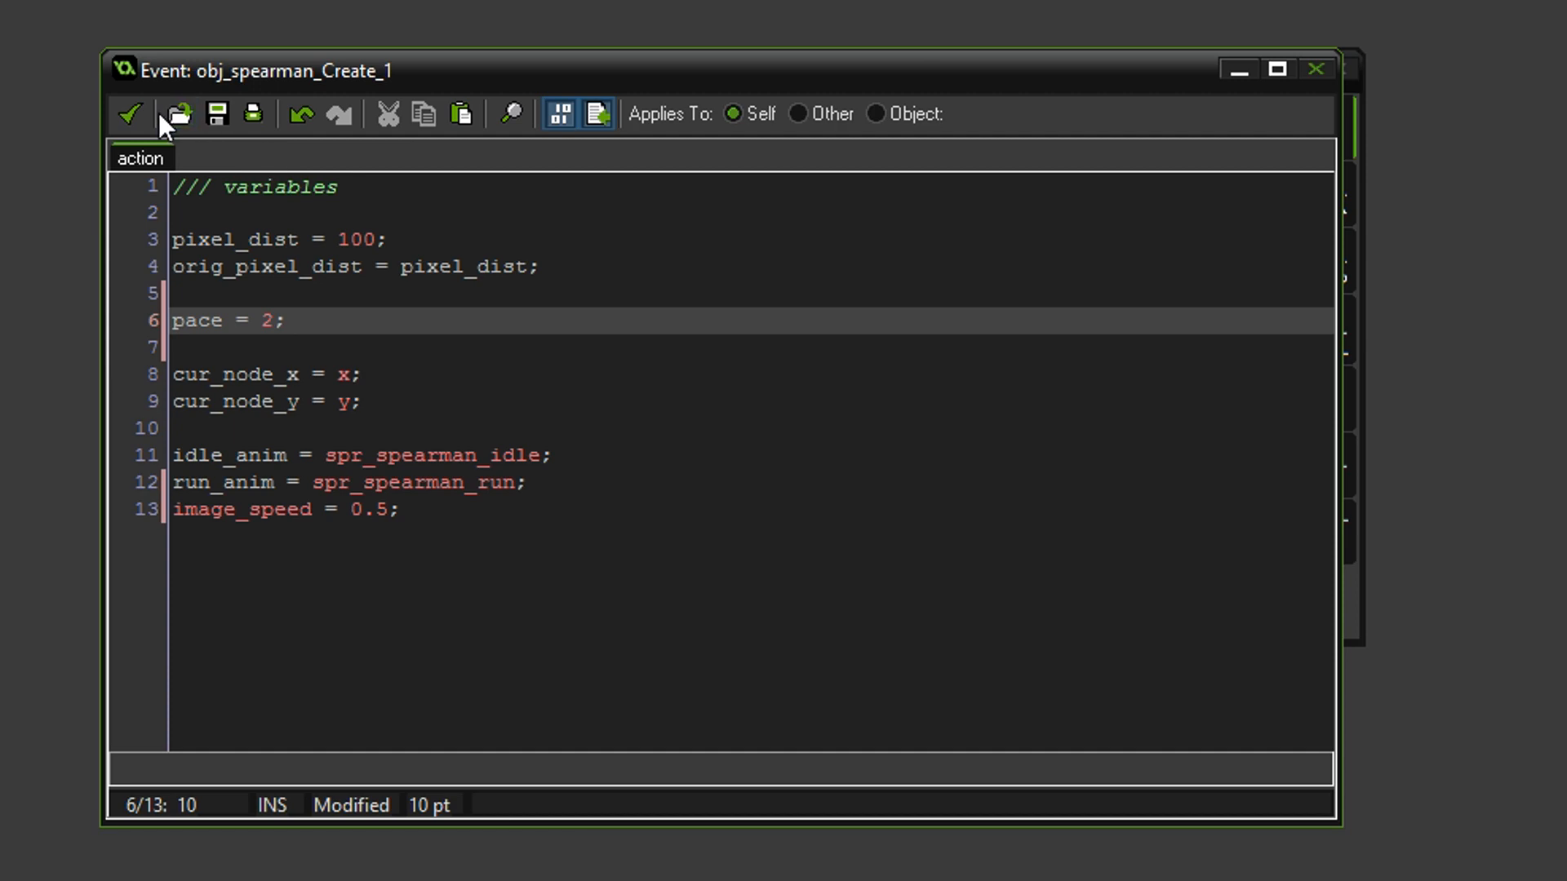
{"action": "left_click", "coordinate": [130, 113]}
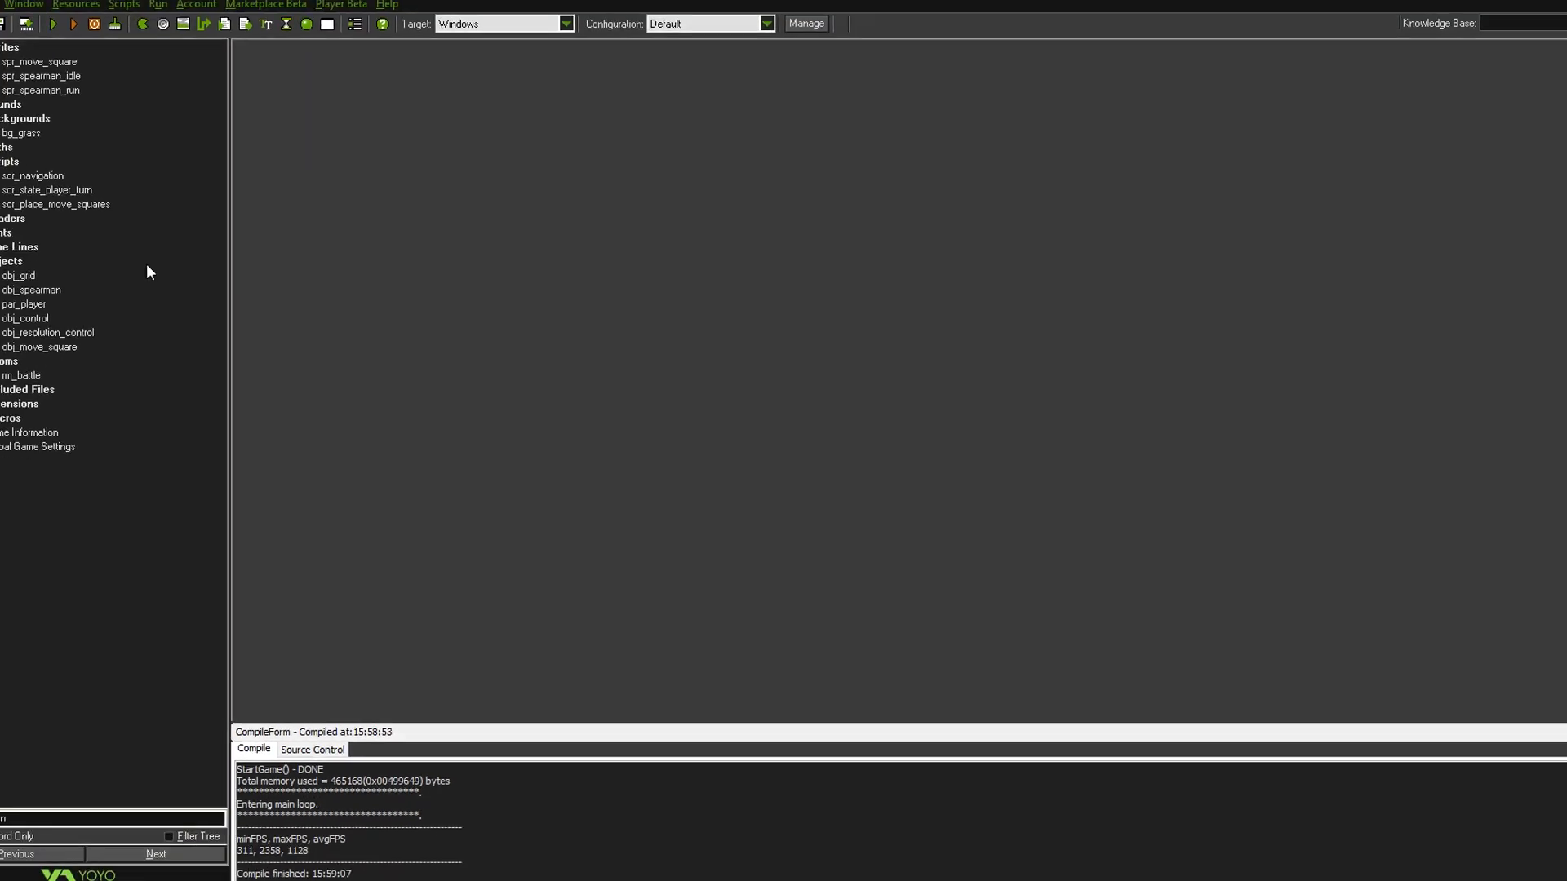
- In scr_navigation declare var pace = argument4; as a fifth argument
{"action": "double_click", "coordinate": [32, 177]}
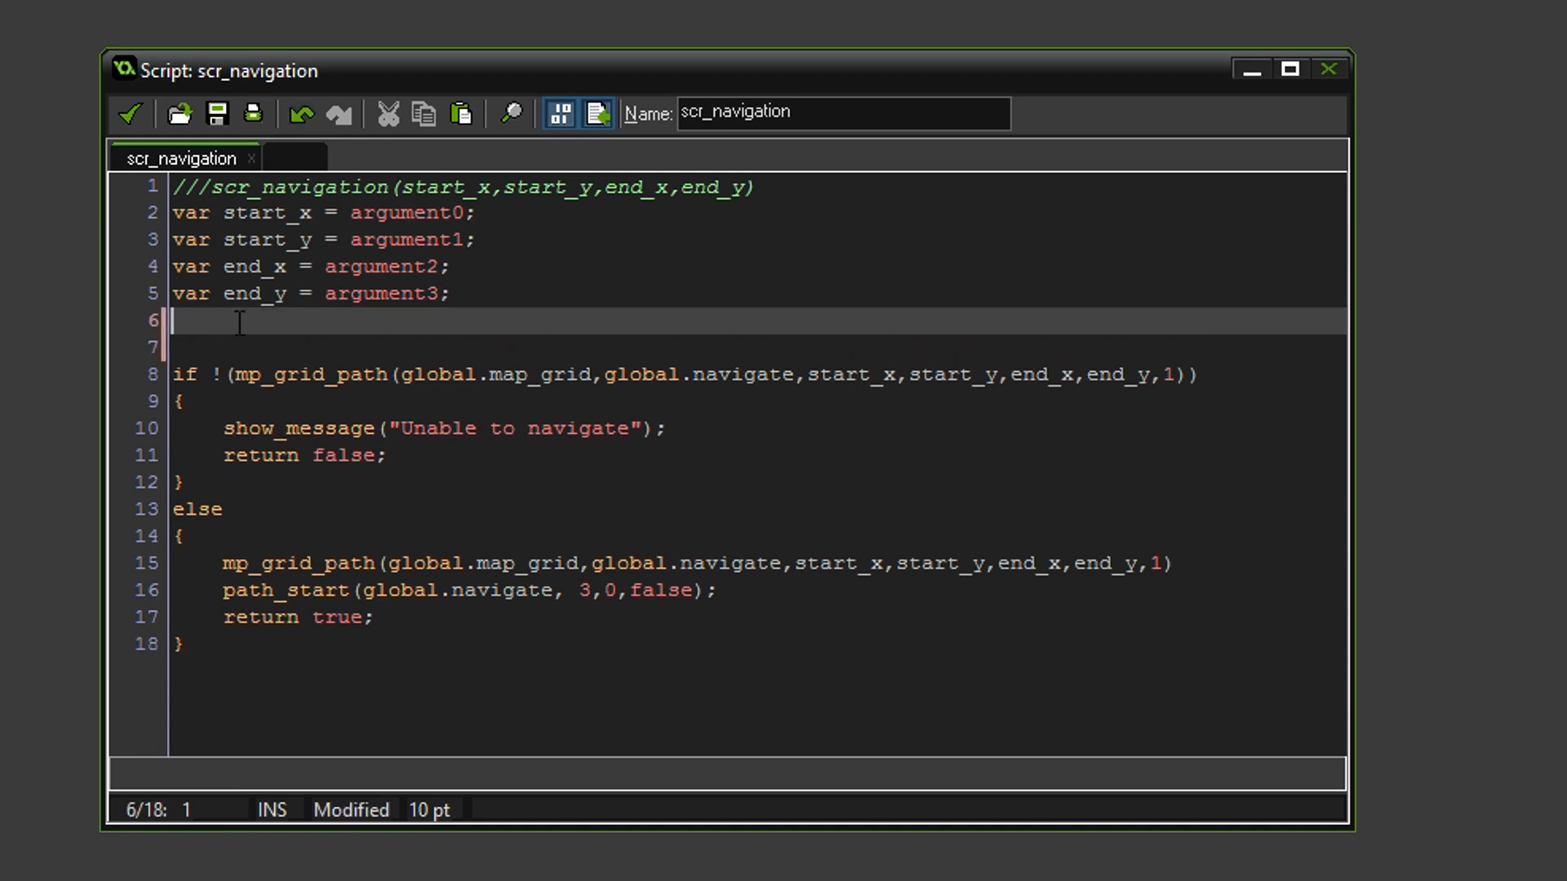
{"action": "type", "text": "var"}
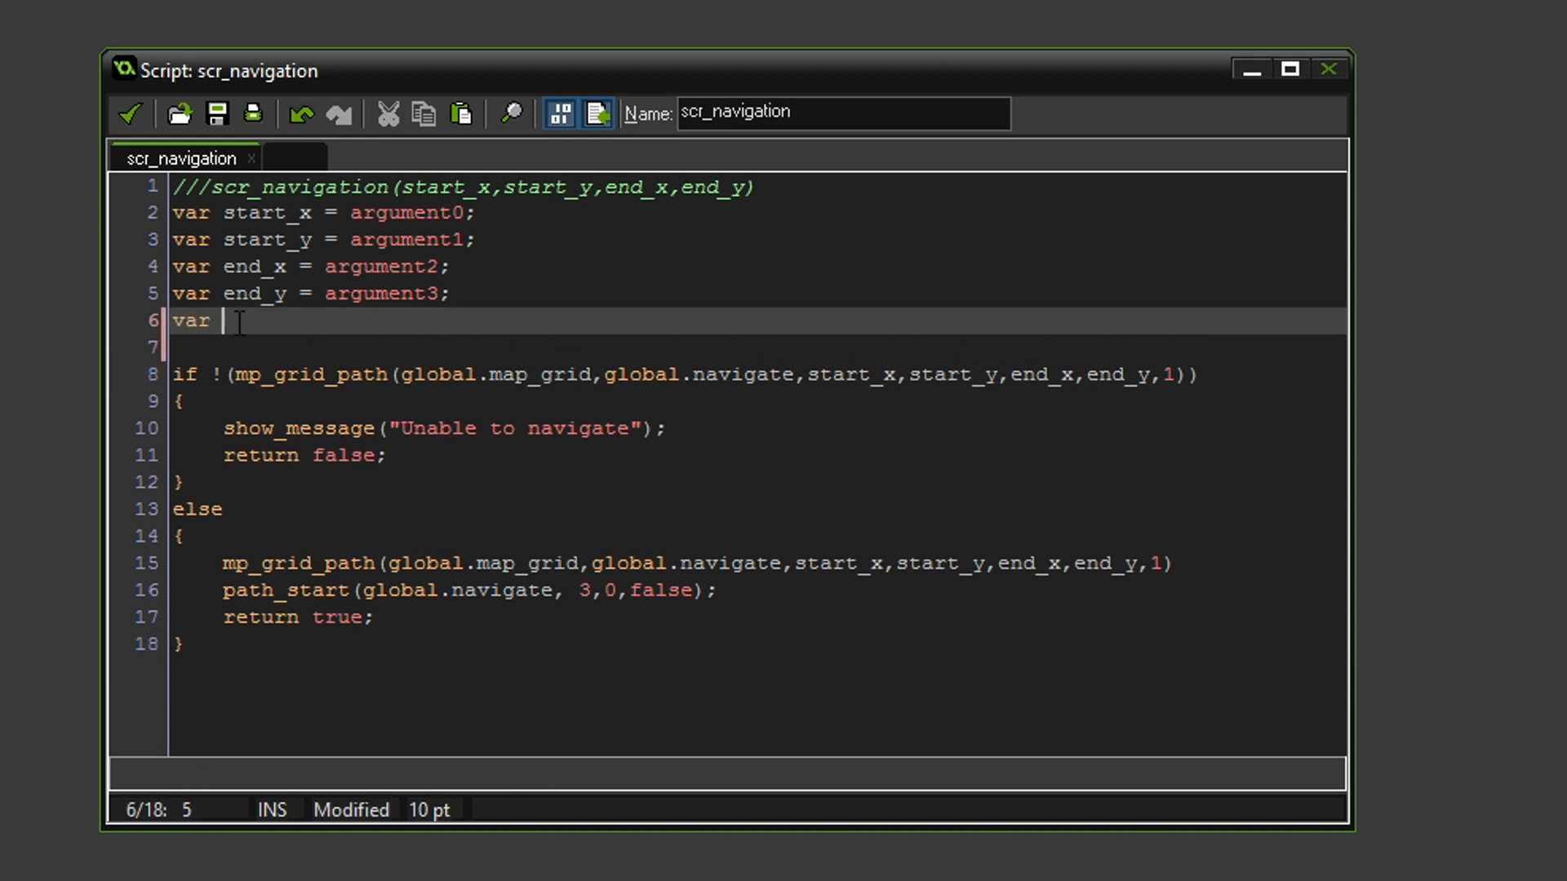
{"action": "type", "text": "pice"}
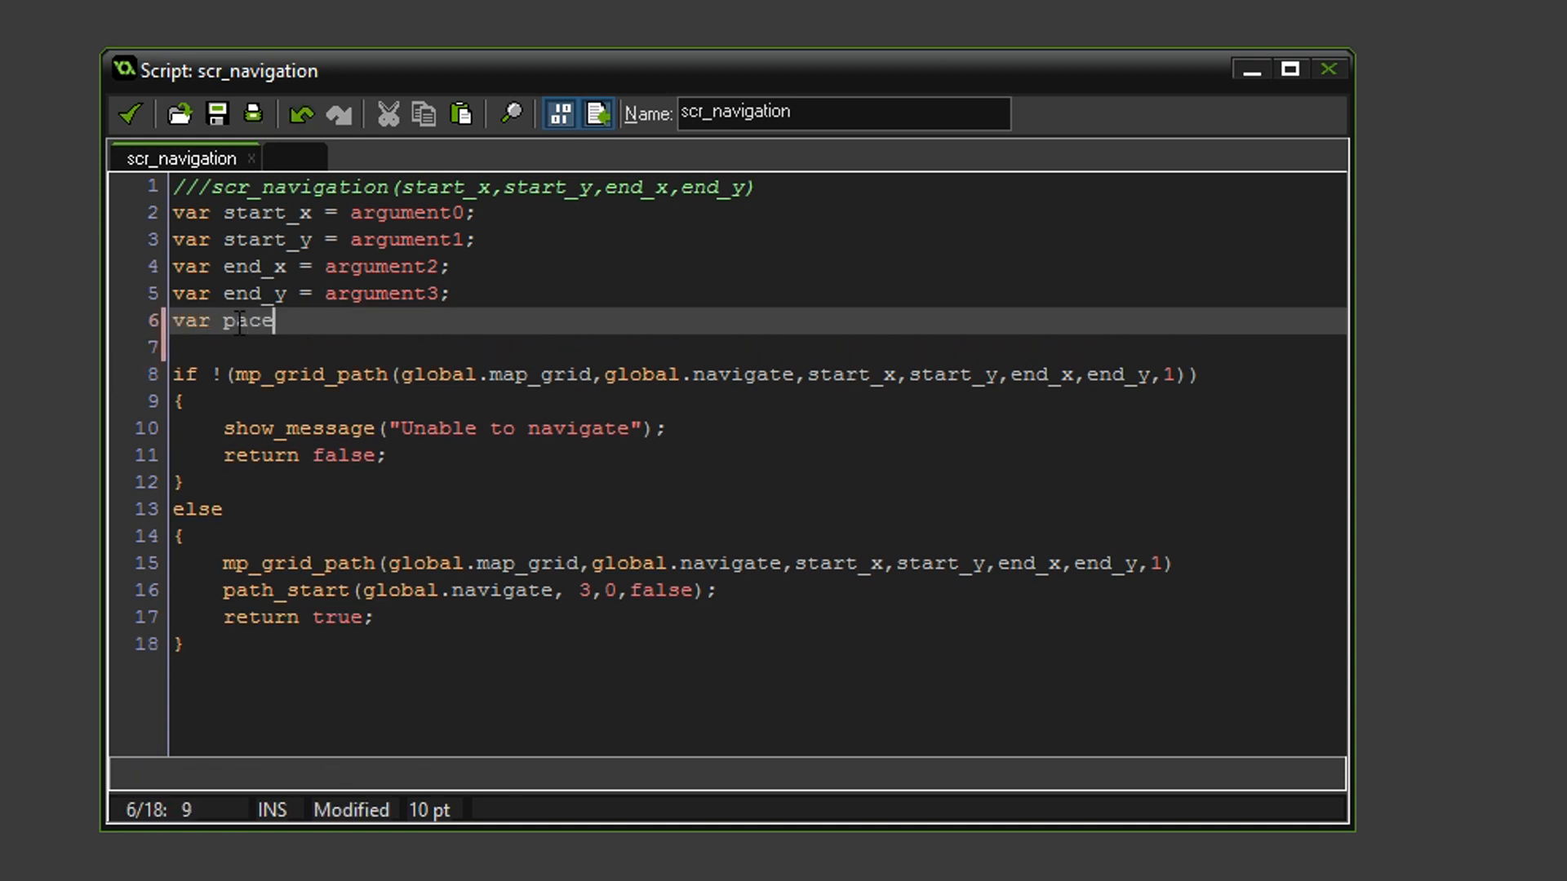
{"action": "type", "text": "= a"}
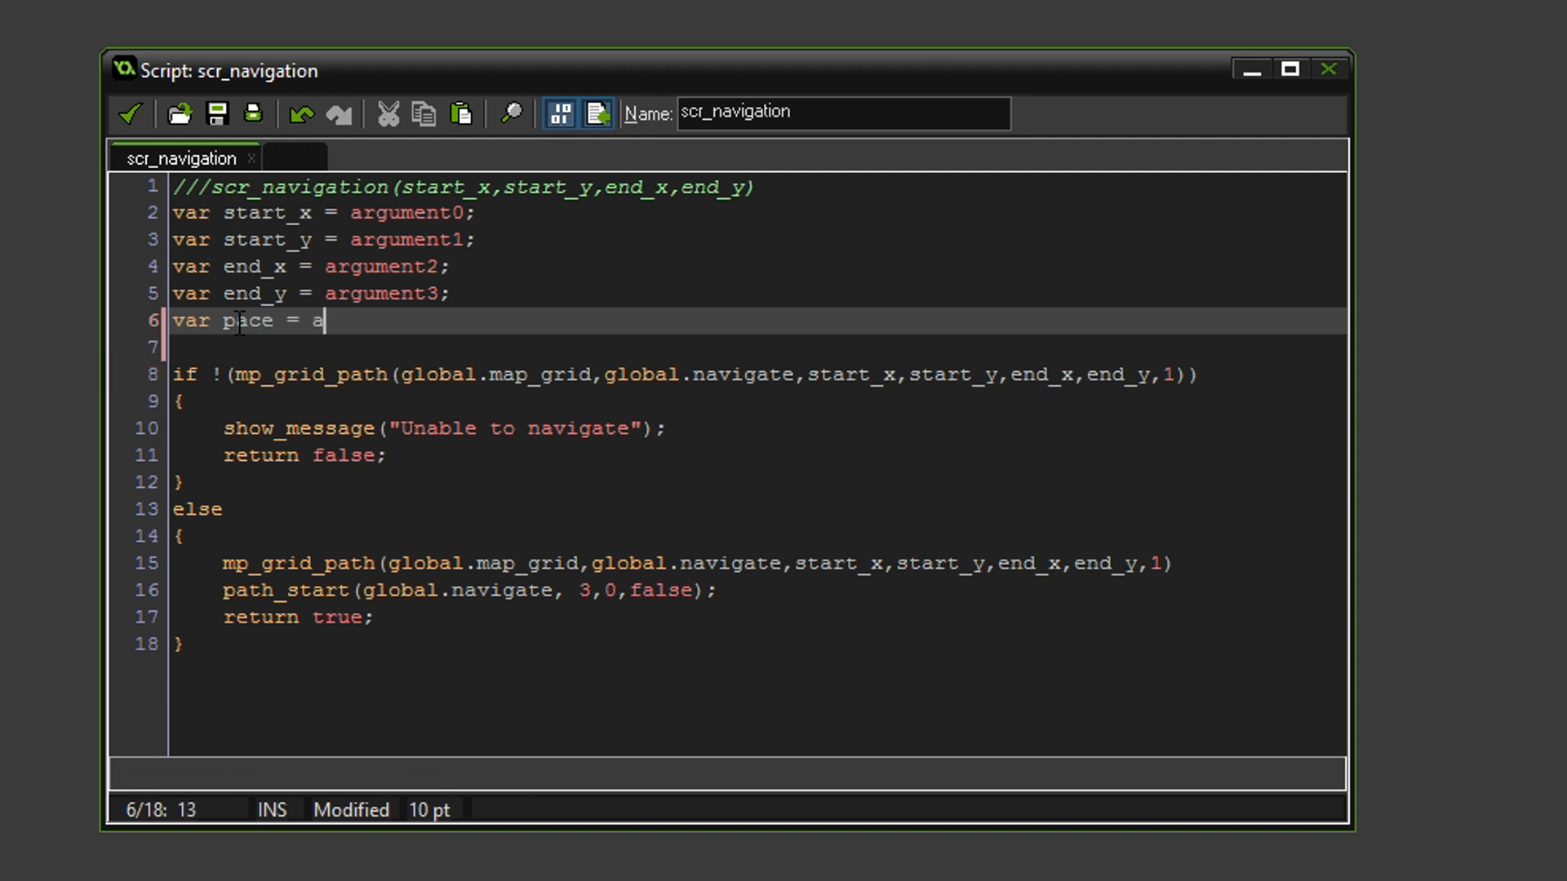
{"action": "type", "text": "rgument4;"}
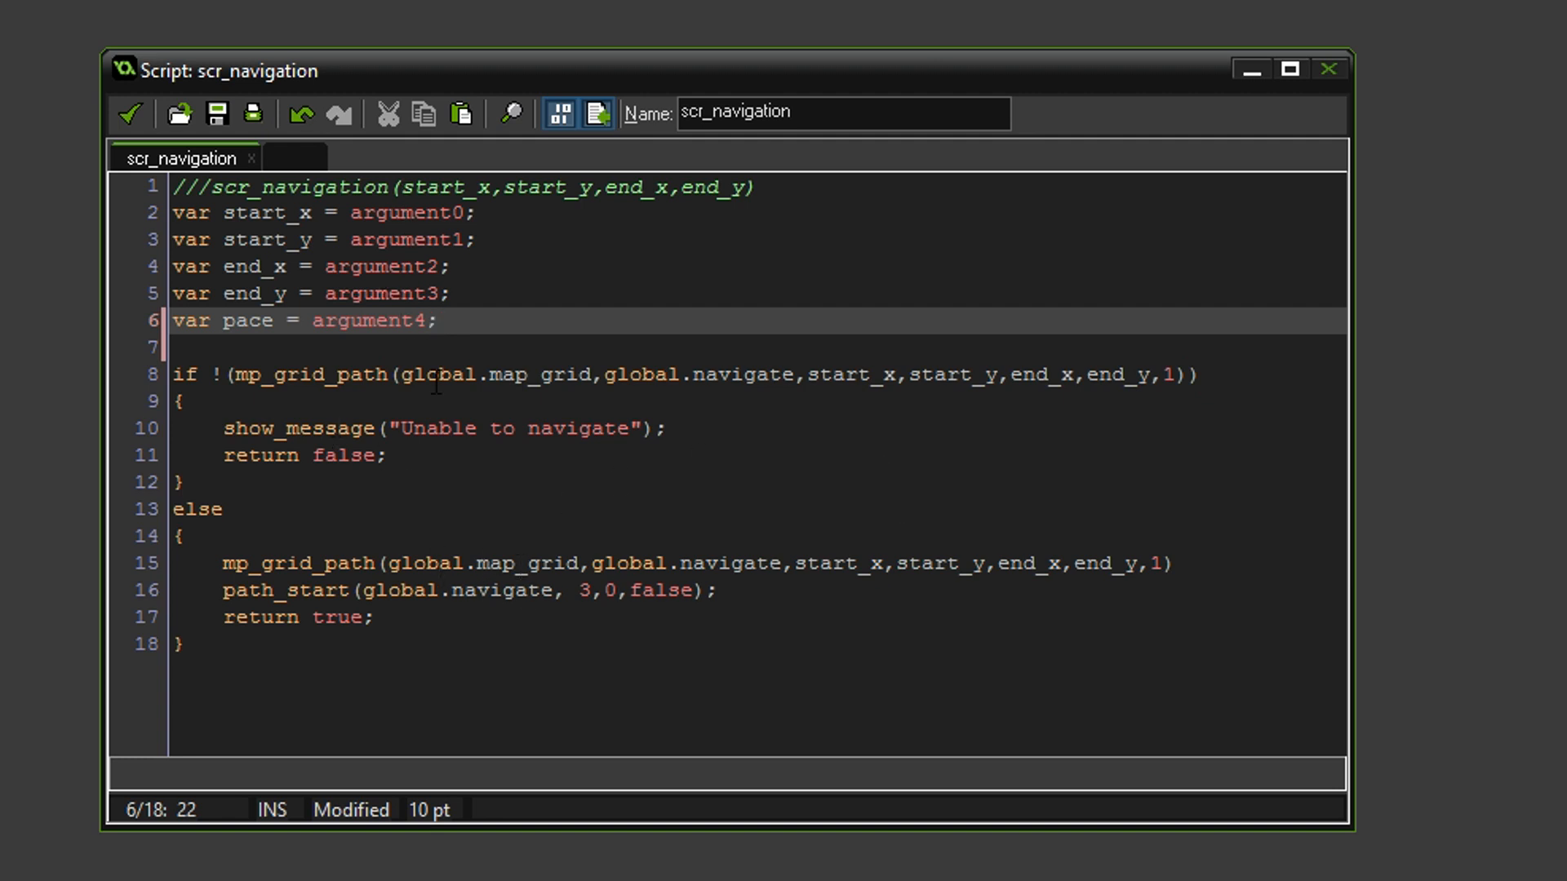
- Replace the hardcoded path_start speed 3 with pace and list pace in the header comment
{"action": "left_click", "coordinate": [592, 590]}
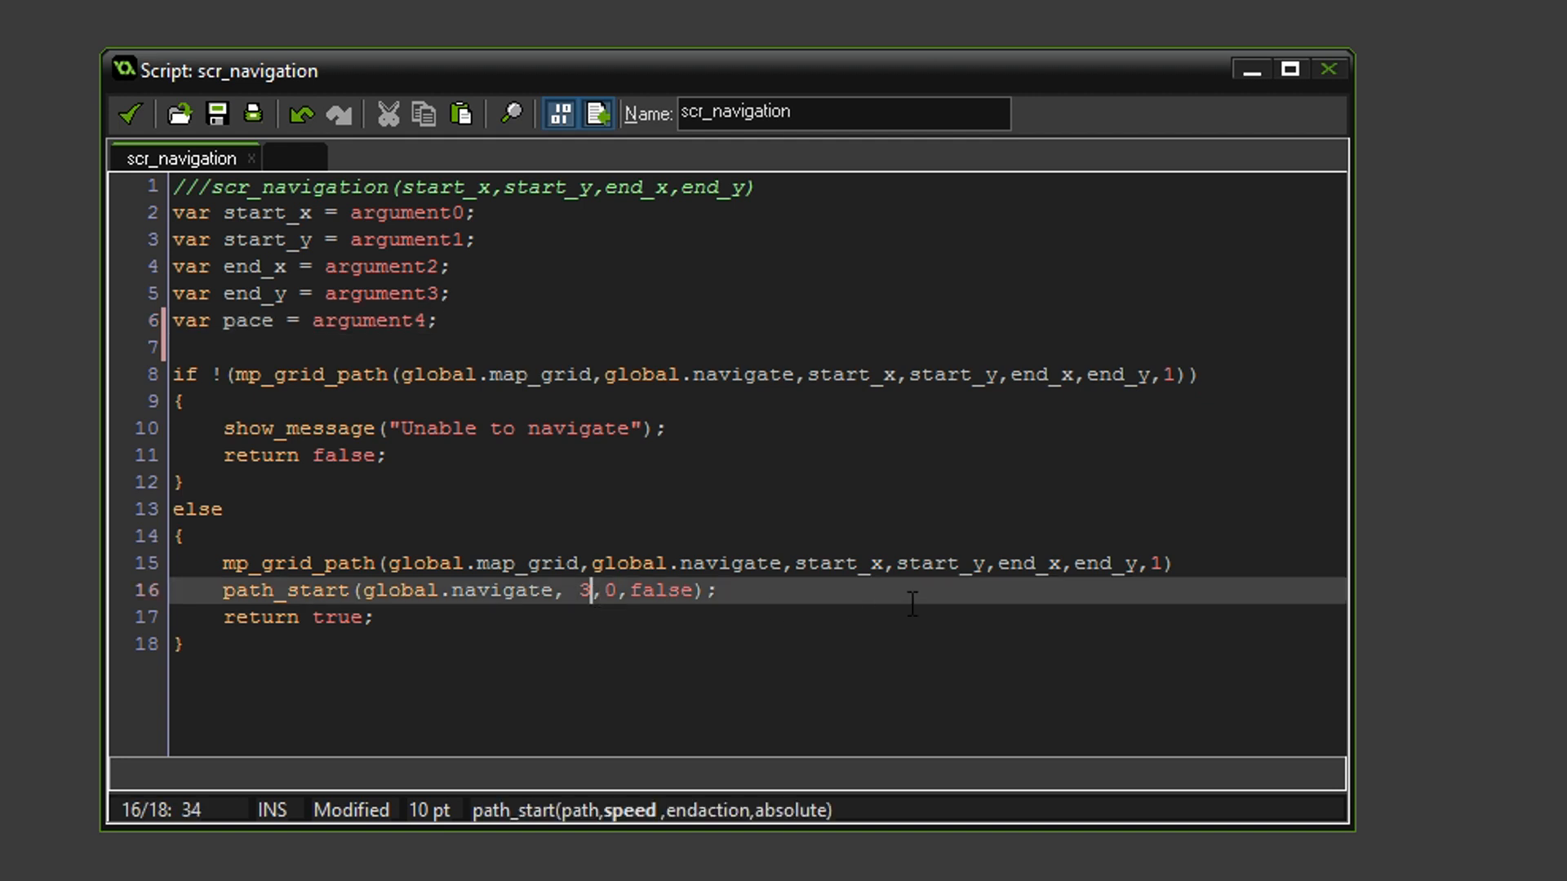
{"action": "key", "text": "Backspace"}
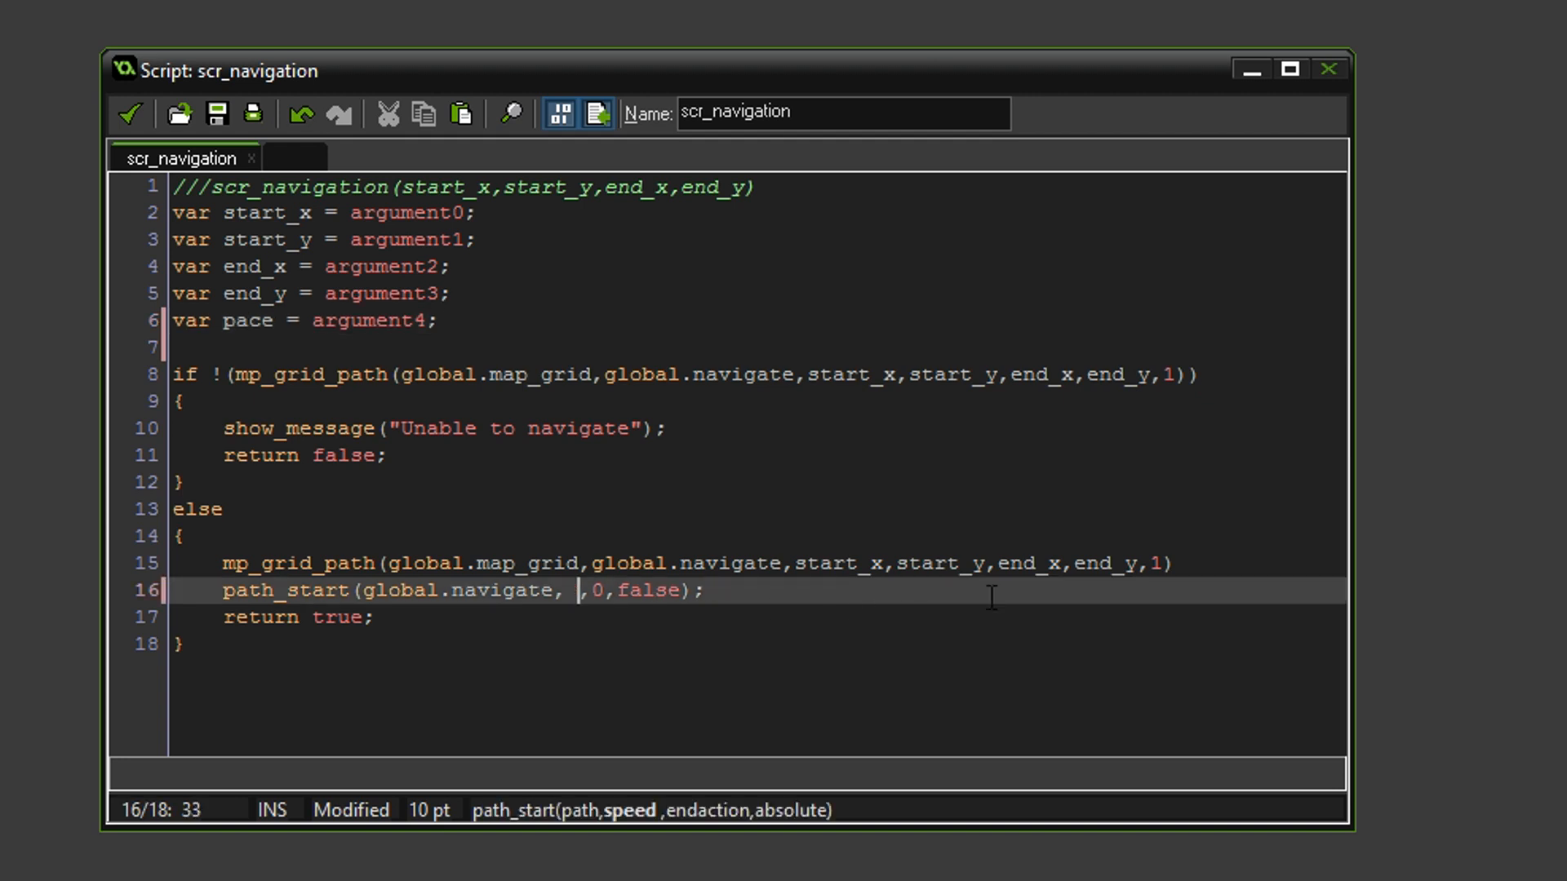
{"action": "type", "text": "pace"}
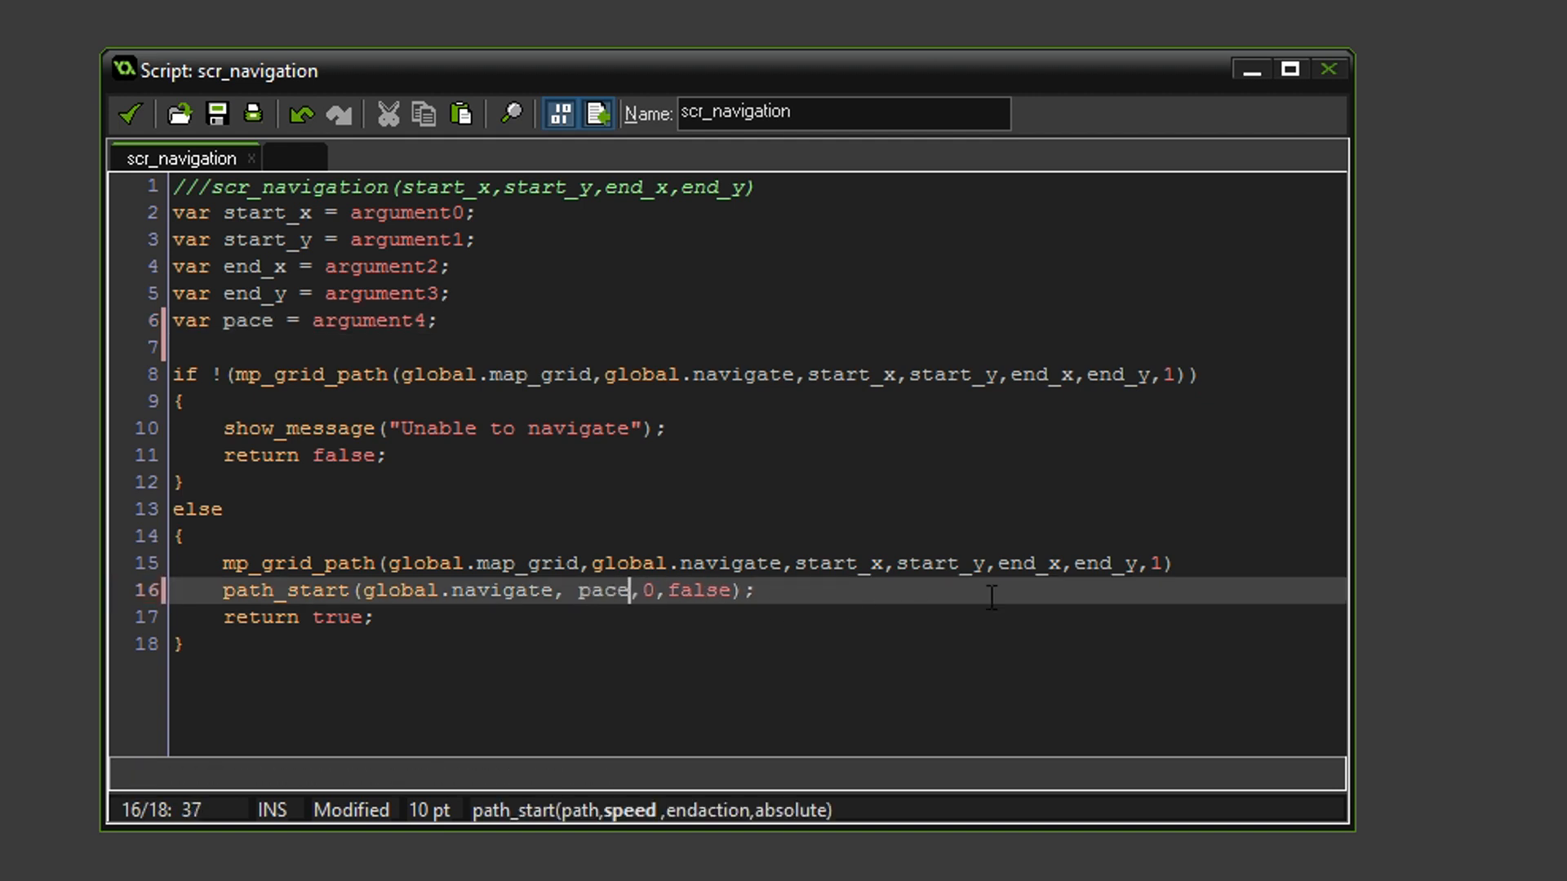
{"action": "left_click", "coordinate": [586, 589]}
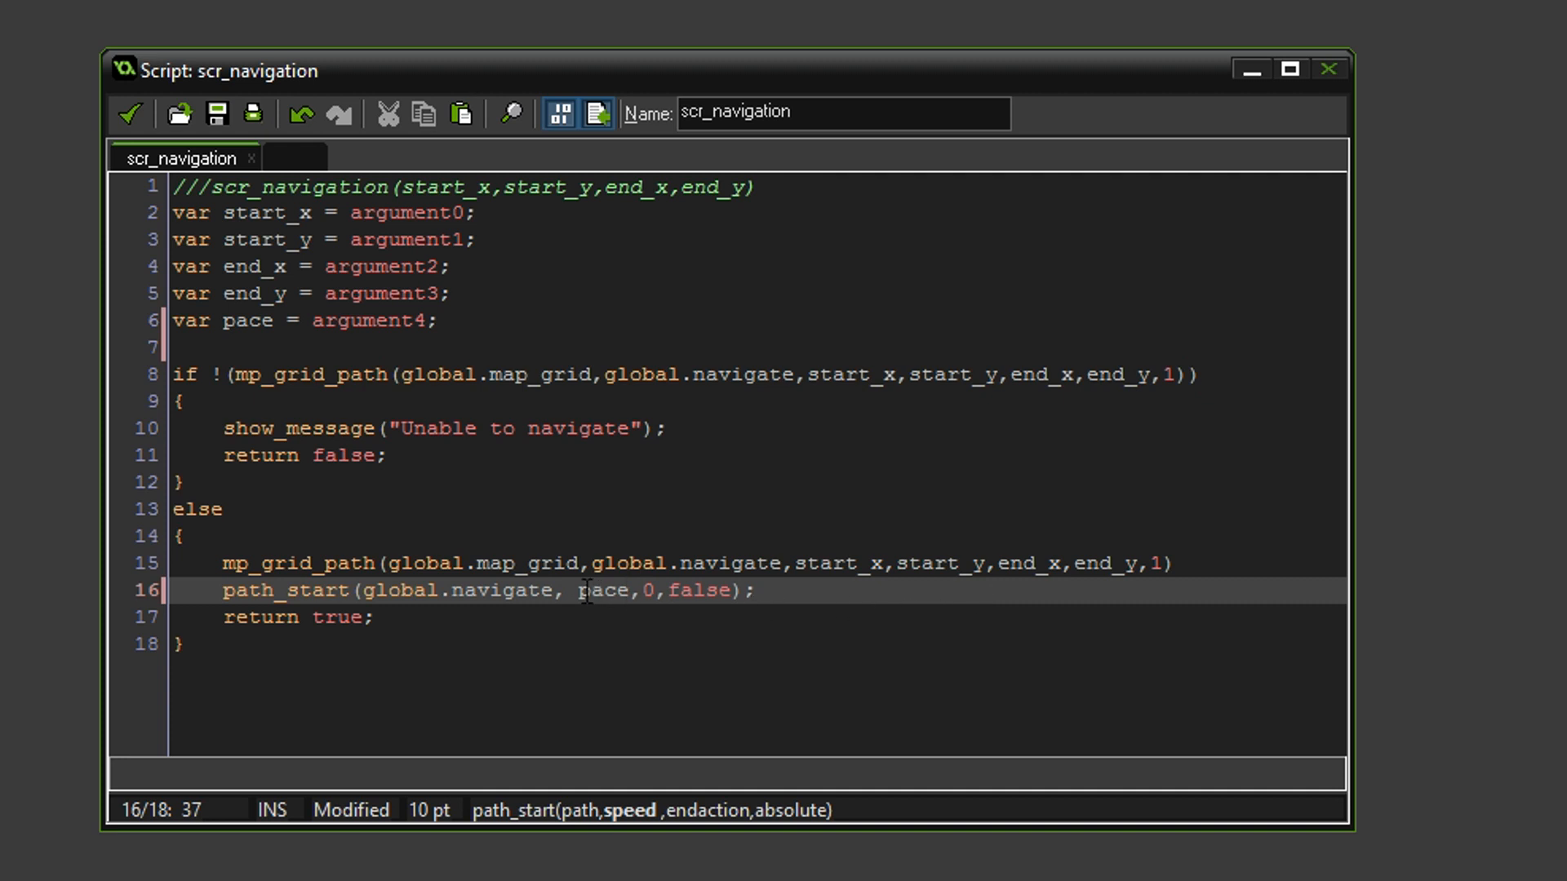
{"action": "key", "text": "Backspace"}
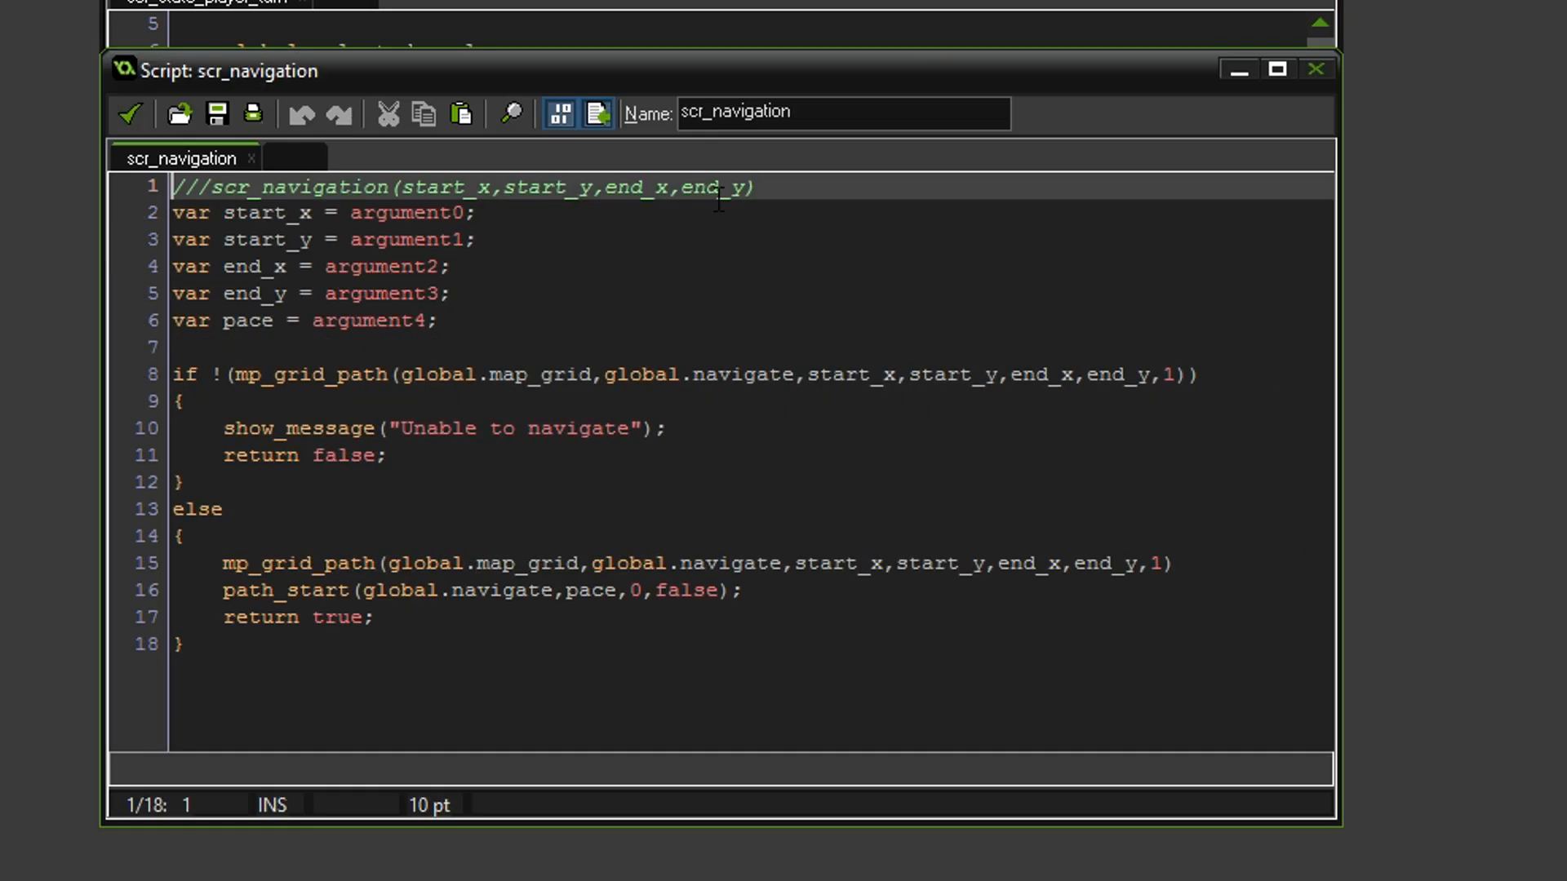
{"action": "type", "text": ",p"}
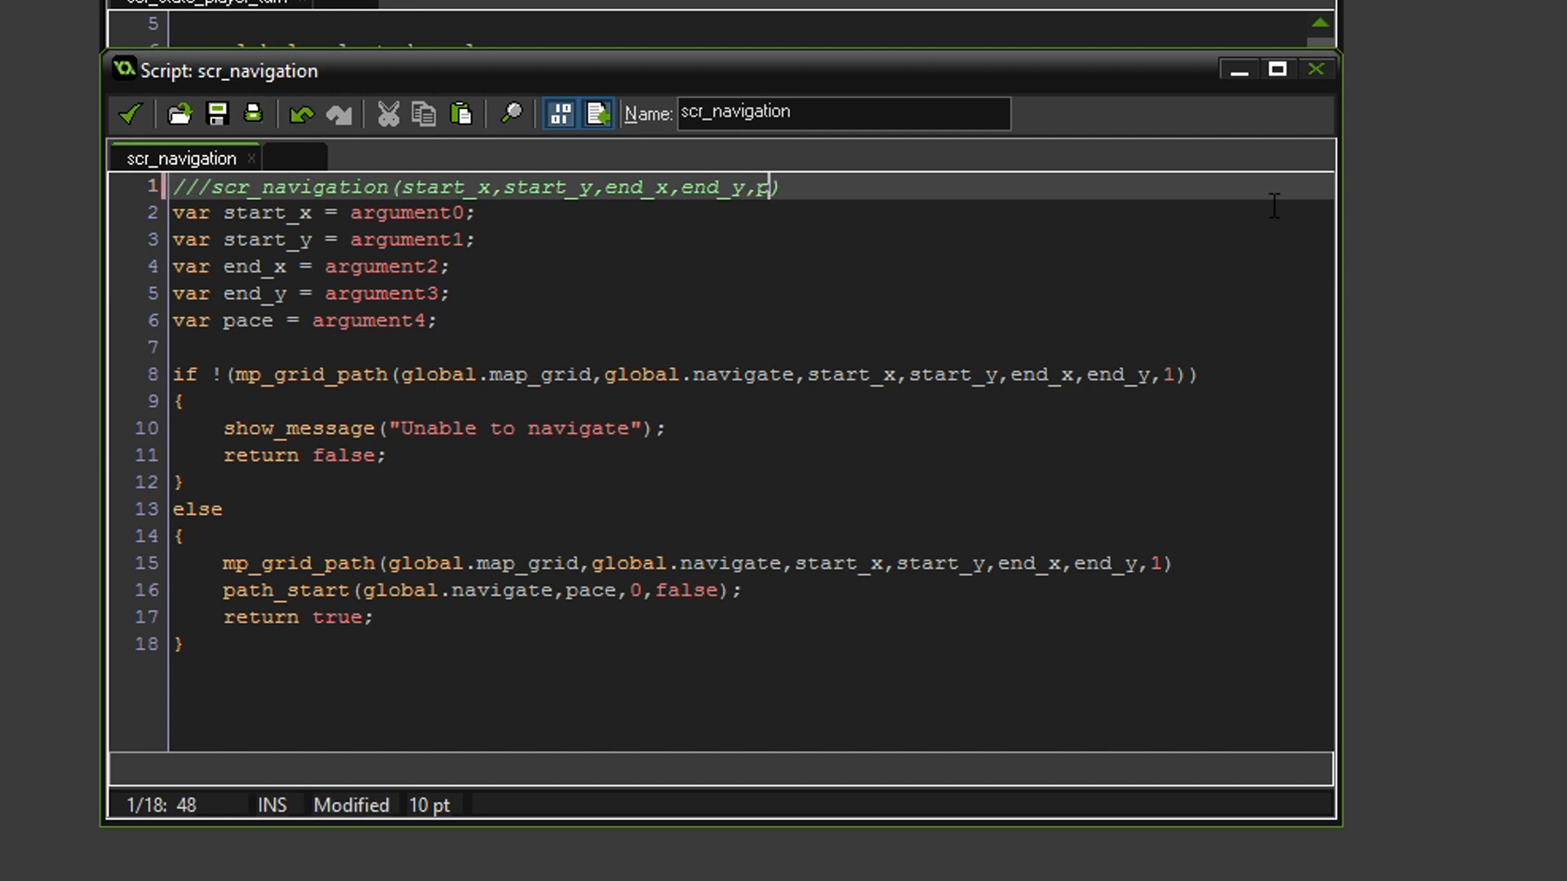
{"action": "type", "text": "ace"}
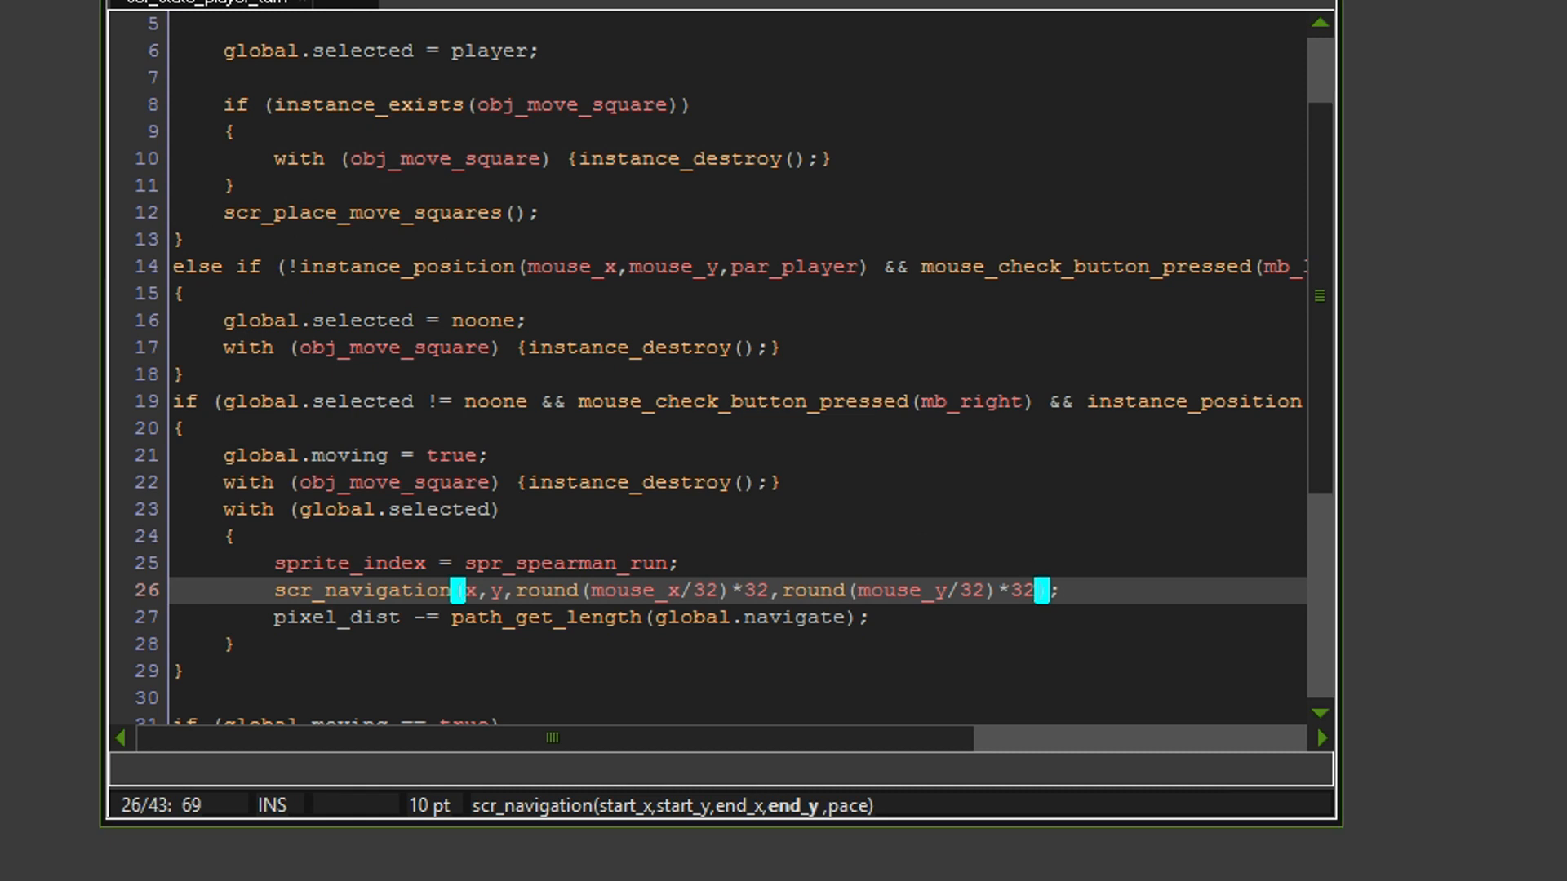
- Append ,pace as the fifth argument of the scr_navigation call in scr_state_player_turn and run the game
{"action": "type", "text": ",g1"}
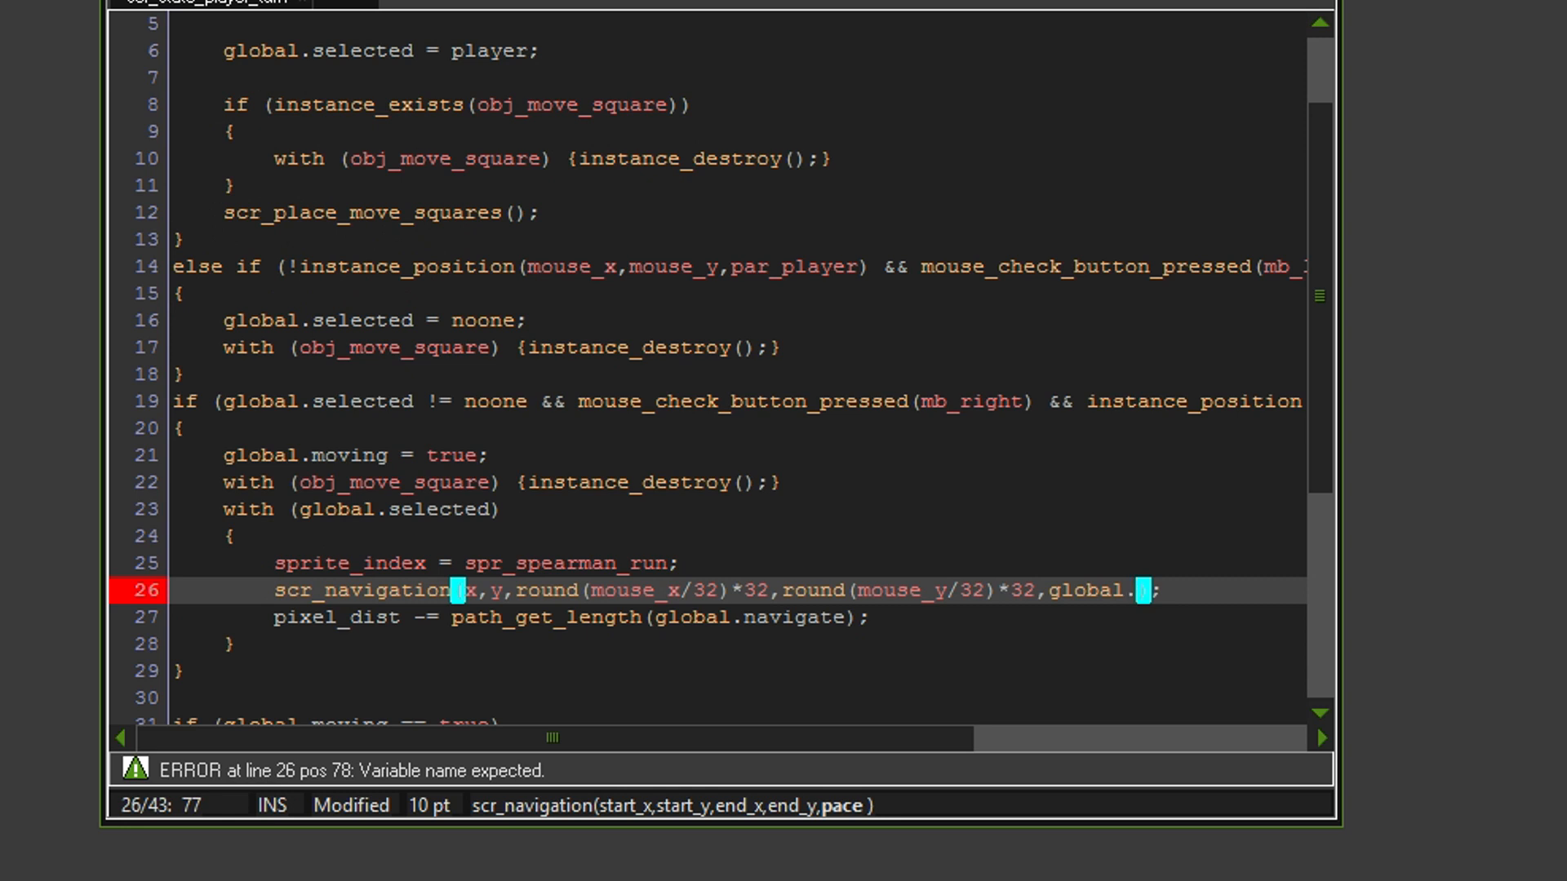
{"action": "key", "text": "BackSpace"}
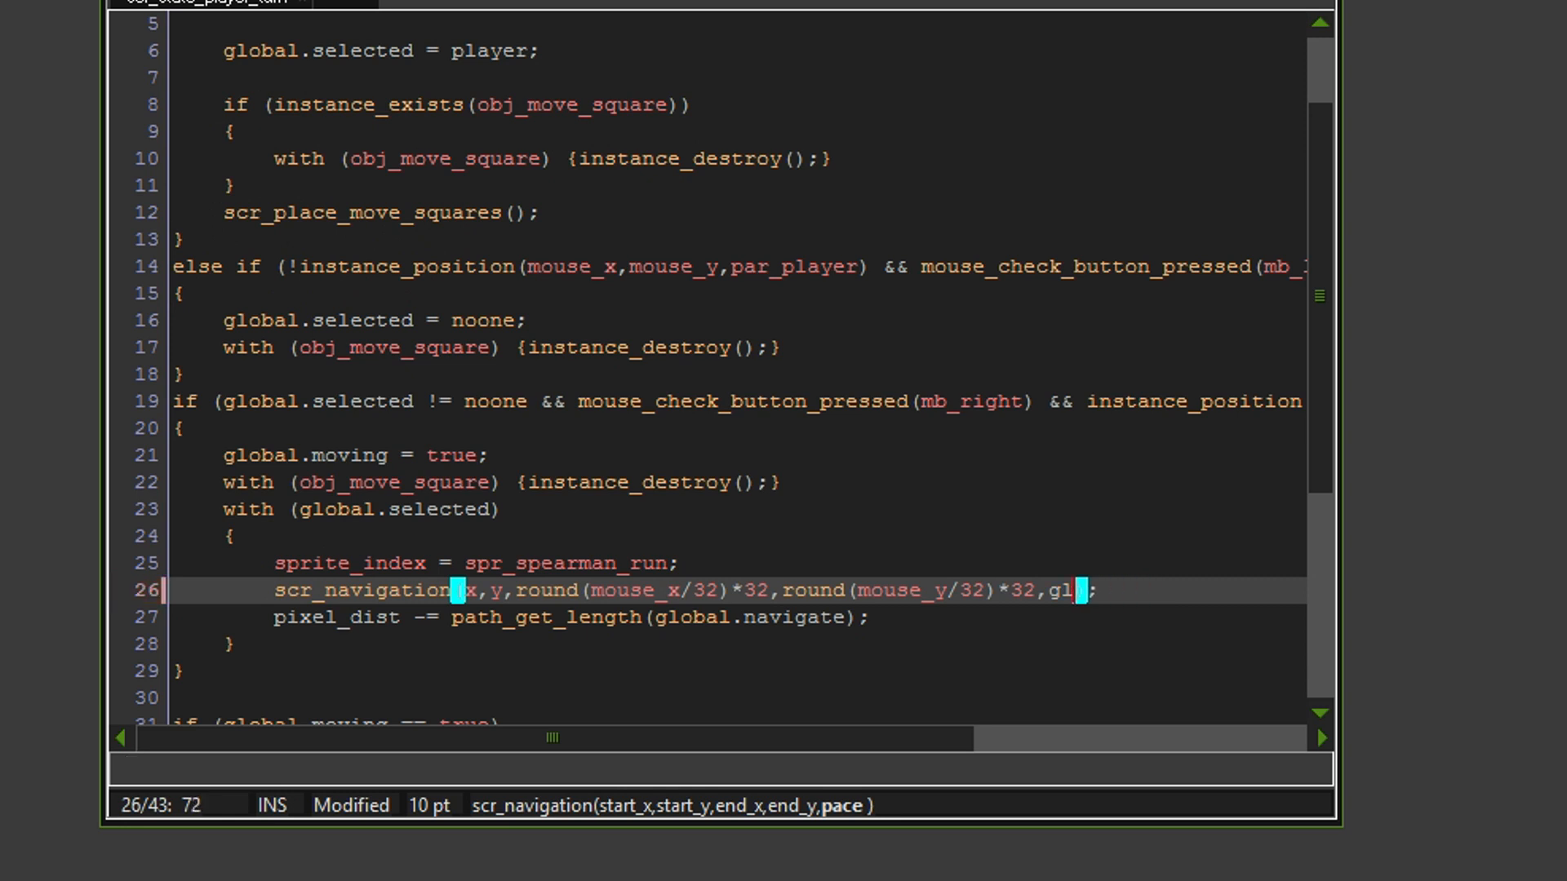
{"action": "key", "text": "BackSpace"}
{"action": "type", "text": "pace"}
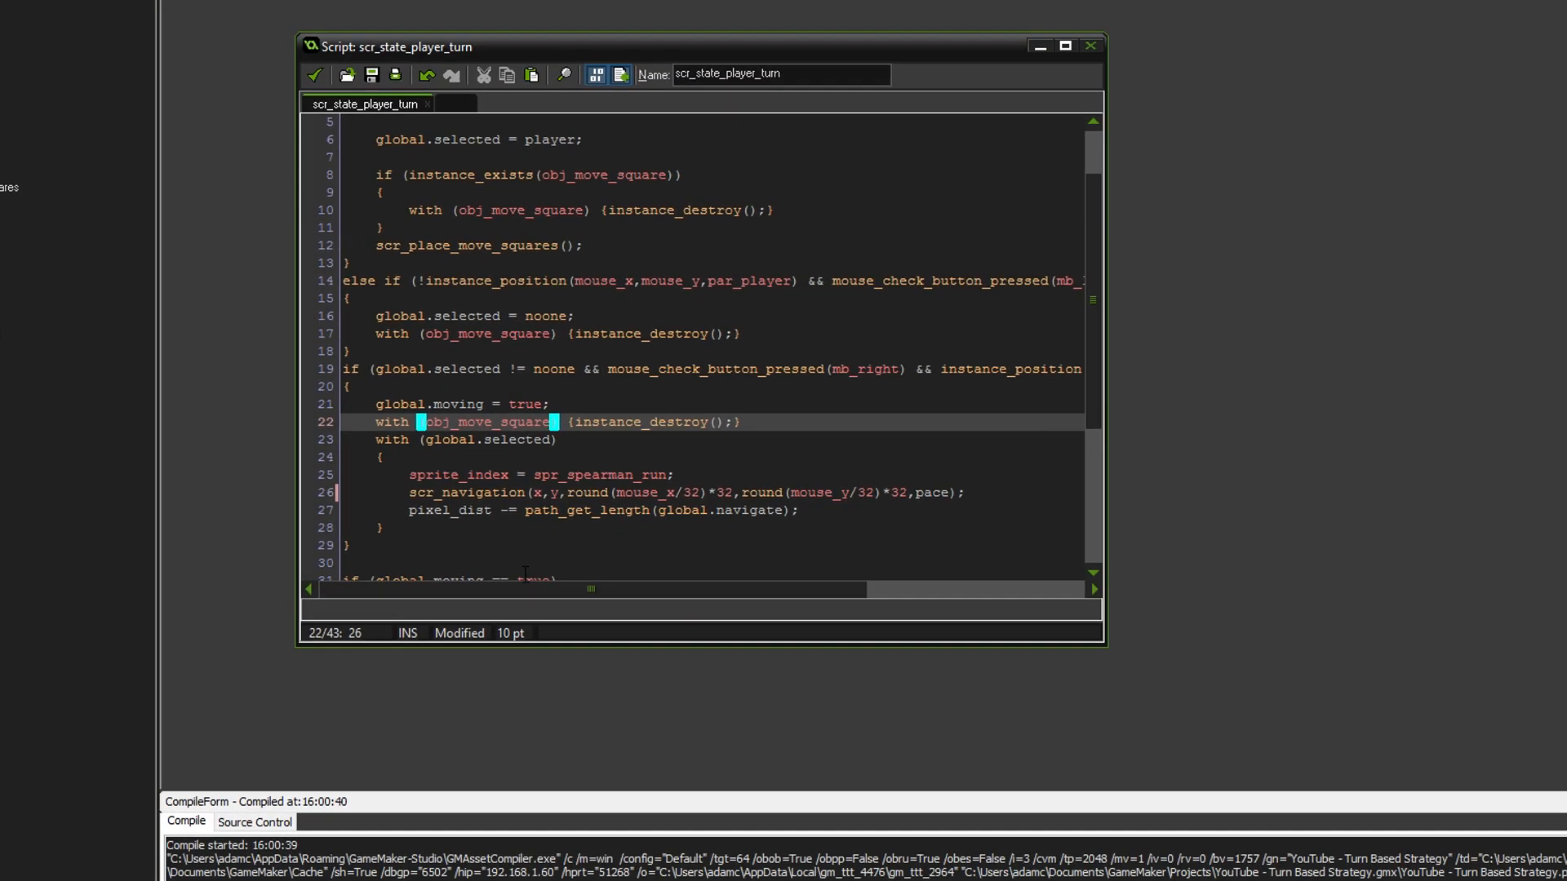
{"action": "left_click", "coordinate": [104, 48]}
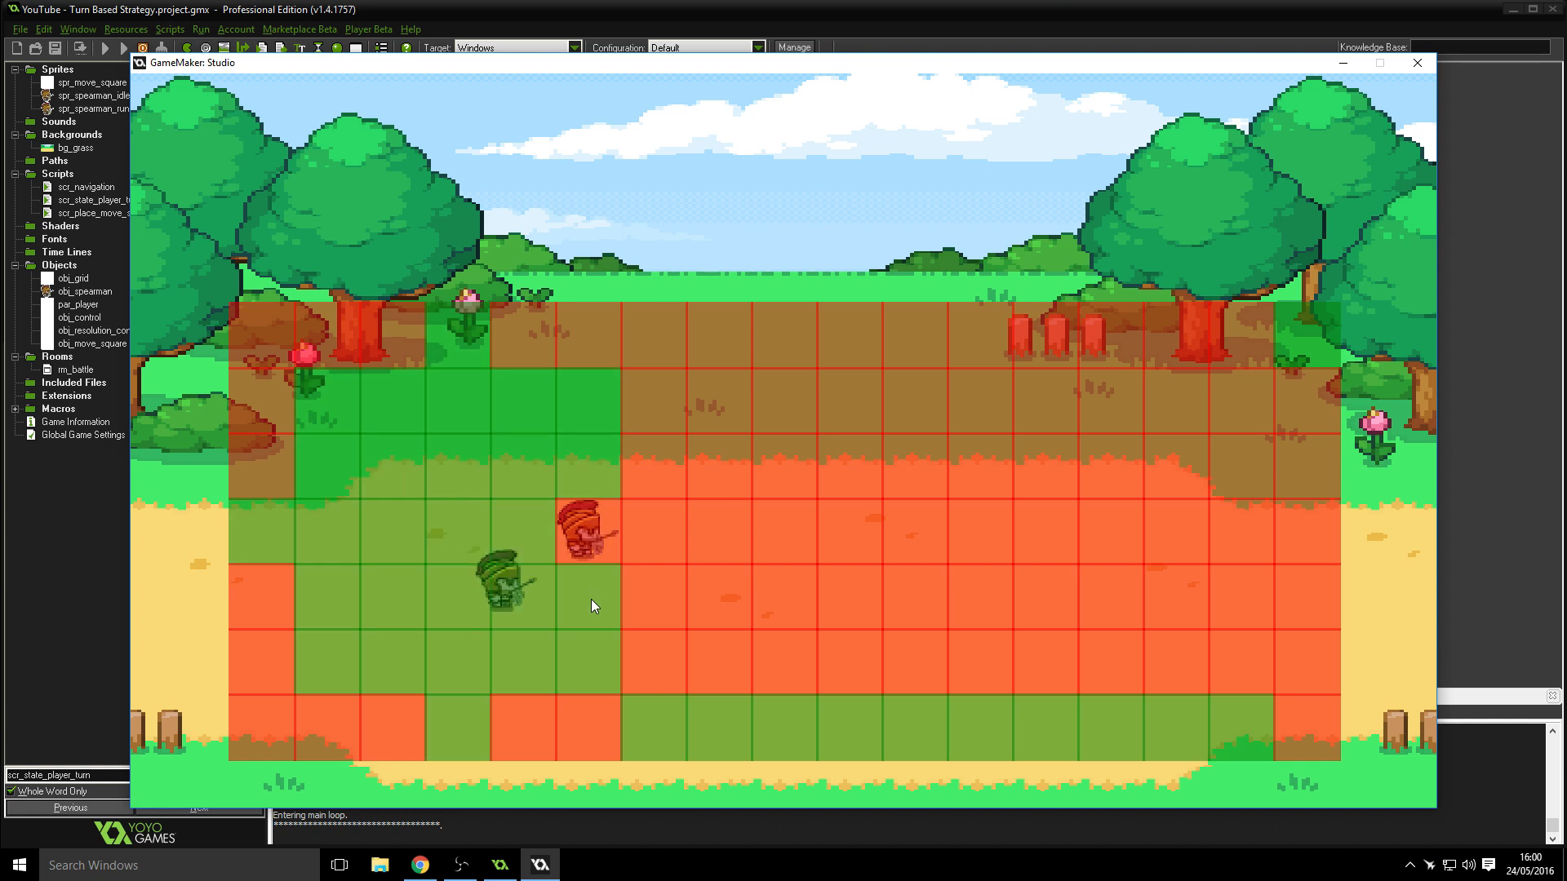
- Select the green spearman and move it to a green square on the battle grid
{"action": "left_click", "coordinate": [674, 460]}
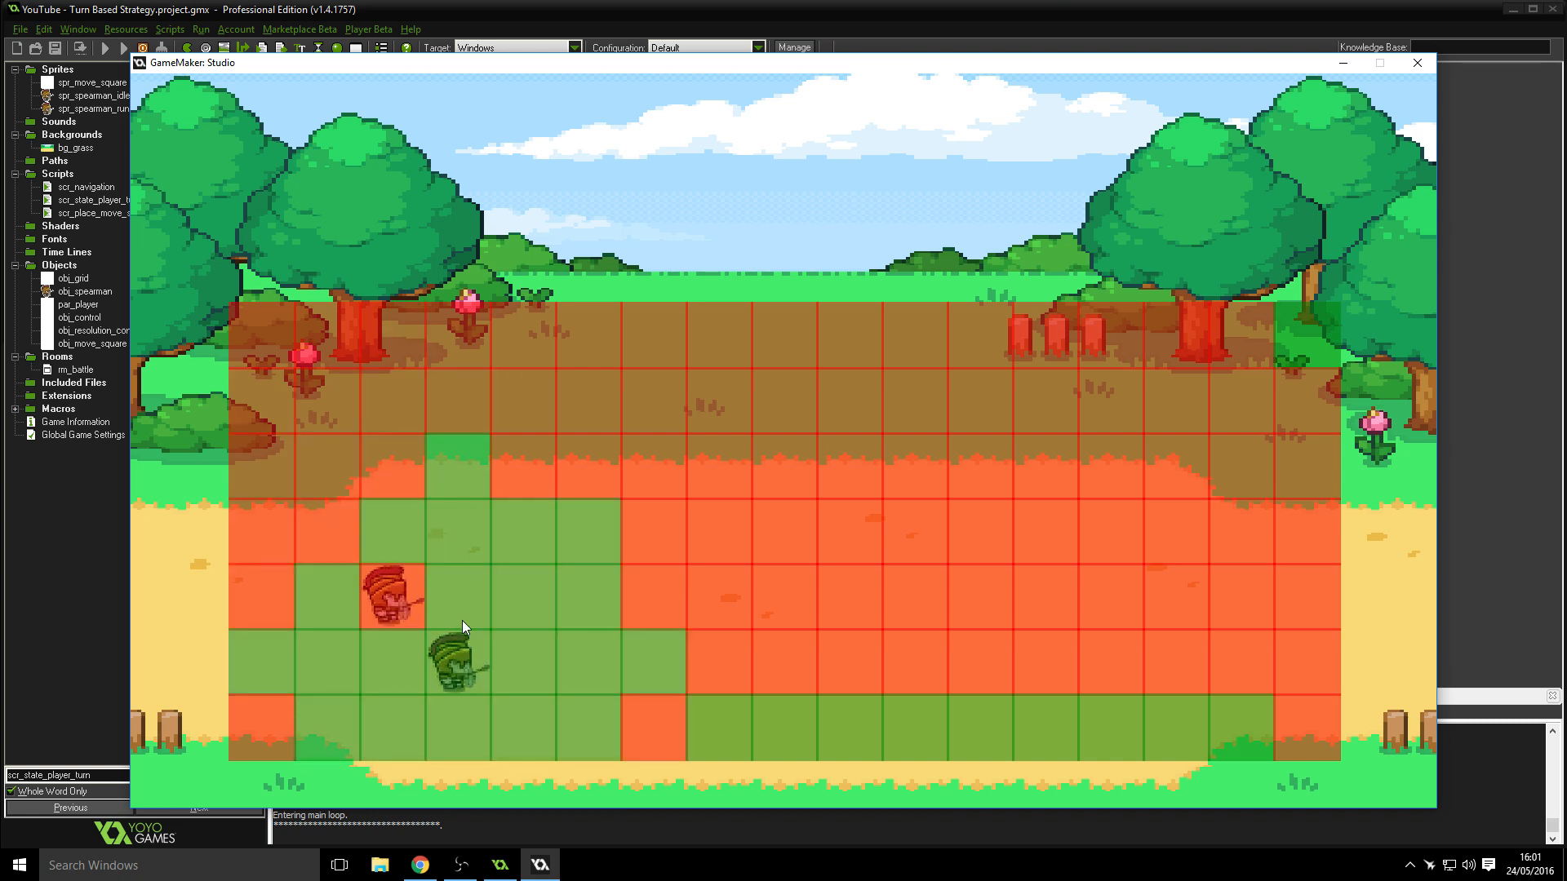
{"action": "mouse_move", "coordinate": [447, 565]}
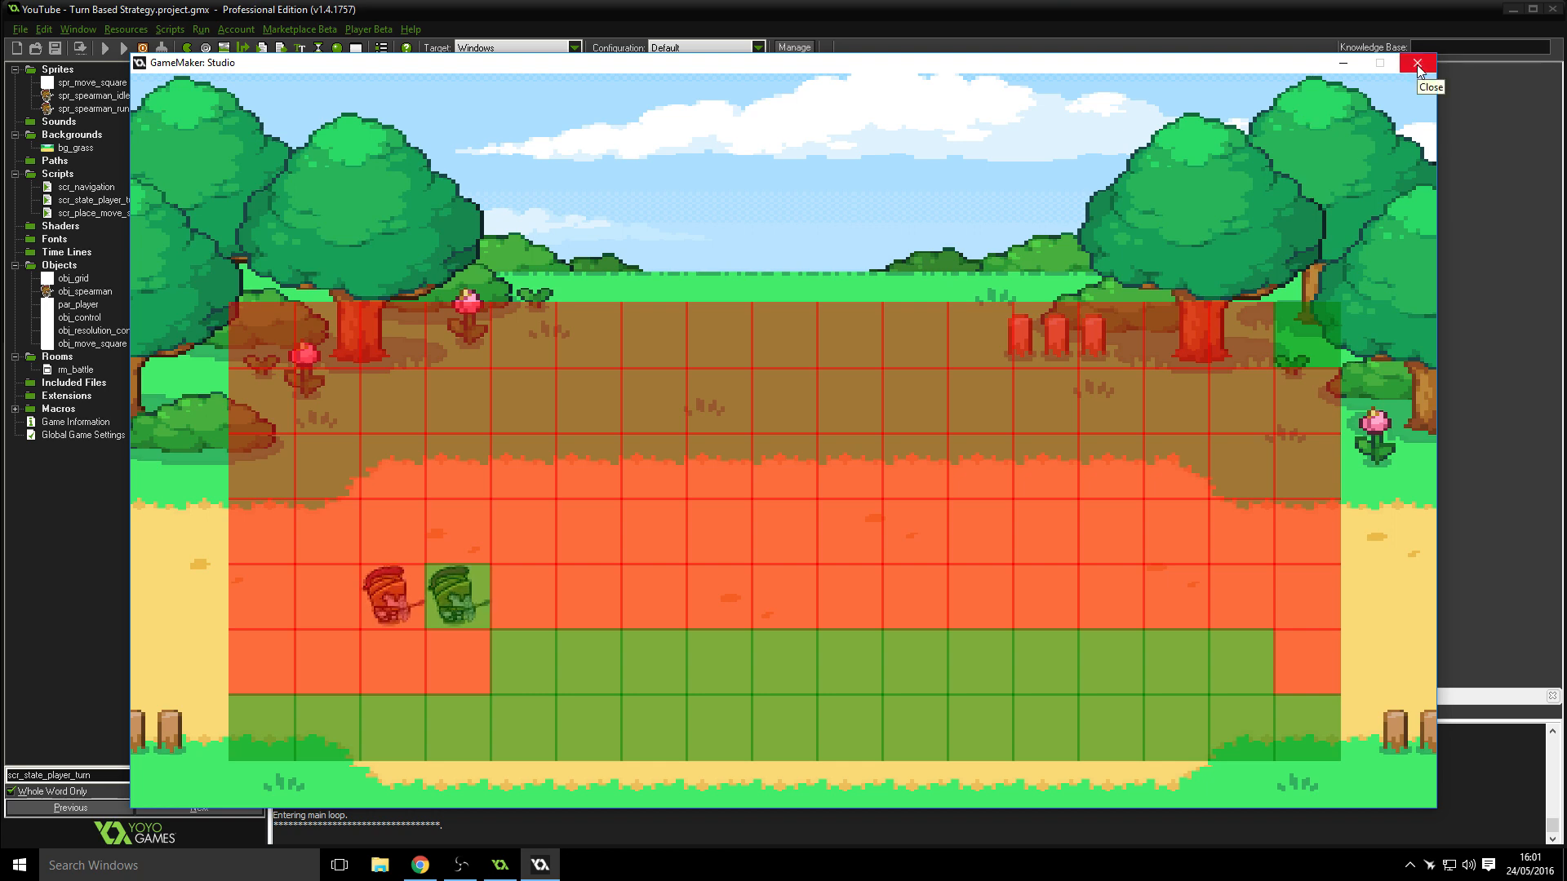
- Wrap obj_grid's Draw event code in /* */ and relaunch the game without the grid overlay
{"action": "left_click", "coordinate": [1415, 64]}
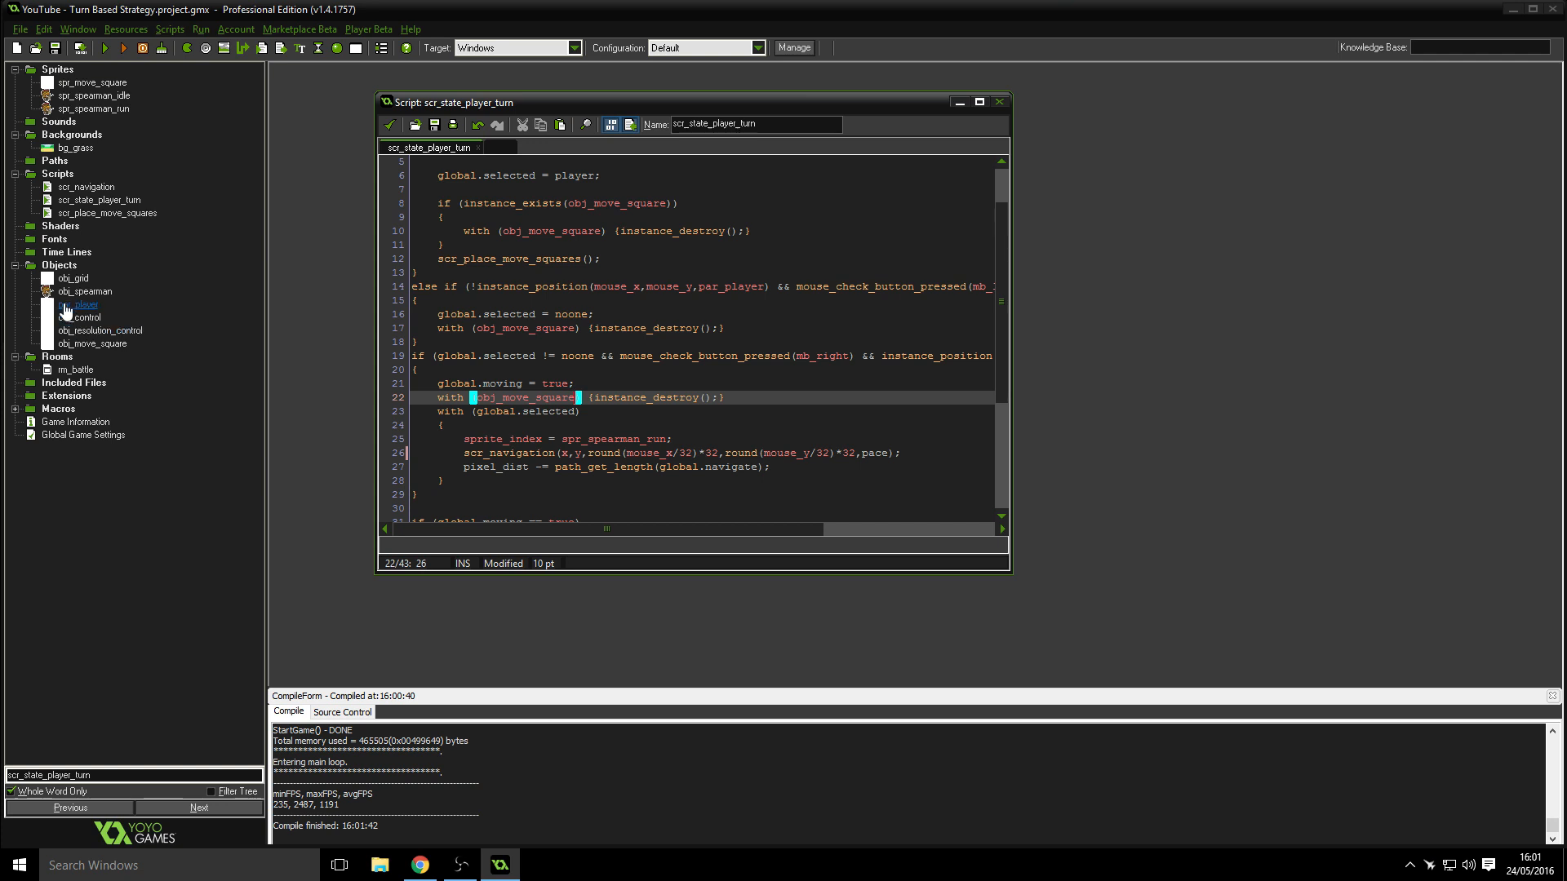
{"action": "double_click", "coordinate": [73, 277]}
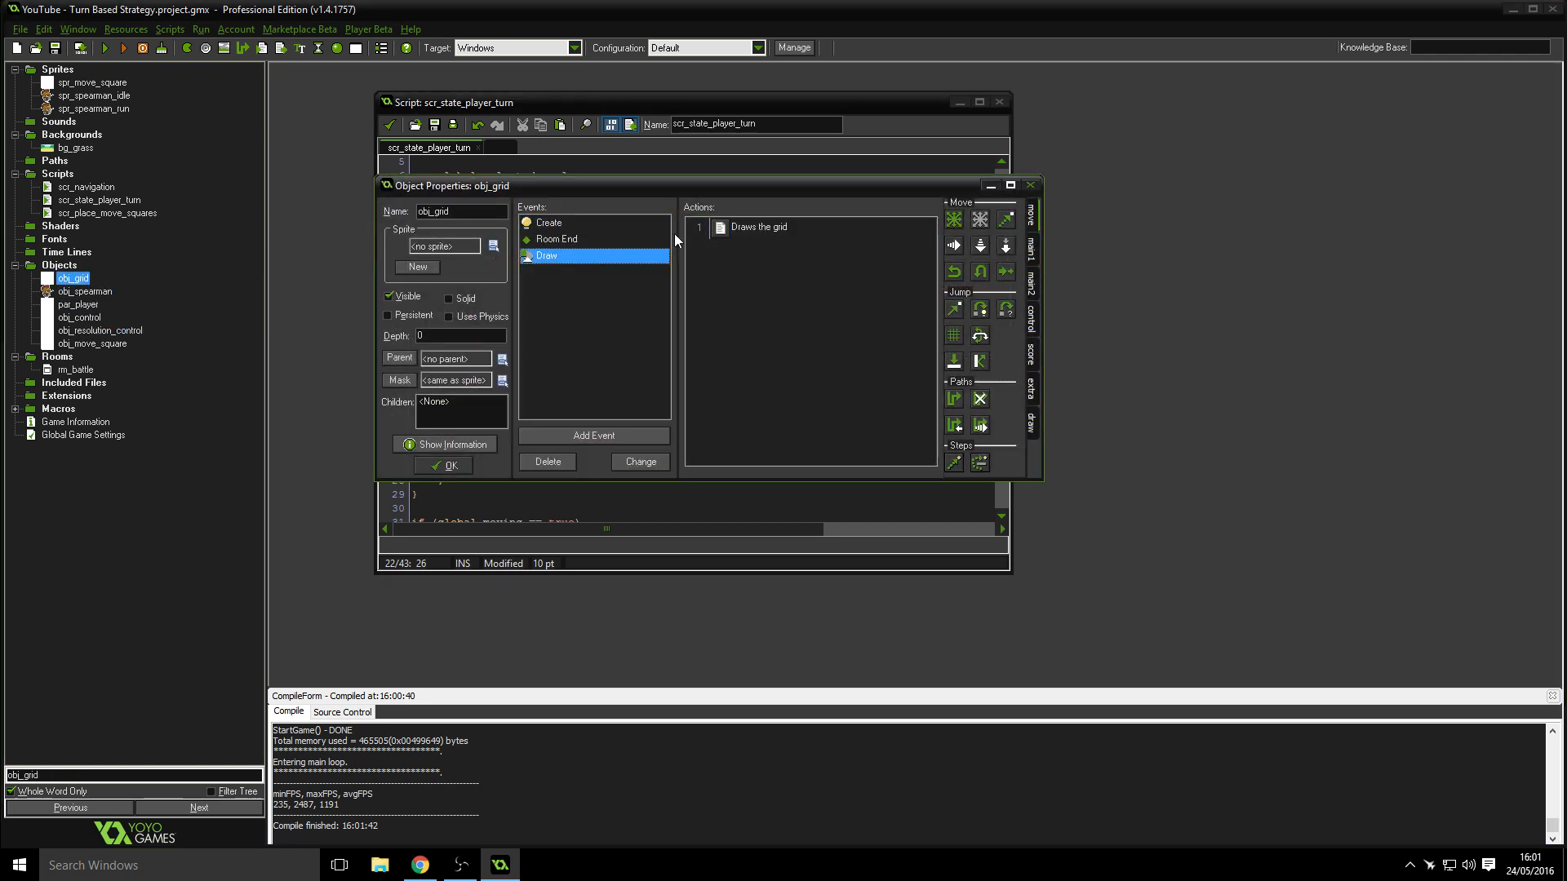
{"action": "double_click", "coordinate": [762, 226]}
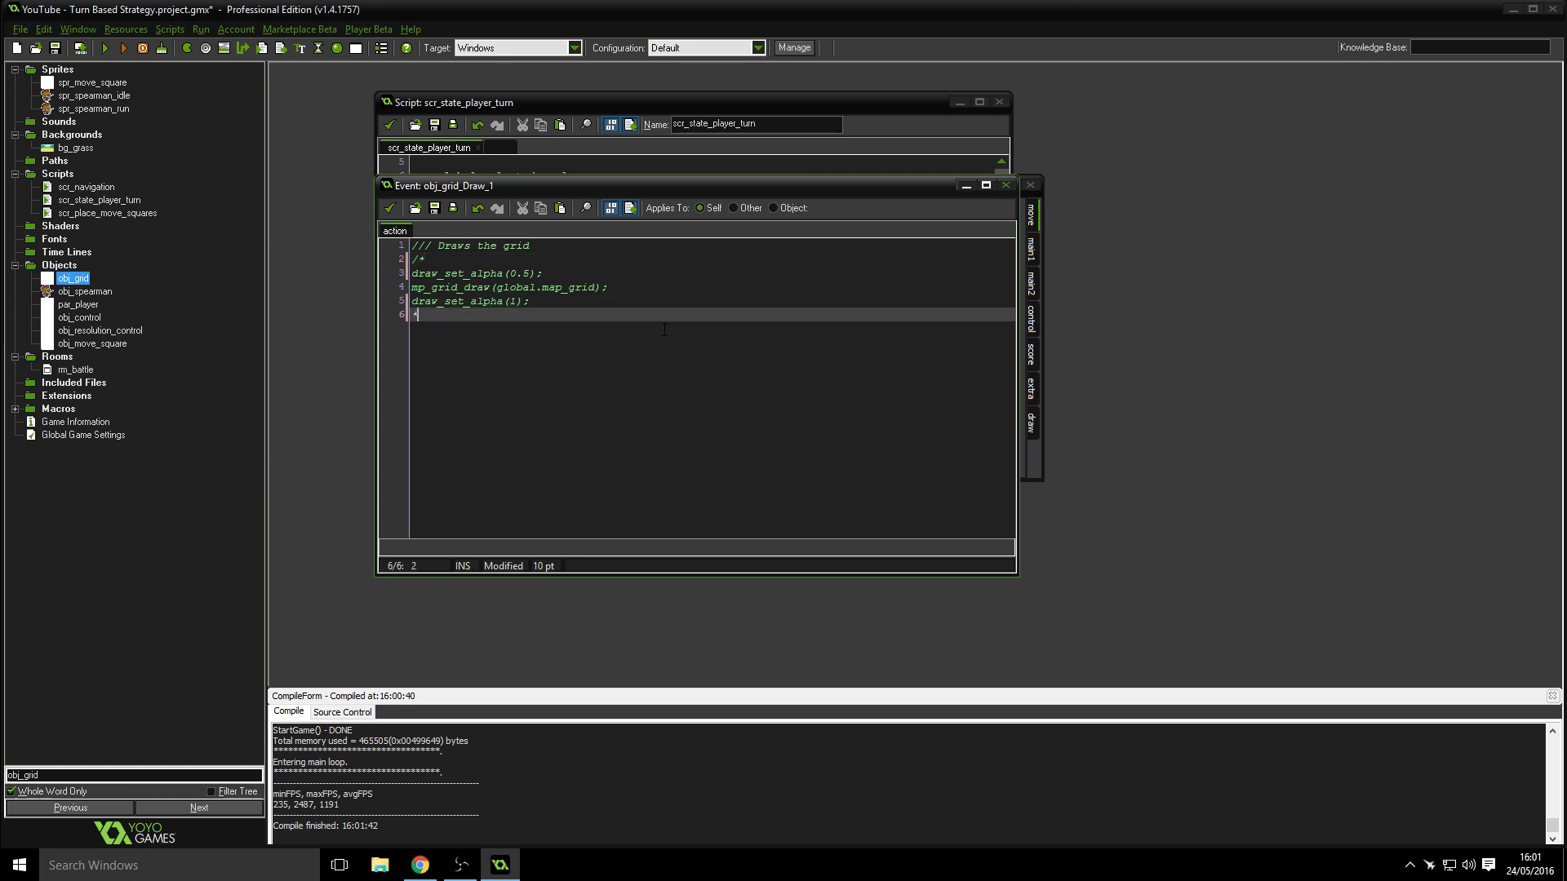
{"action": "type", "text": "*/"}
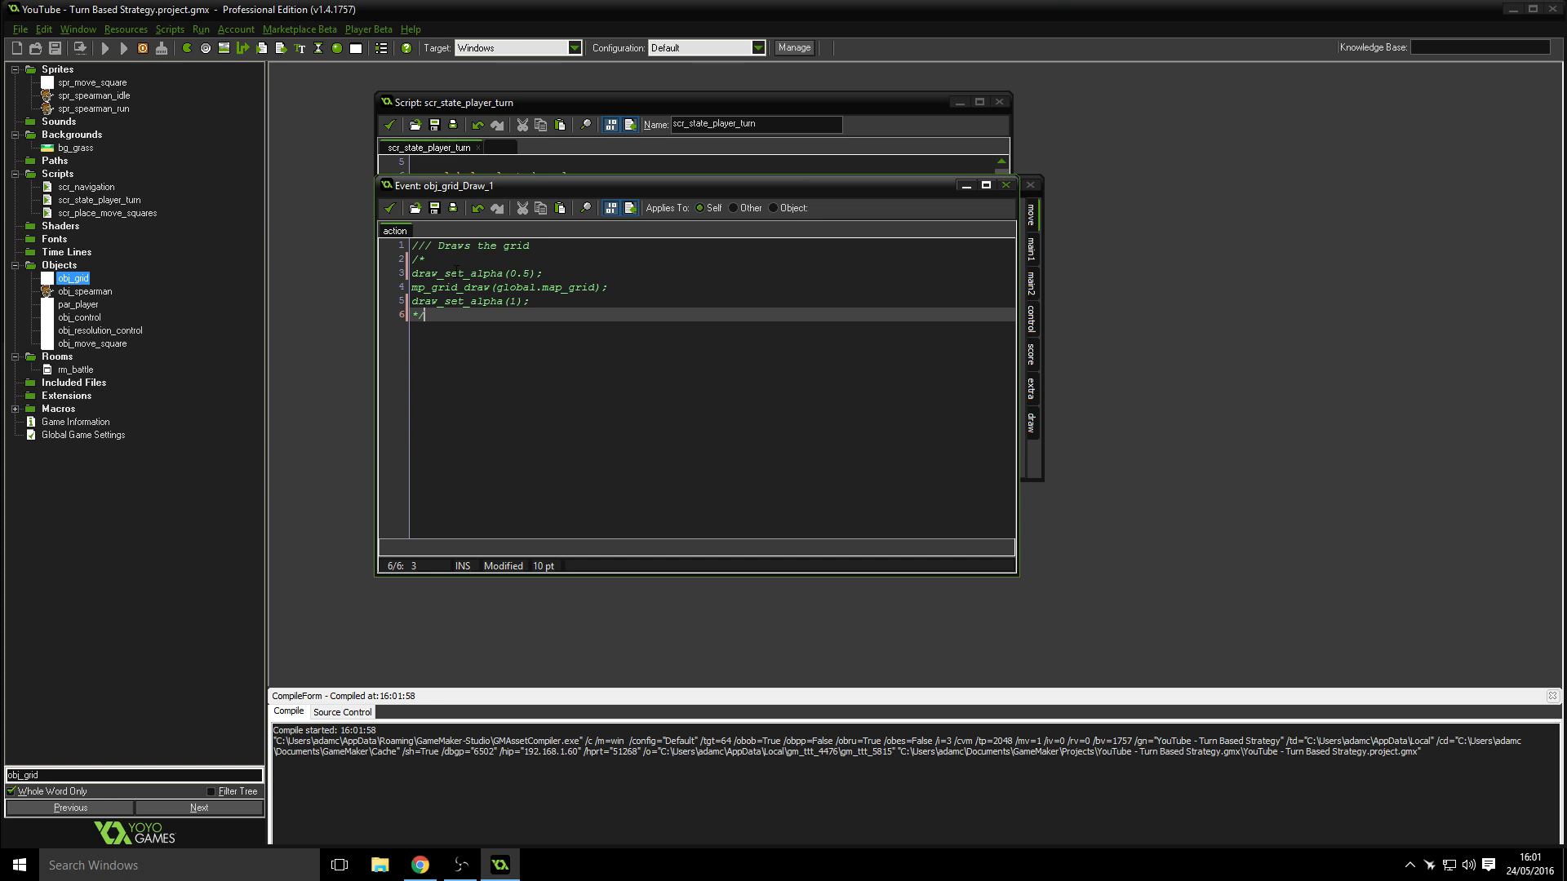
{"action": "left_click", "coordinate": [104, 47]}
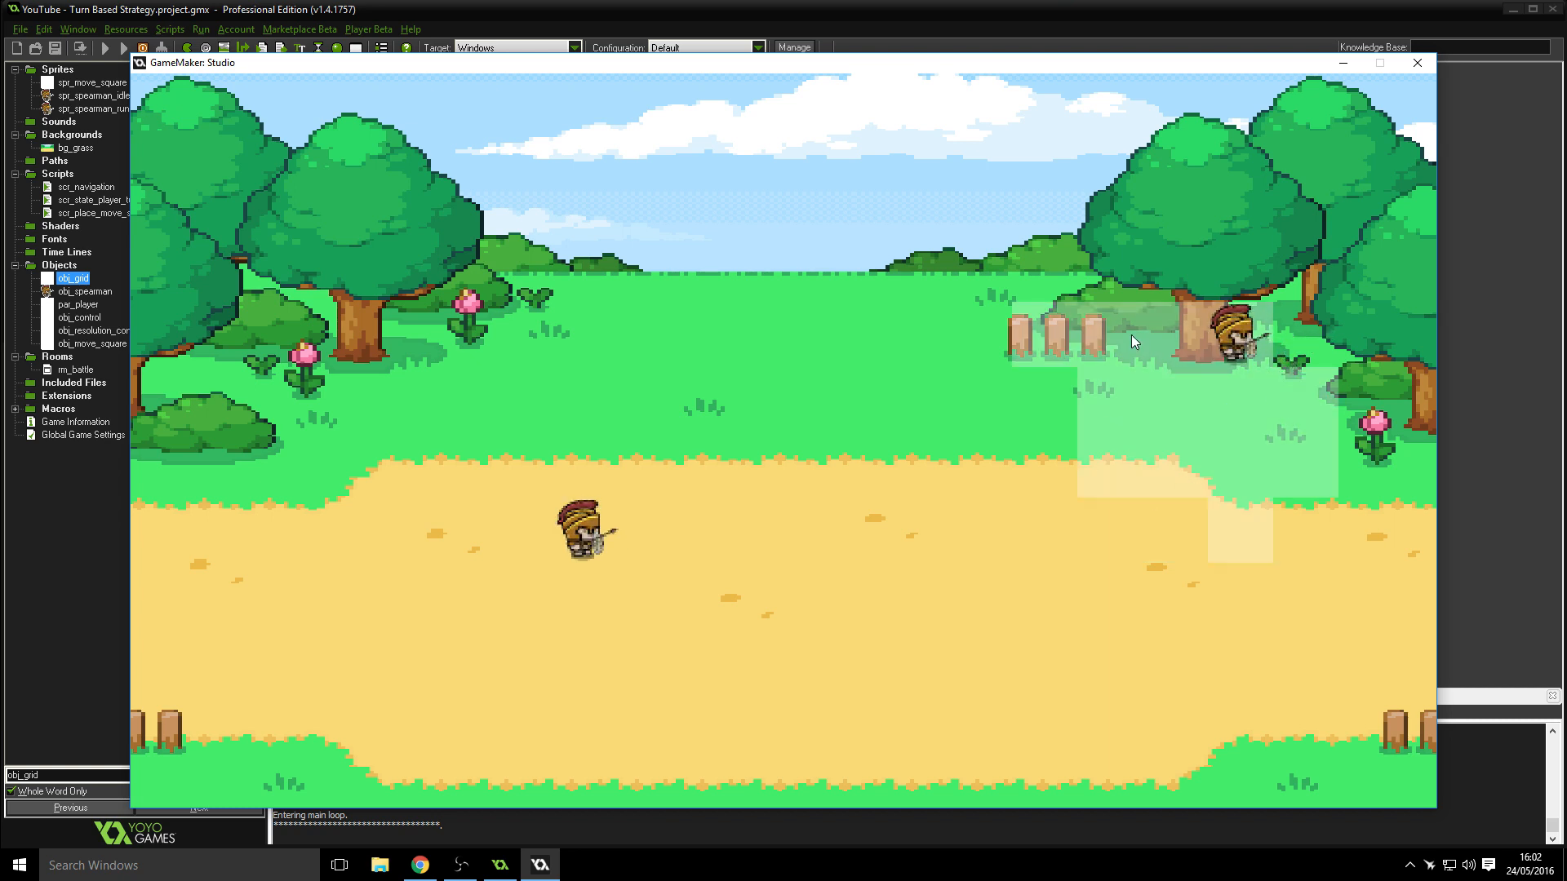
{"action": "mouse_move", "coordinate": [1296, 325]}
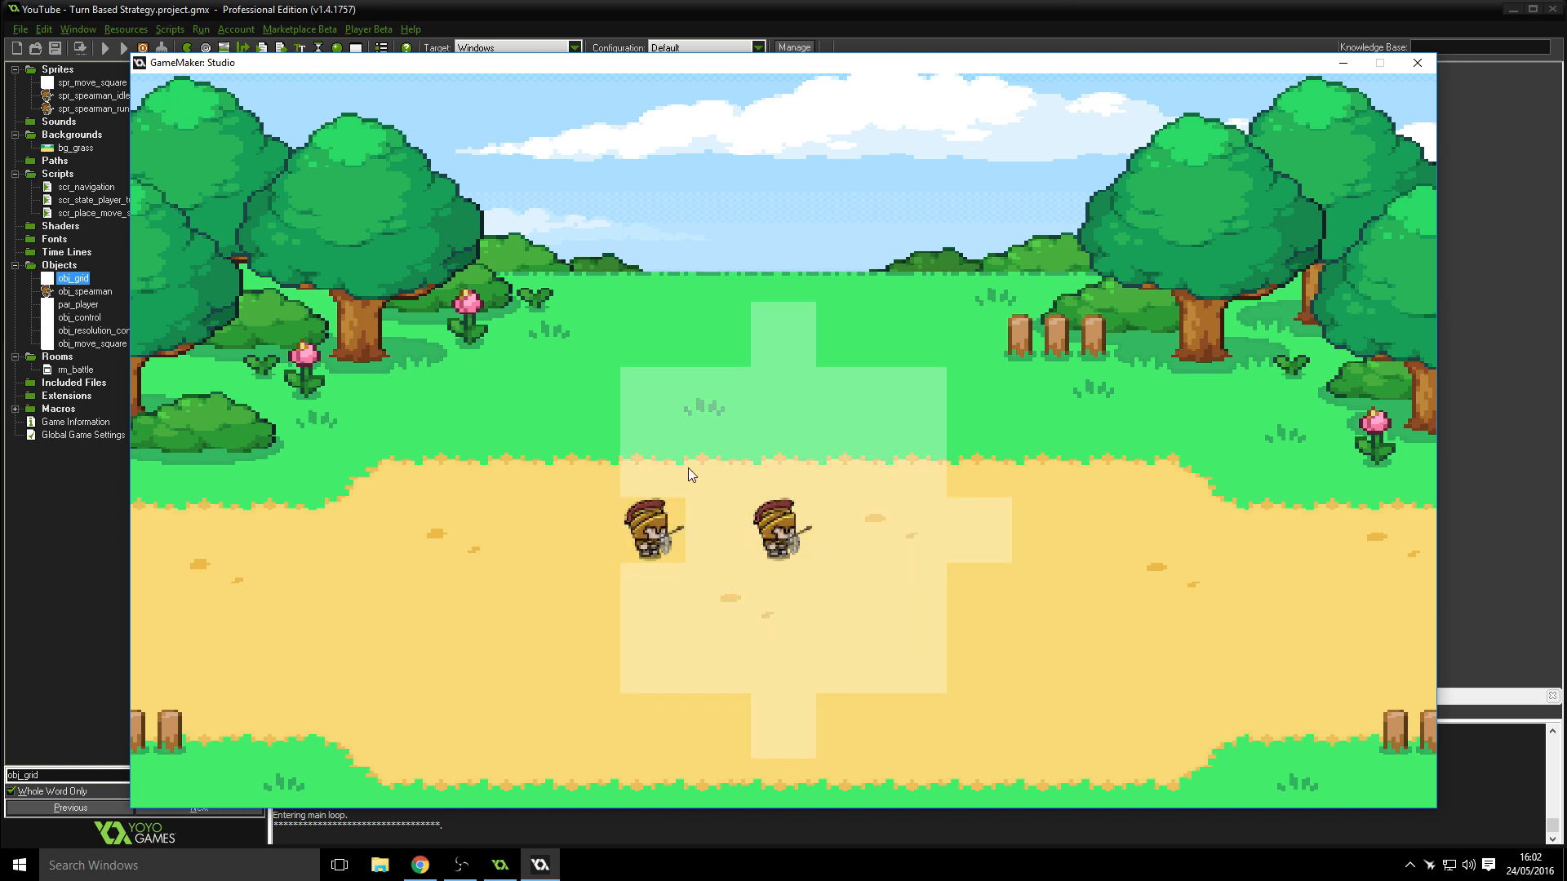
- Move a spearman up toward the grass on the gridless battlefield
{"action": "left_click", "coordinate": [648, 532]}
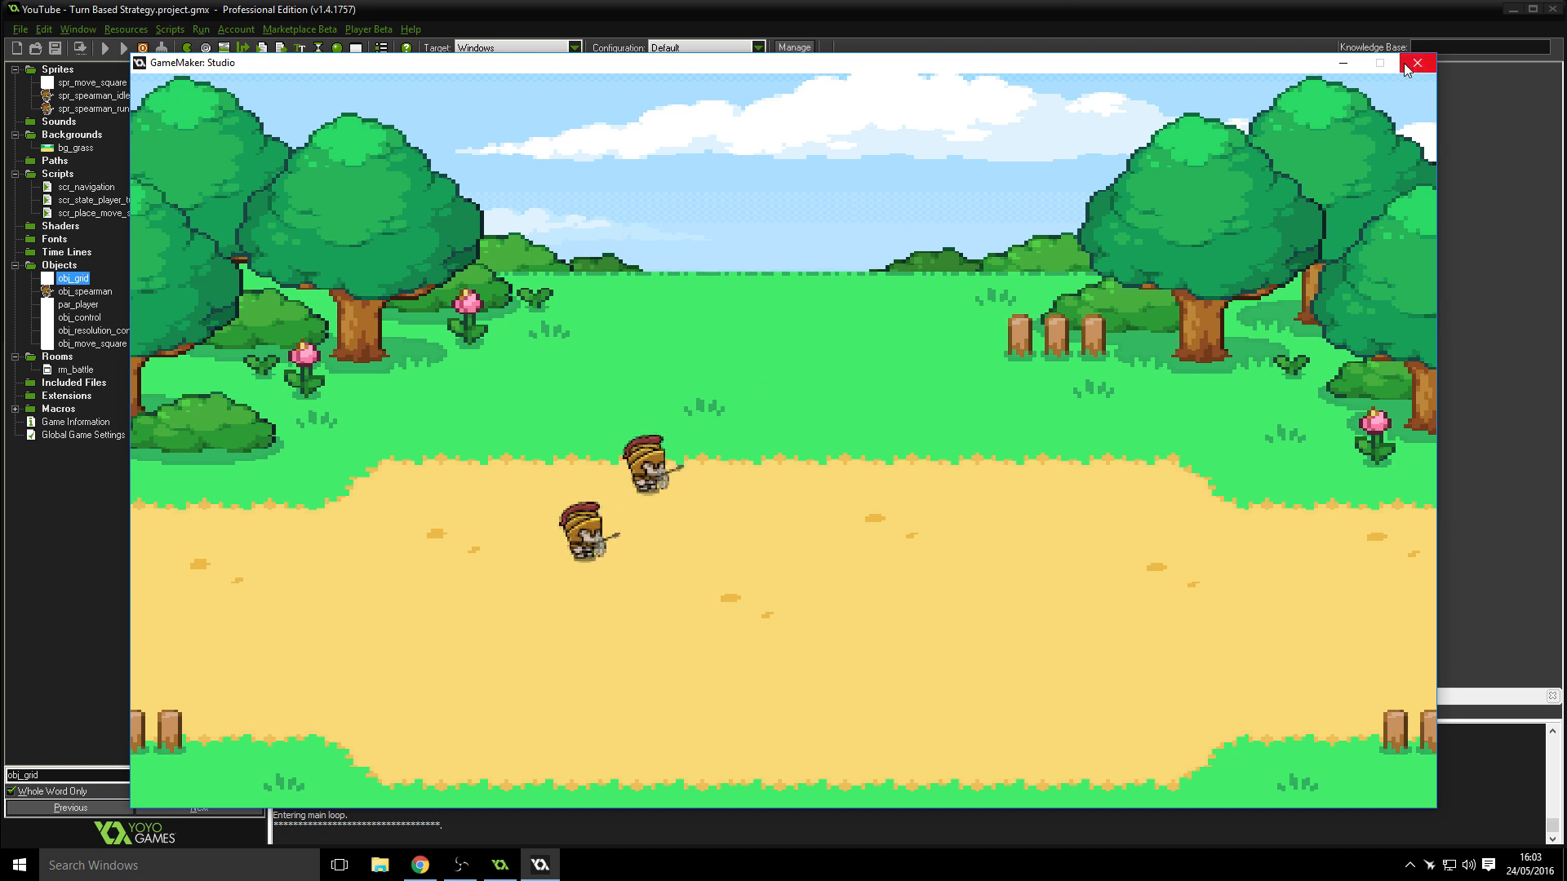
{"action": "mouse_move", "coordinate": [1417, 62]}
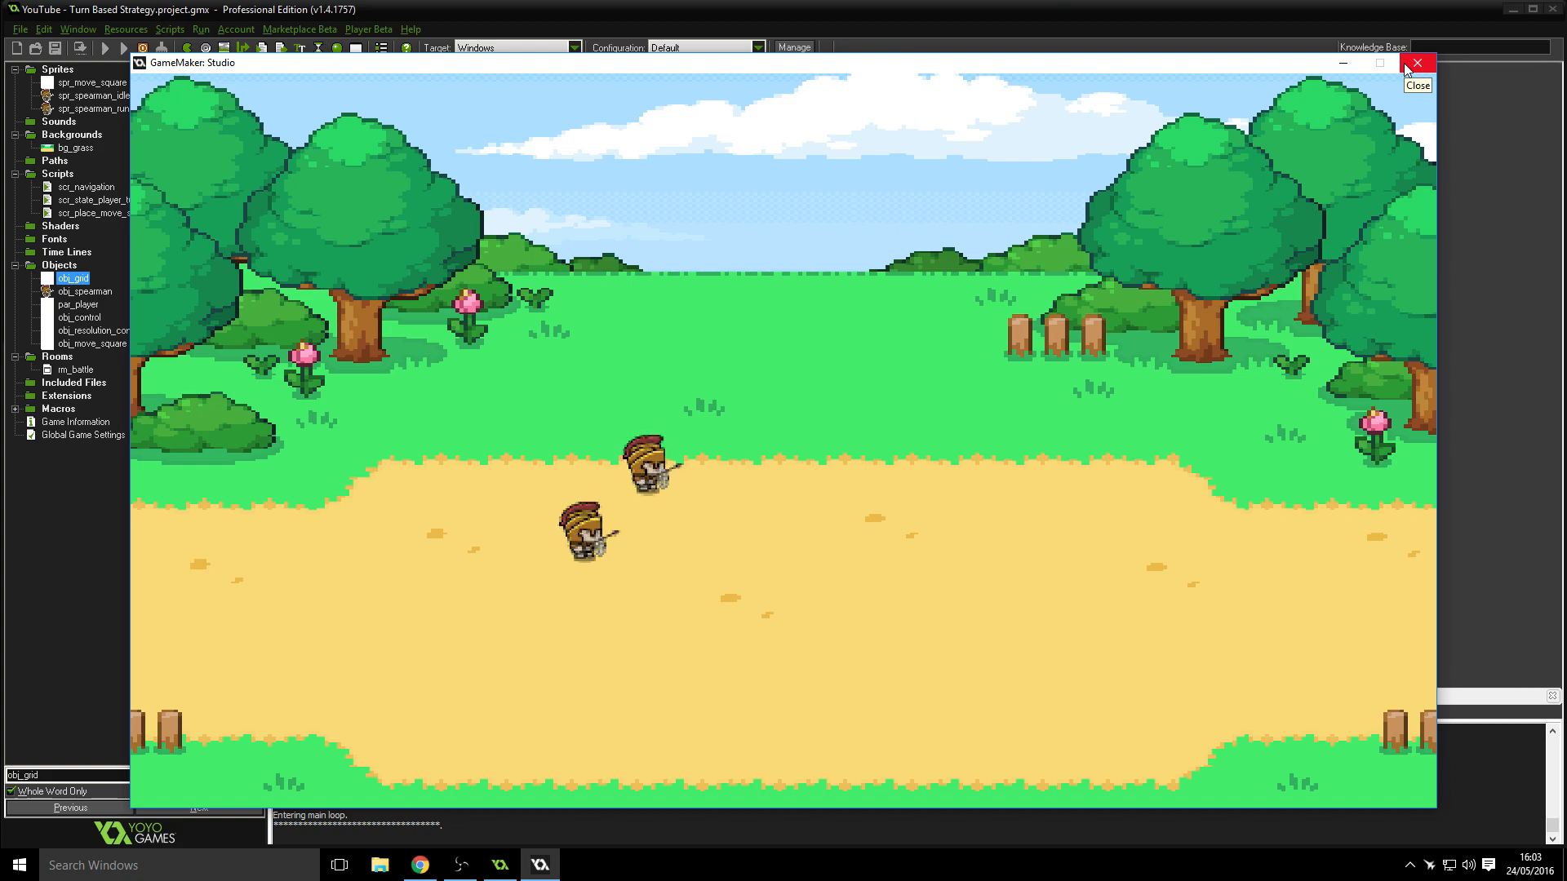
{"action": "mouse_move", "coordinate": [1062, 475]}
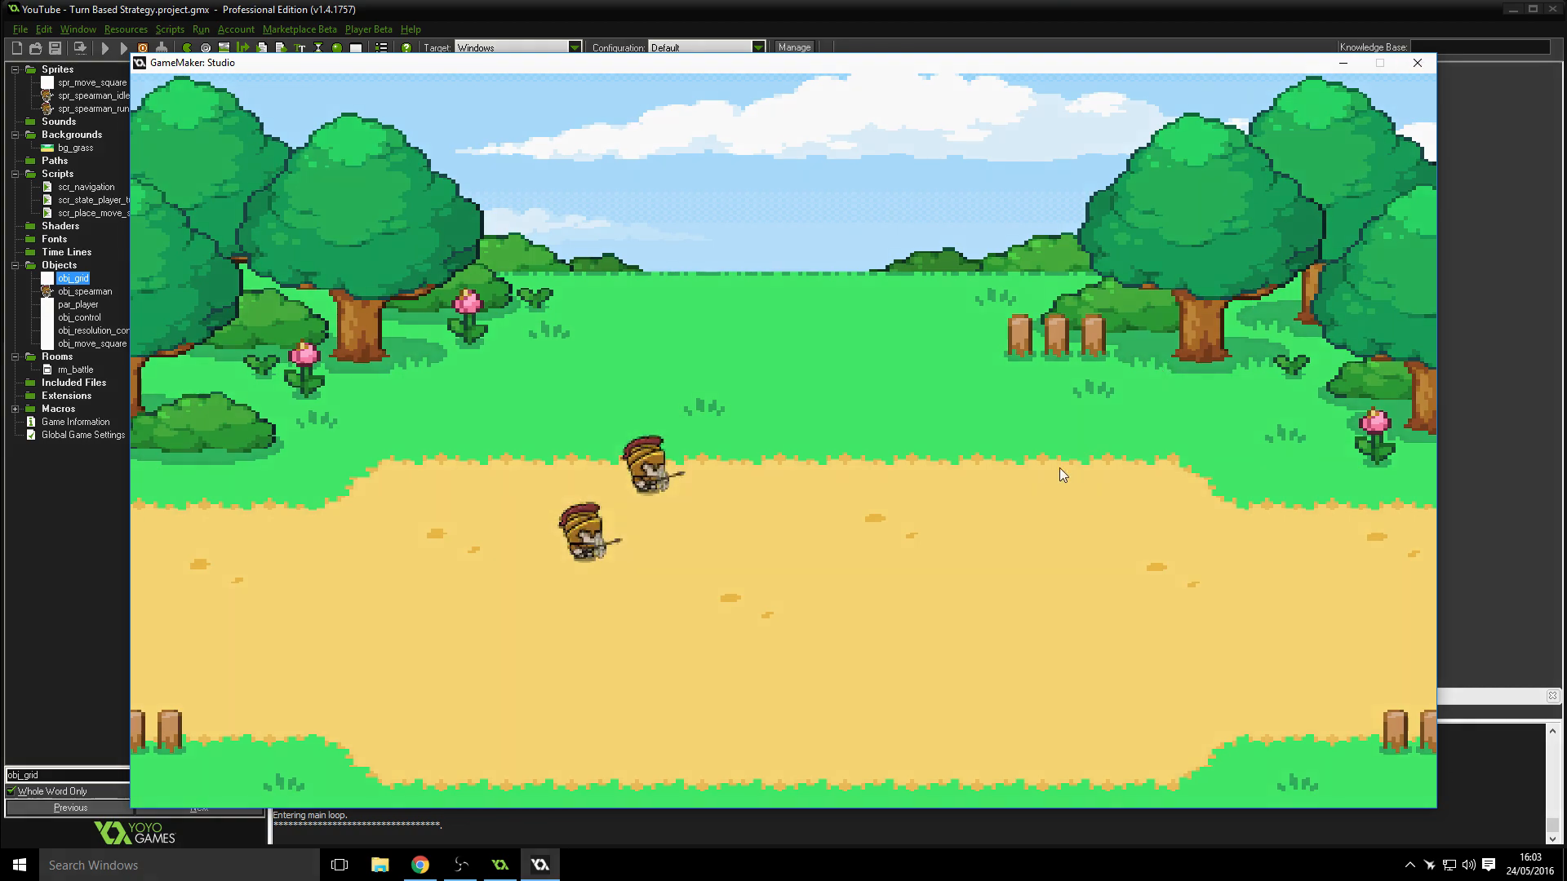